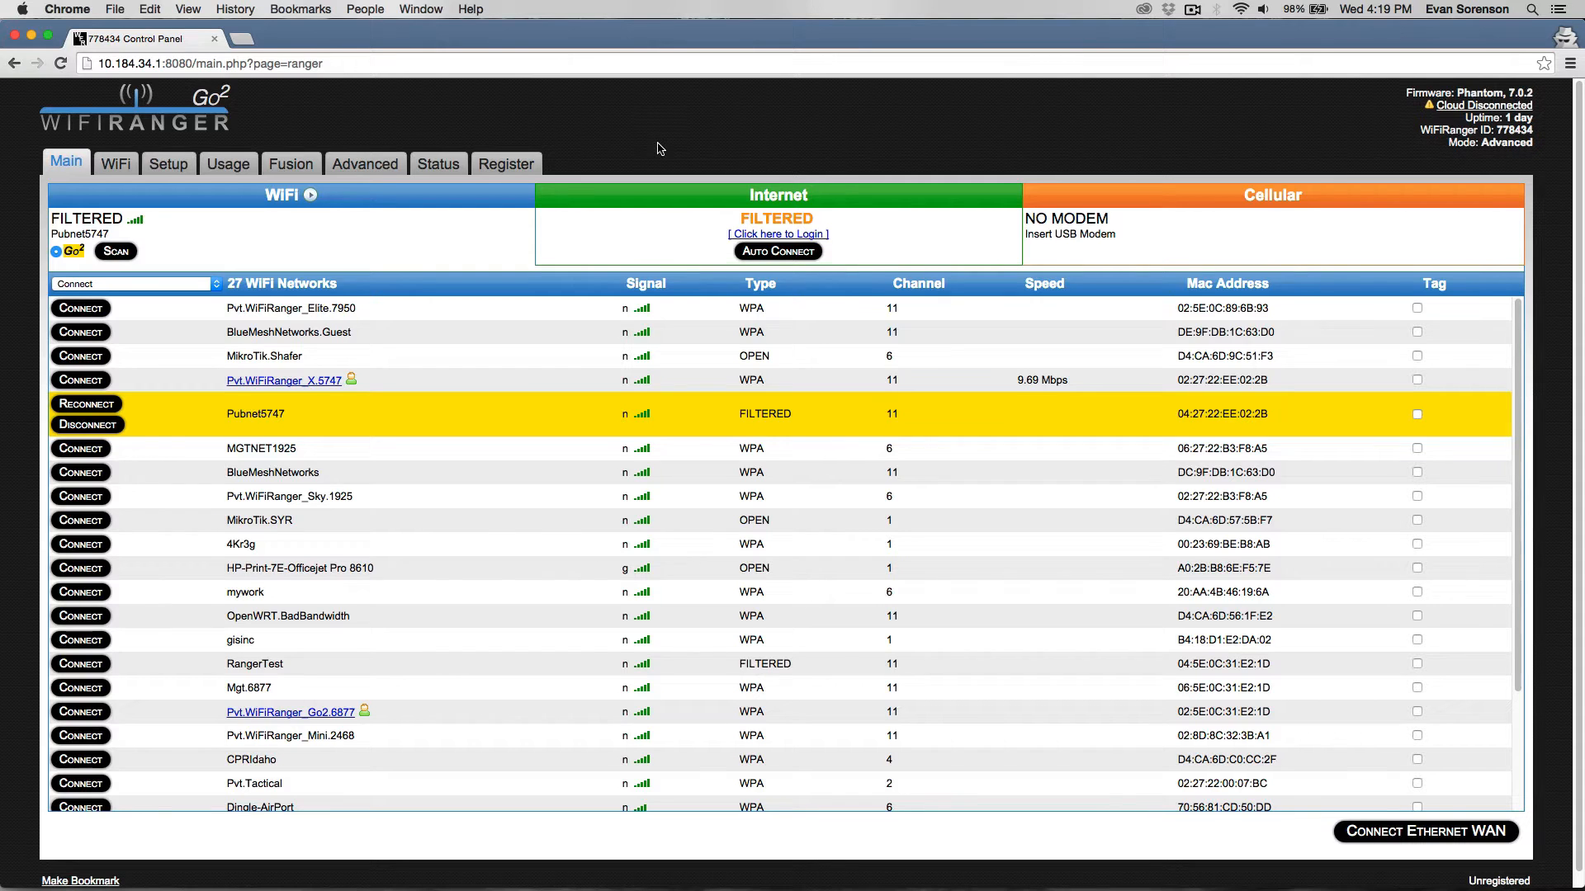
Switch the control panel to the Setup page listing connectors and preferences
click(169, 164)
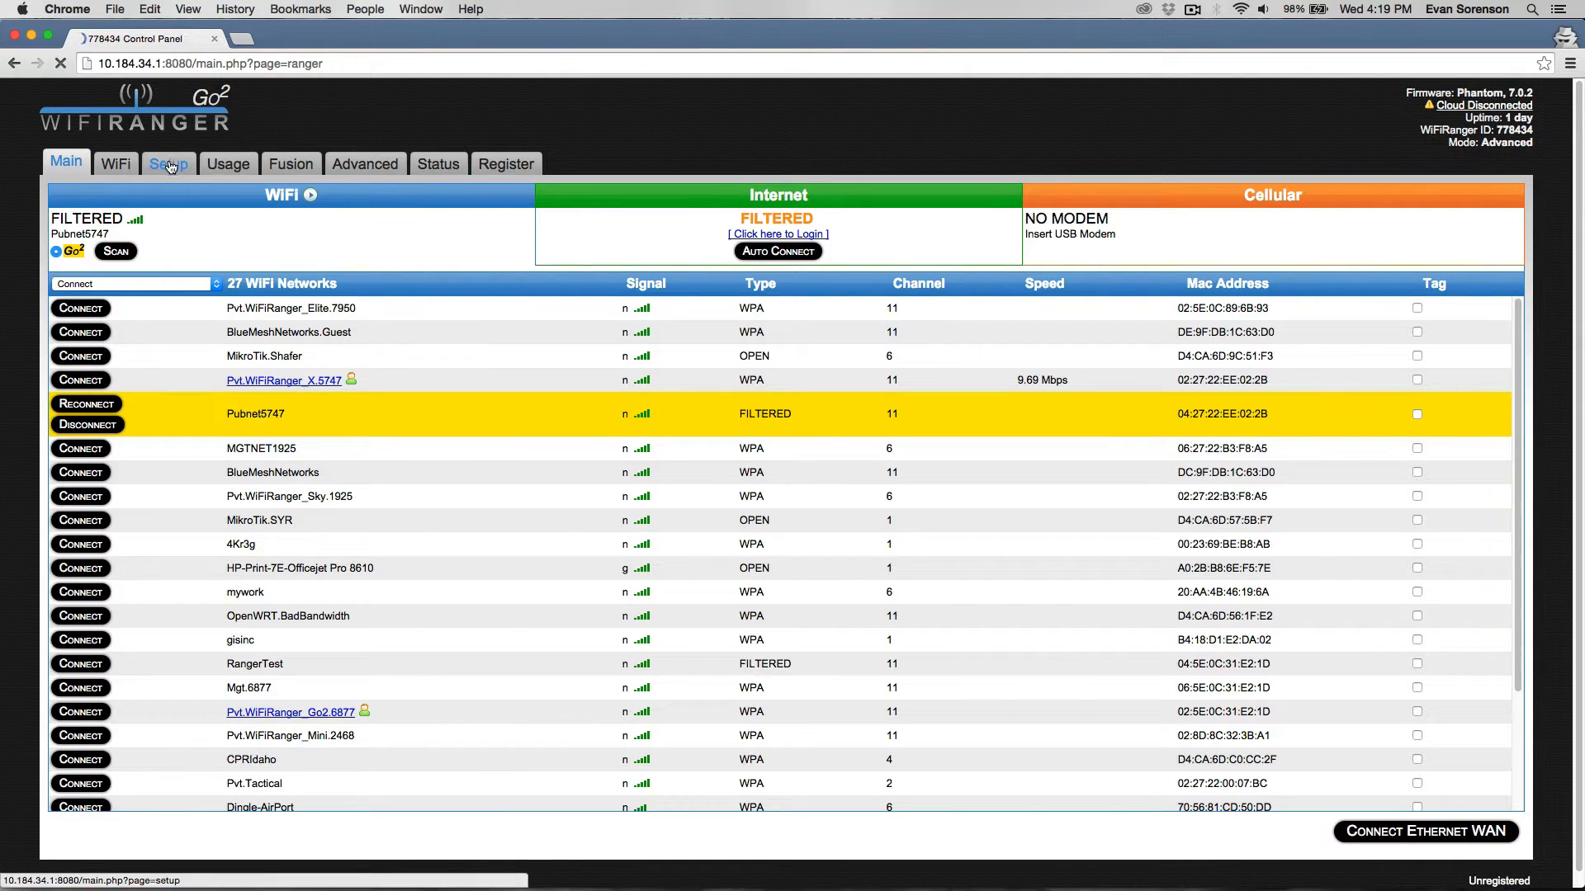
click(168, 163)
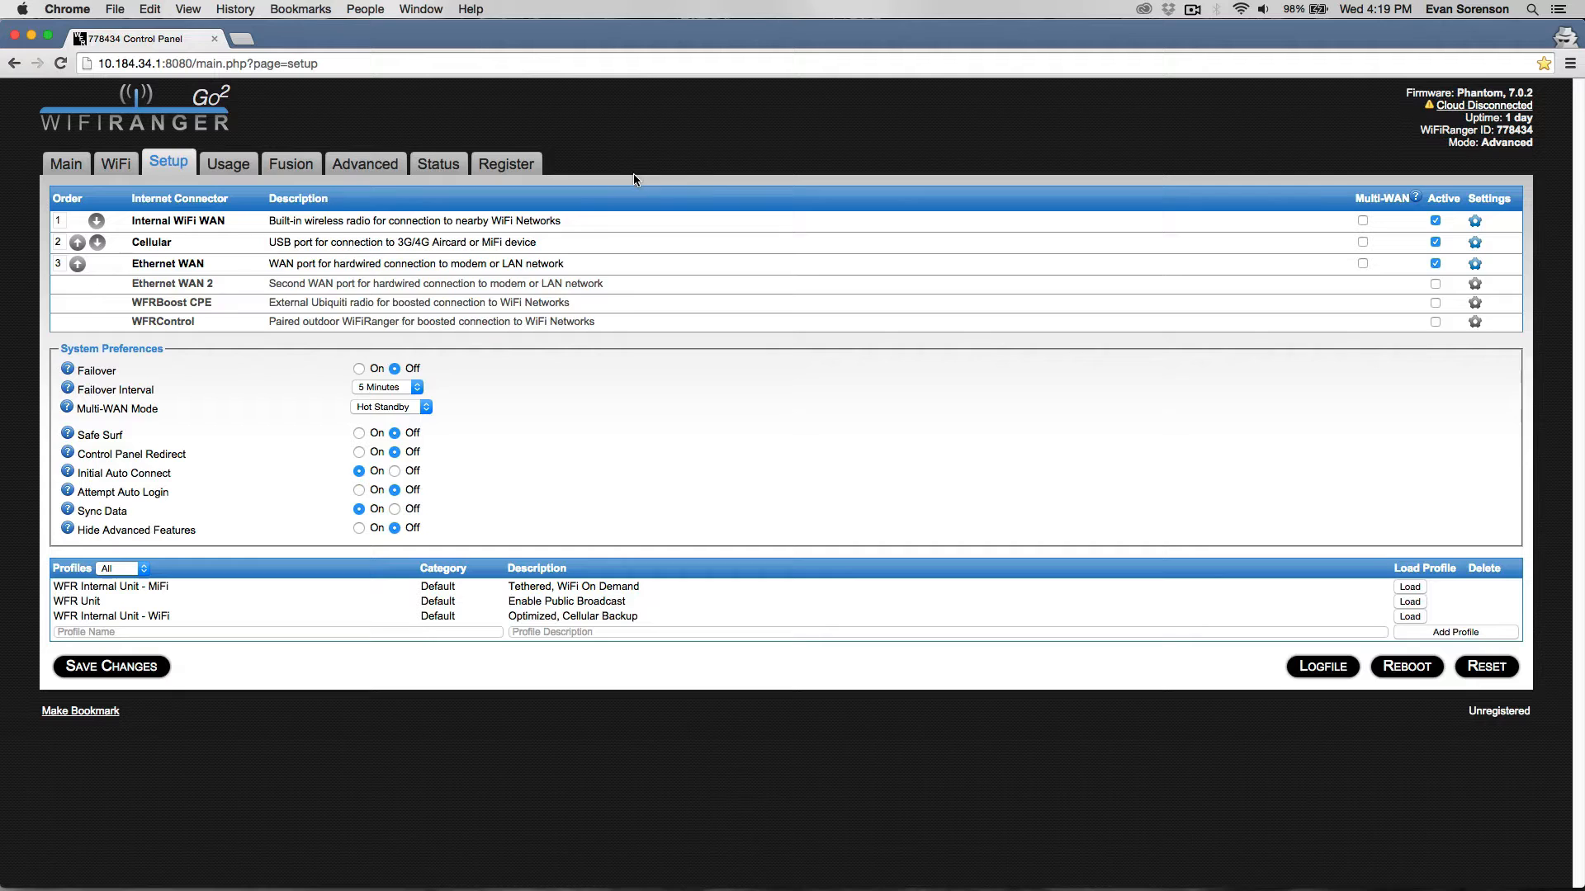
mouse_move(129, 366)
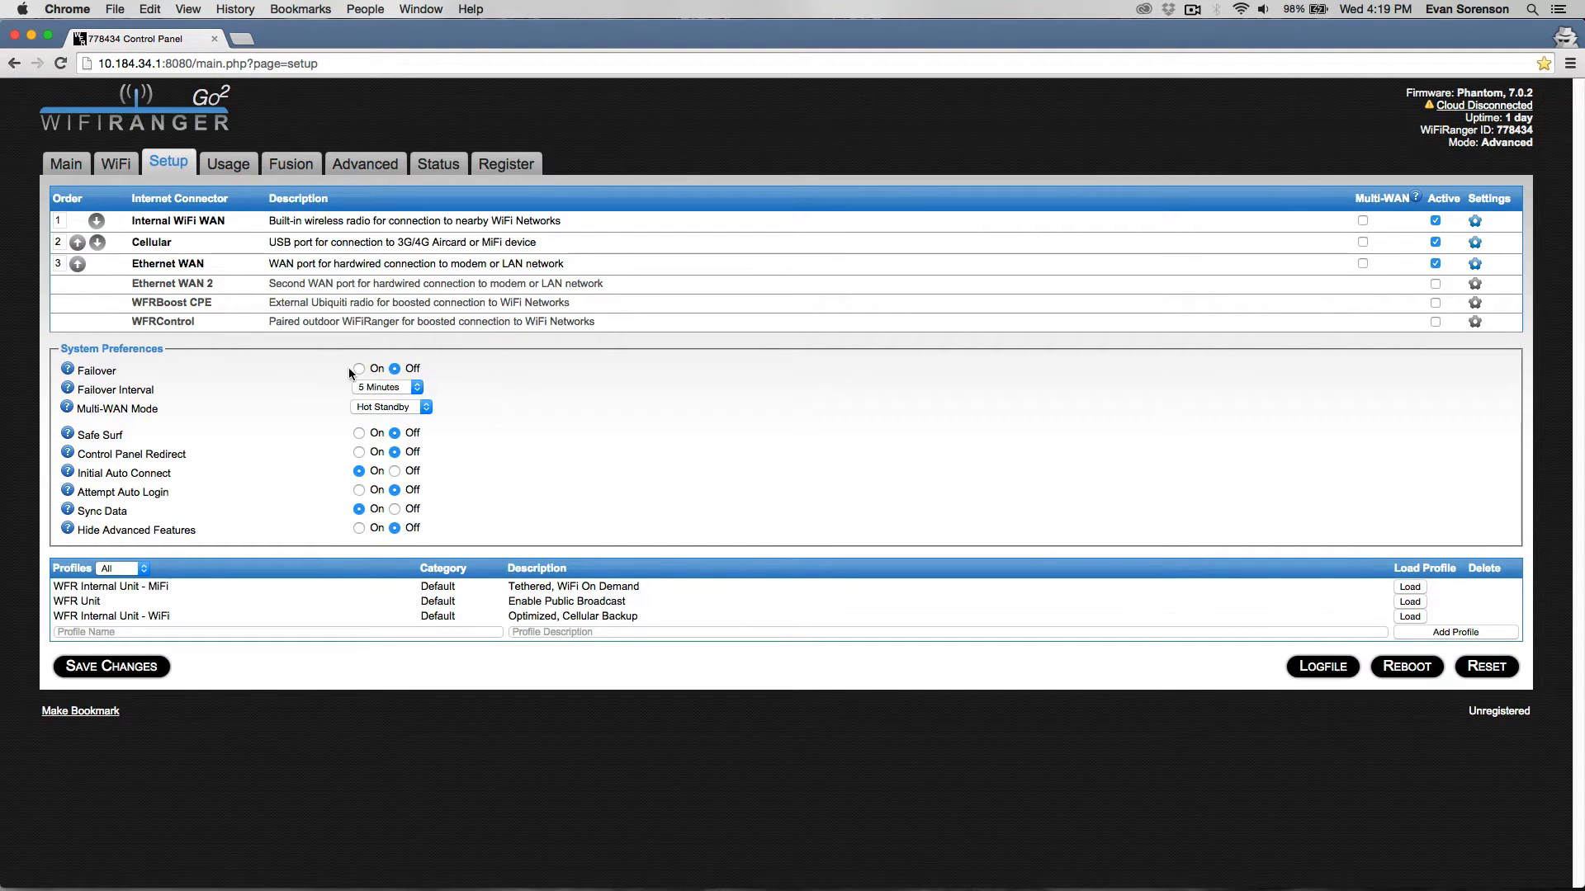
Turn Failover on and keep the failover interval at 5 Minutes
click(358, 369)
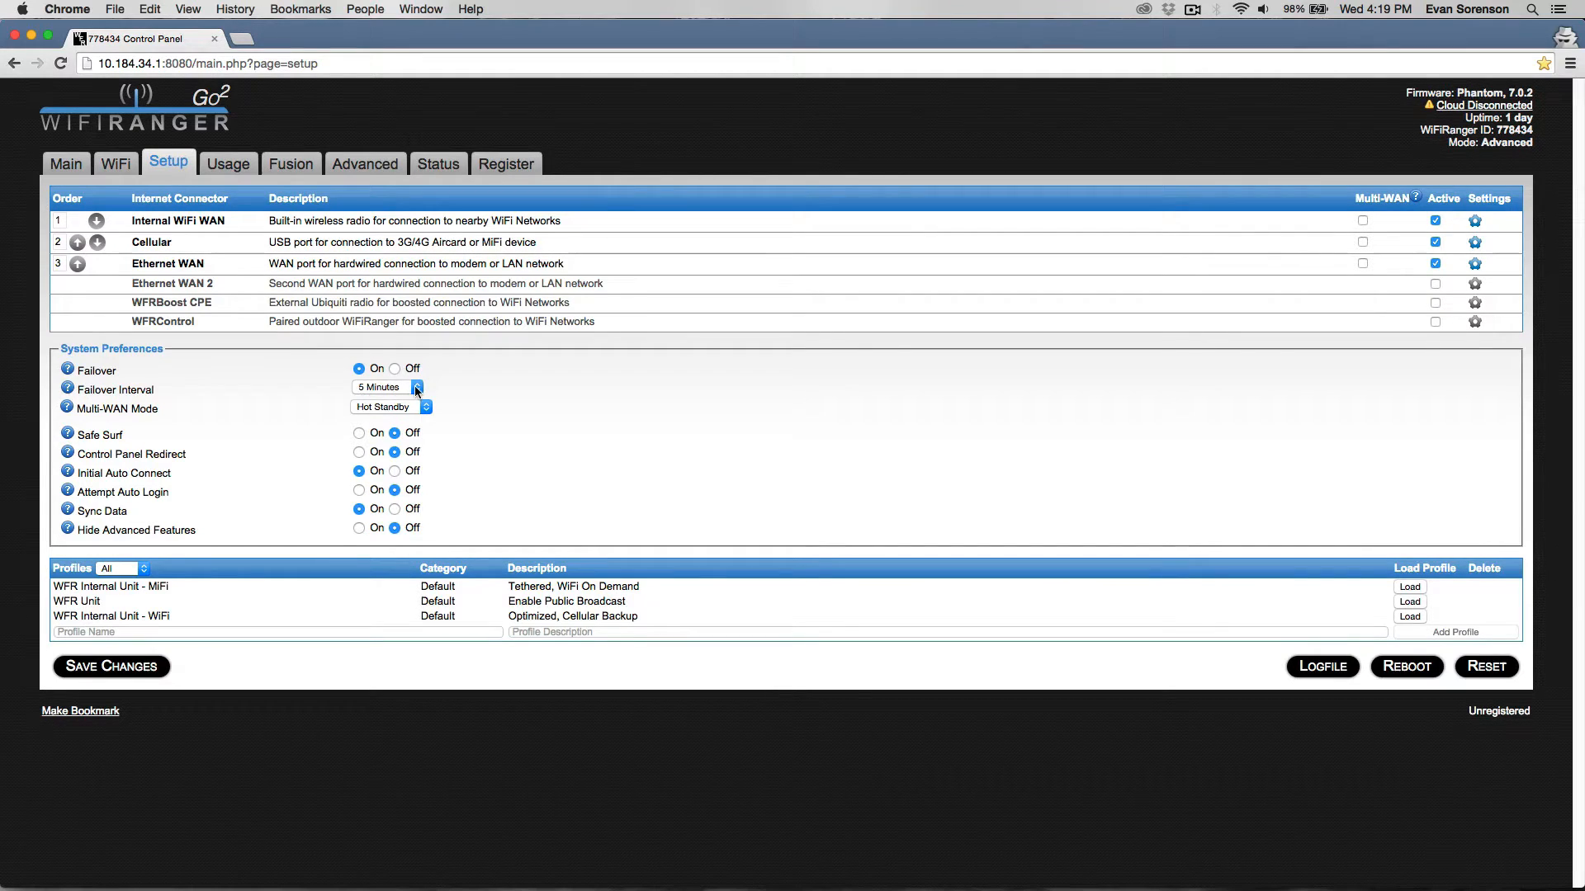
click(386, 386)
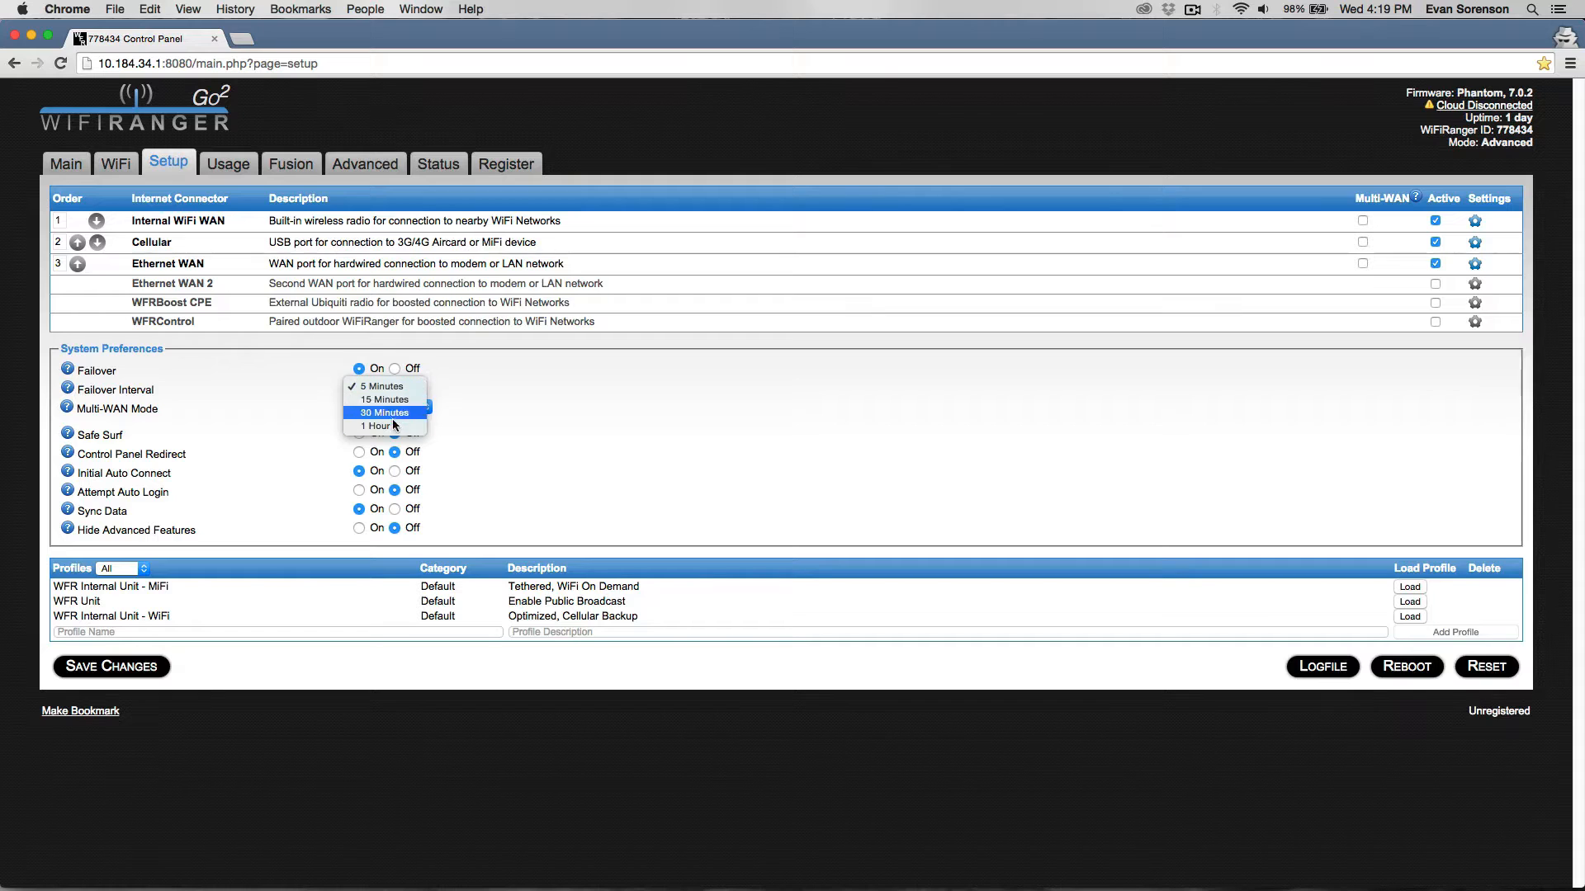
click(381, 387)
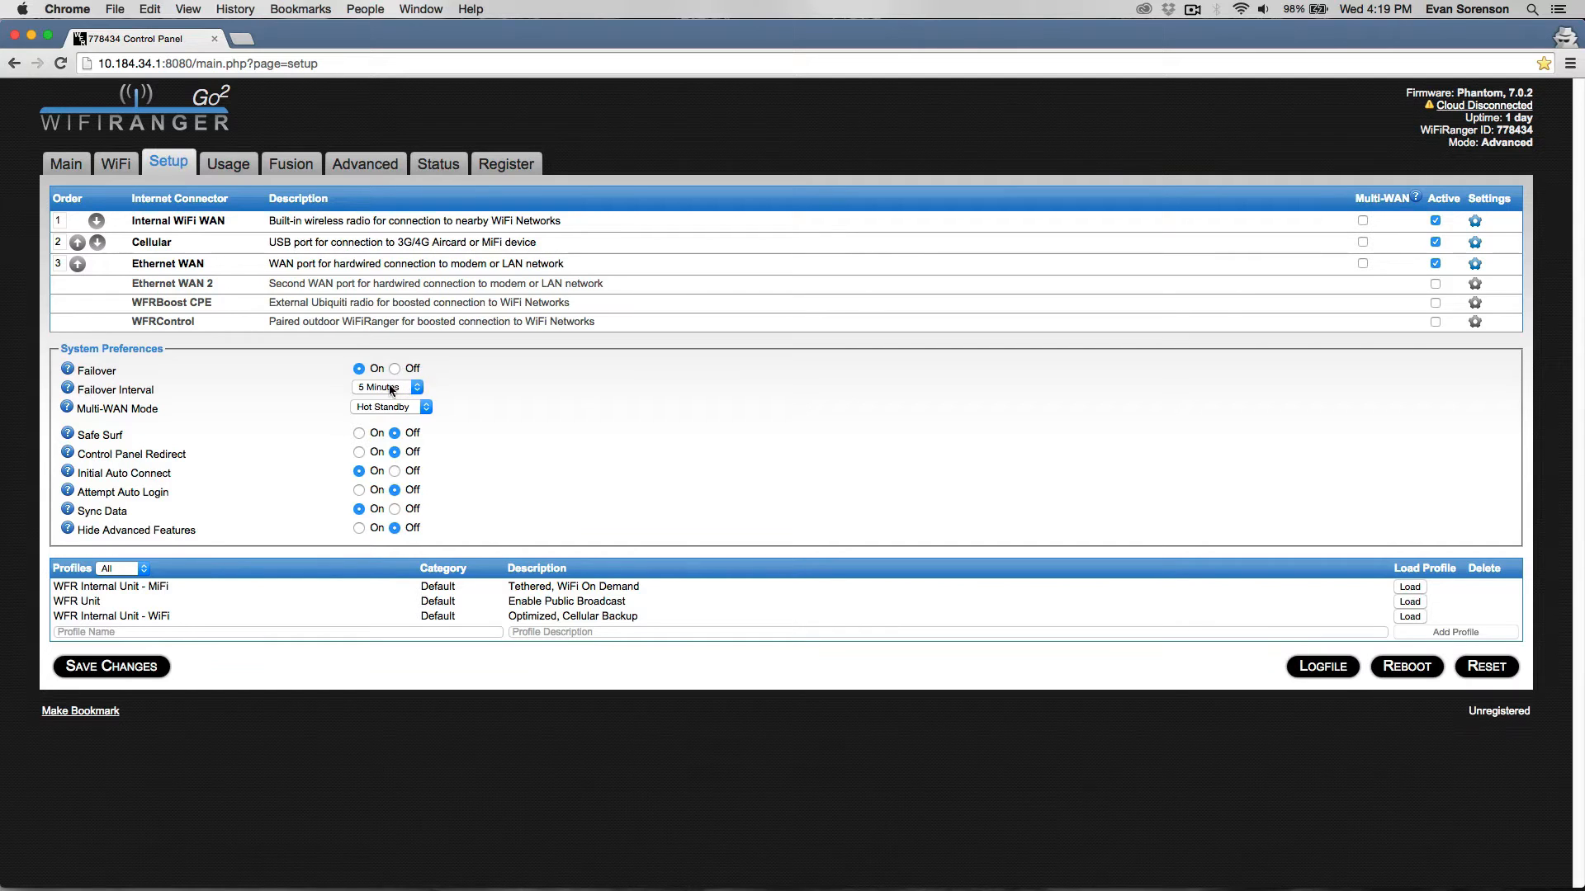
mouse_move(291, 375)
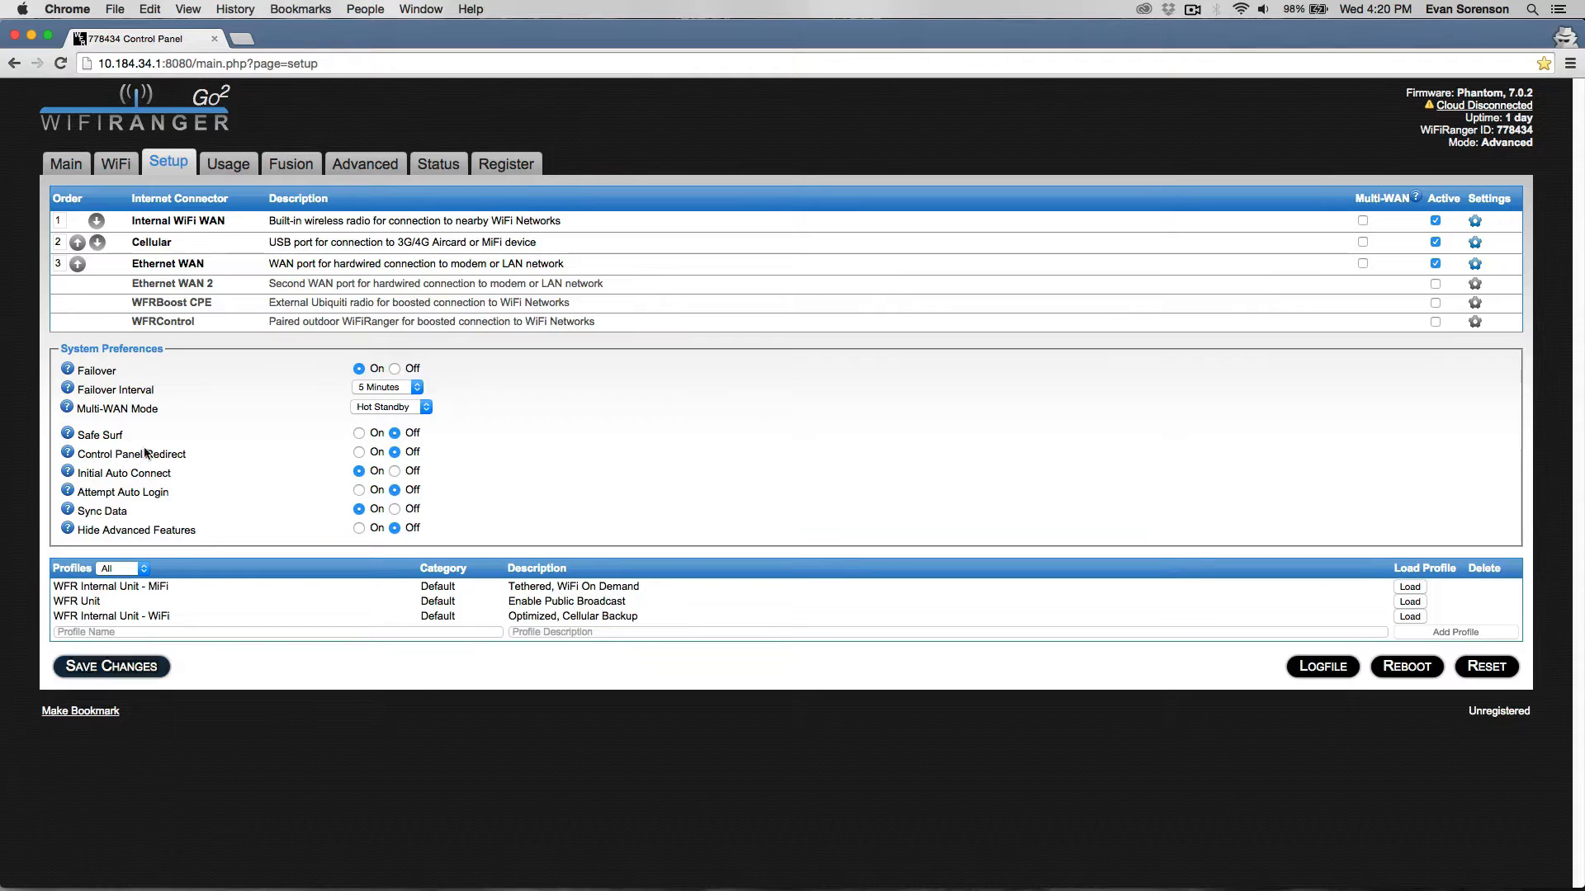
mouse_move(98, 243)
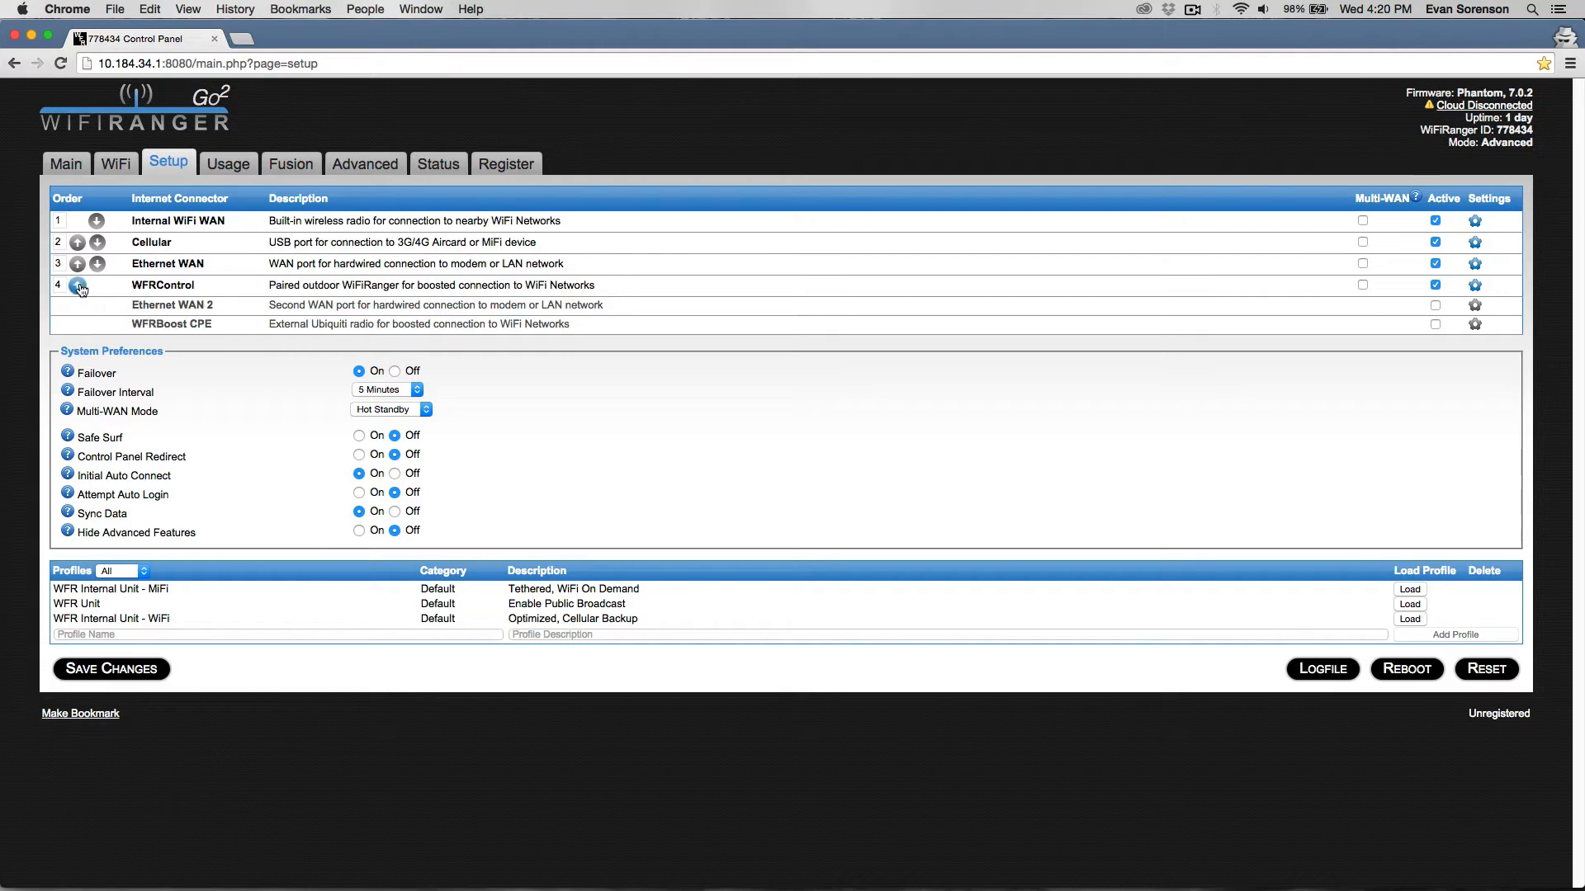
Reorder connectors to WFRControl, Cellular, Internal WiFi WAN, Ethernet WAN
click(79, 286)
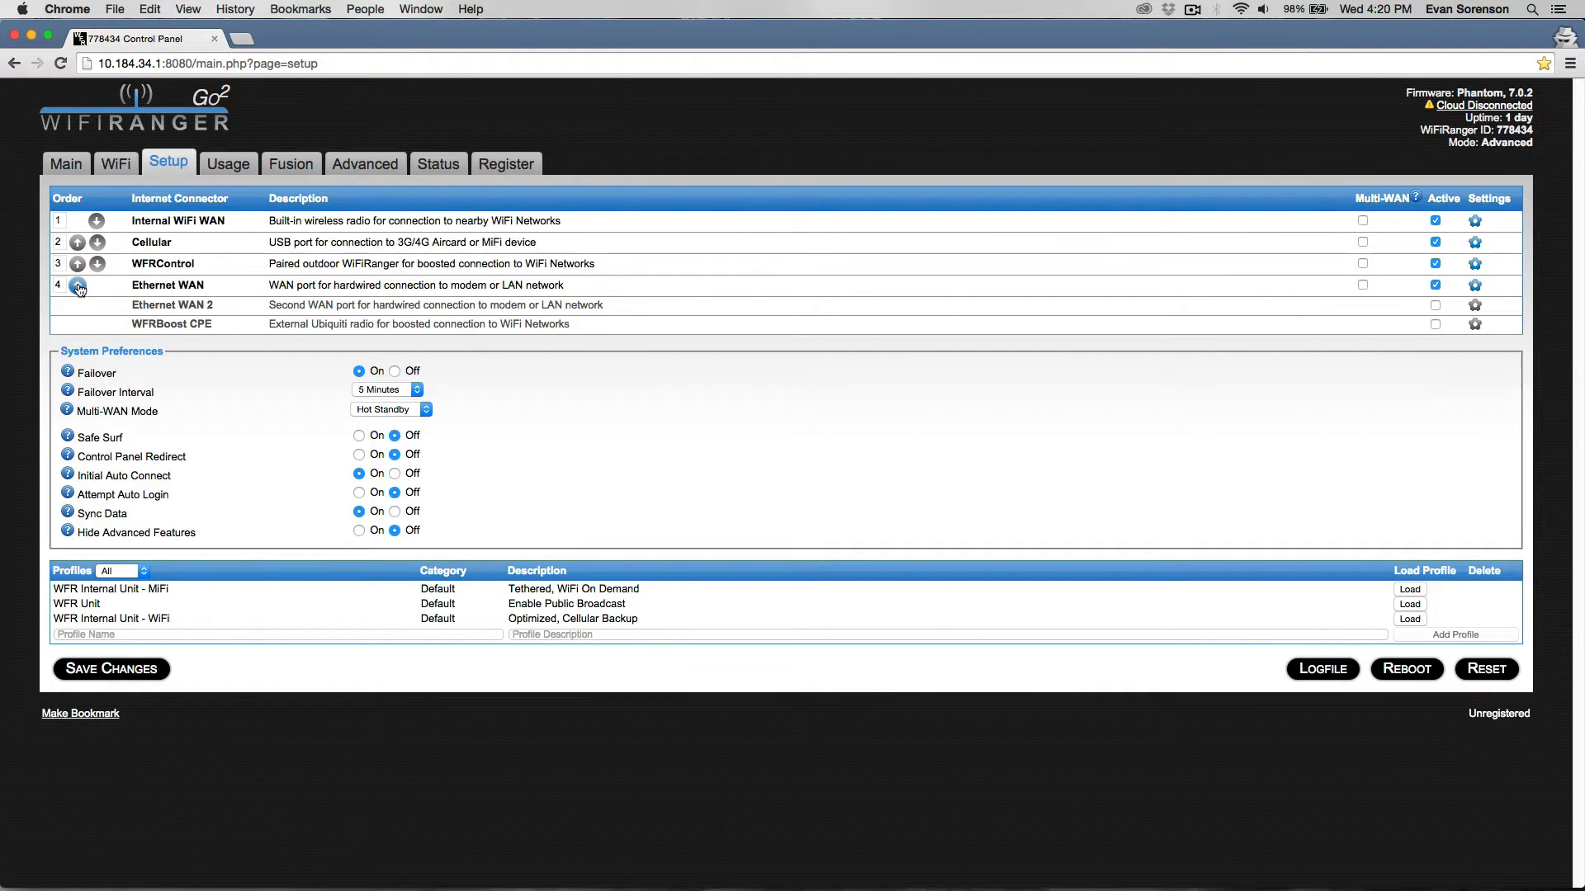
click(77, 262)
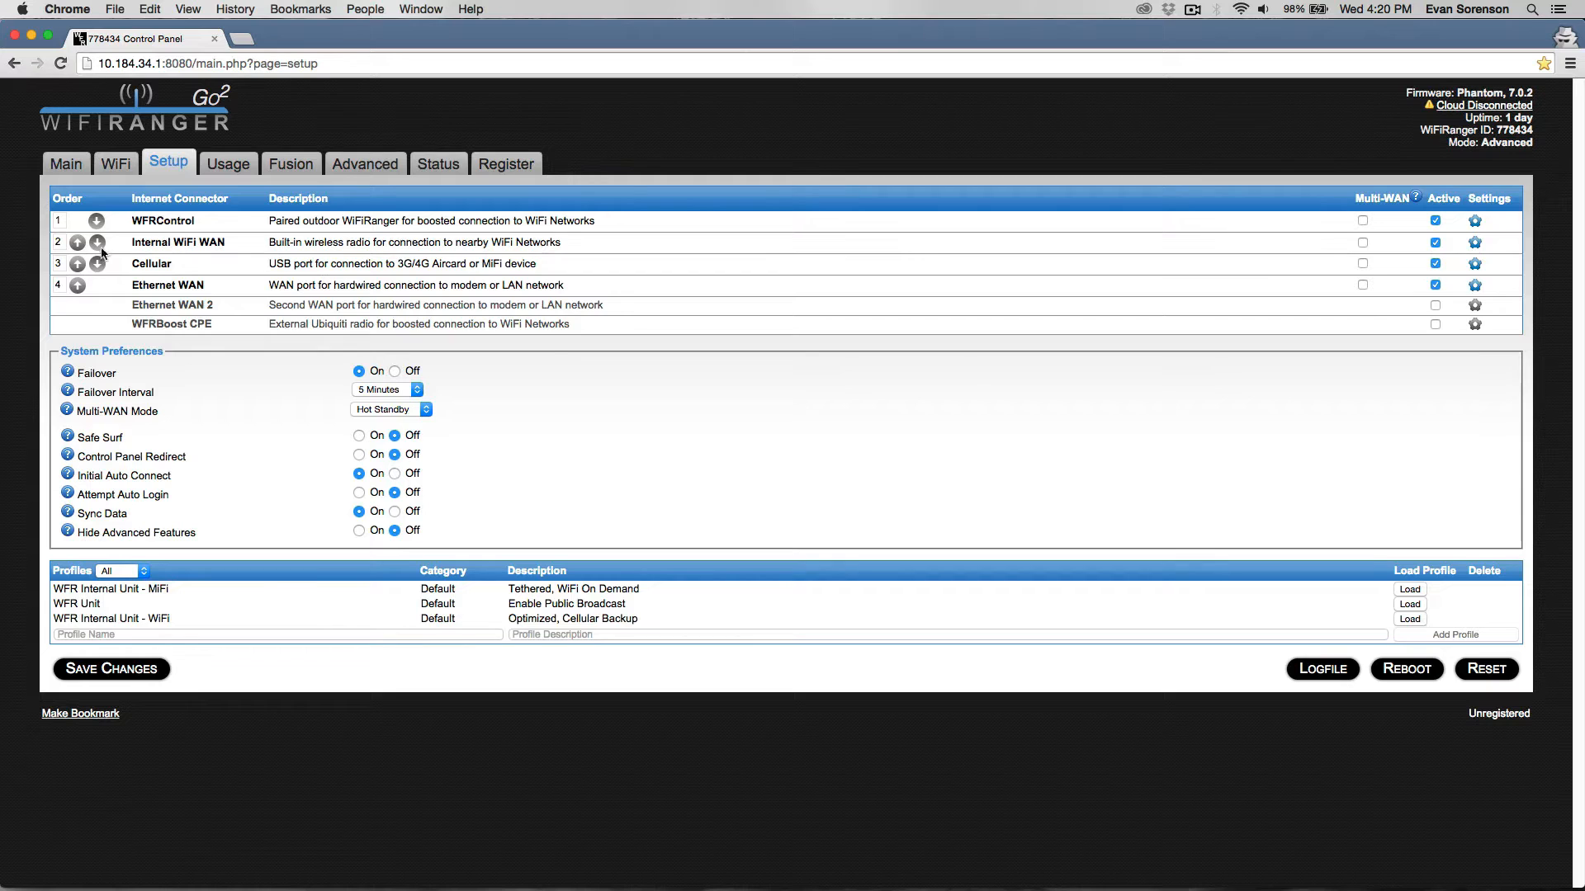
click(97, 265)
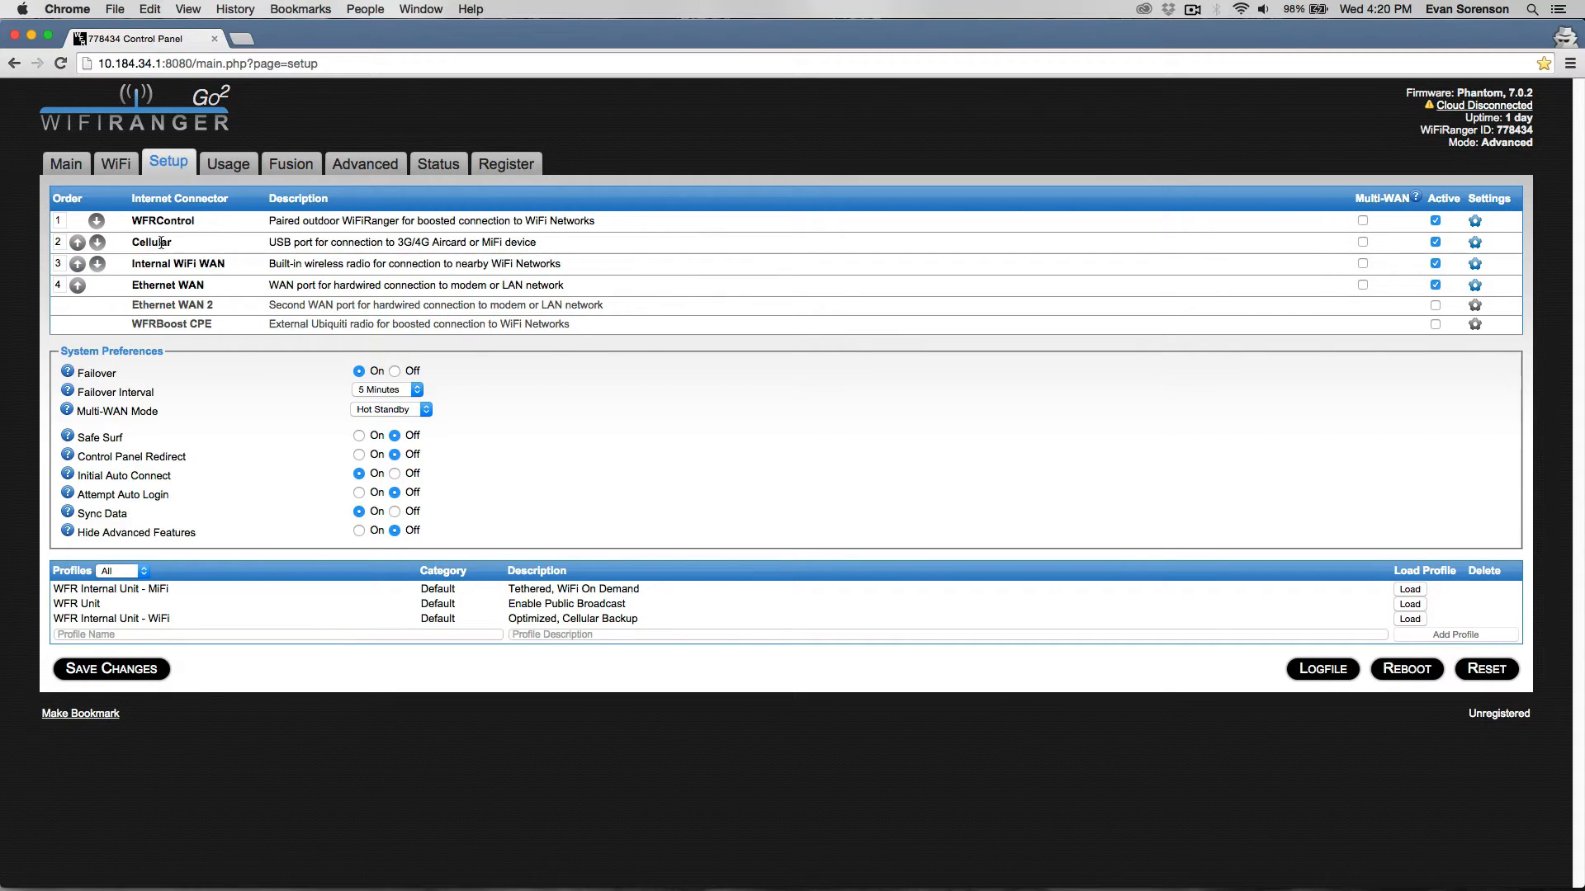
mouse_move(242, 255)
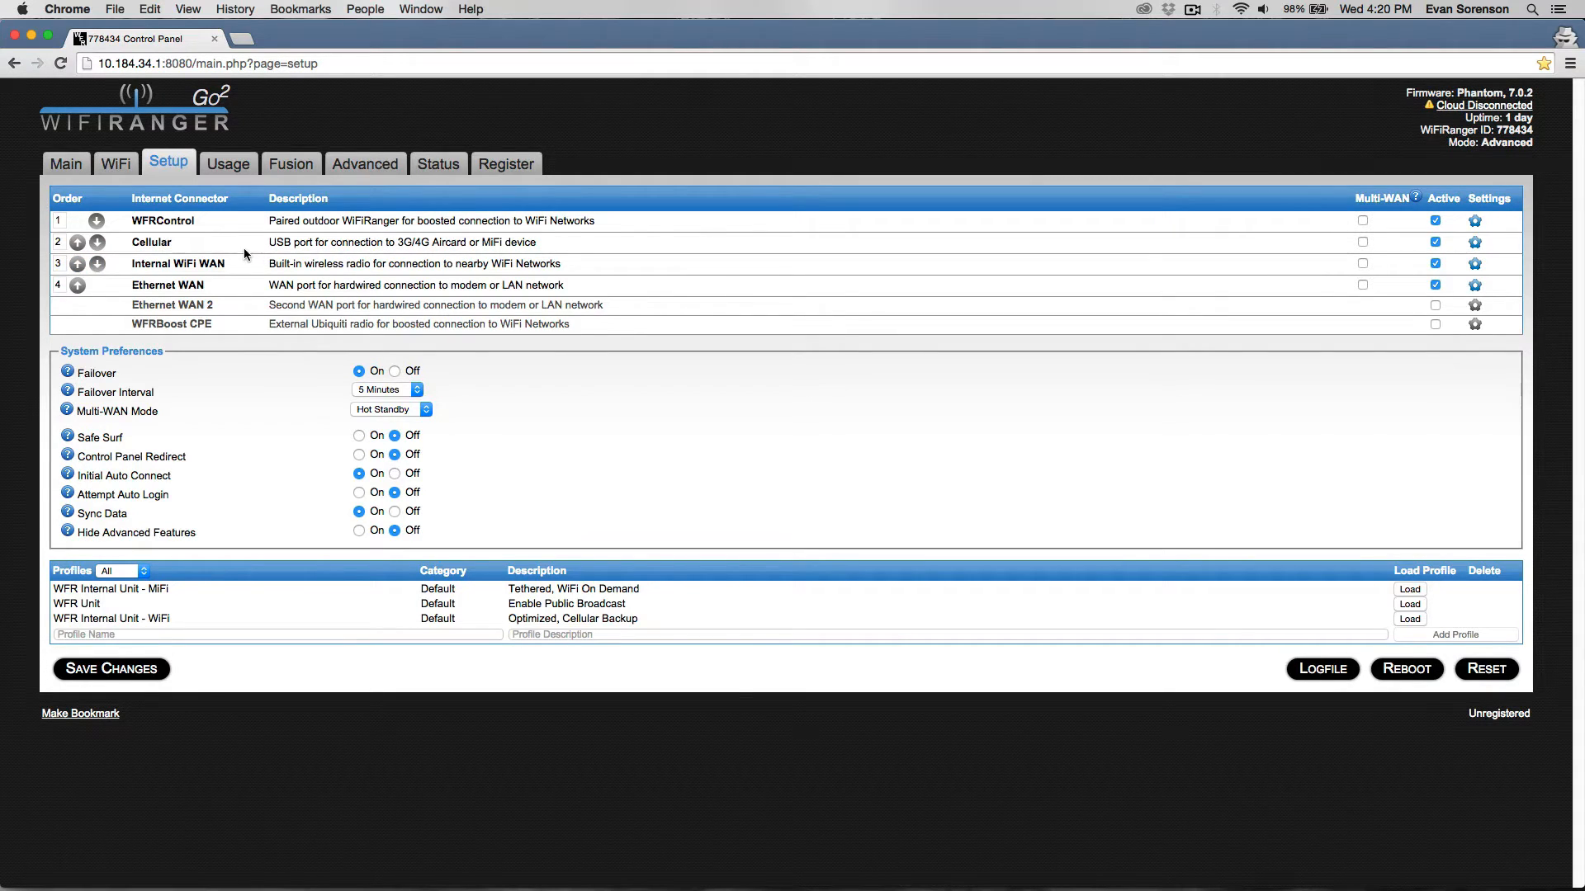
mouse_move(134, 263)
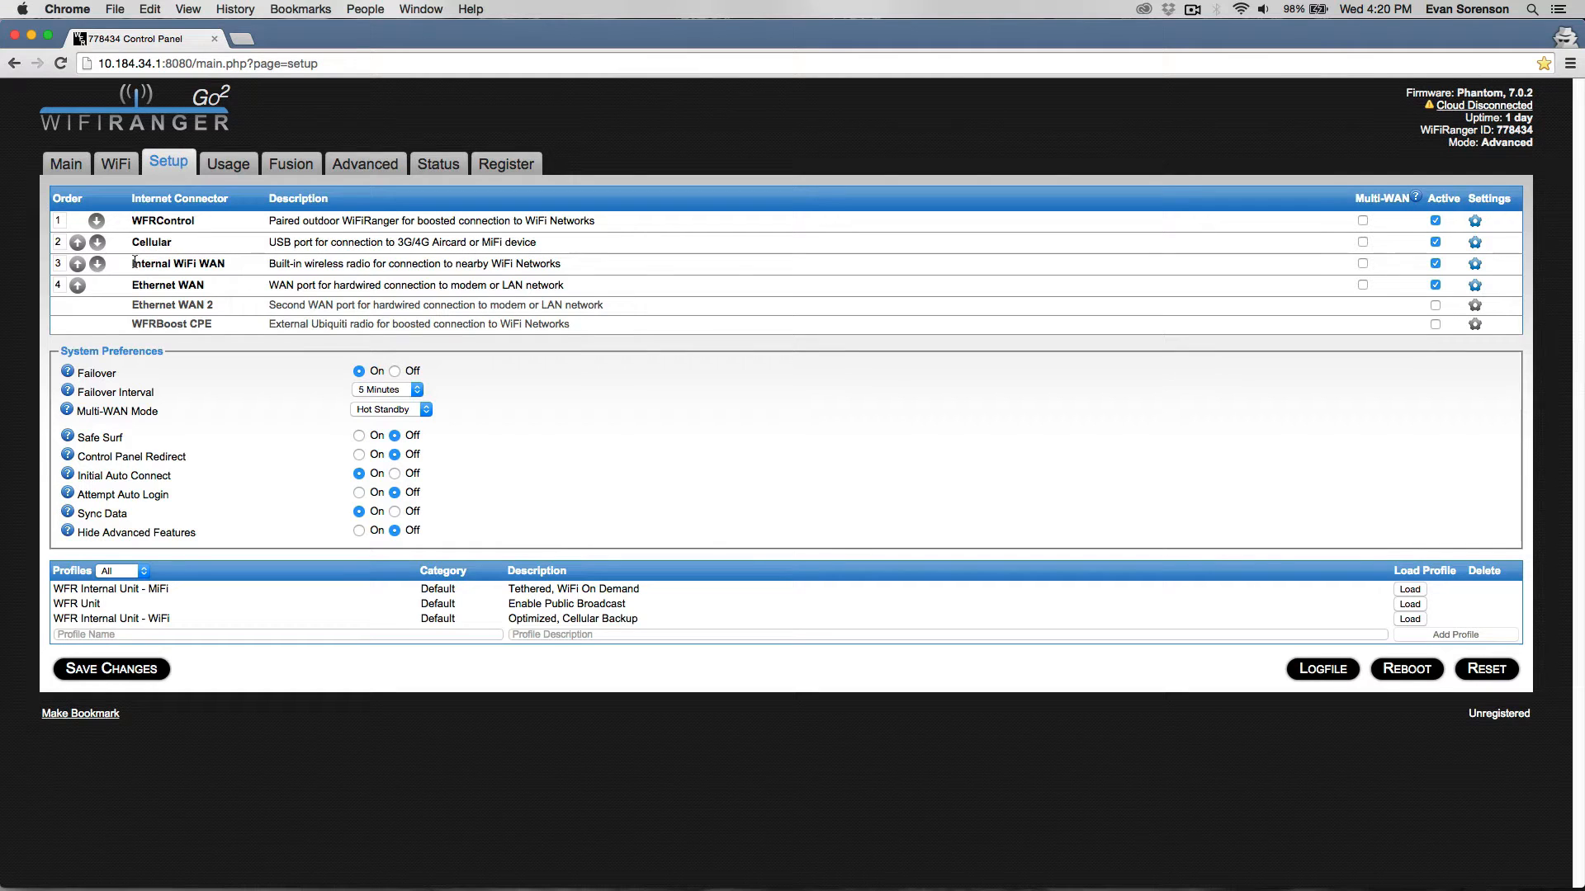
mouse_move(235, 269)
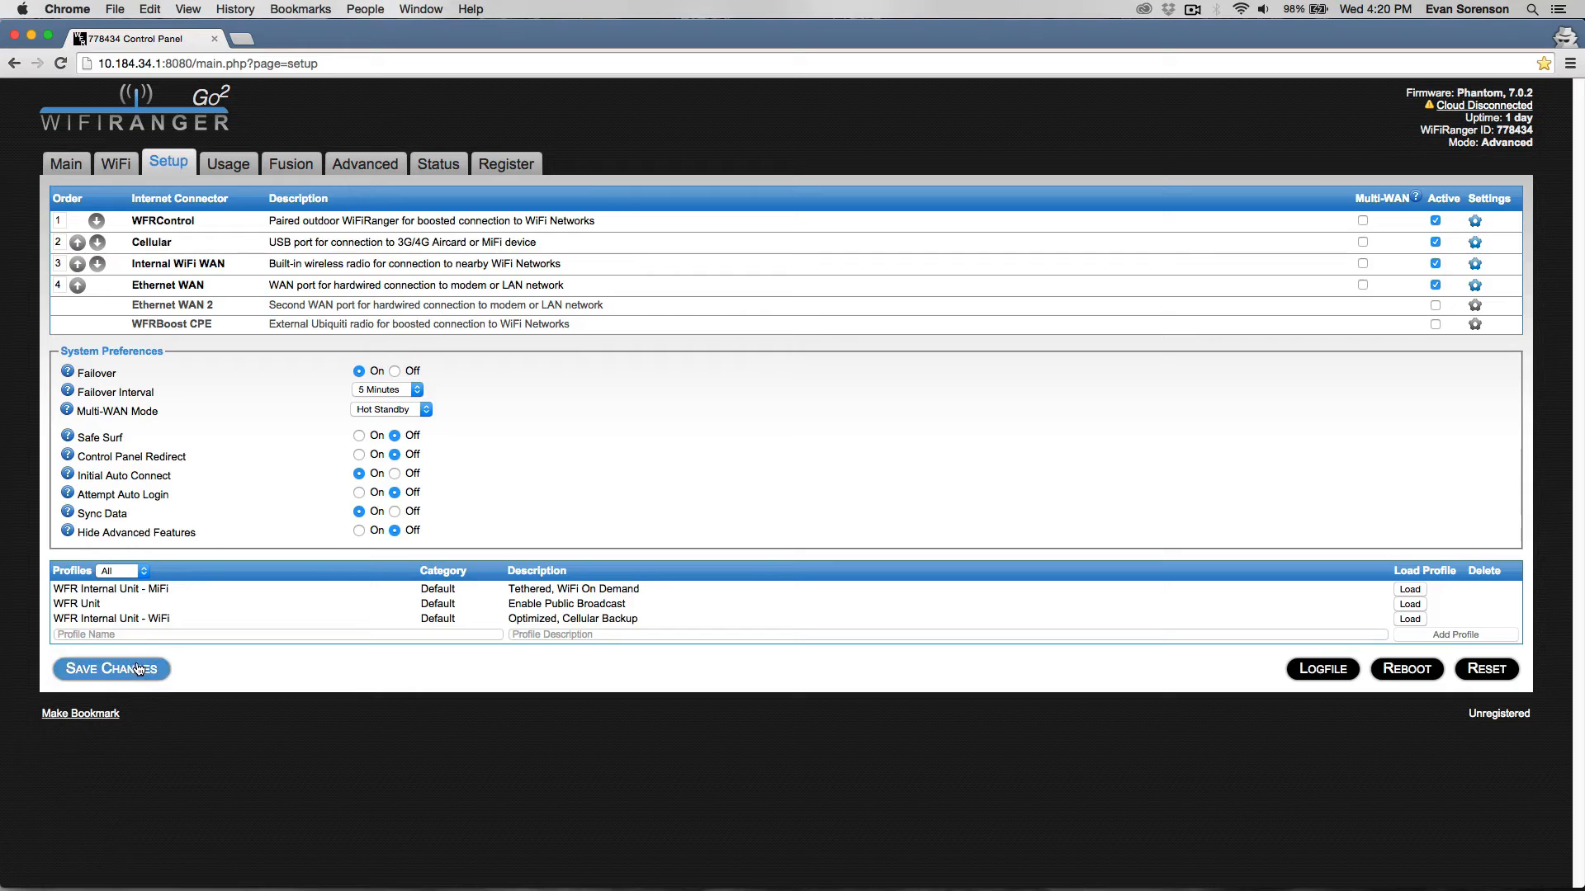
mouse_move(132, 675)
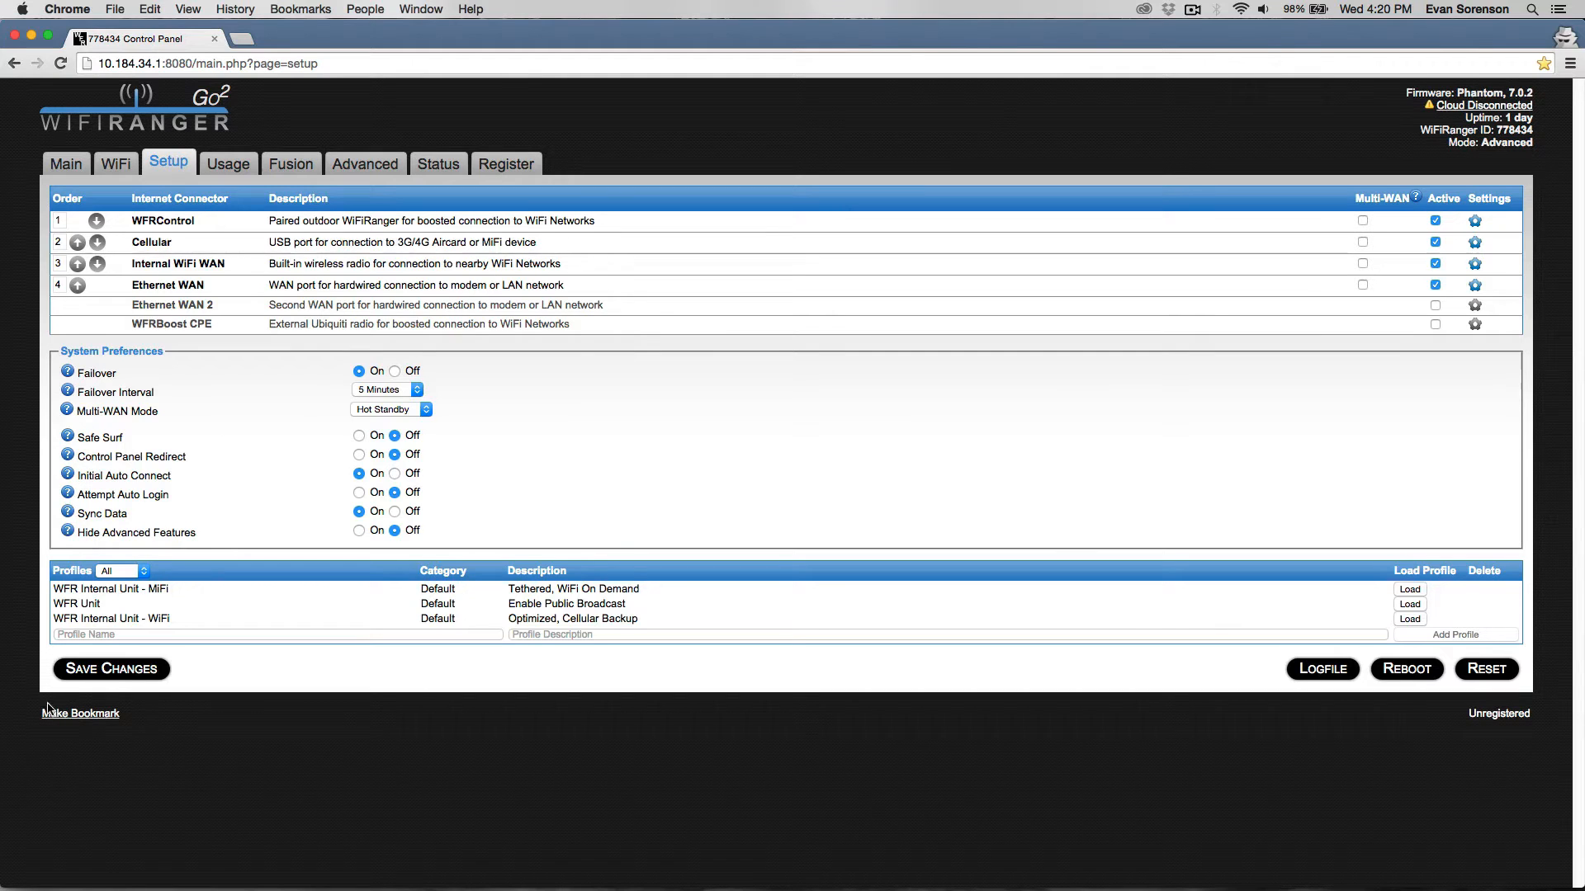
Save the failover configuration and confirm the change
click(111, 669)
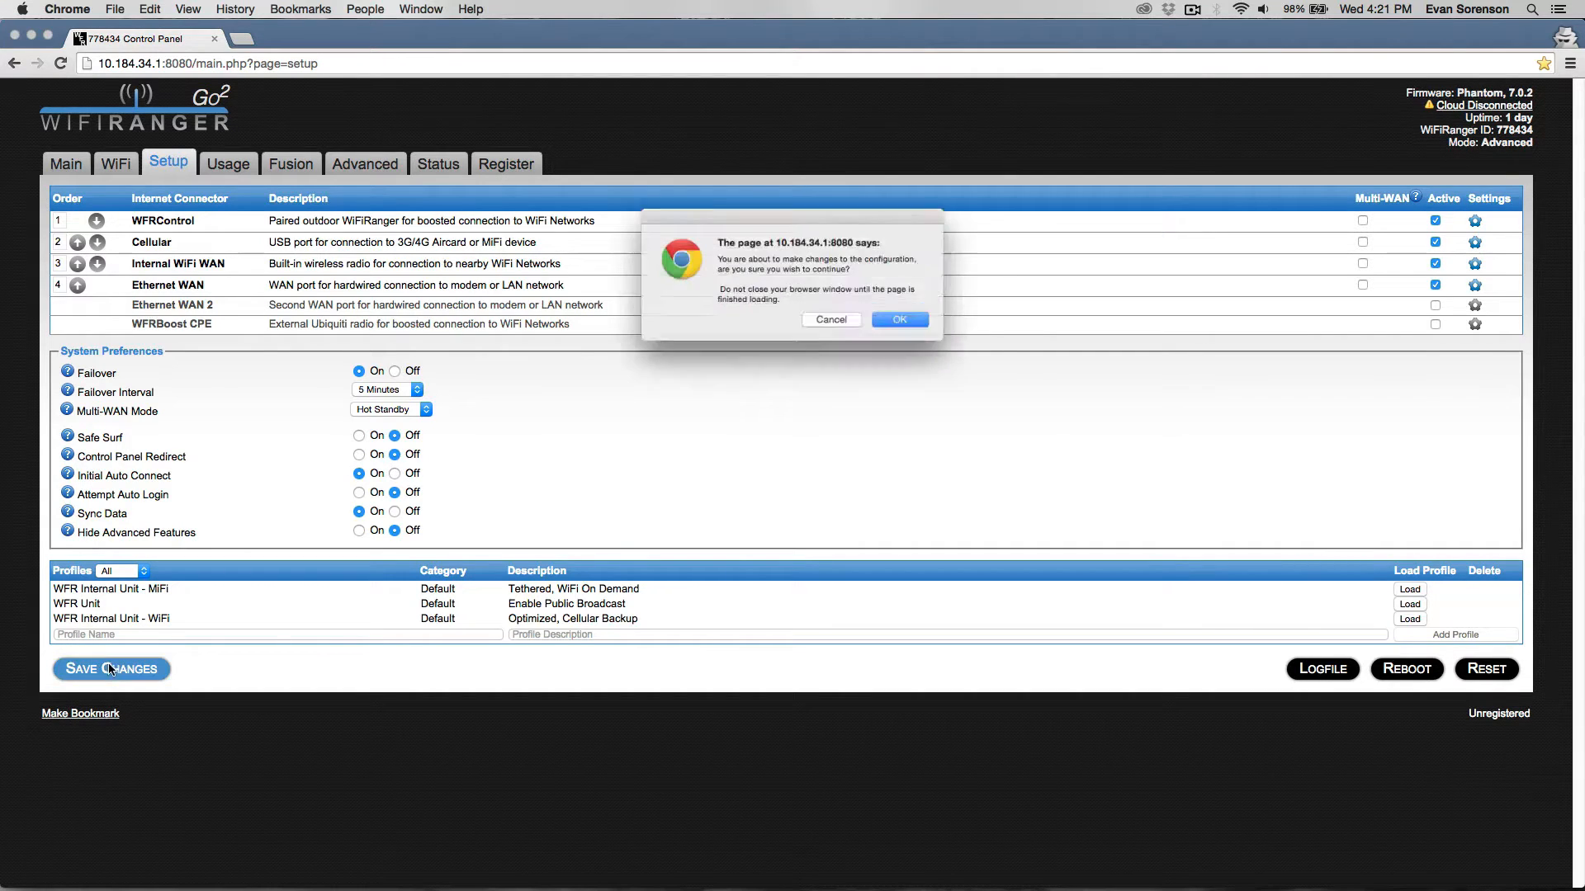
click(898, 319)
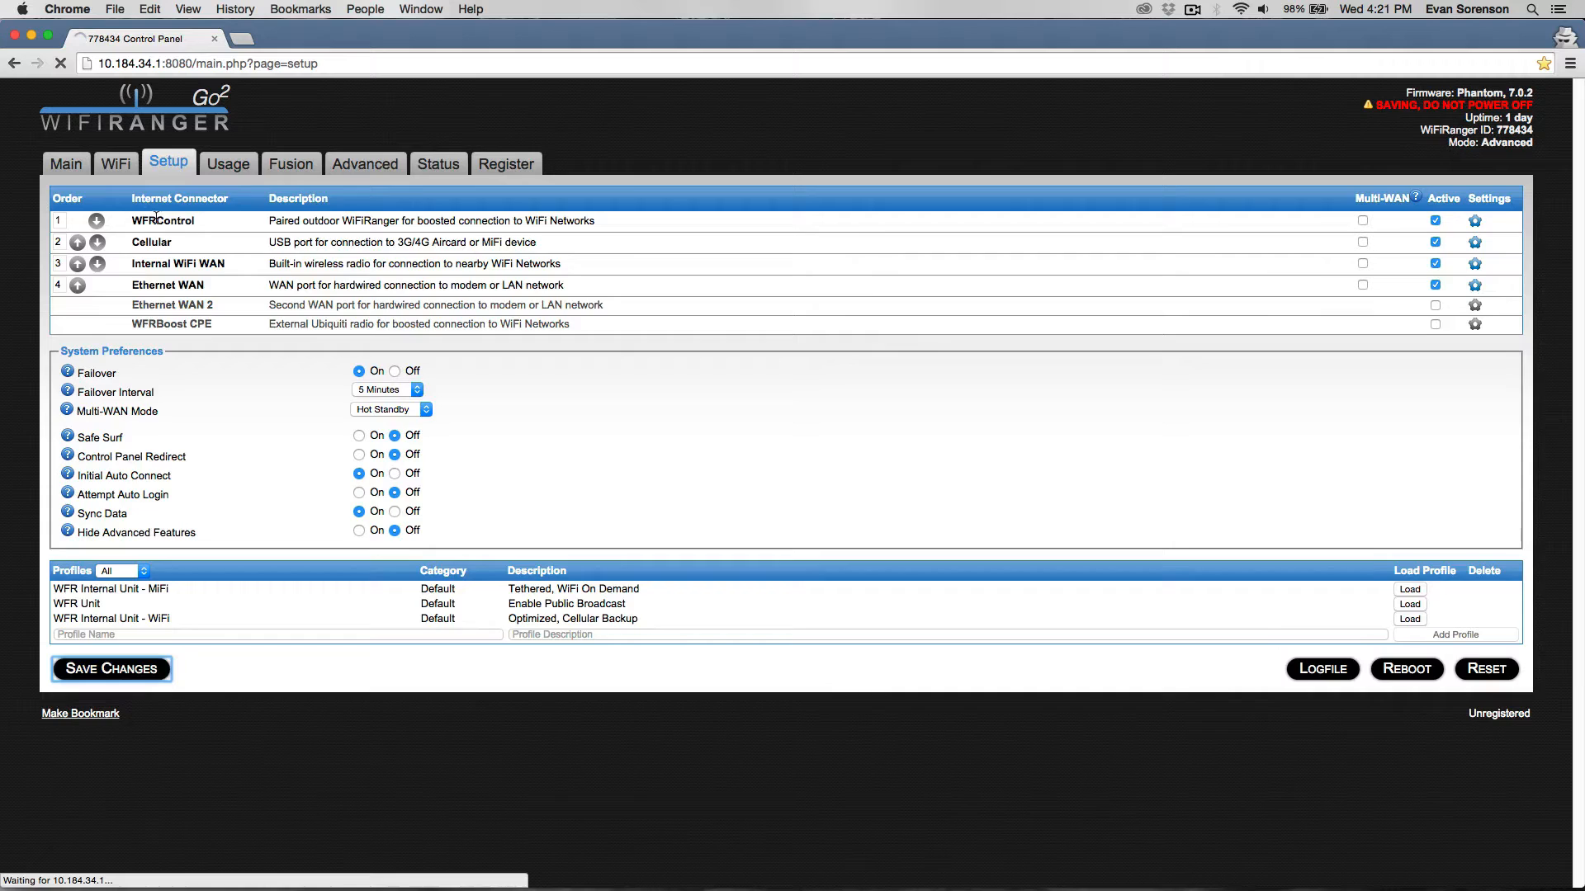
click(110, 669)
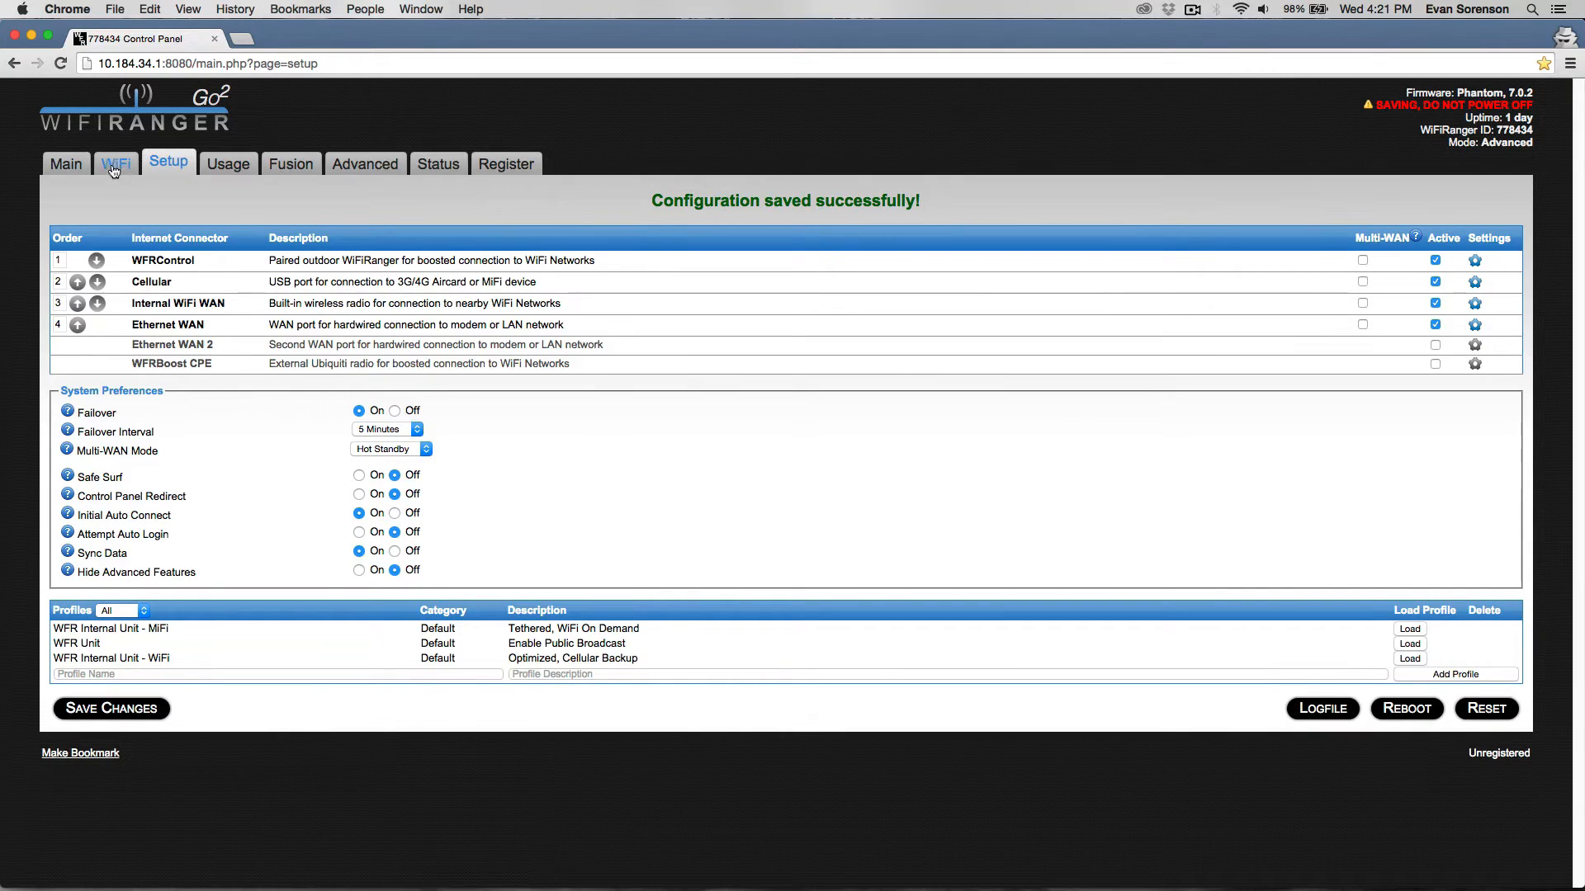
Go to the WiFi settings page, leaving Attempted Networks at All Available
click(116, 163)
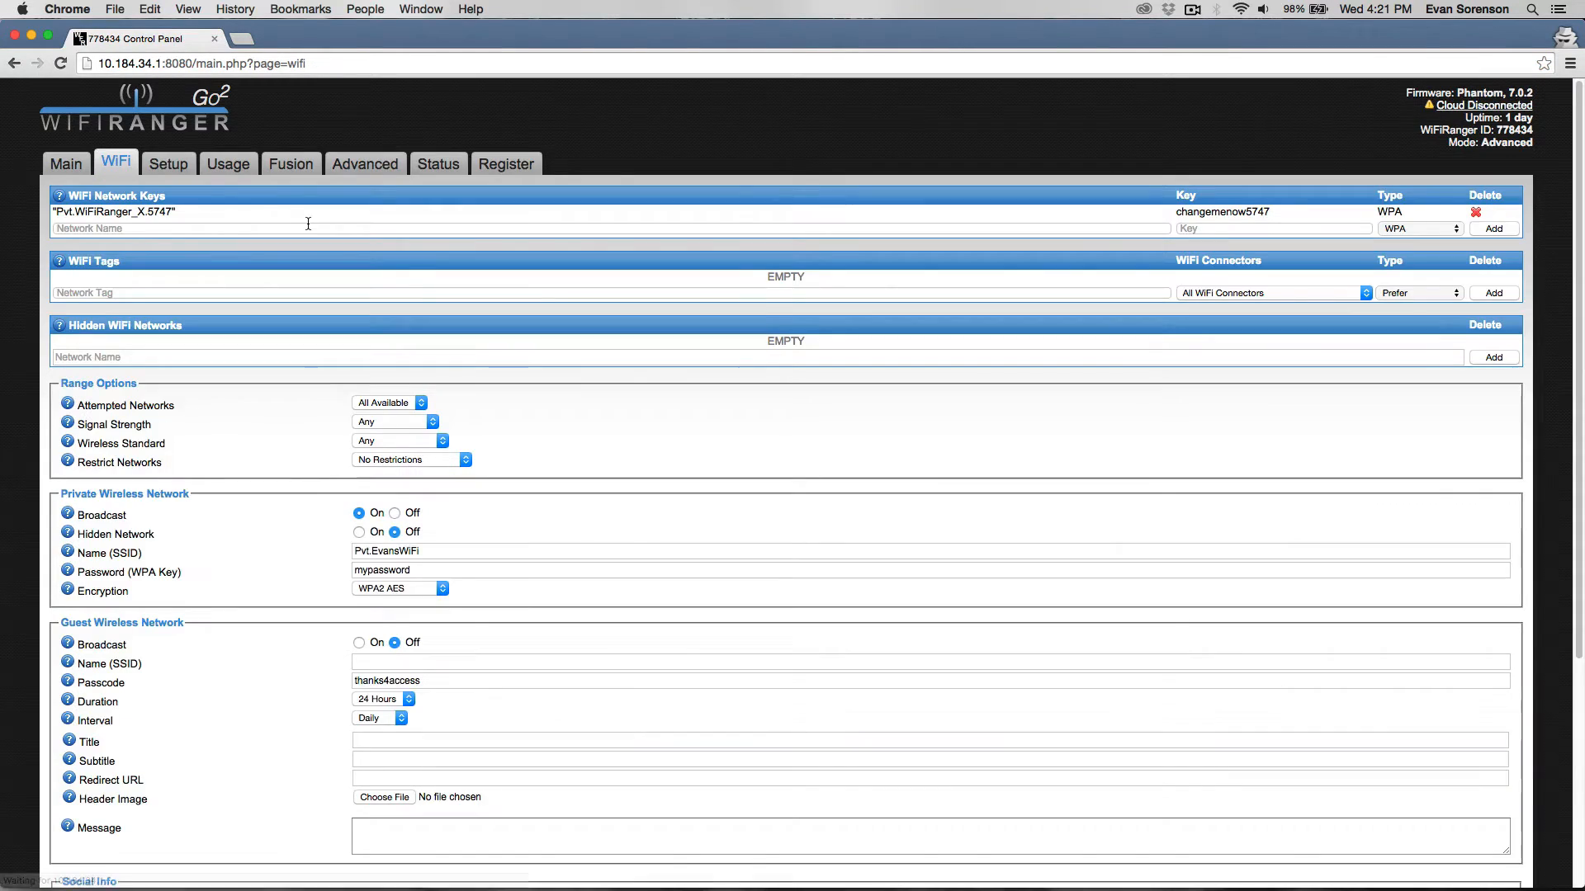
mouse_move(233, 442)
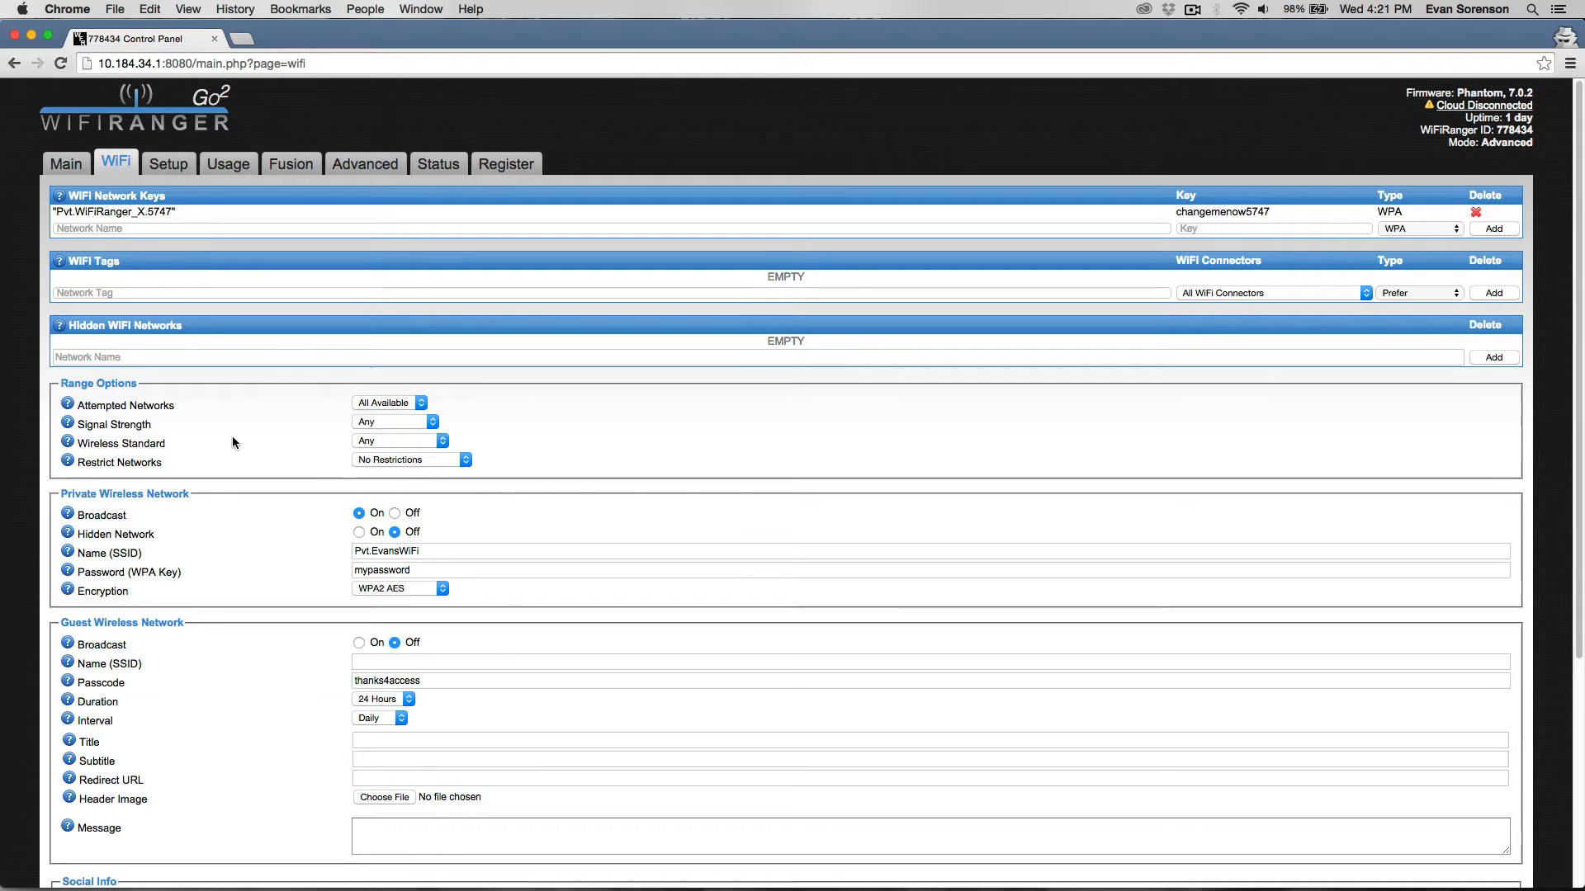
scroll(down, 3)
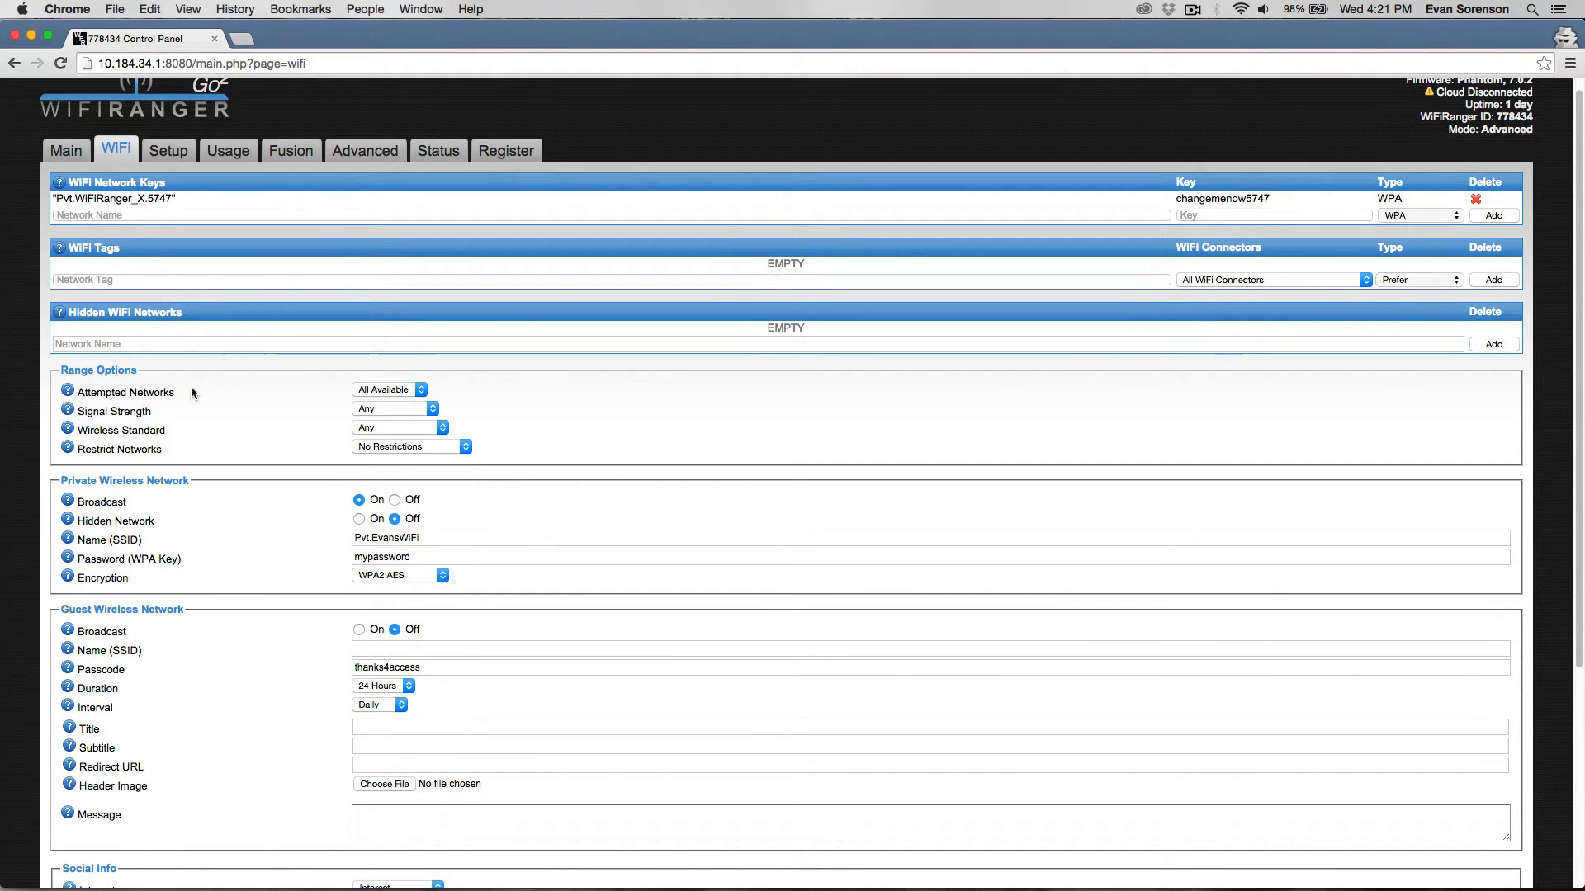
mouse_move(318, 411)
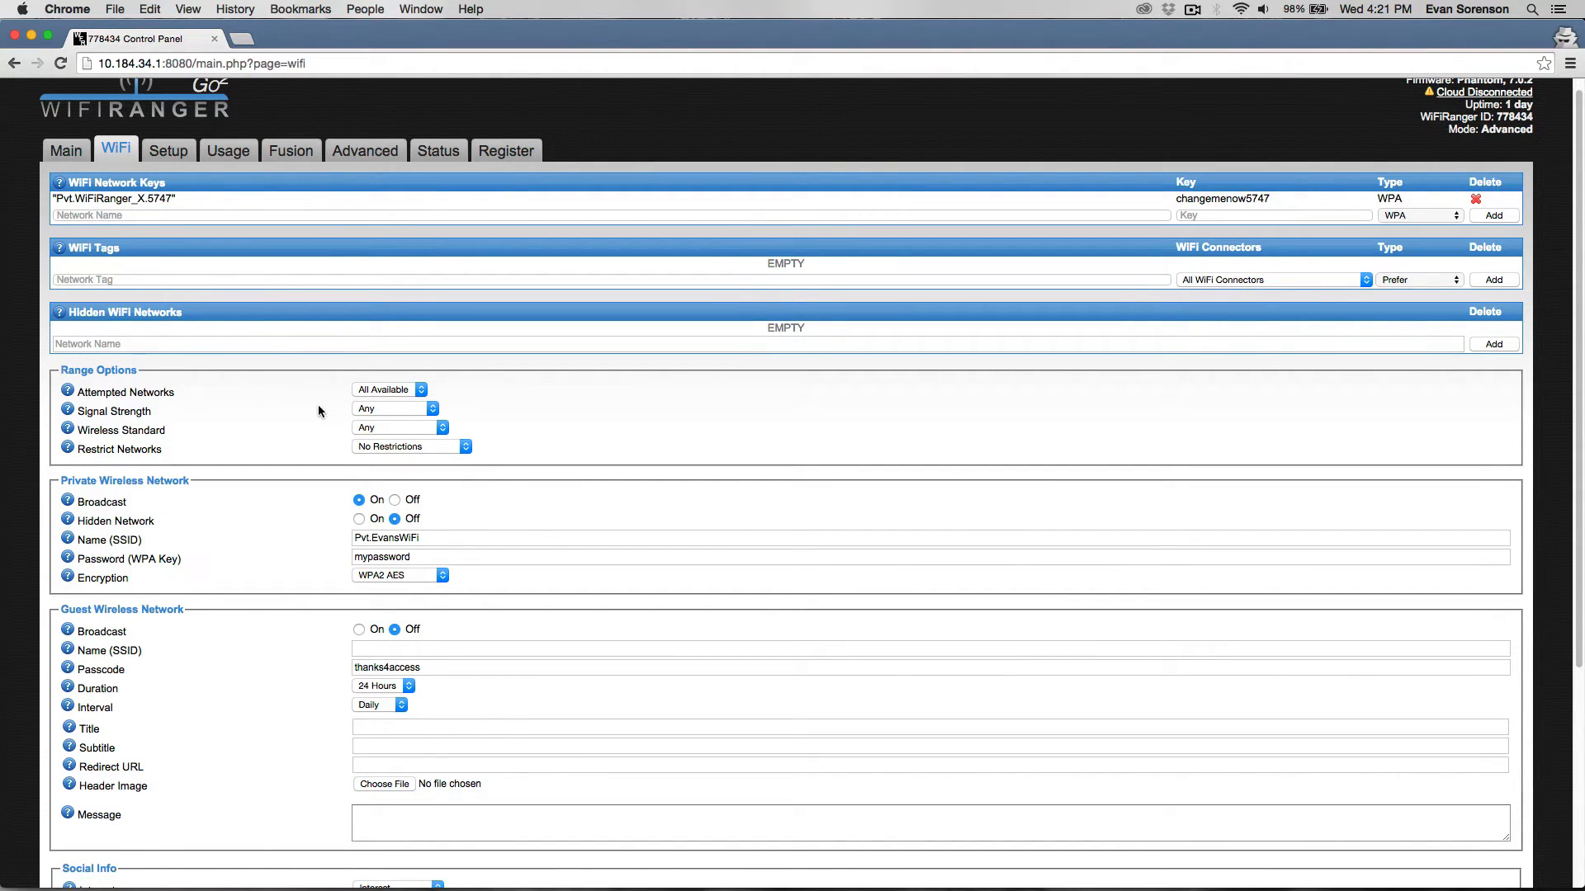
mouse_move(377, 390)
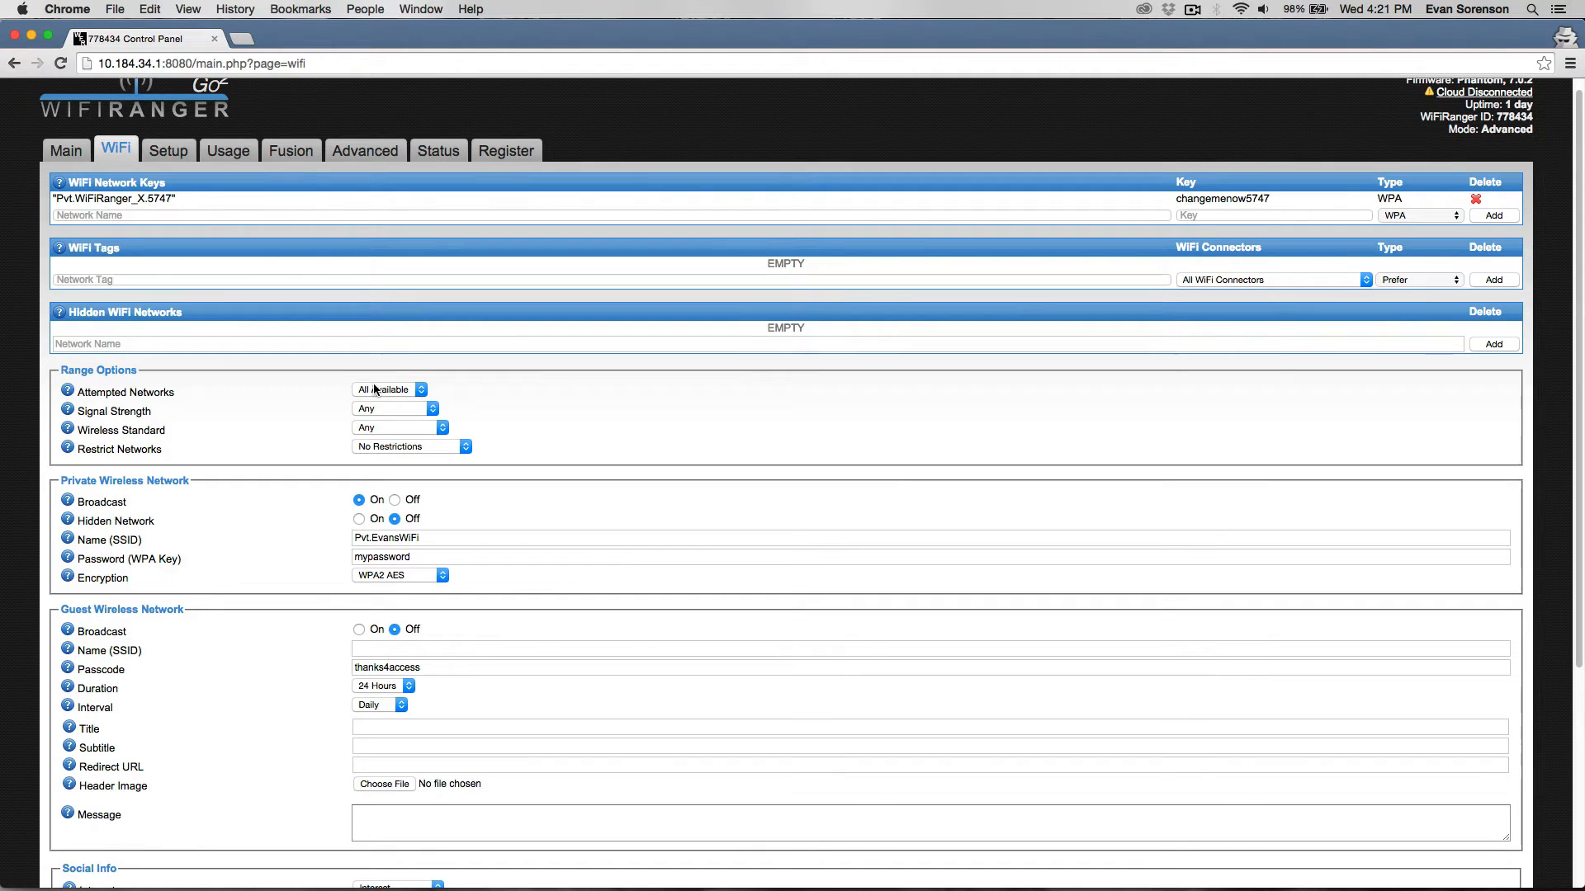
mouse_move(424, 395)
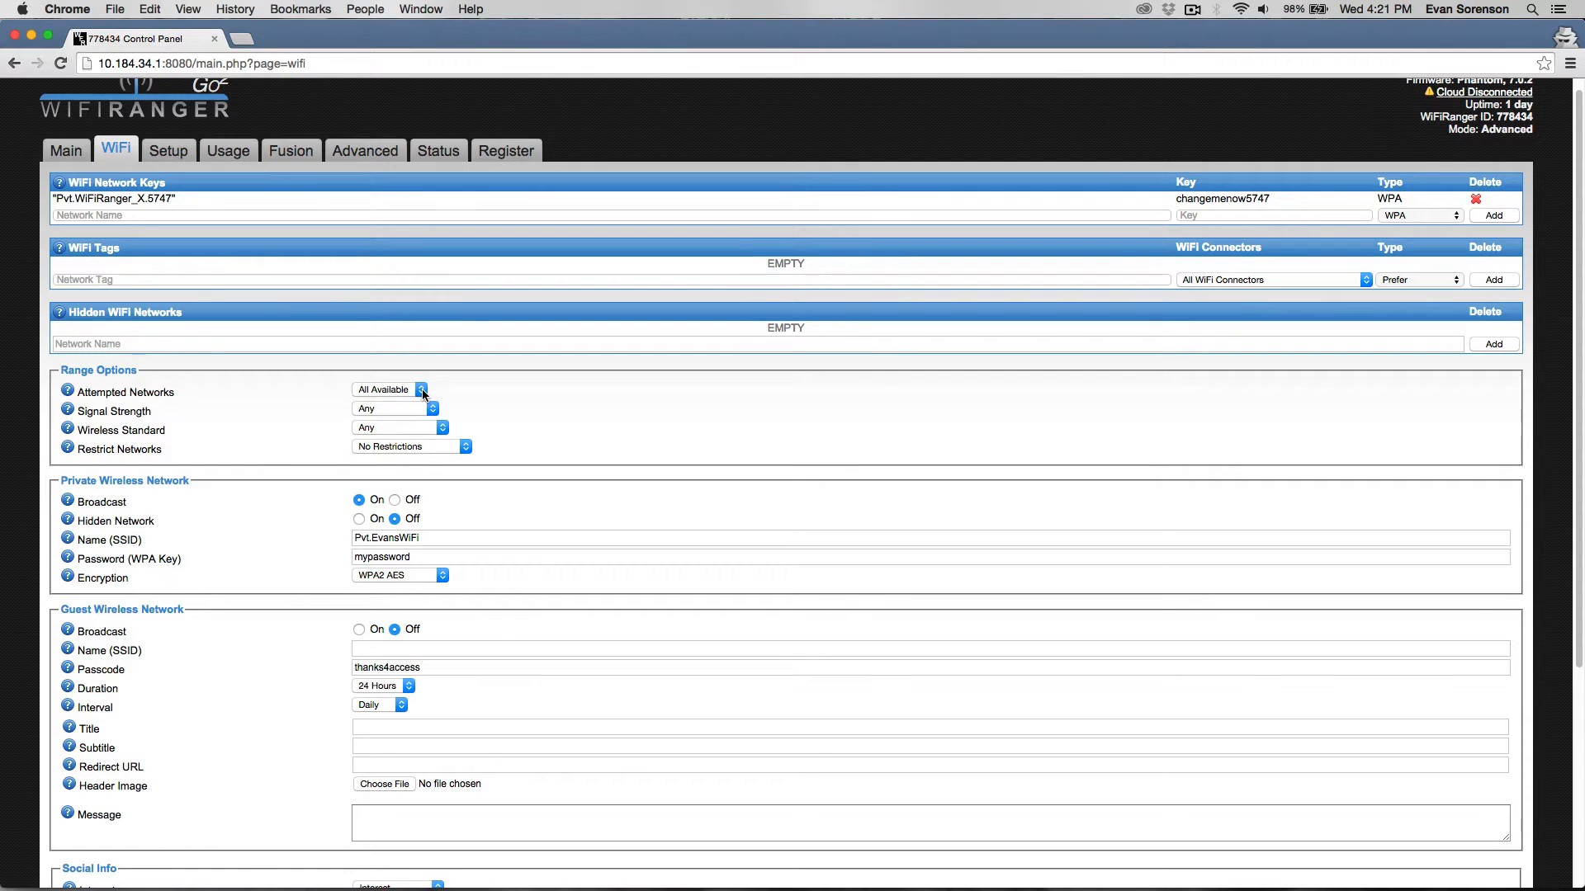
click(390, 389)
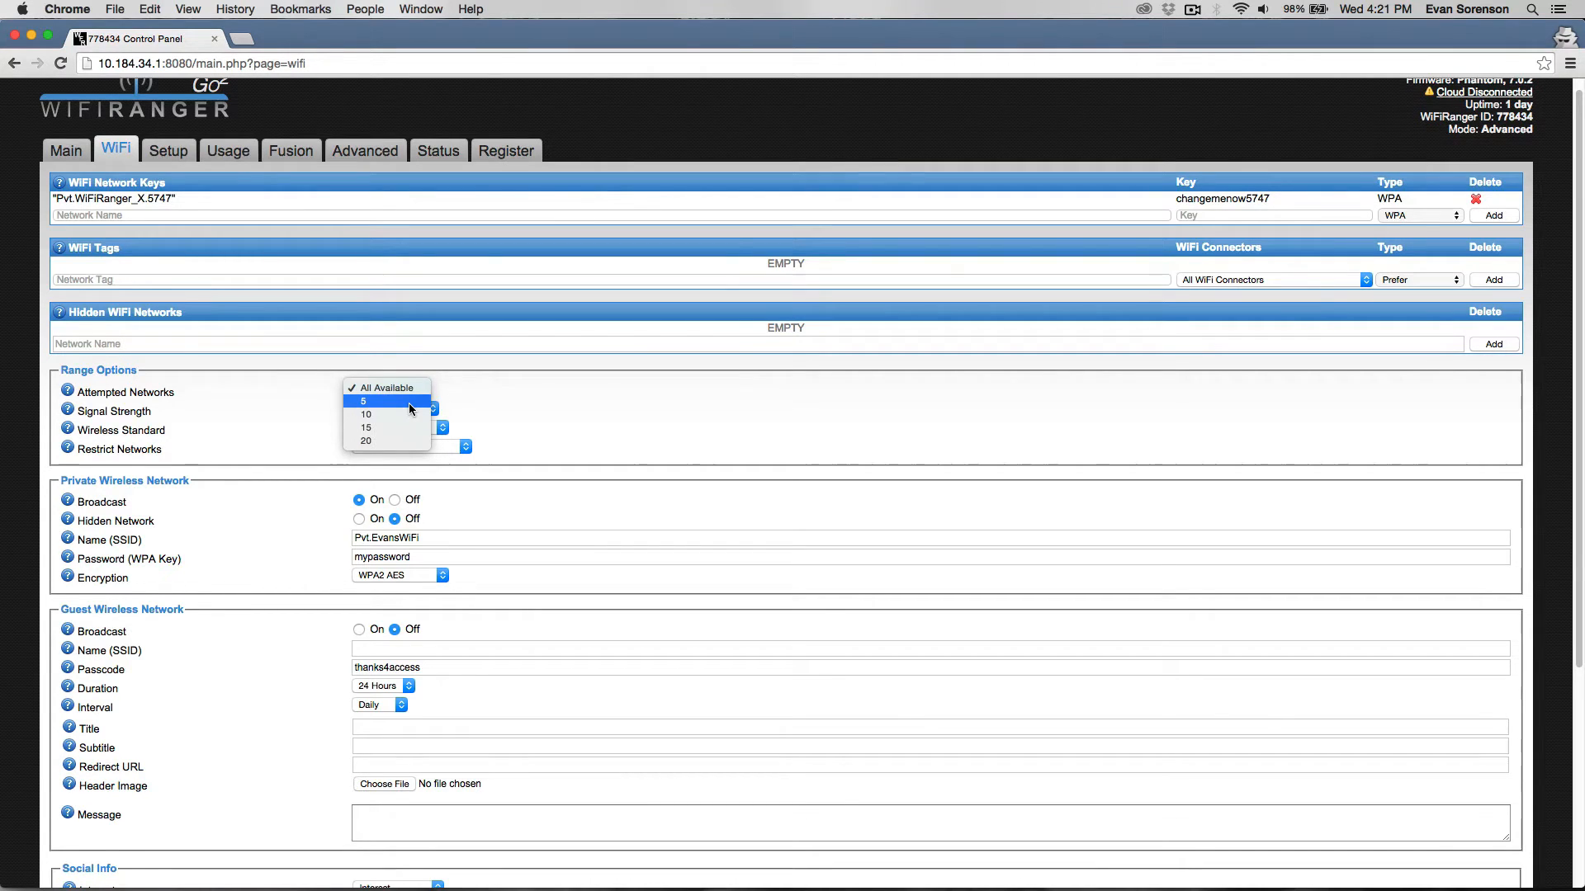
mouse_move(409, 403)
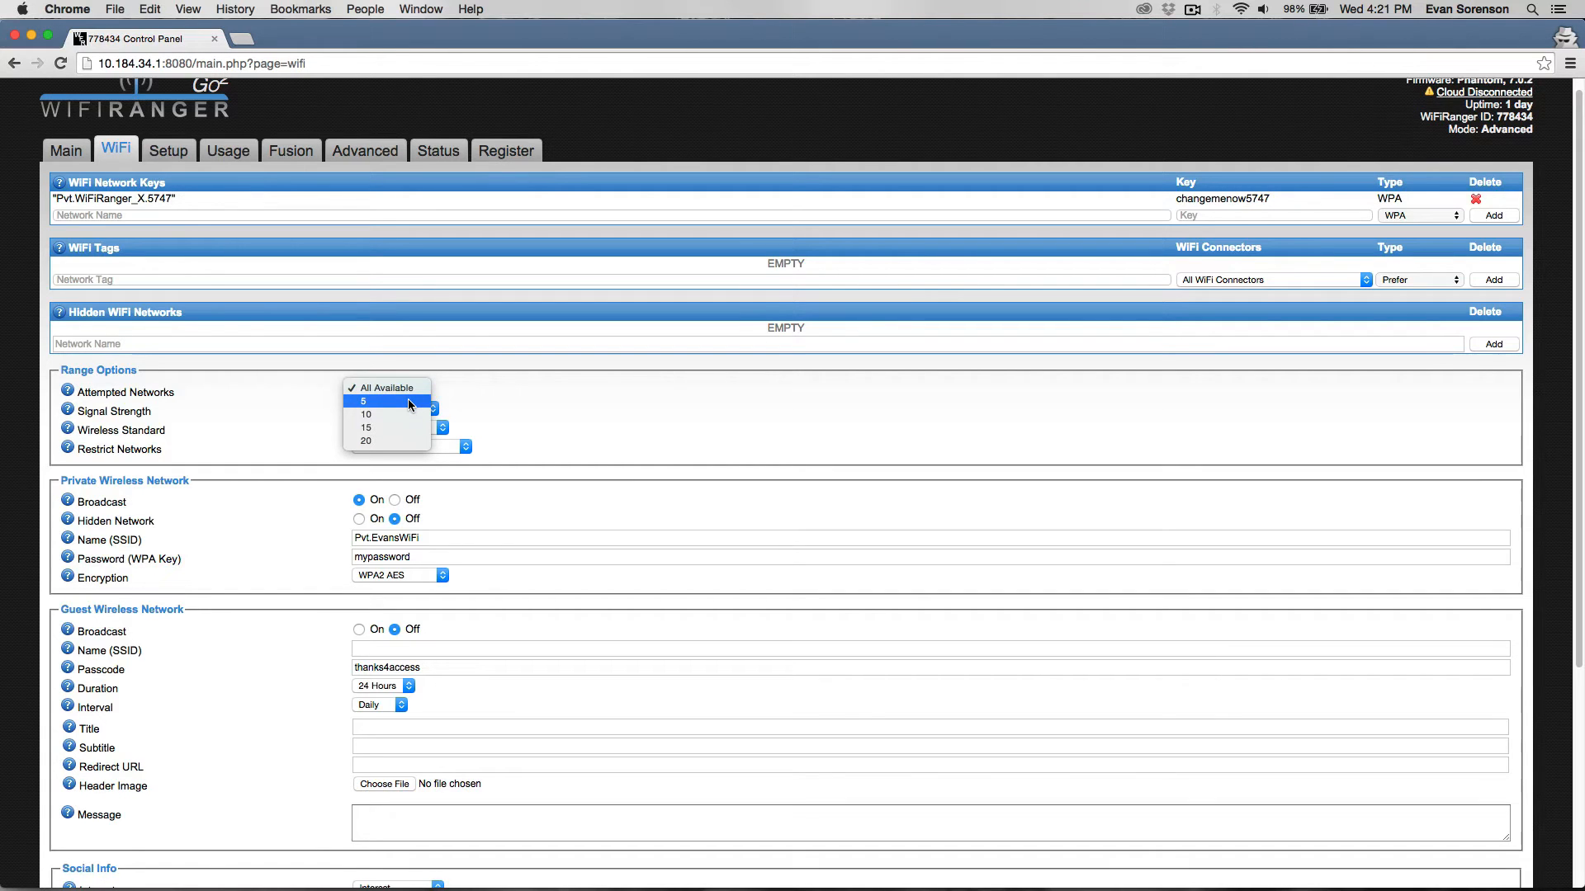
mouse_move(485, 401)
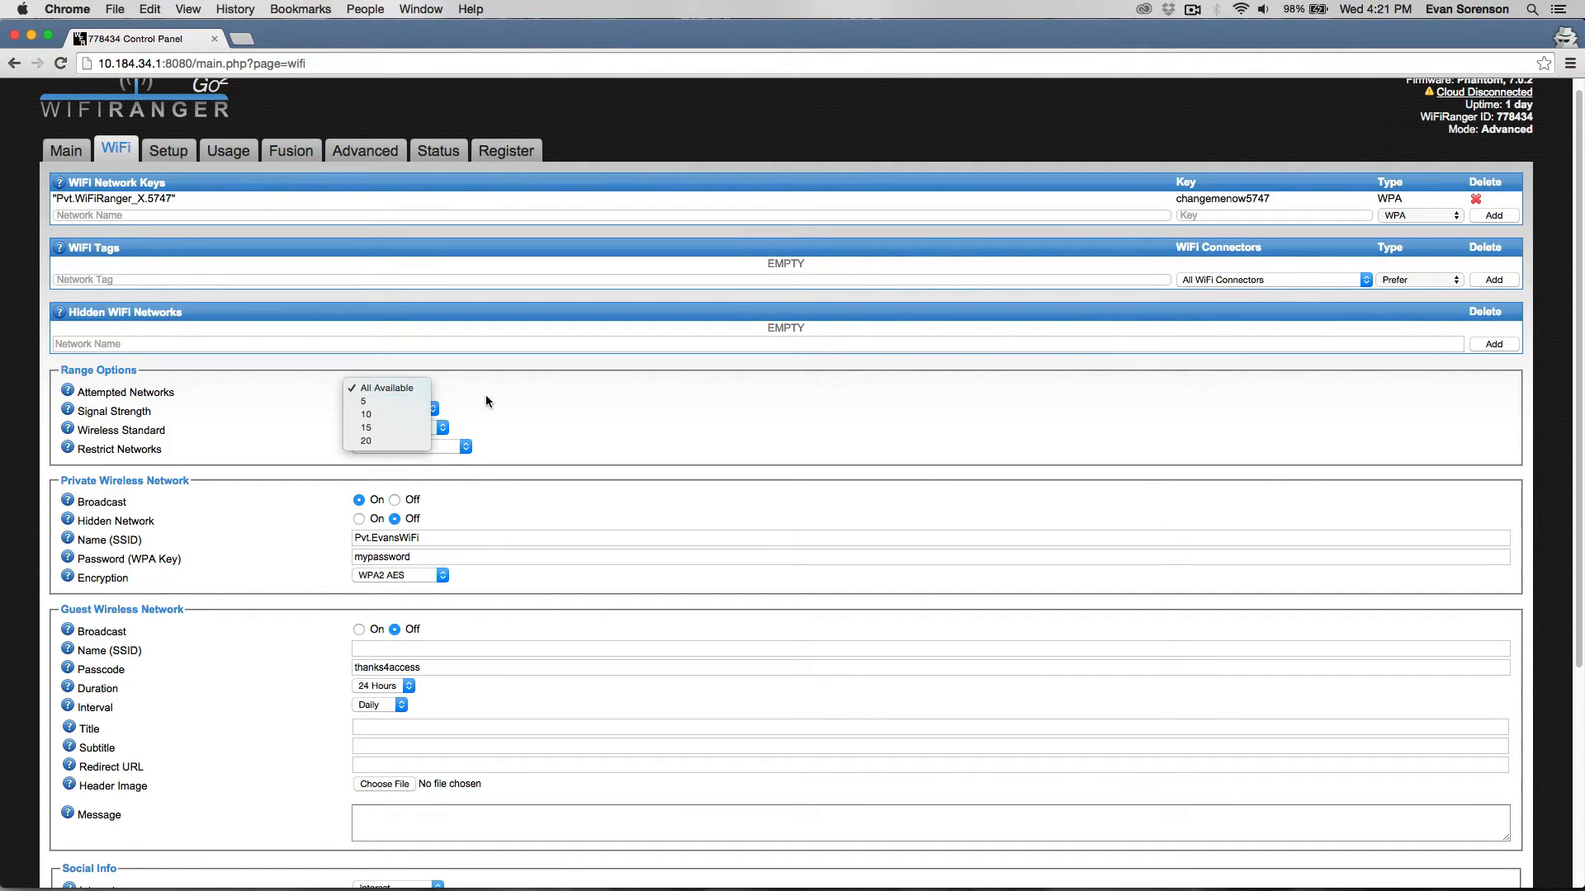
click(385, 388)
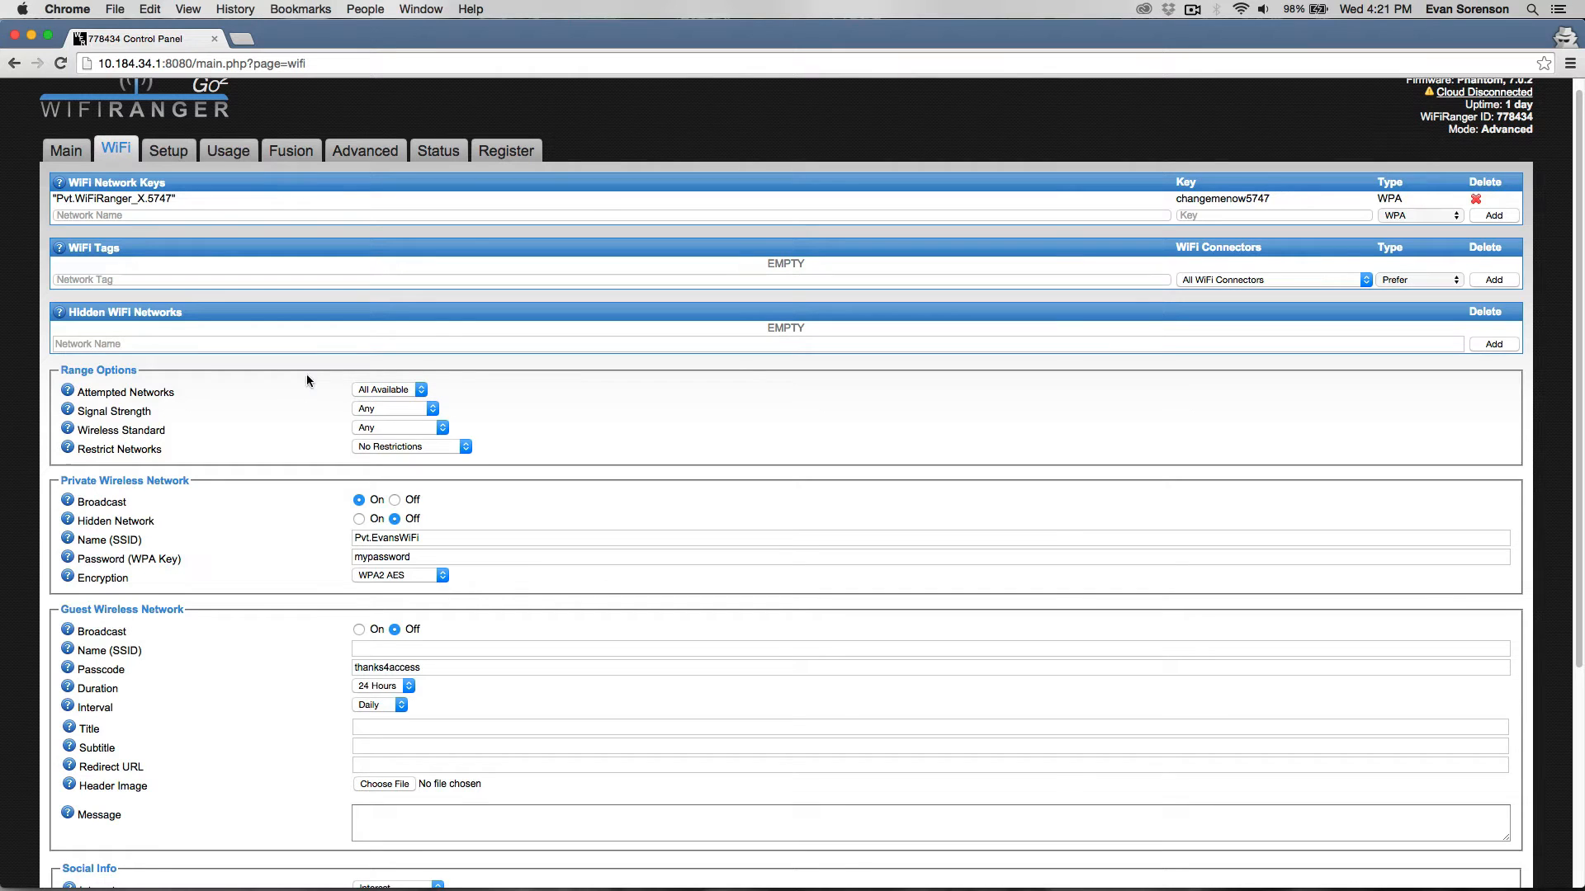
mouse_move(294, 386)
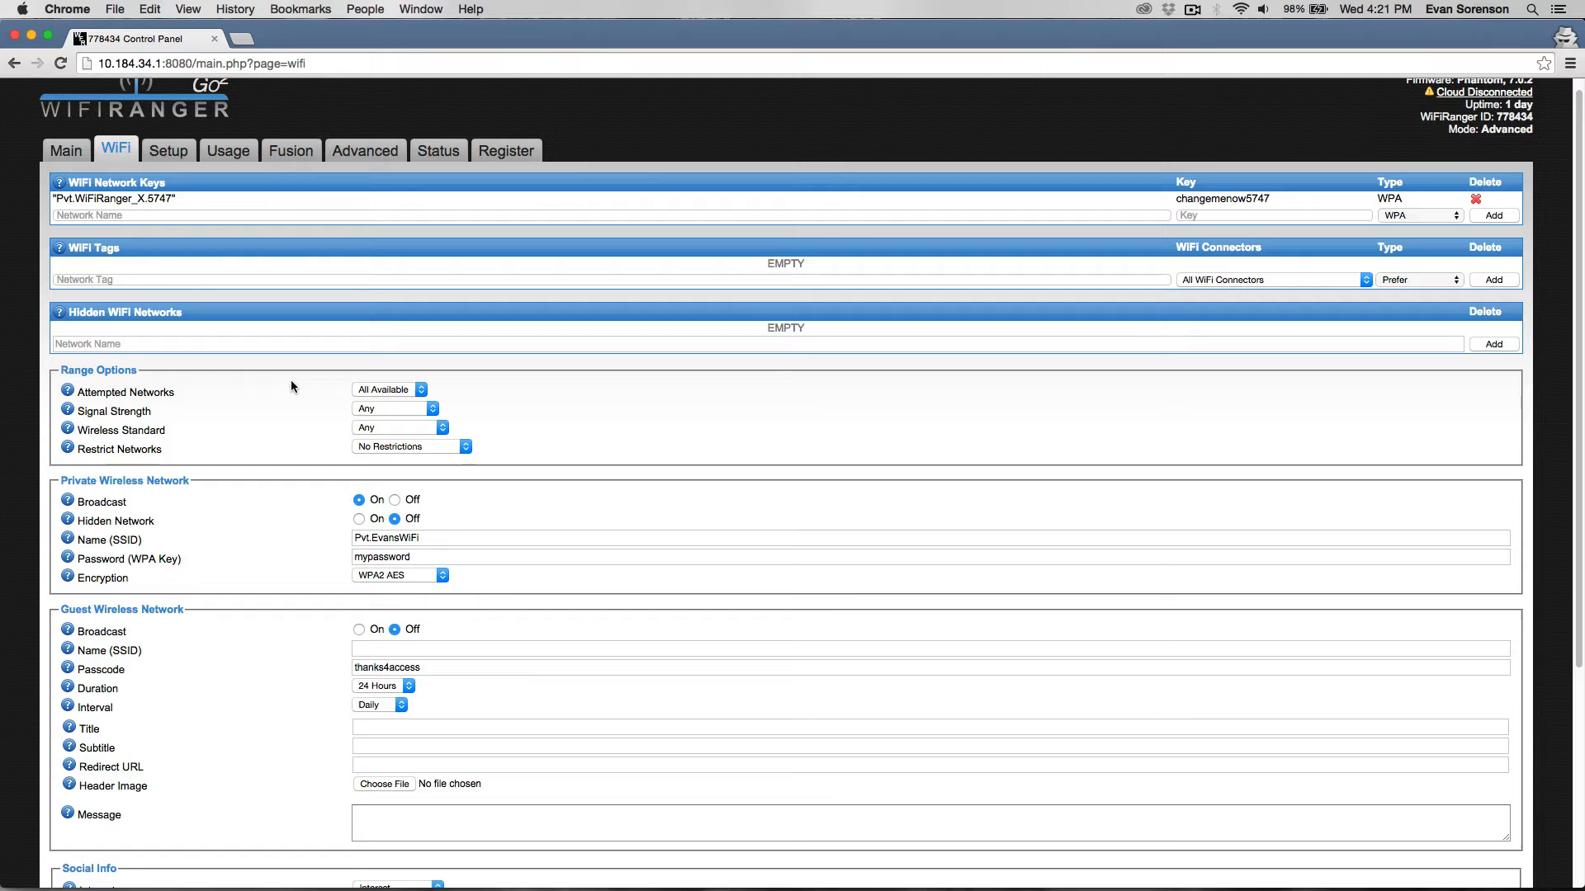
mouse_move(393, 393)
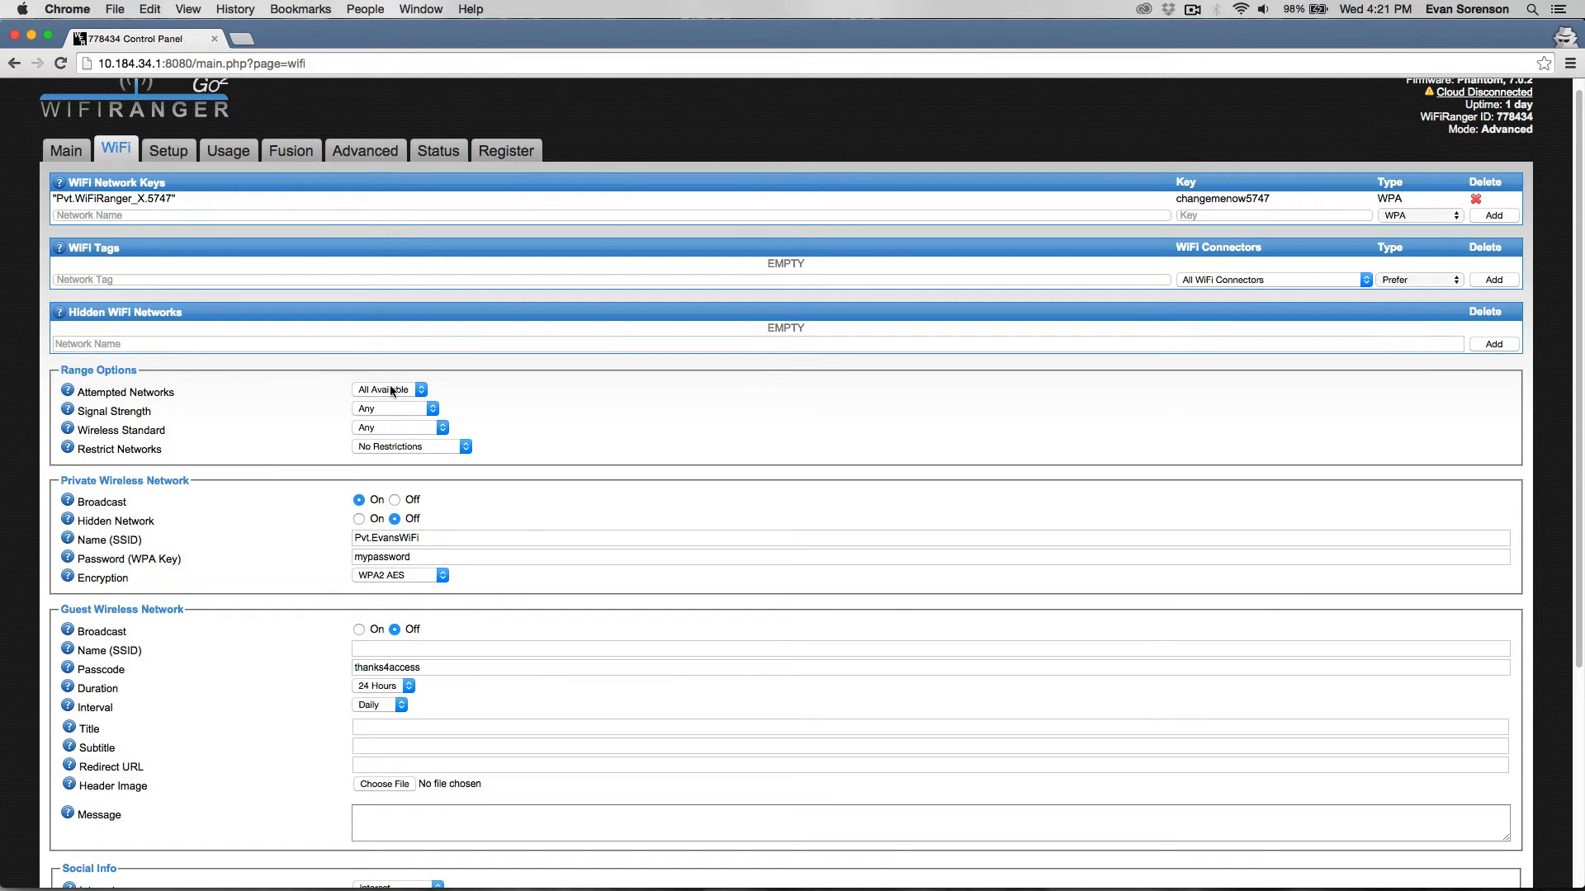
Set Attempted Networks to 5 and keep the wireless standard as Any
click(388, 390)
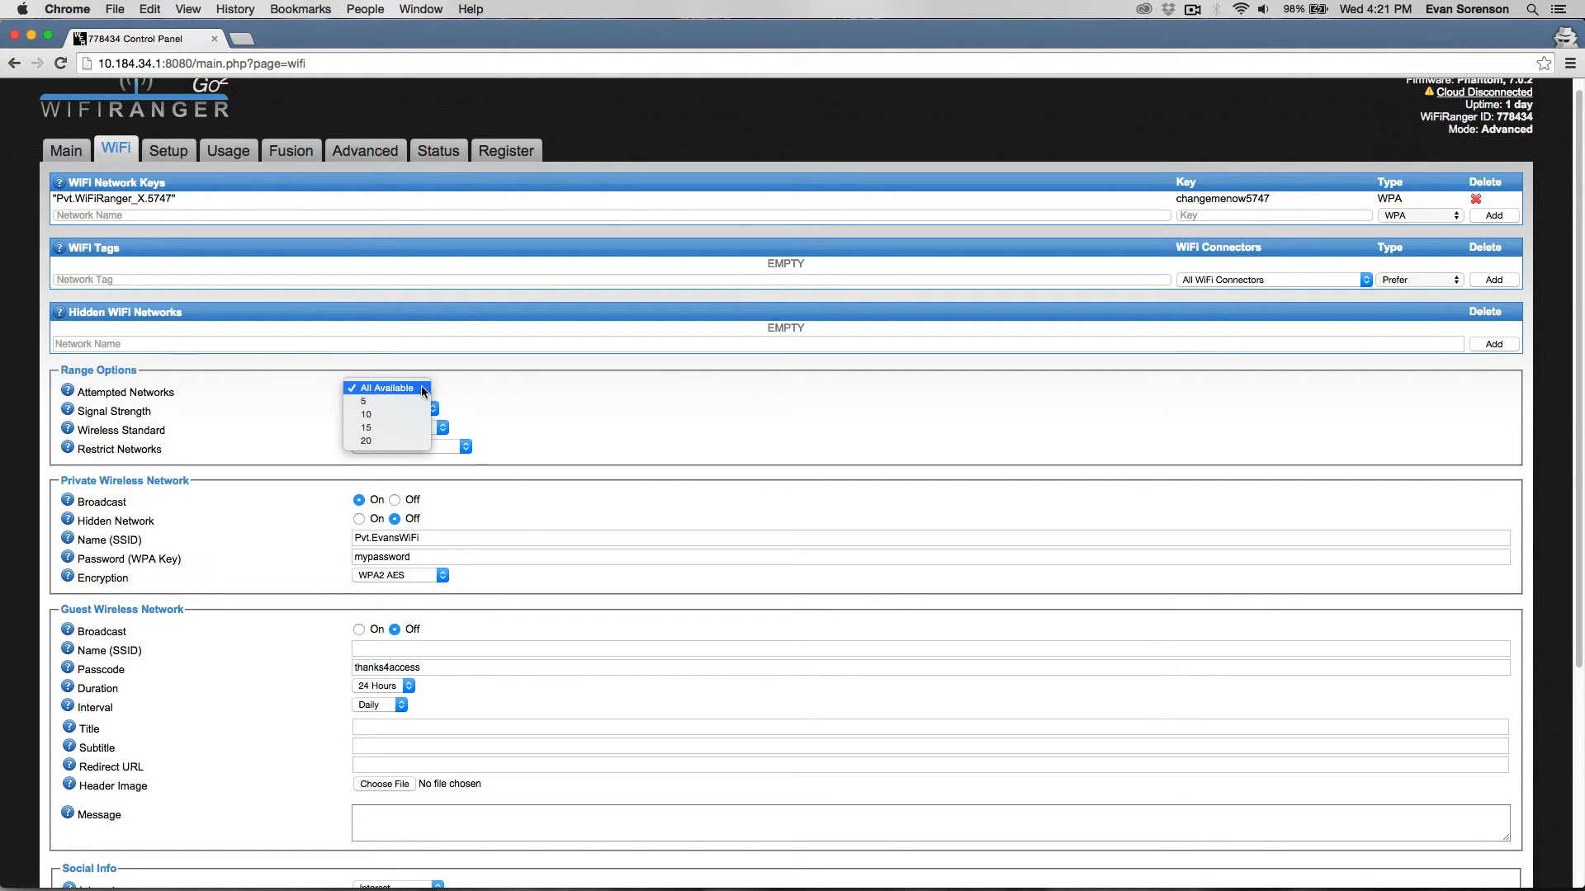
mouse_move(363, 401)
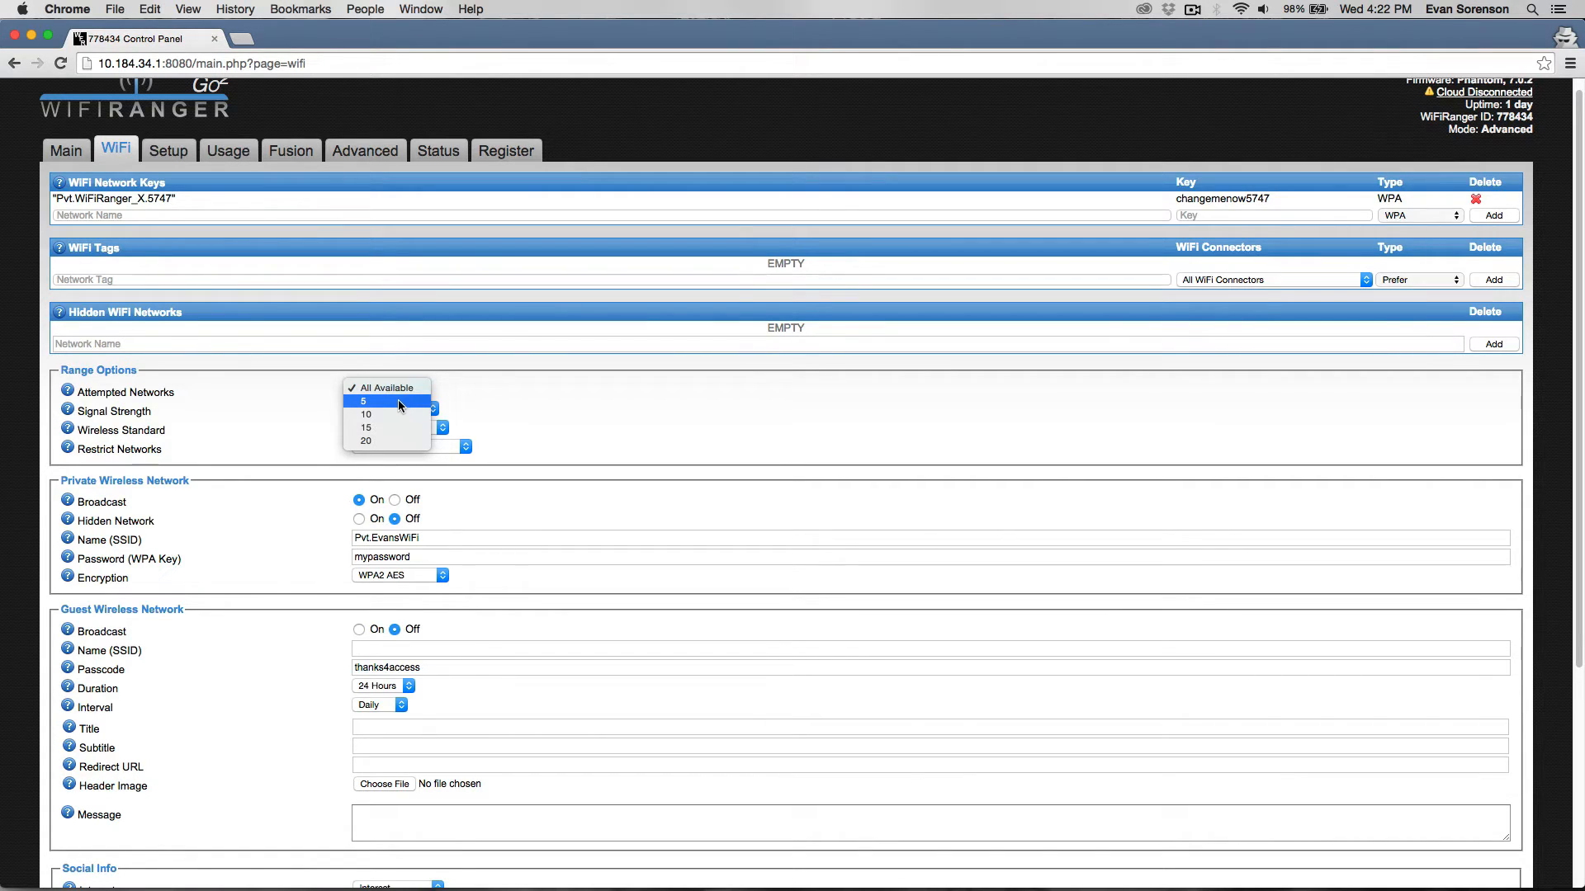
click(363, 399)
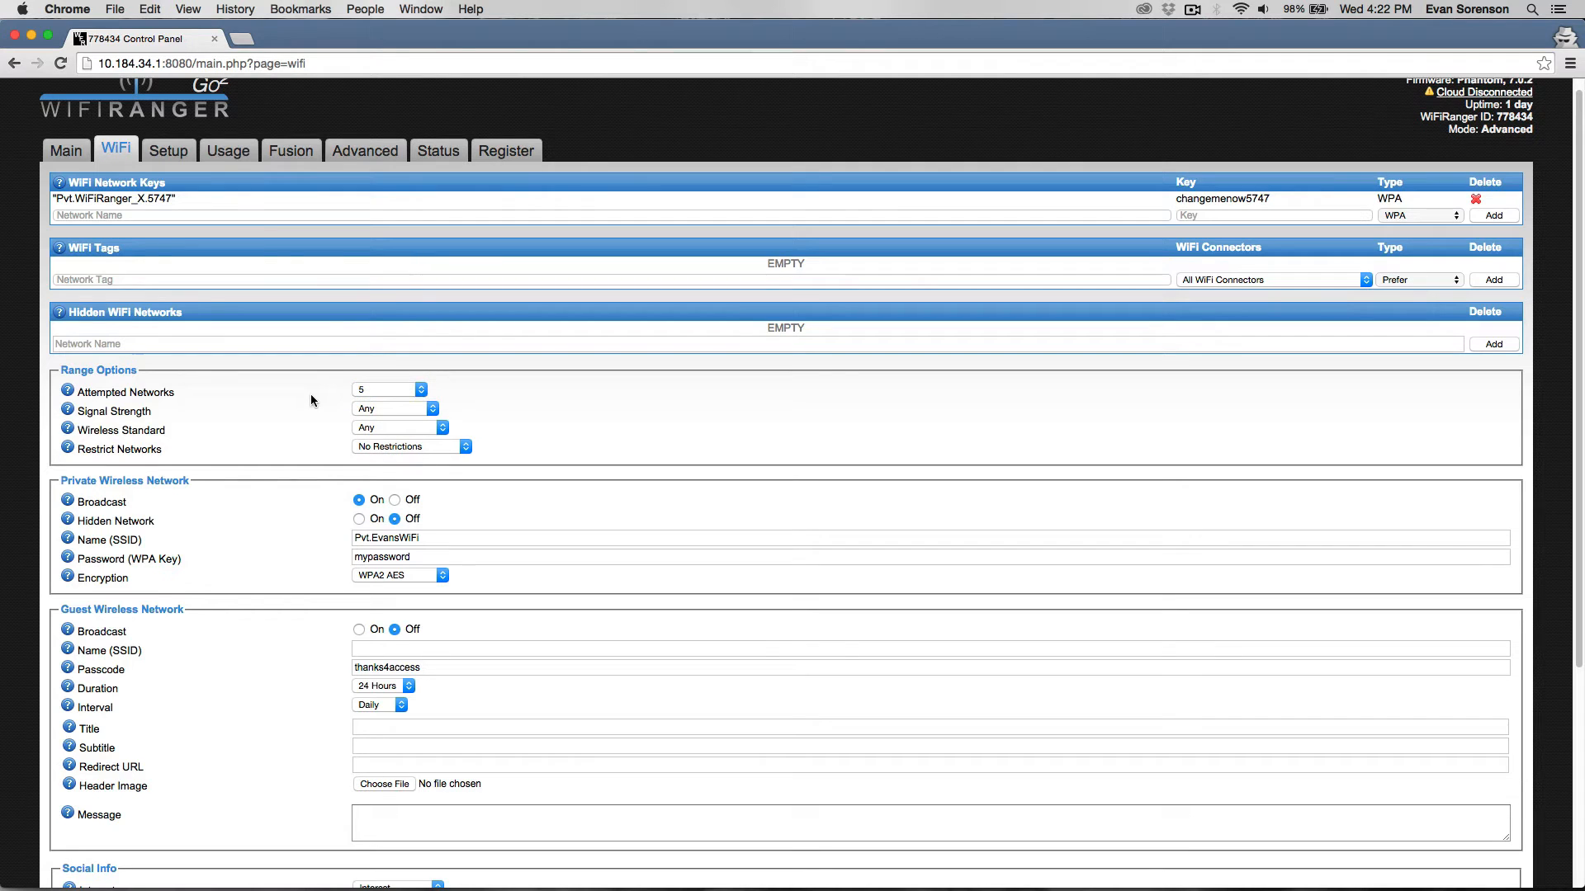
click(394, 407)
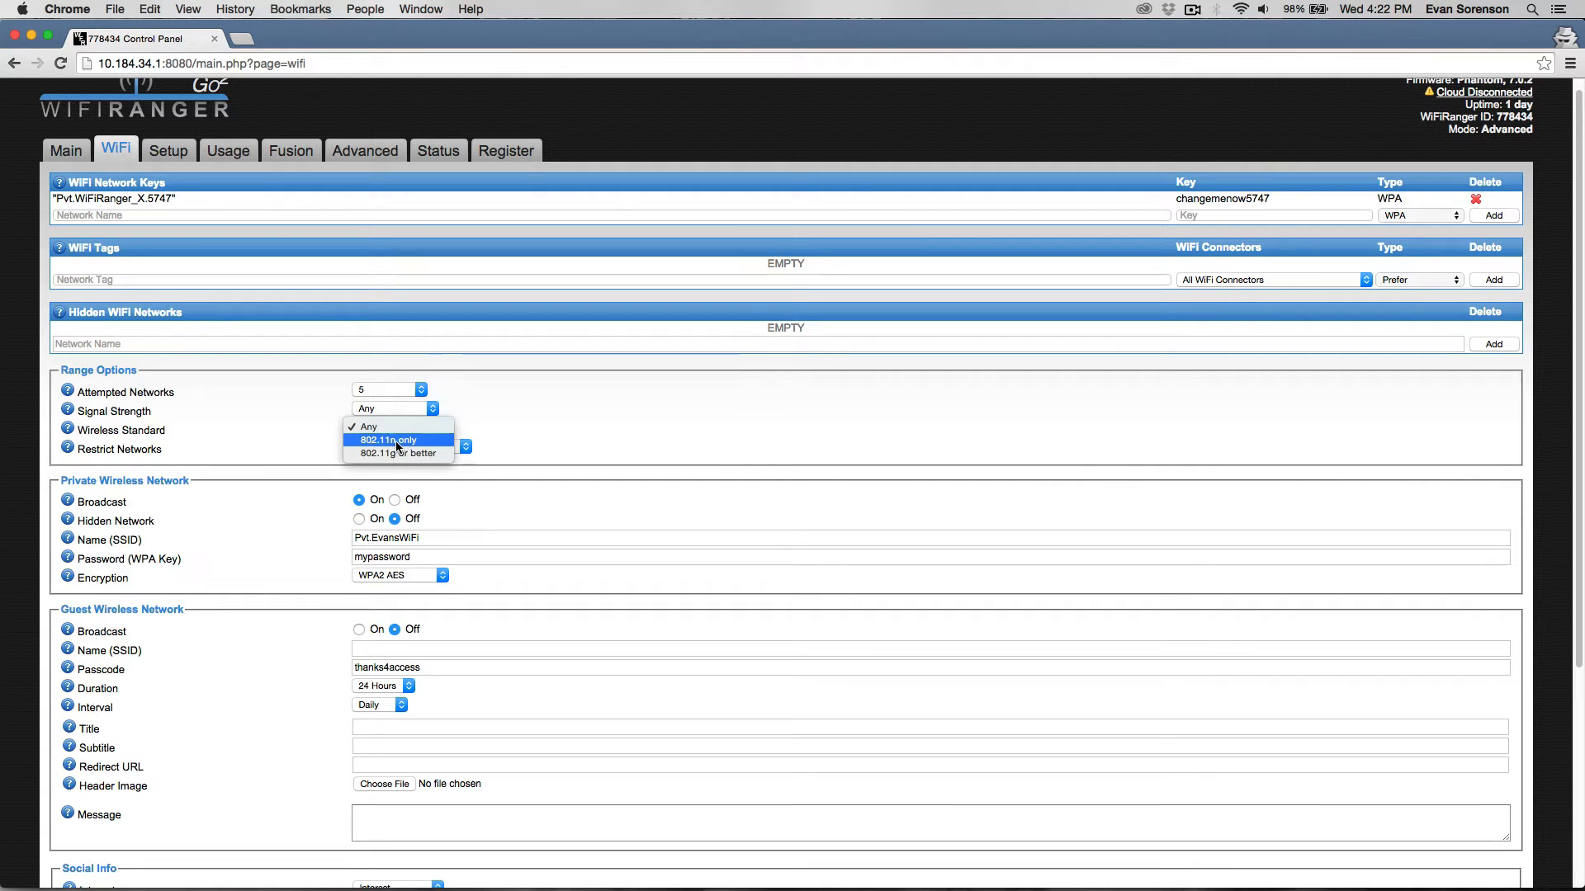
mouse_move(397, 452)
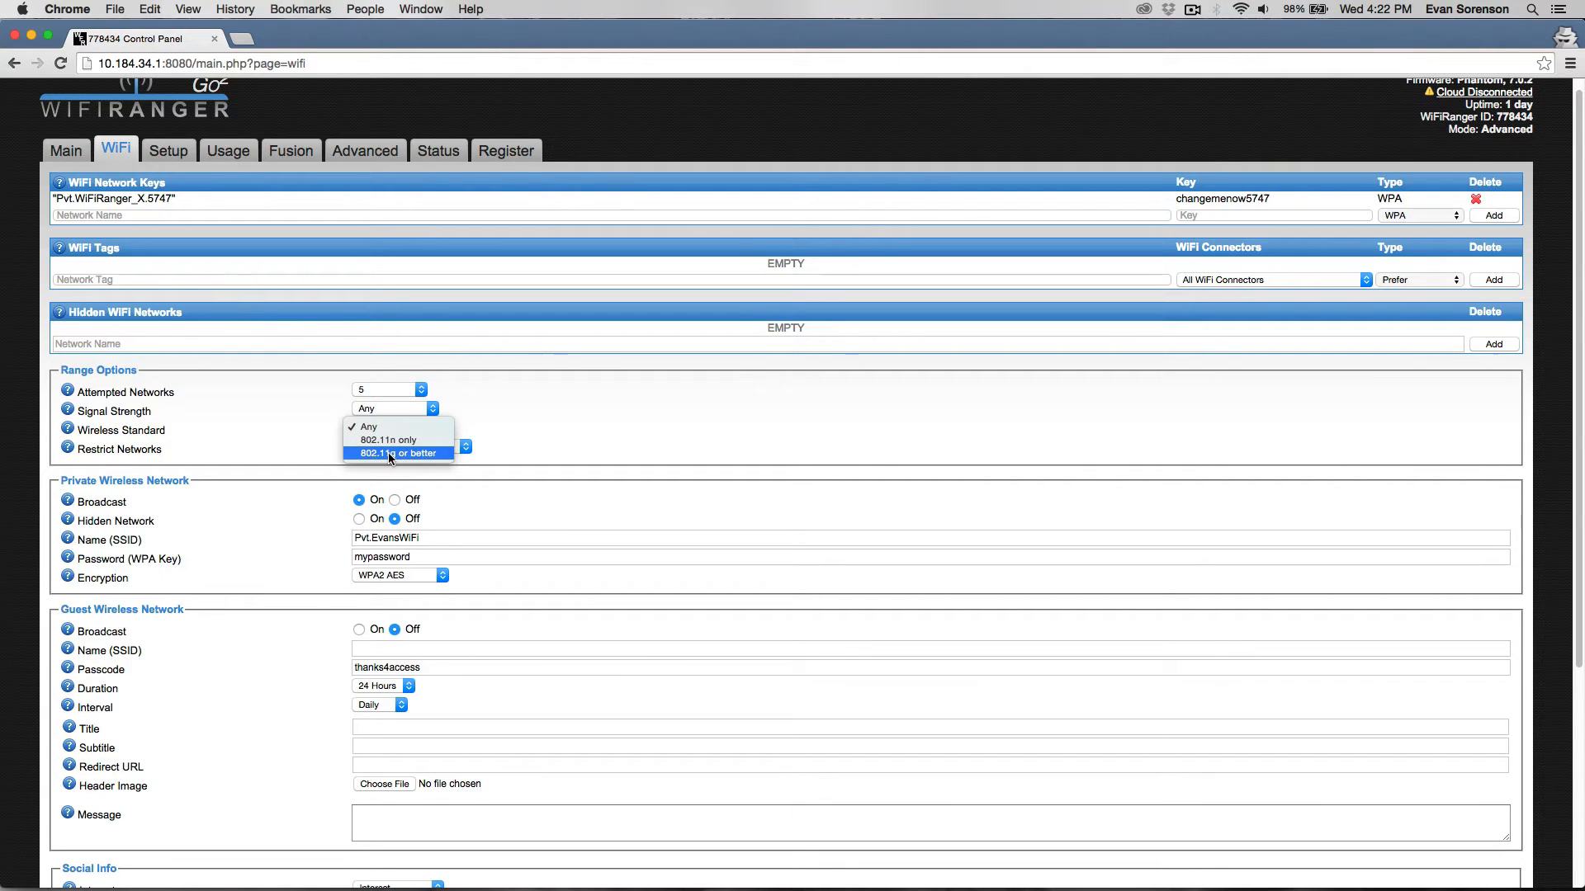
click(408, 445)
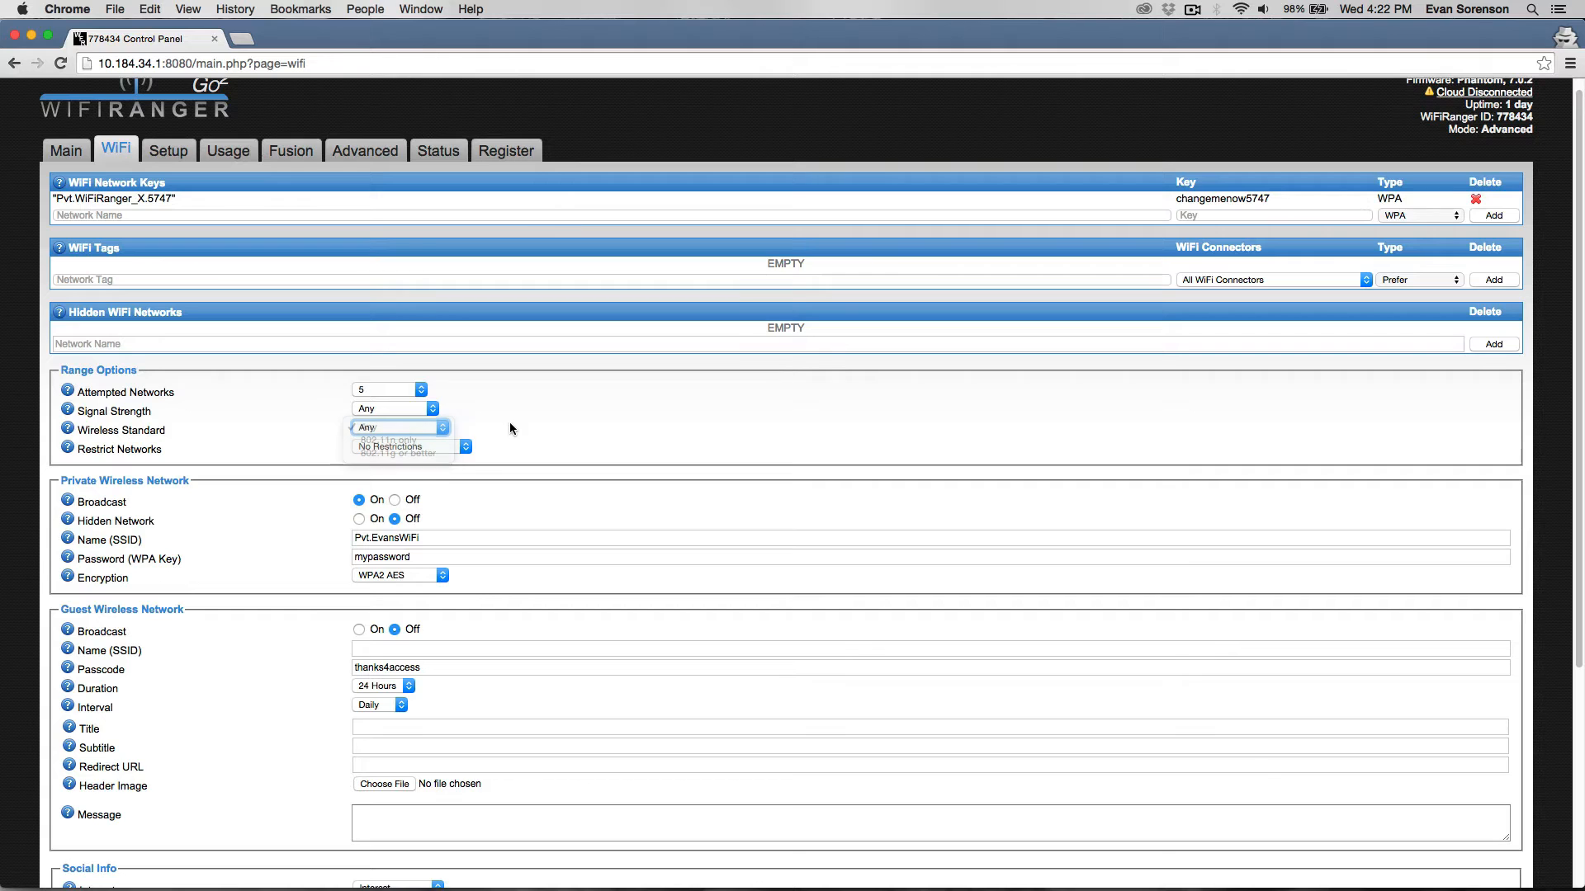
click(395, 426)
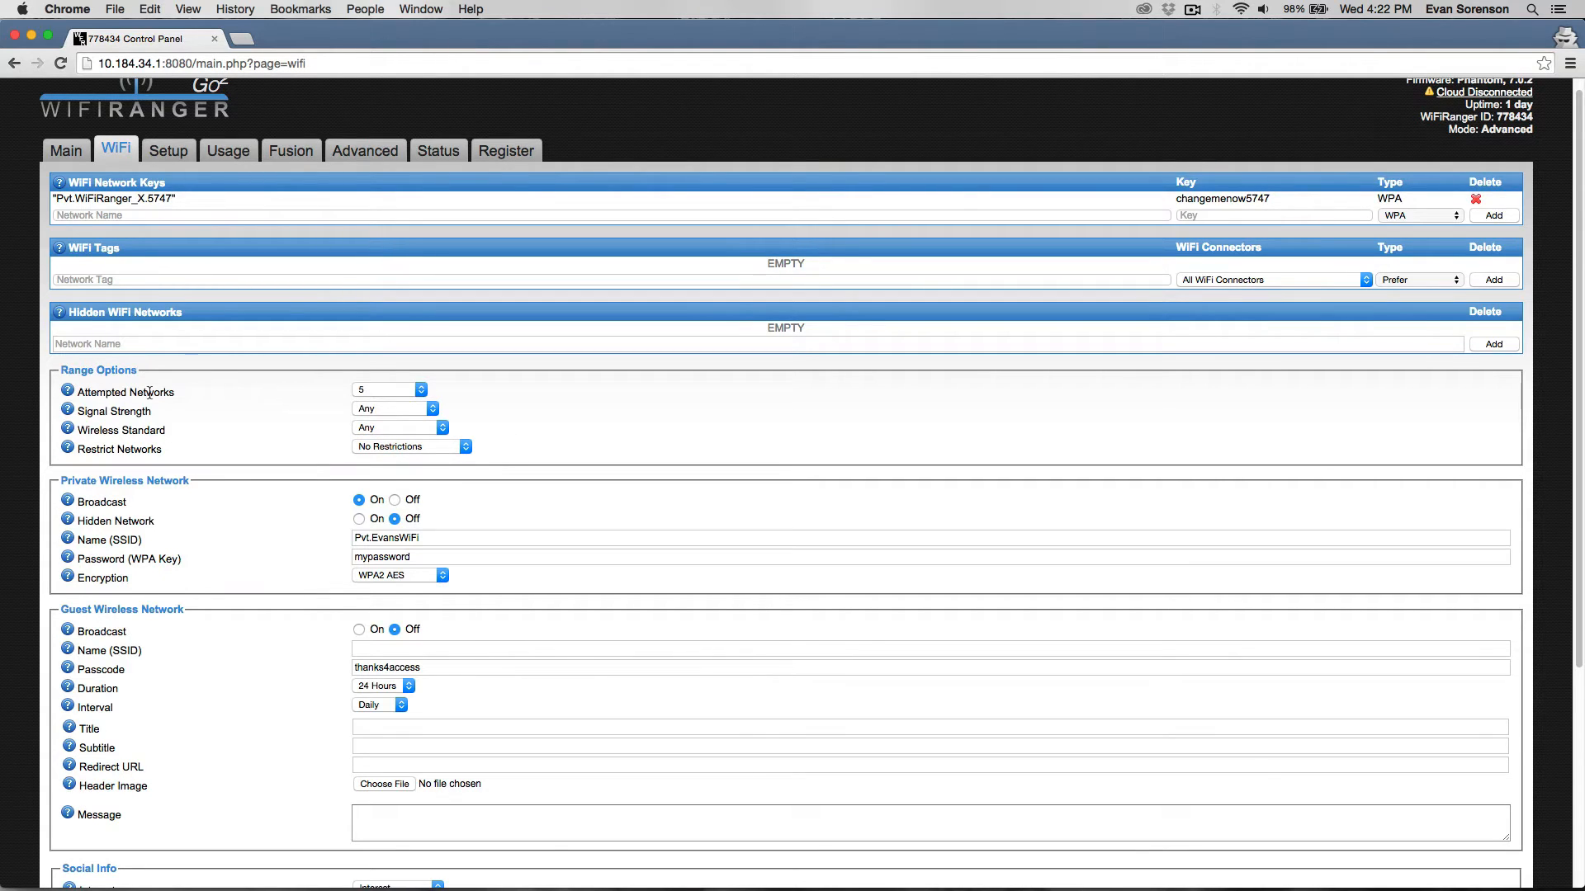
Set Restrict Networks to Only Tagged Networks
click(390, 390)
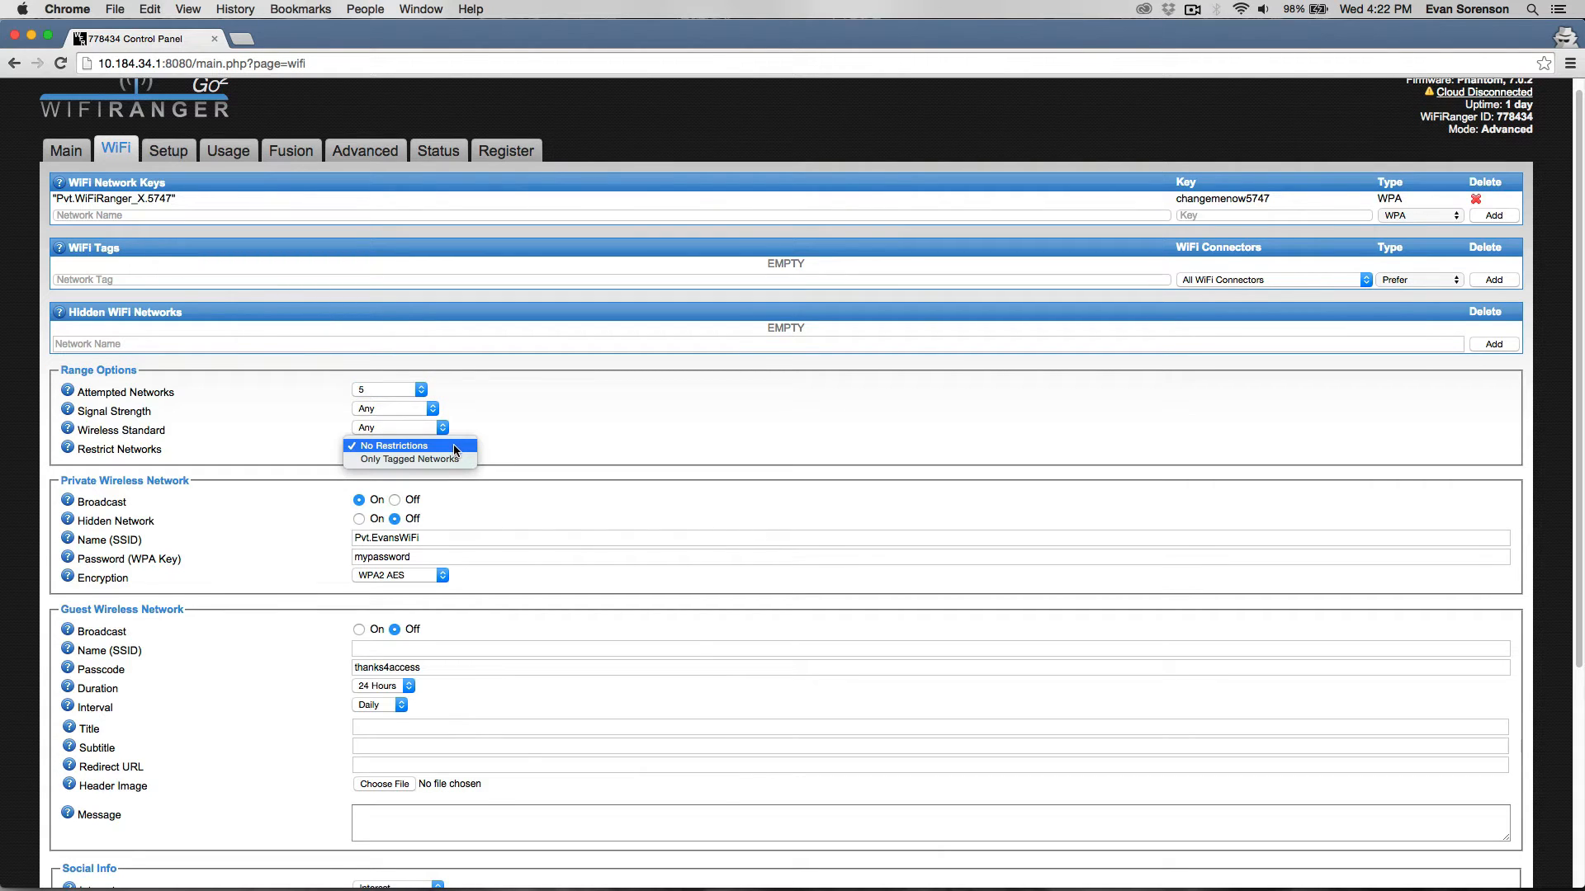
mouse_move(413, 459)
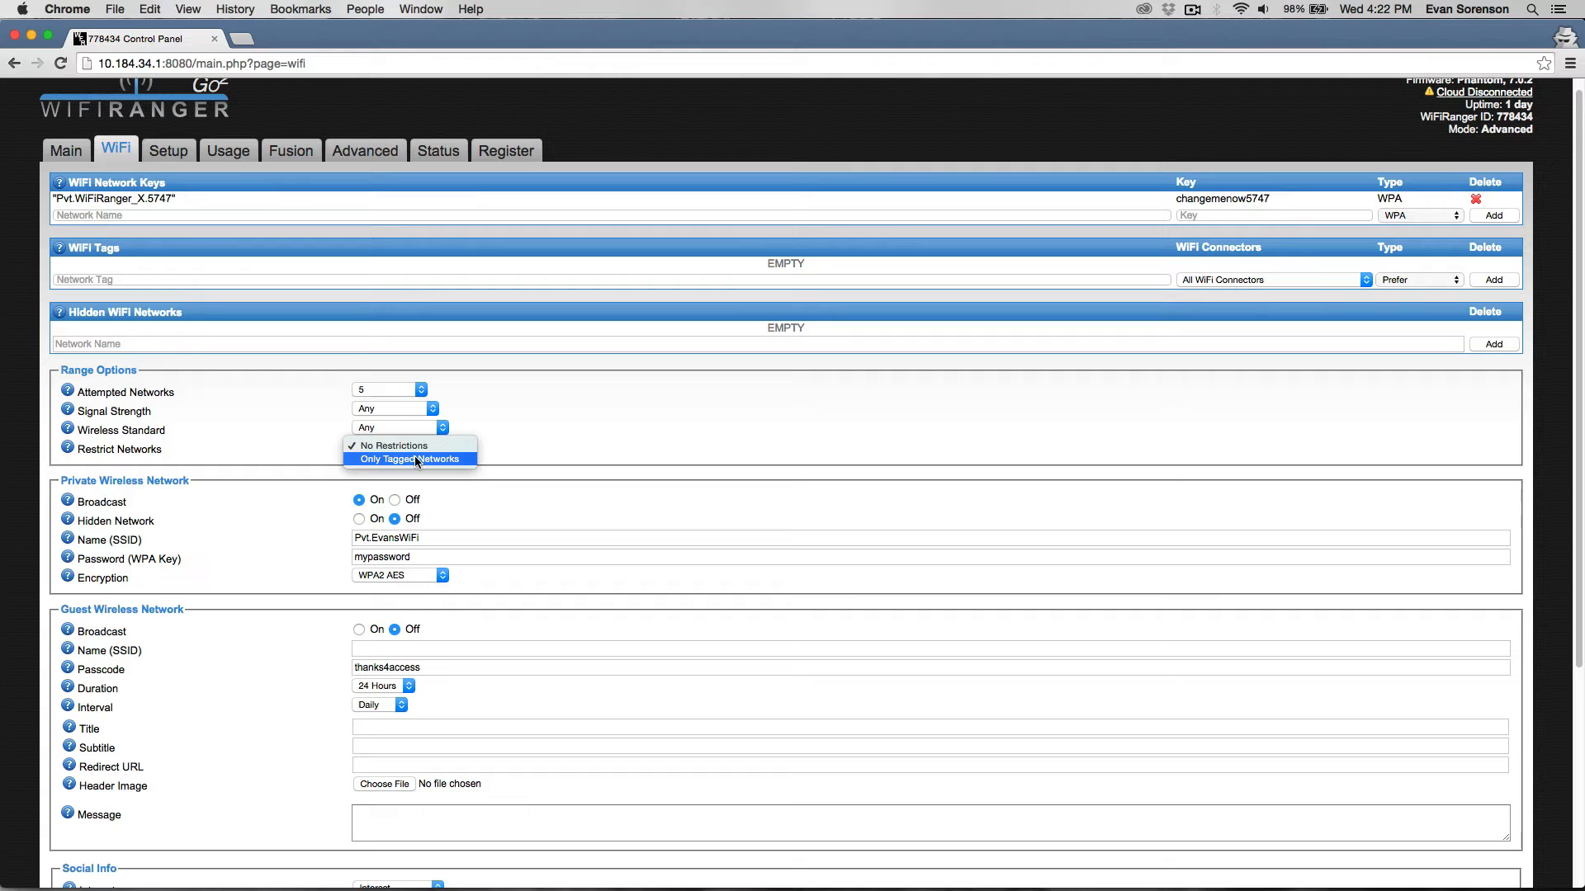
mouse_move(385, 462)
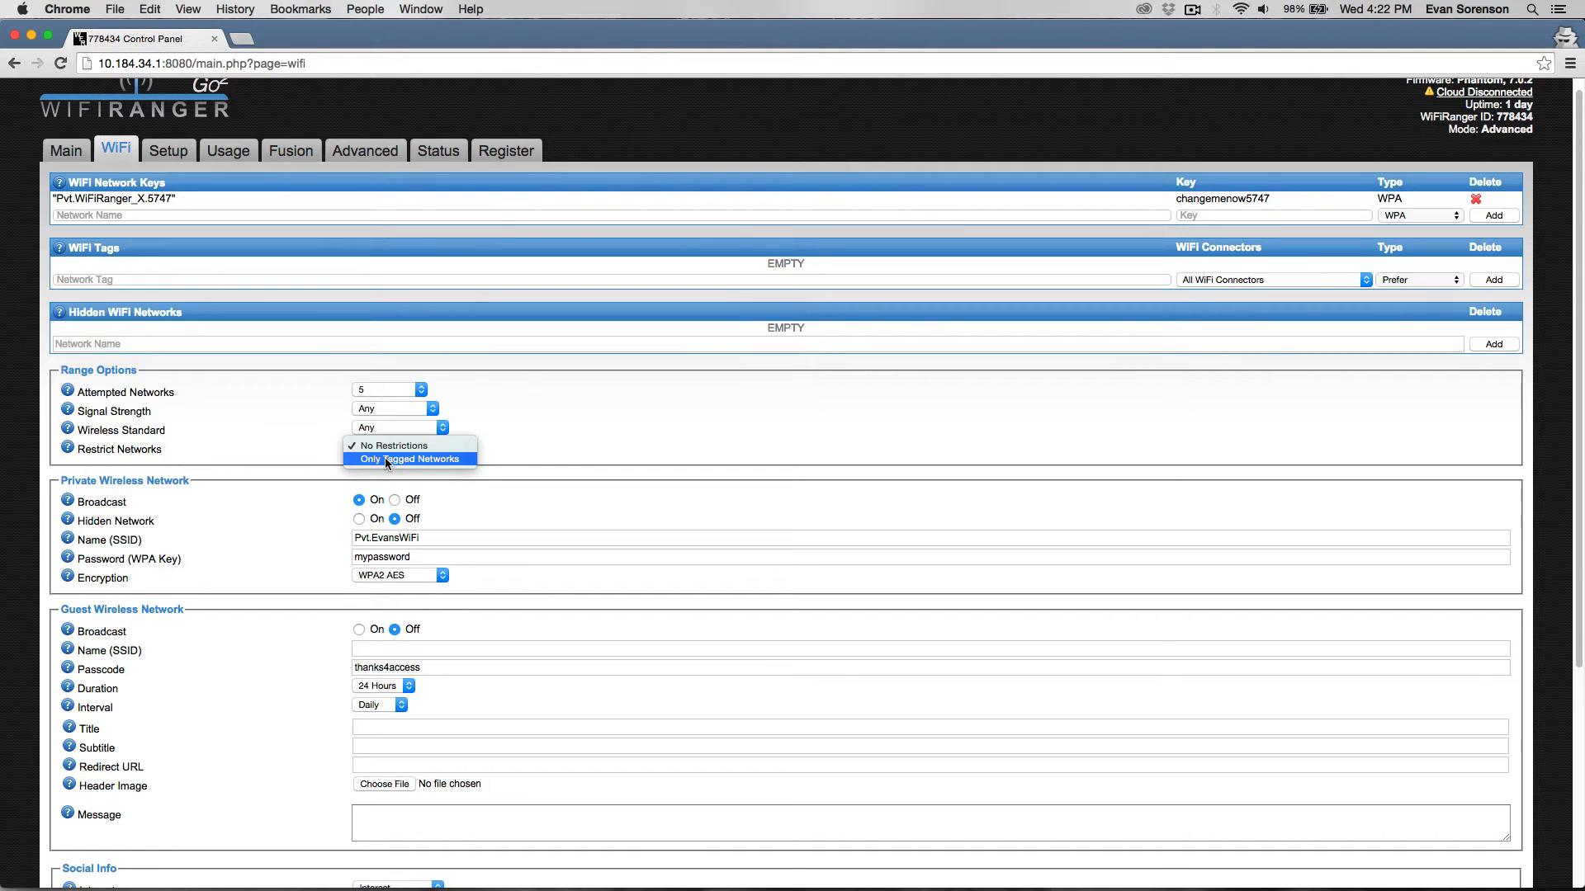
click(411, 457)
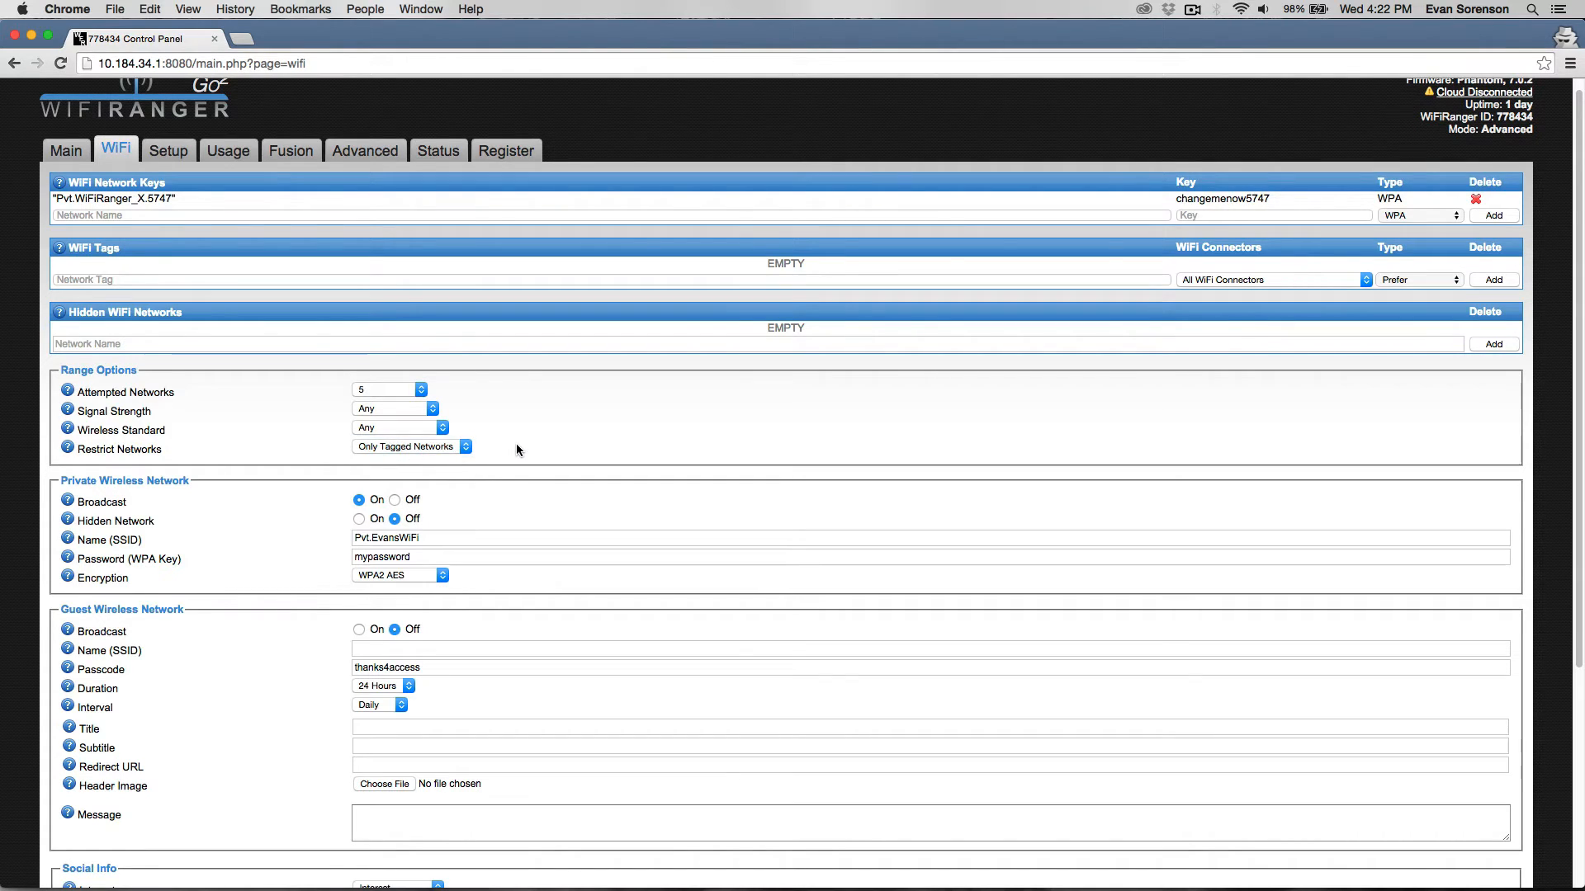
mouse_move(405, 449)
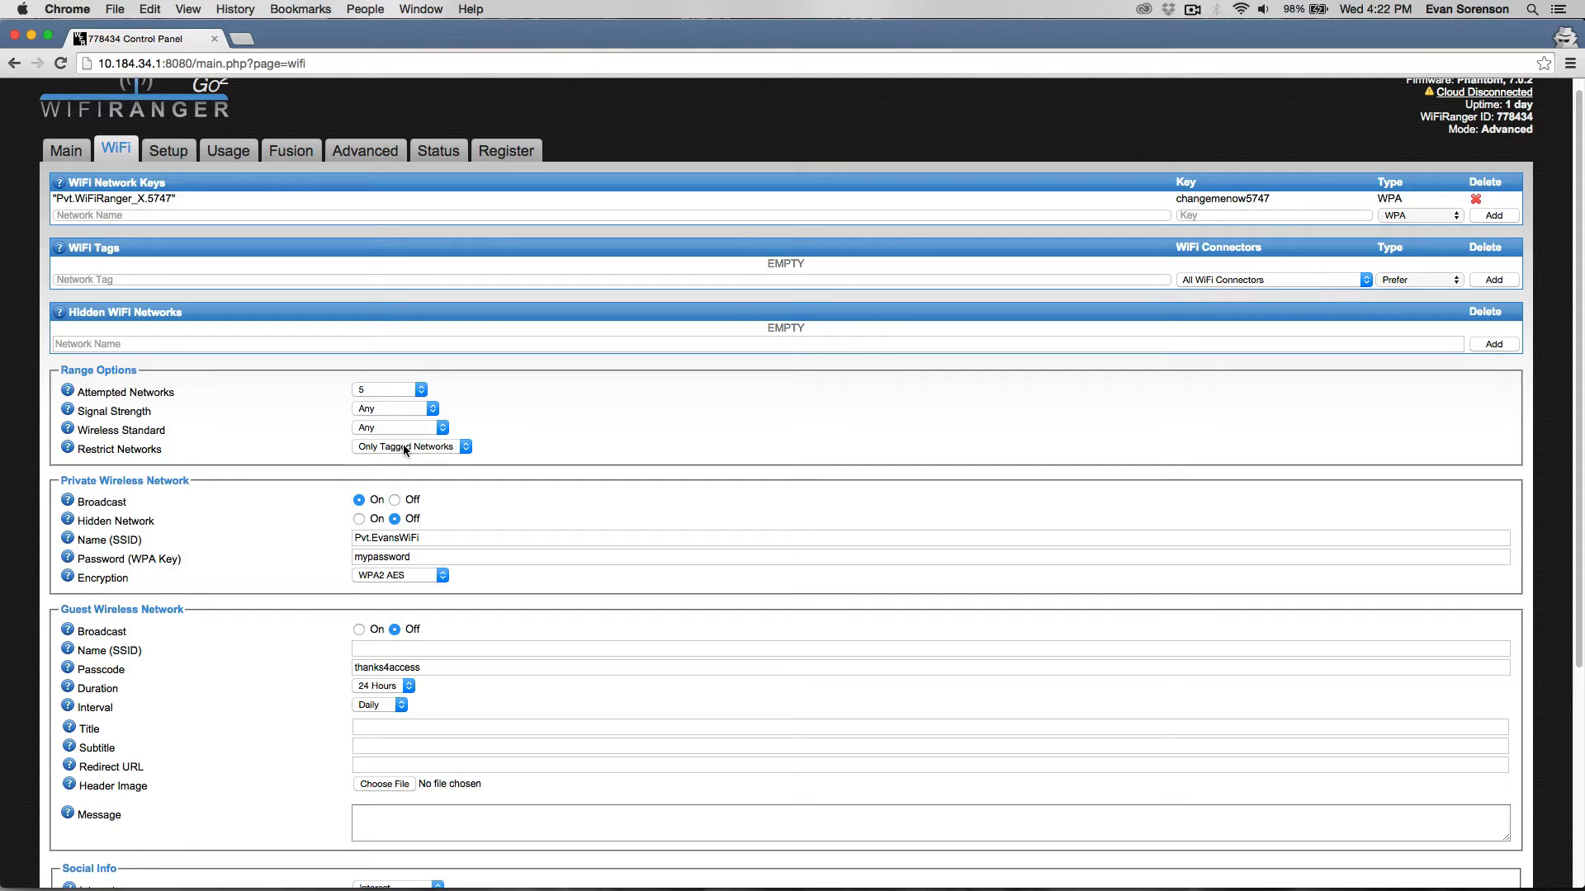
mouse_move(308, 525)
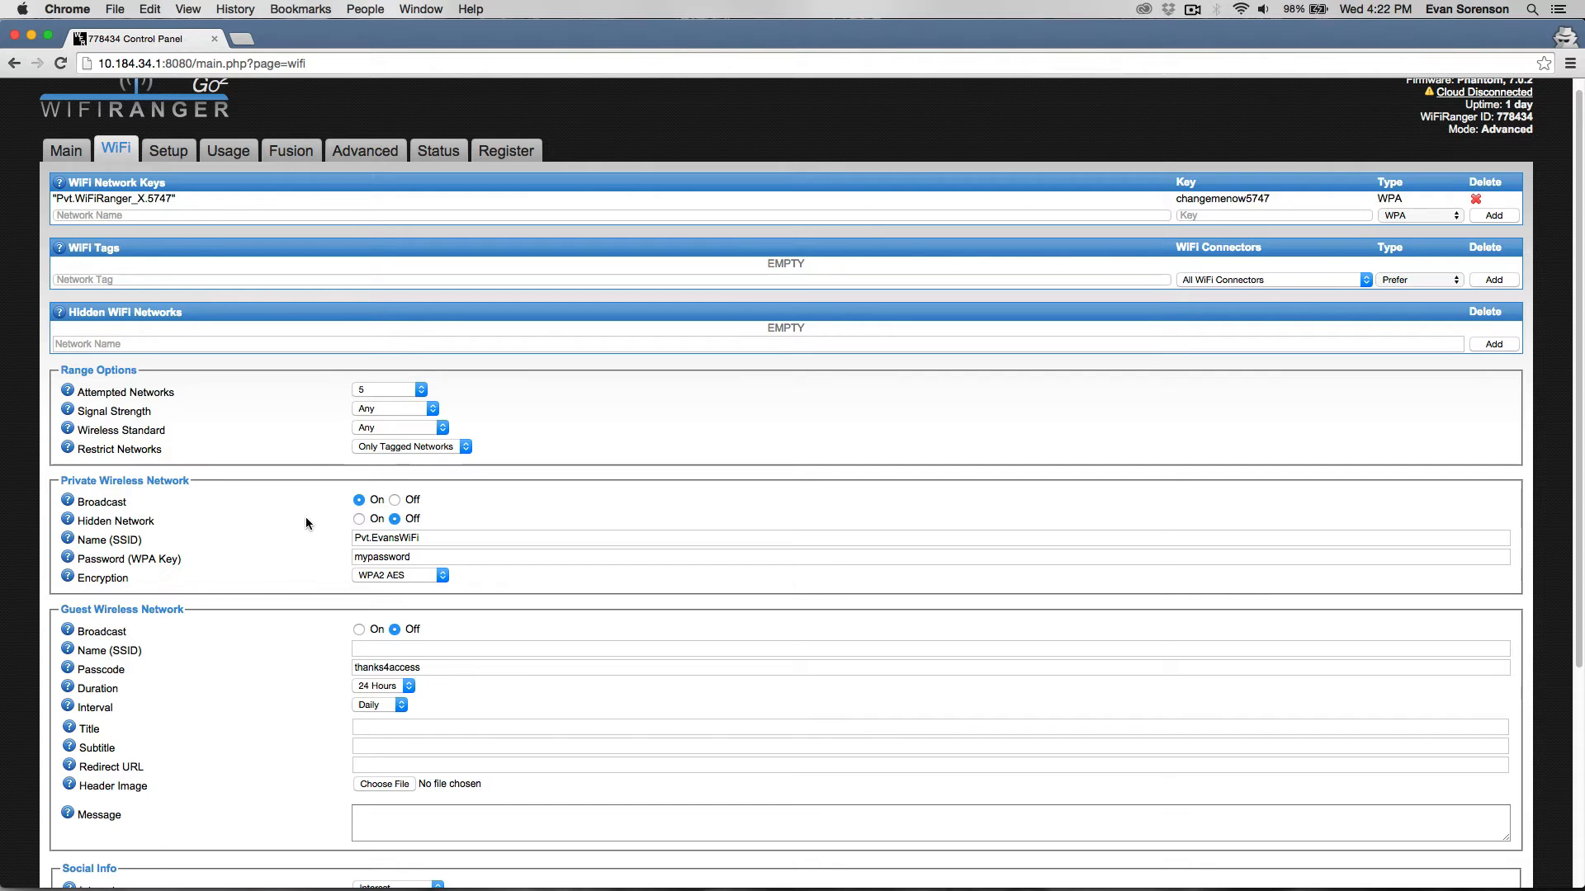
Save the new range options with Save Changes
scroll(down, 3)
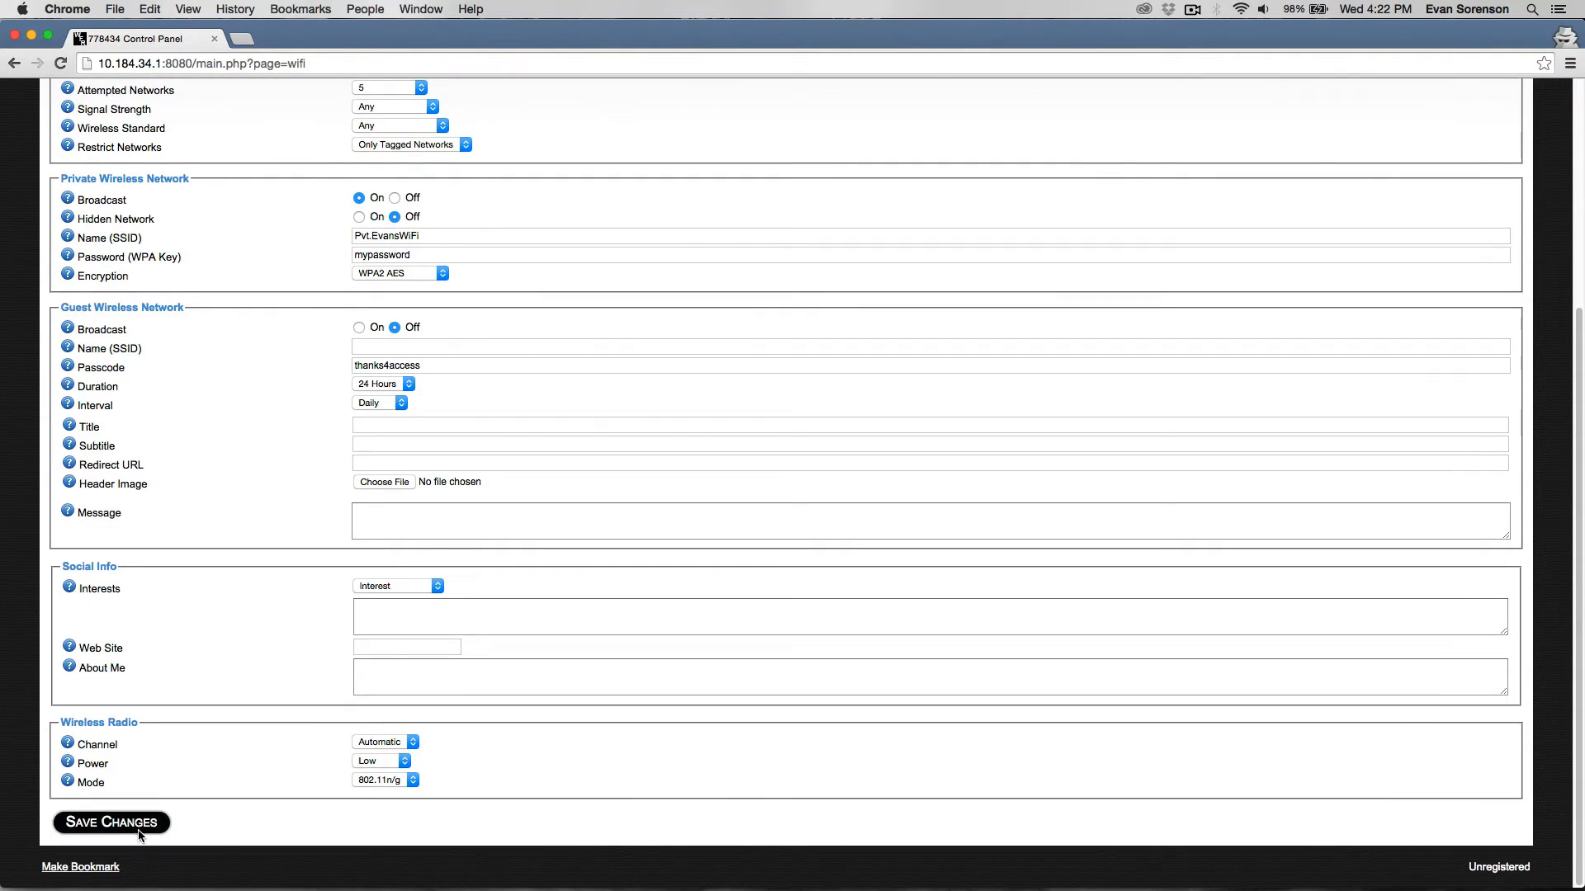
click(110, 822)
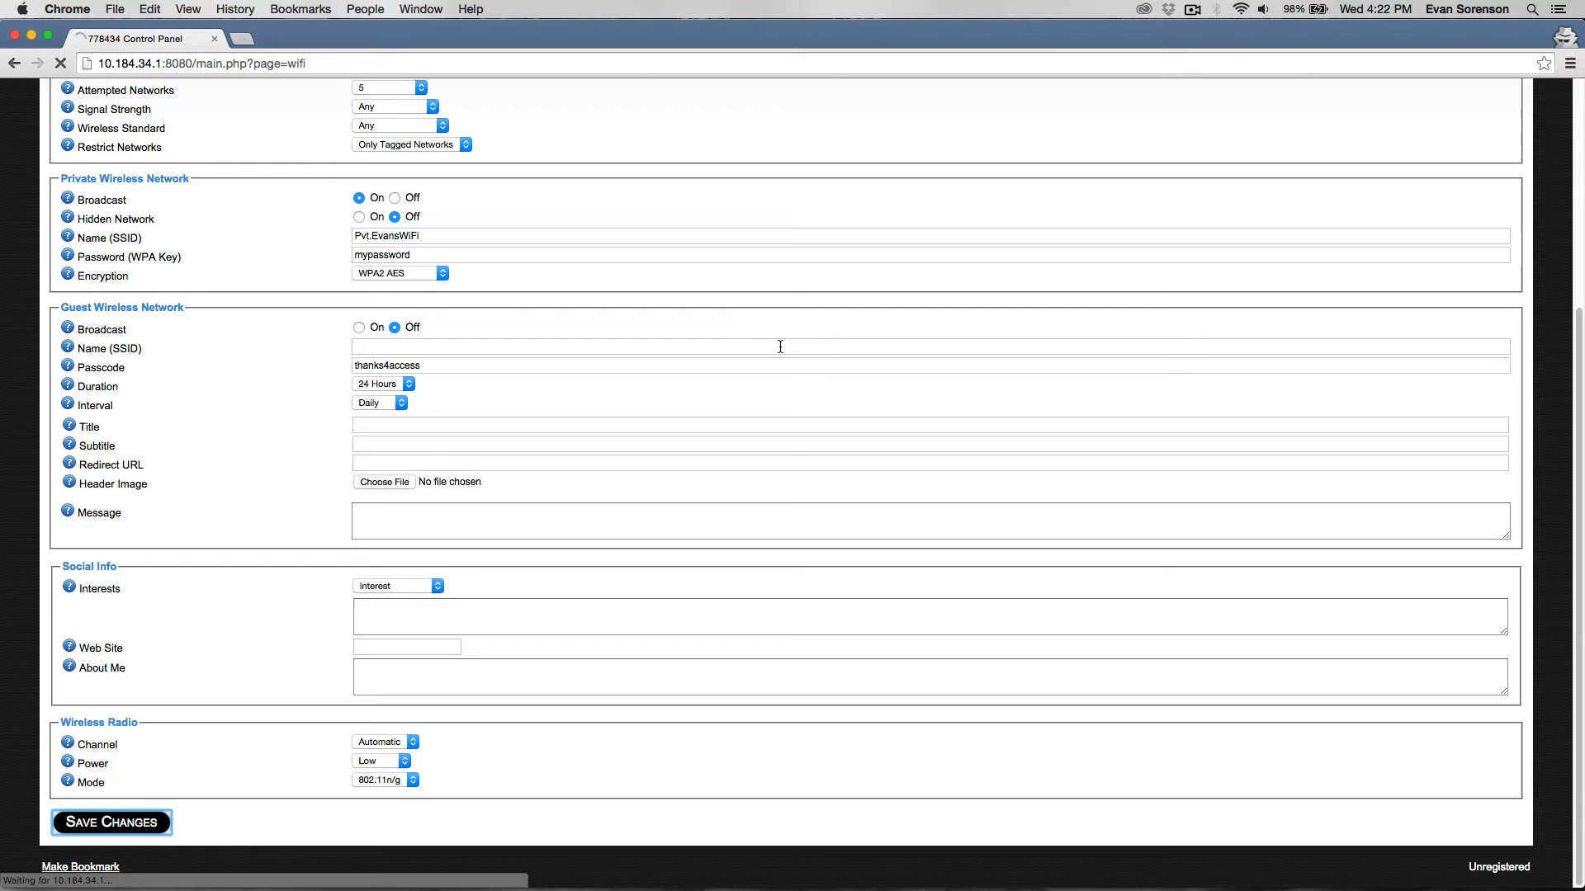
click(111, 822)
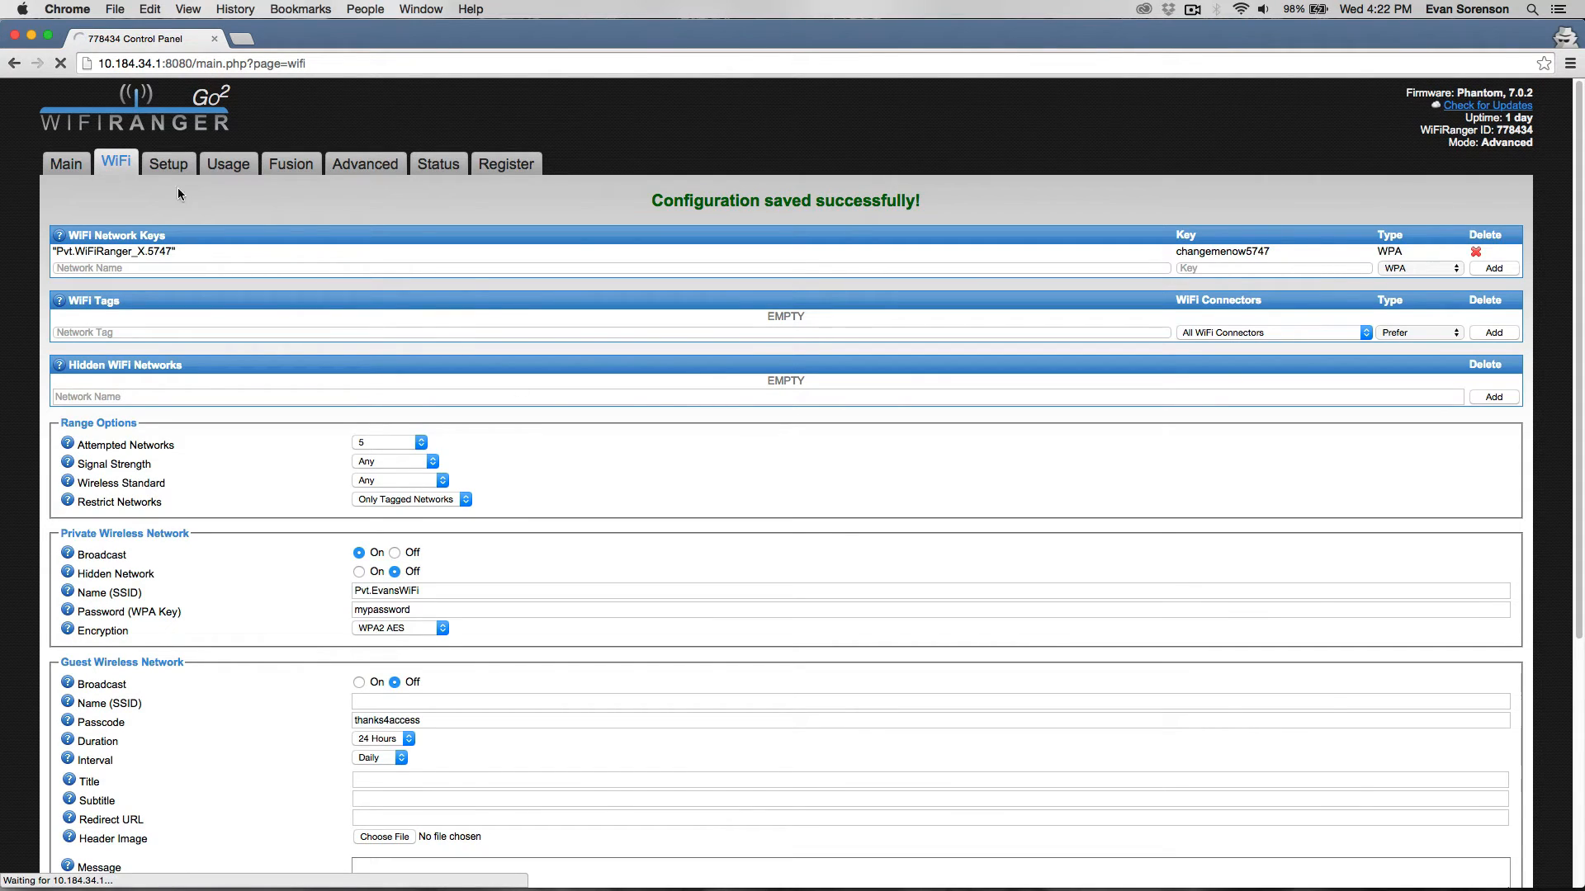
mouse_move(543, 357)
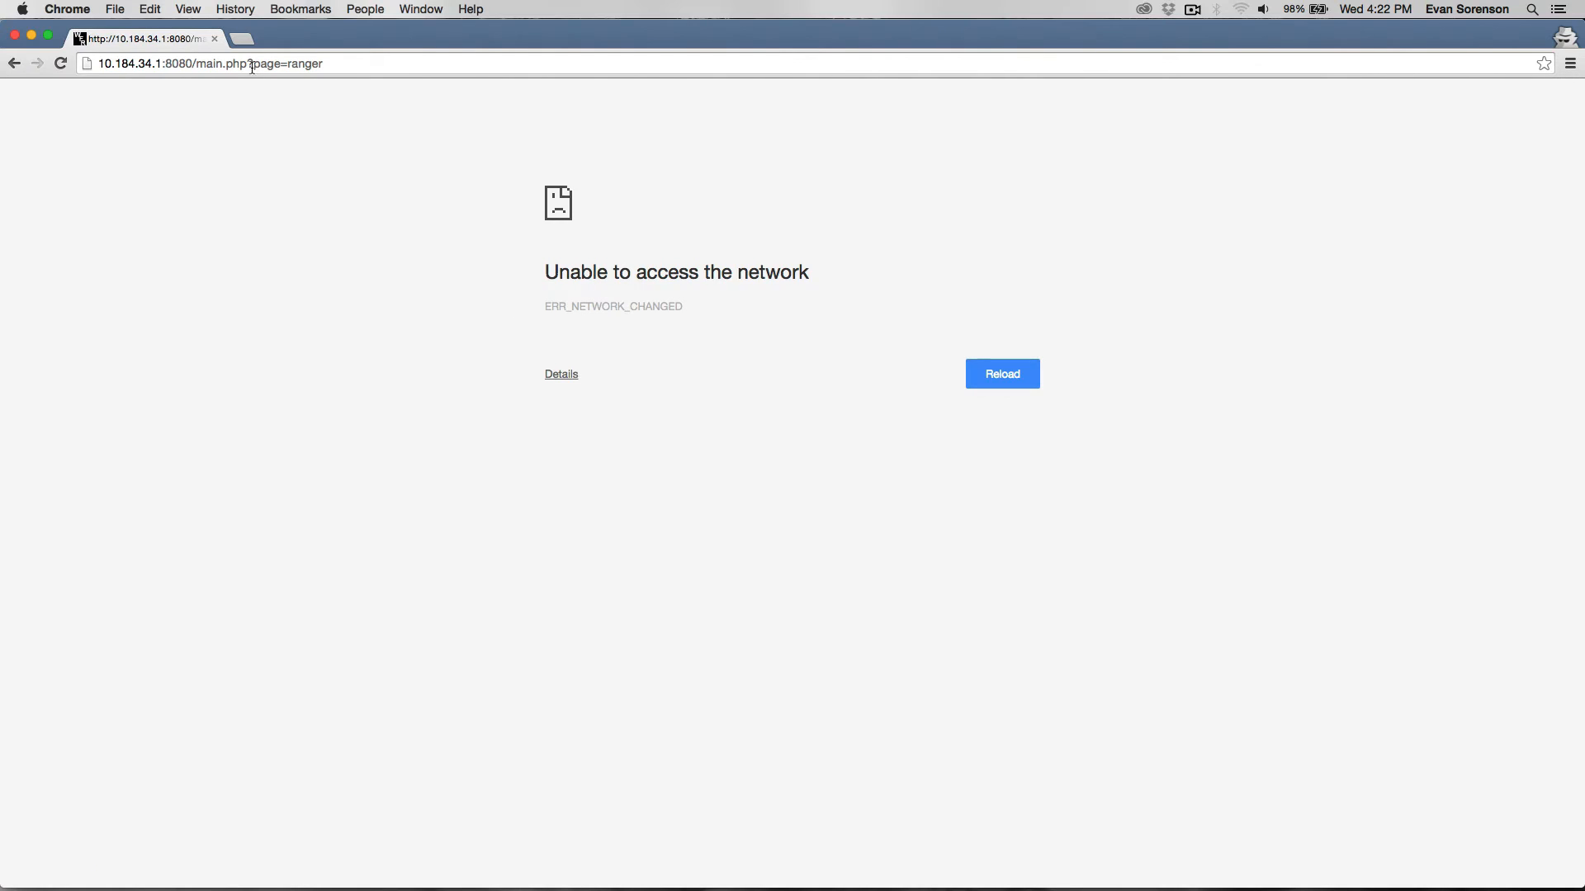
click(202, 63)
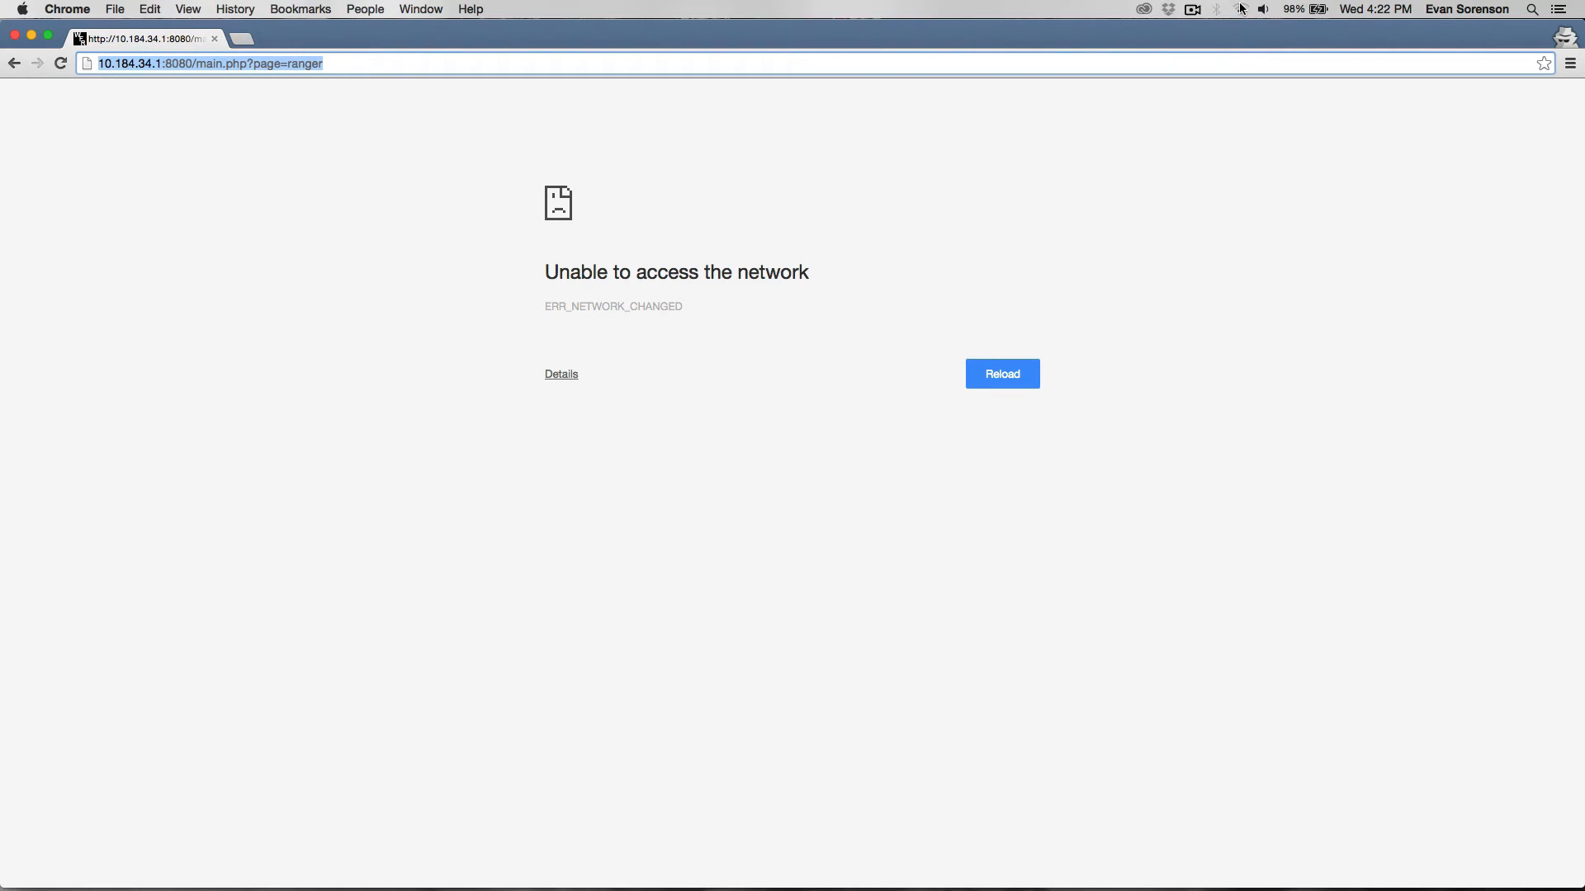
click(1241, 10)
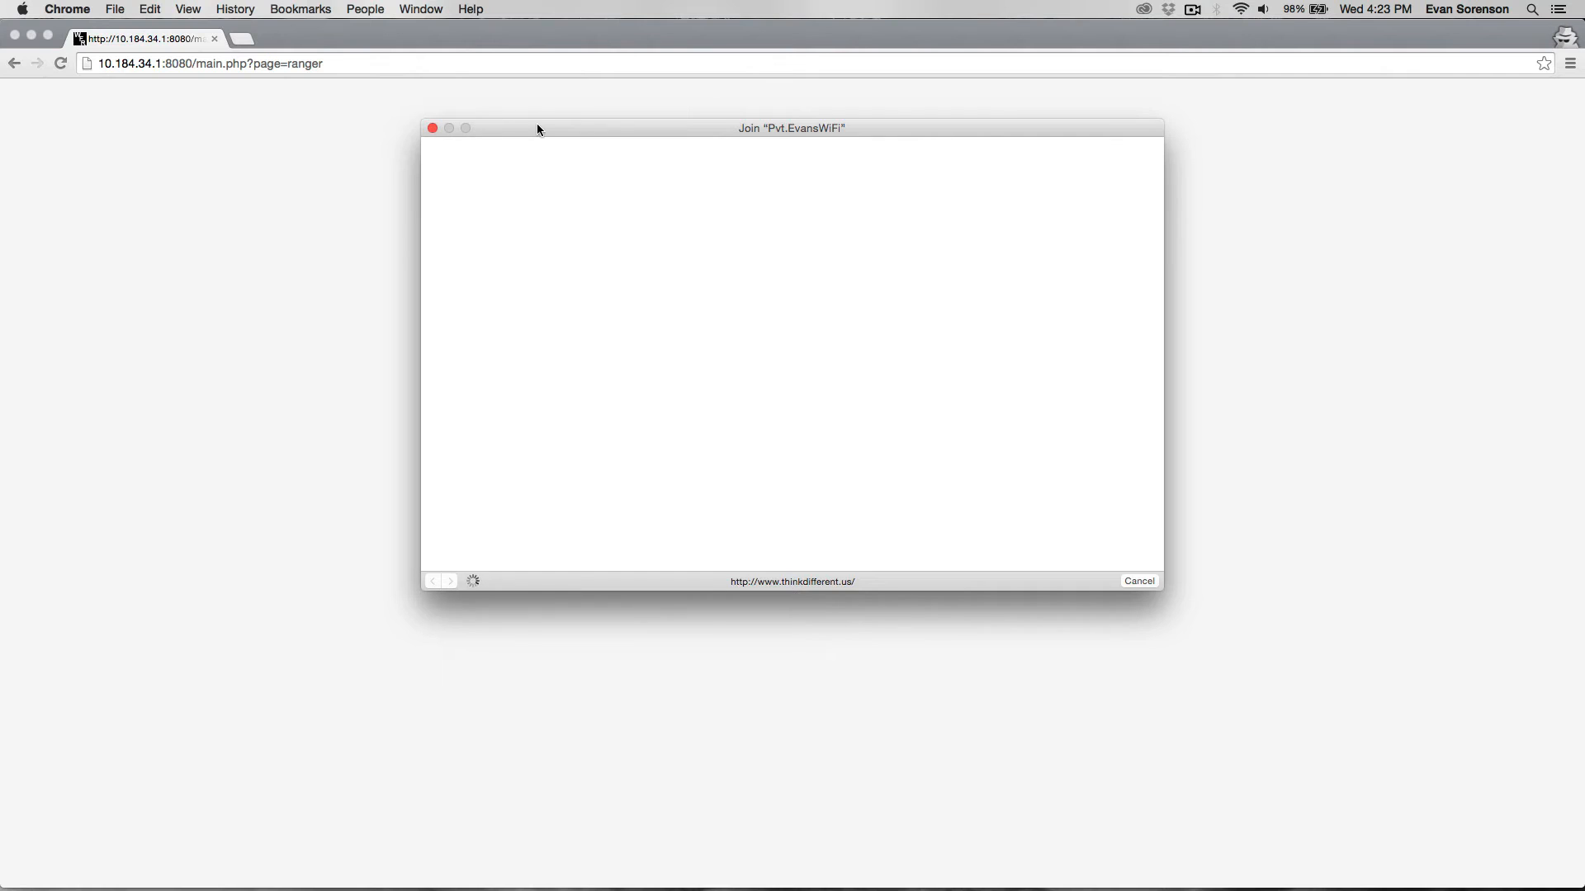
click(1137, 579)
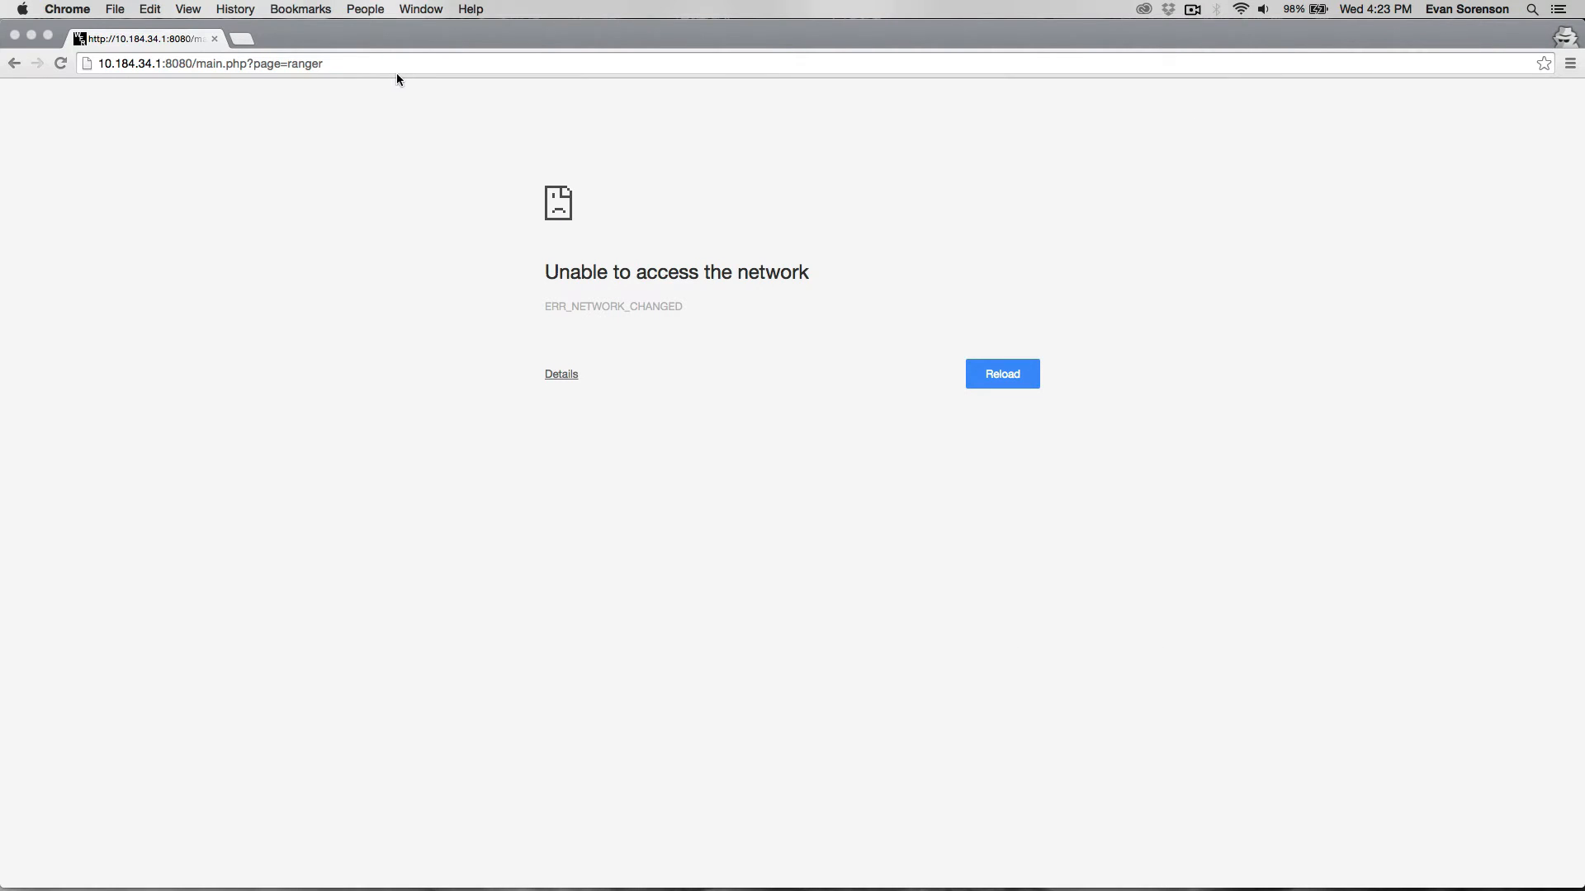
click(1001, 375)
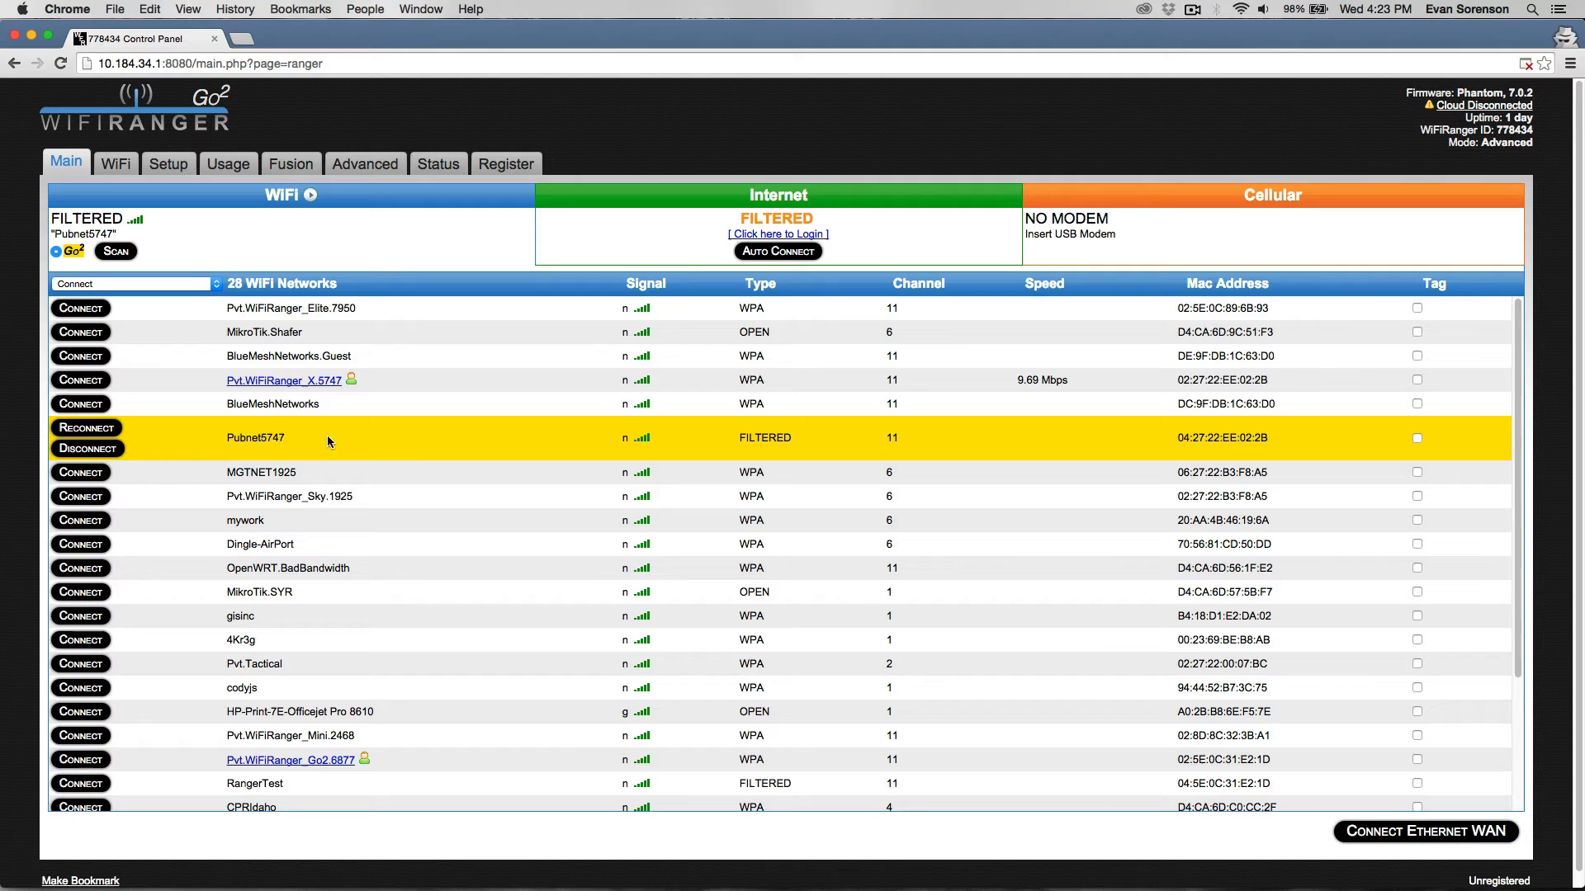
mouse_move(1497, 436)
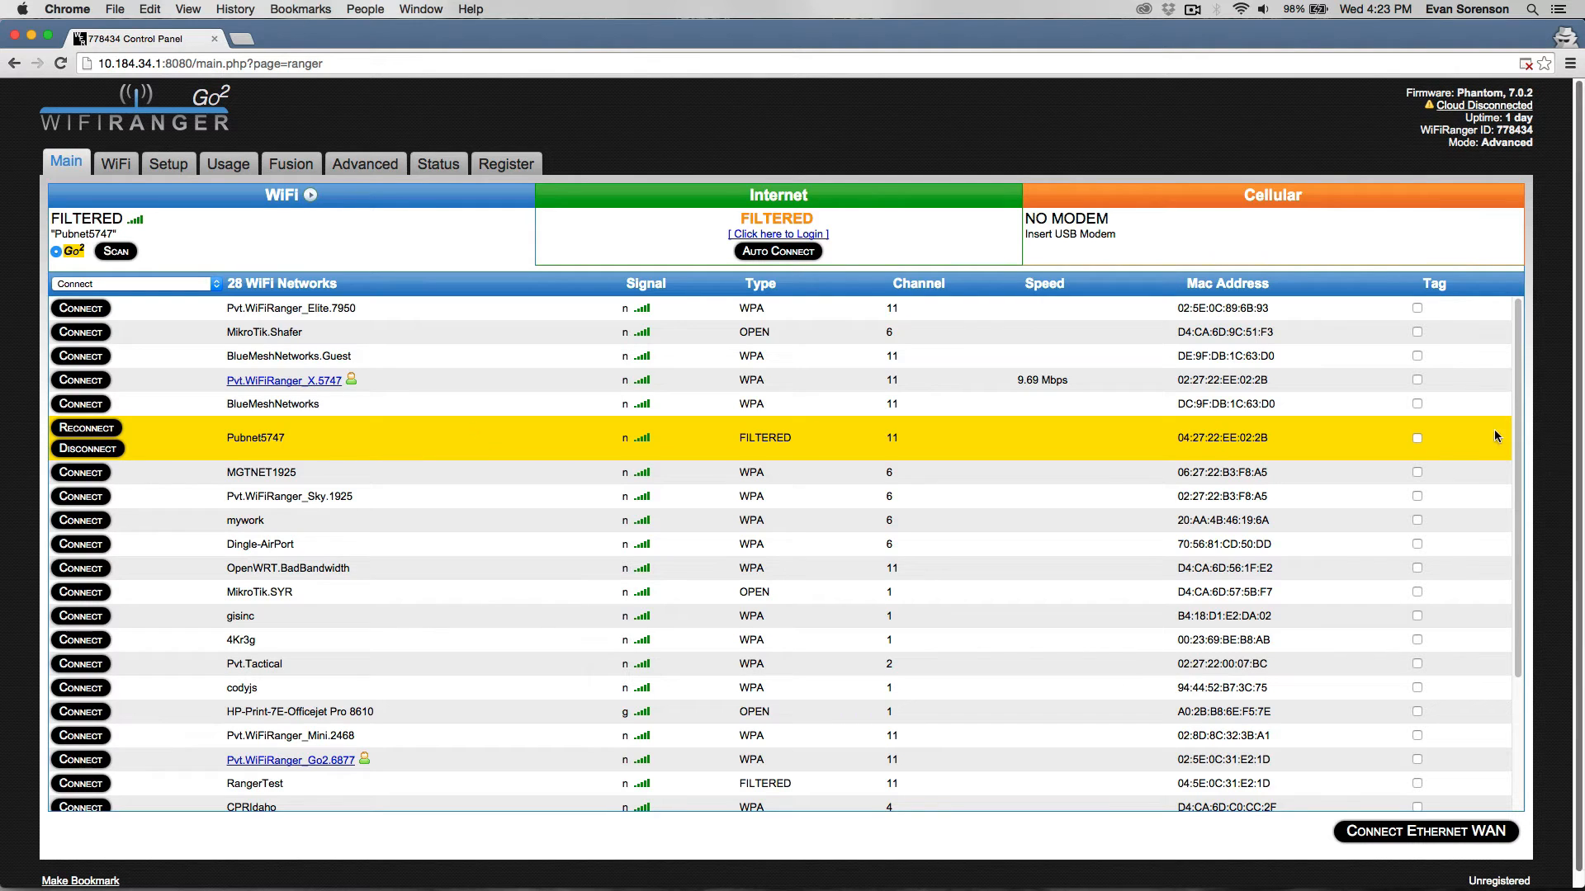
mouse_move(1418, 443)
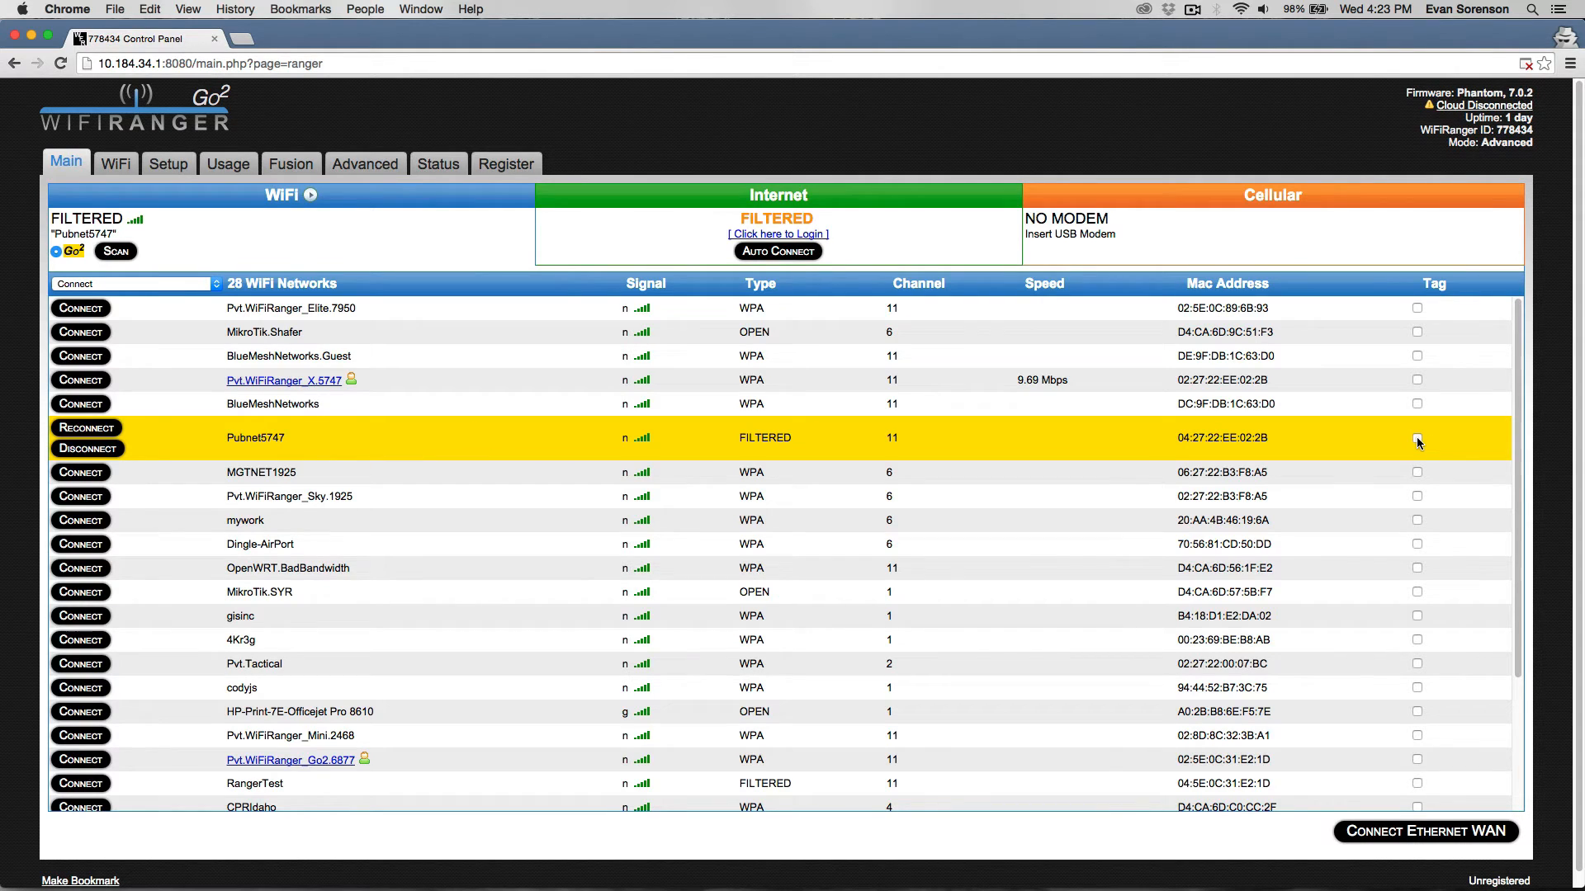
Tag Pubnet5747 as Prefer for Internal WiFi WAN, save it and close the dialog
click(1417, 436)
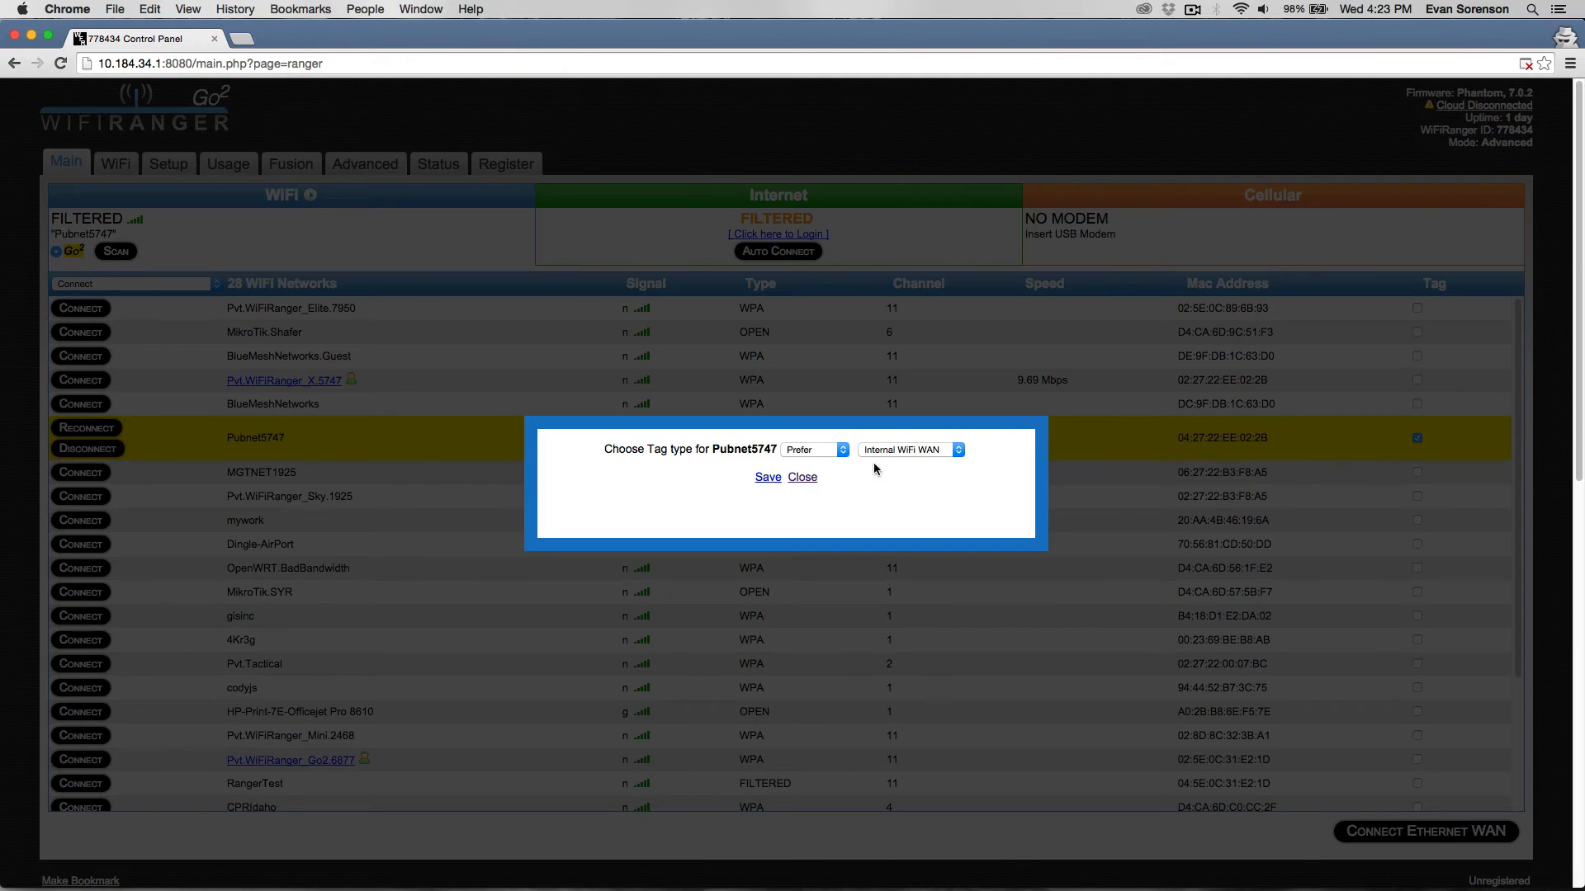
click(814, 449)
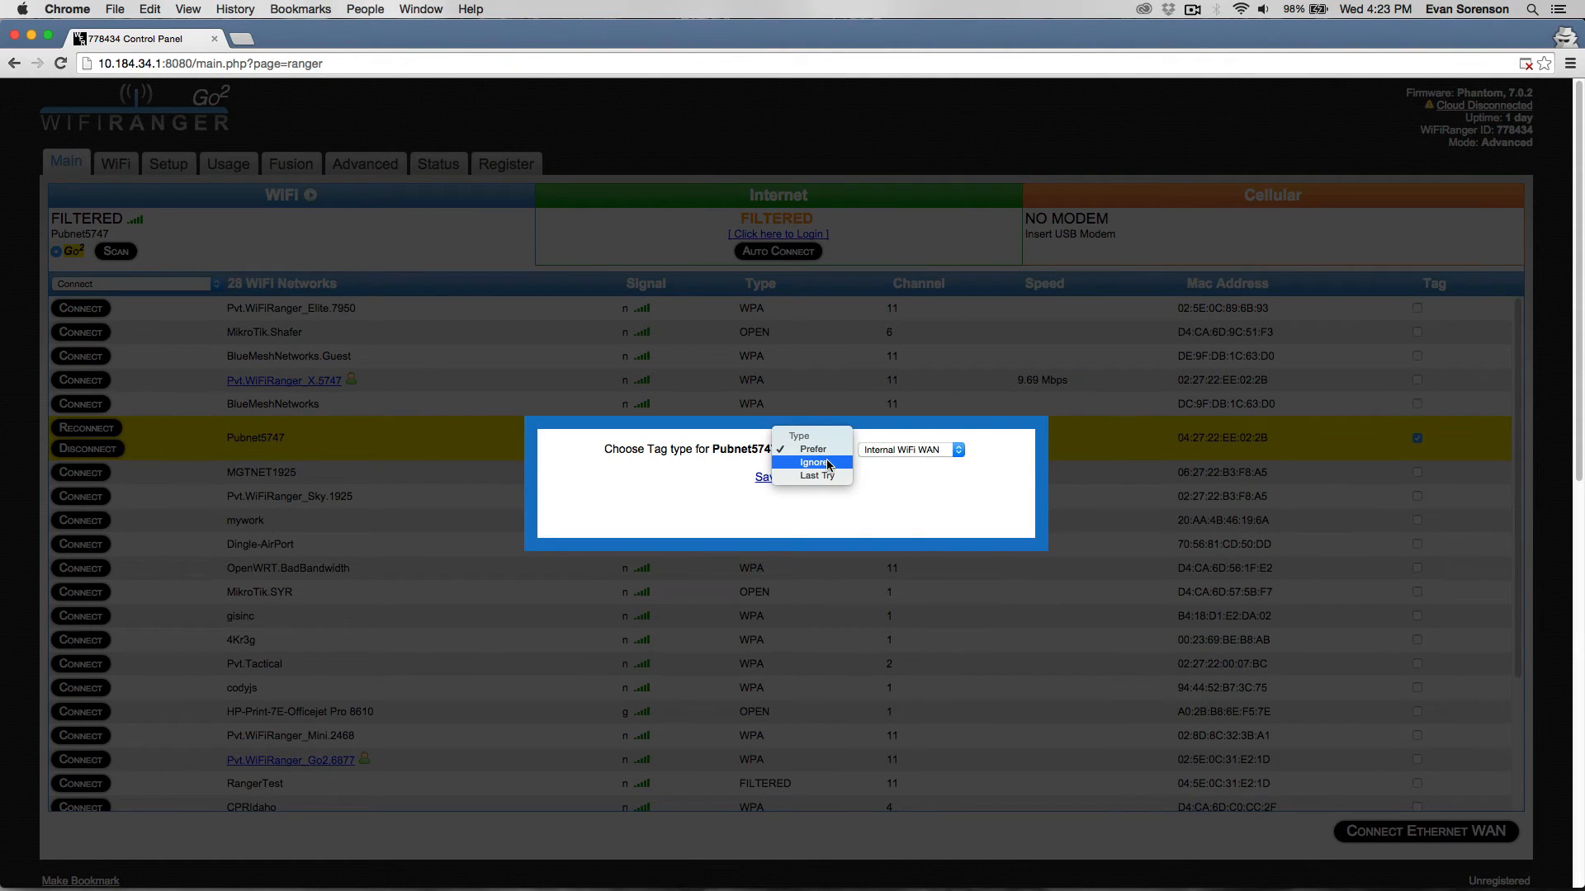
mouse_move(817, 476)
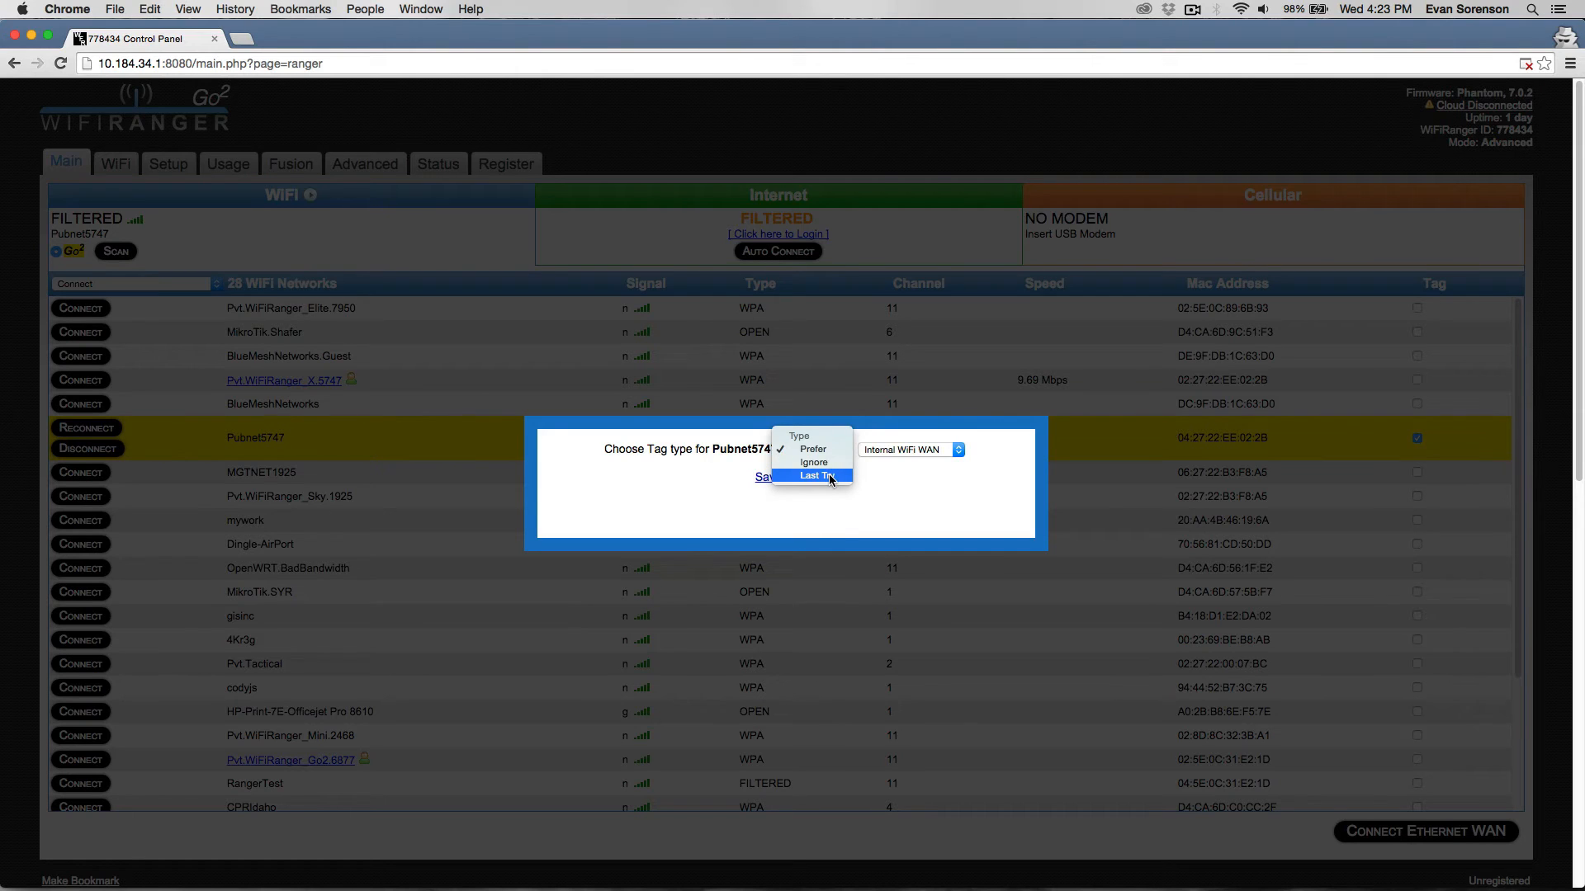
mouse_move(814, 463)
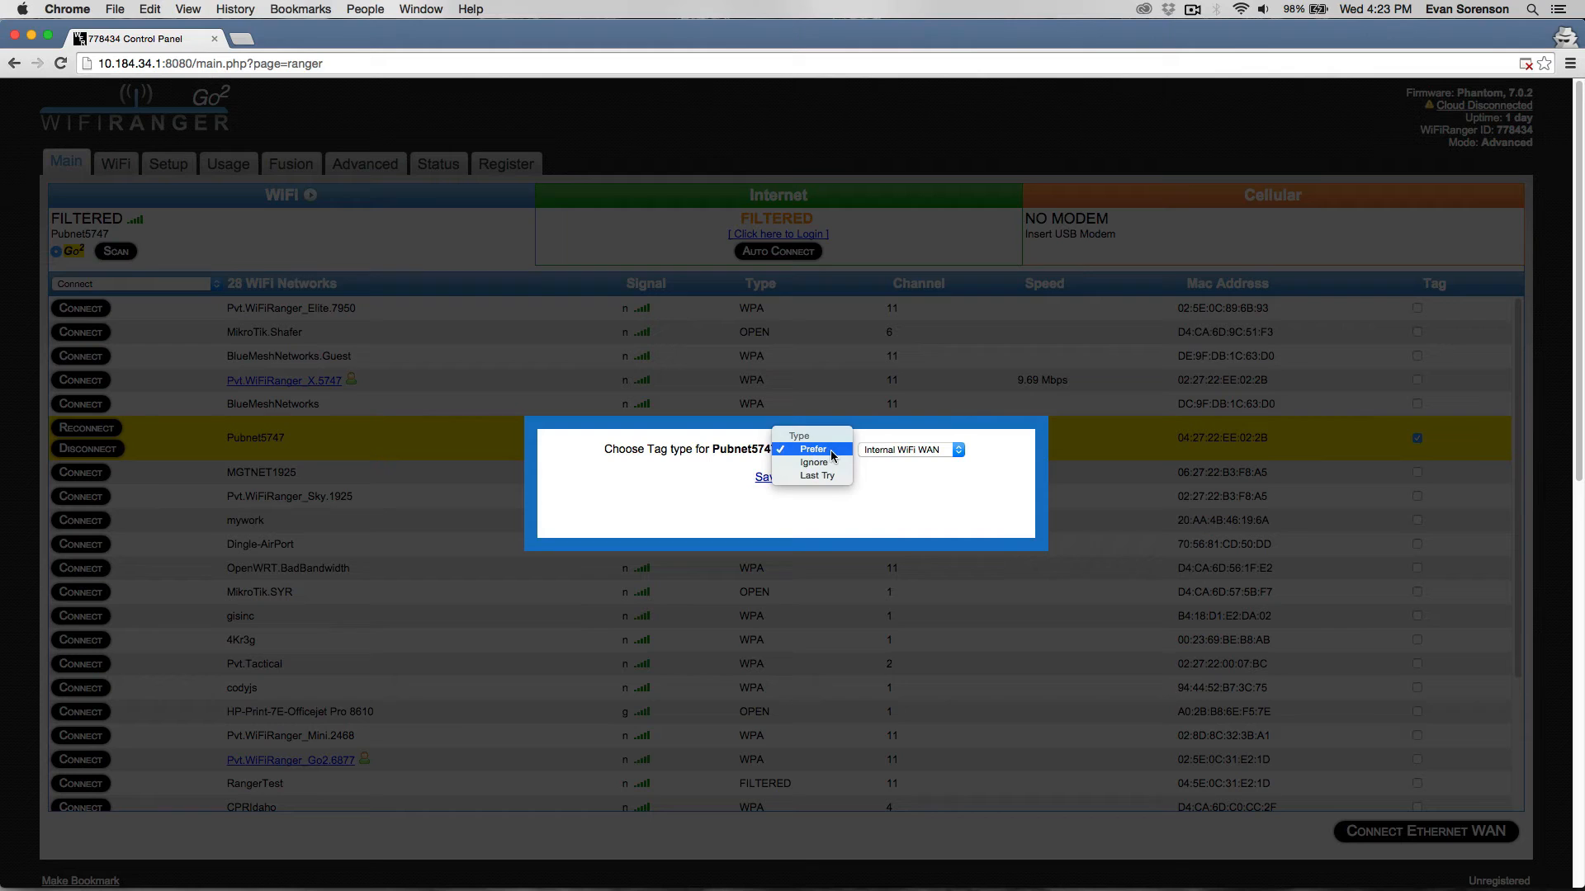
click(812, 449)
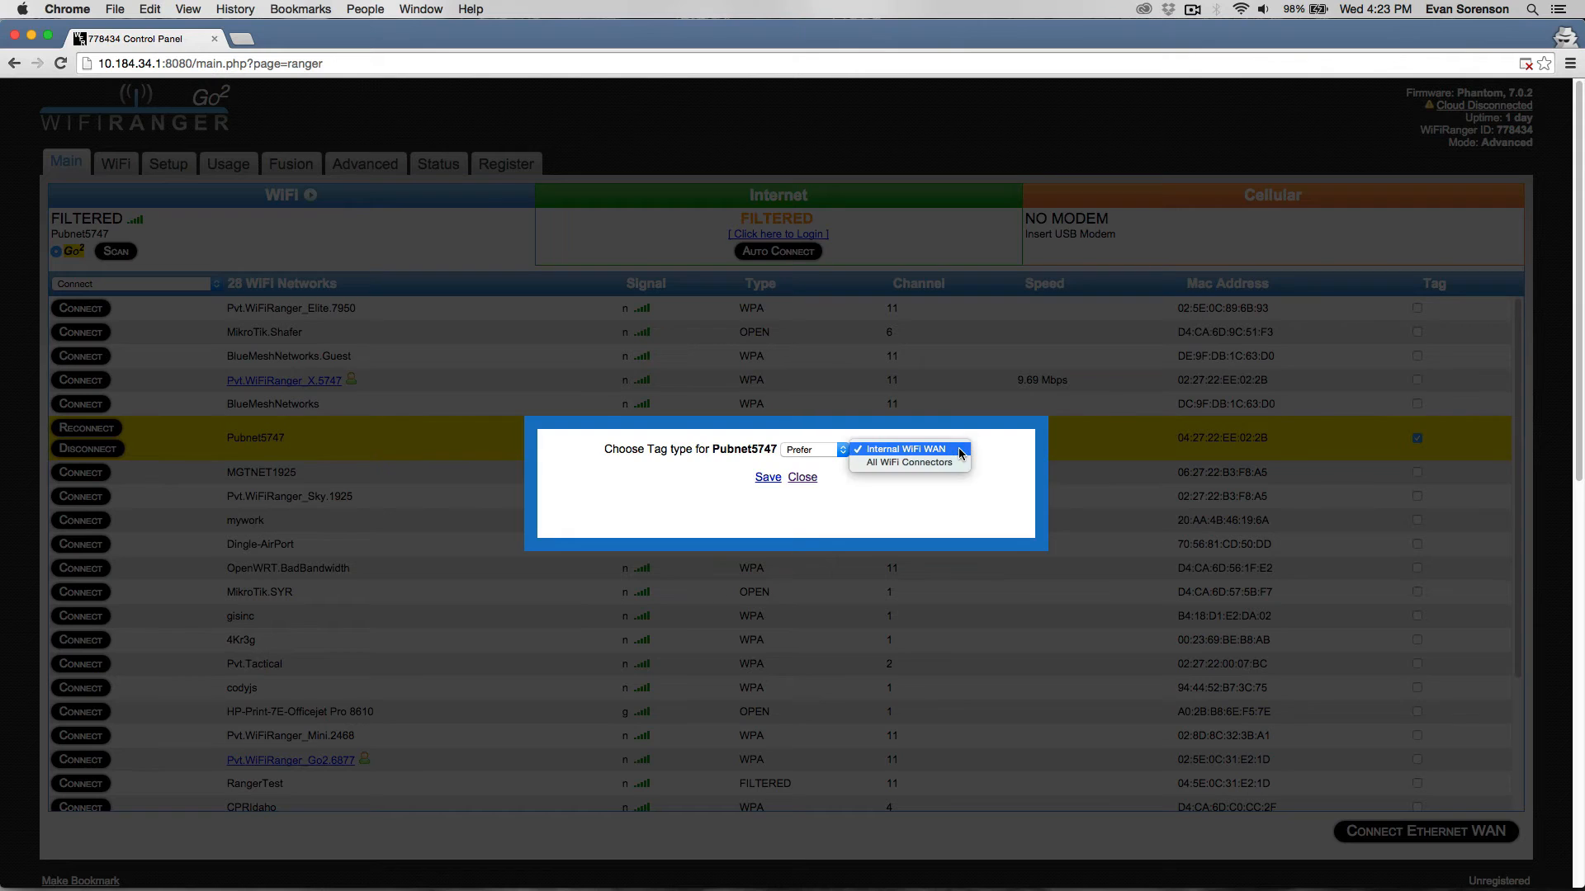
mouse_move(943, 456)
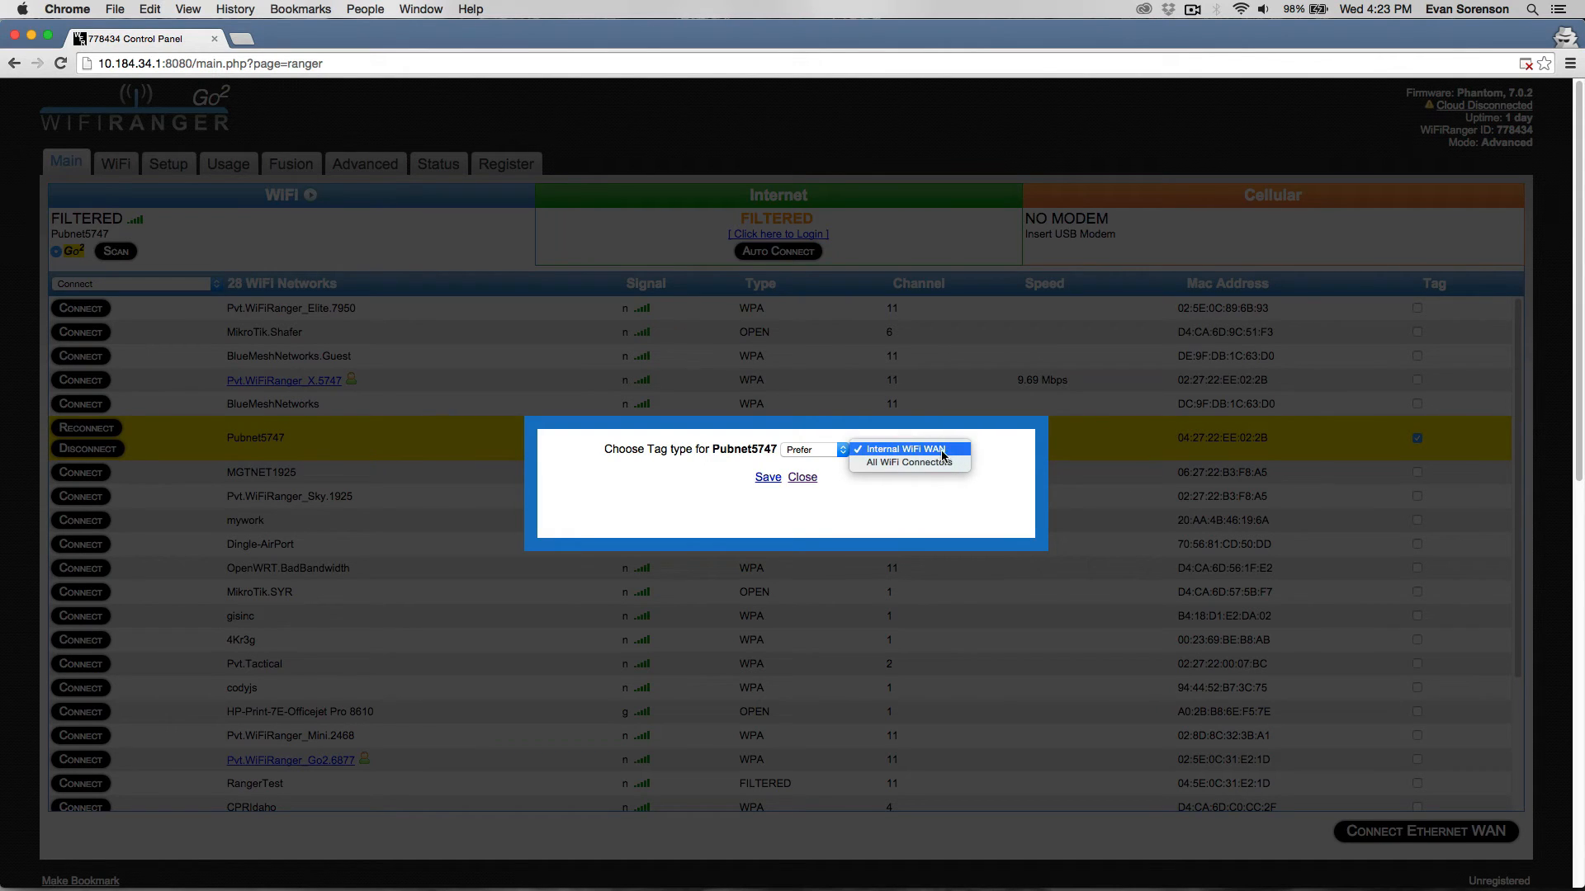
mouse_move(889, 449)
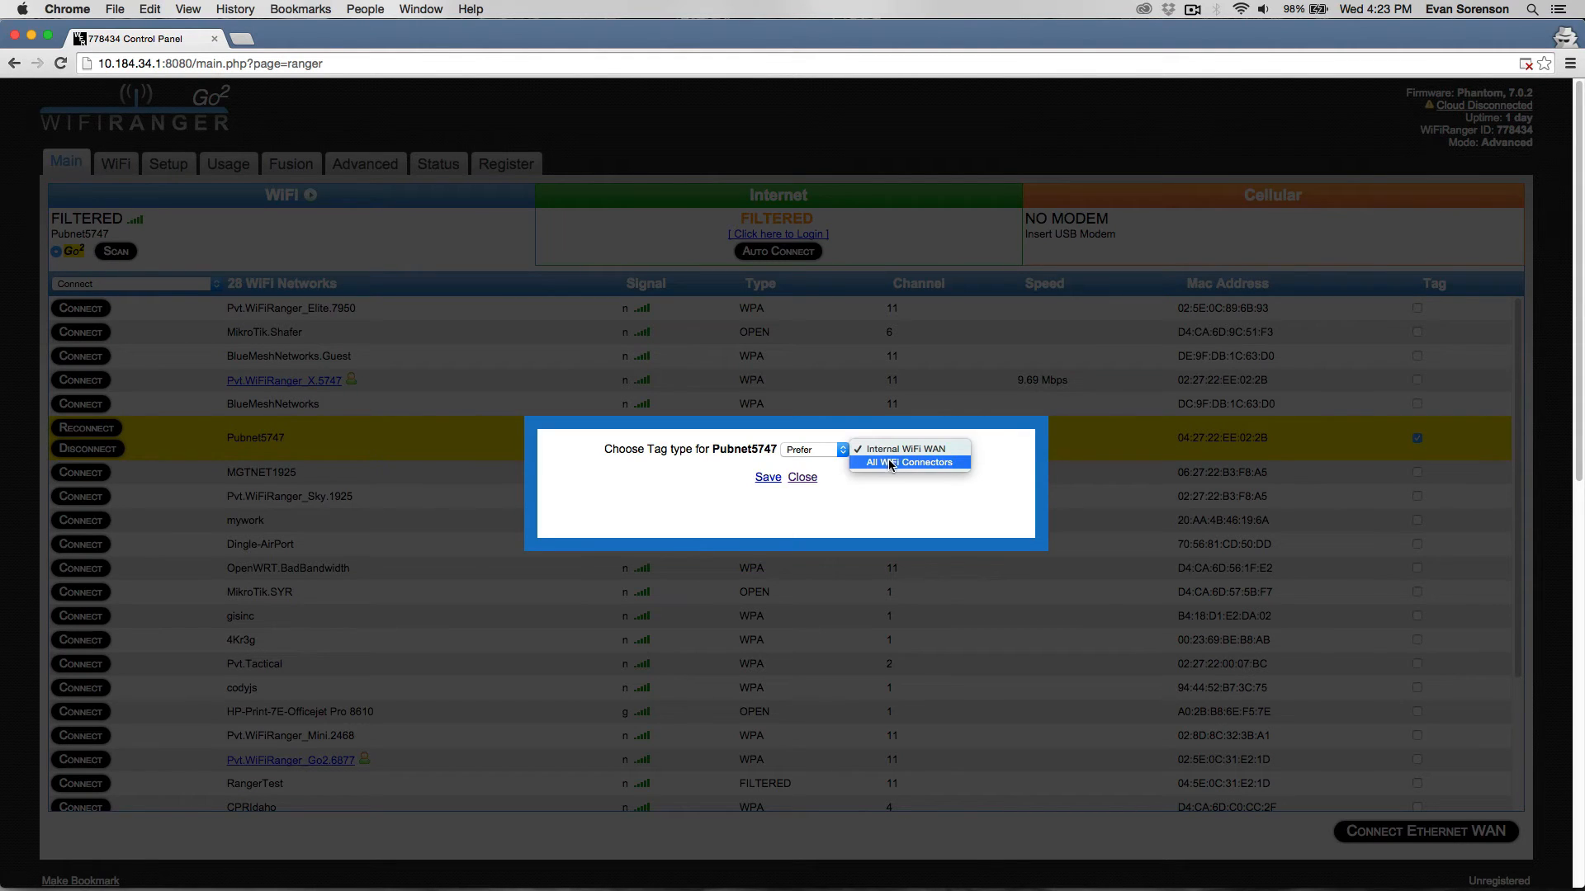
mouse_move(888, 484)
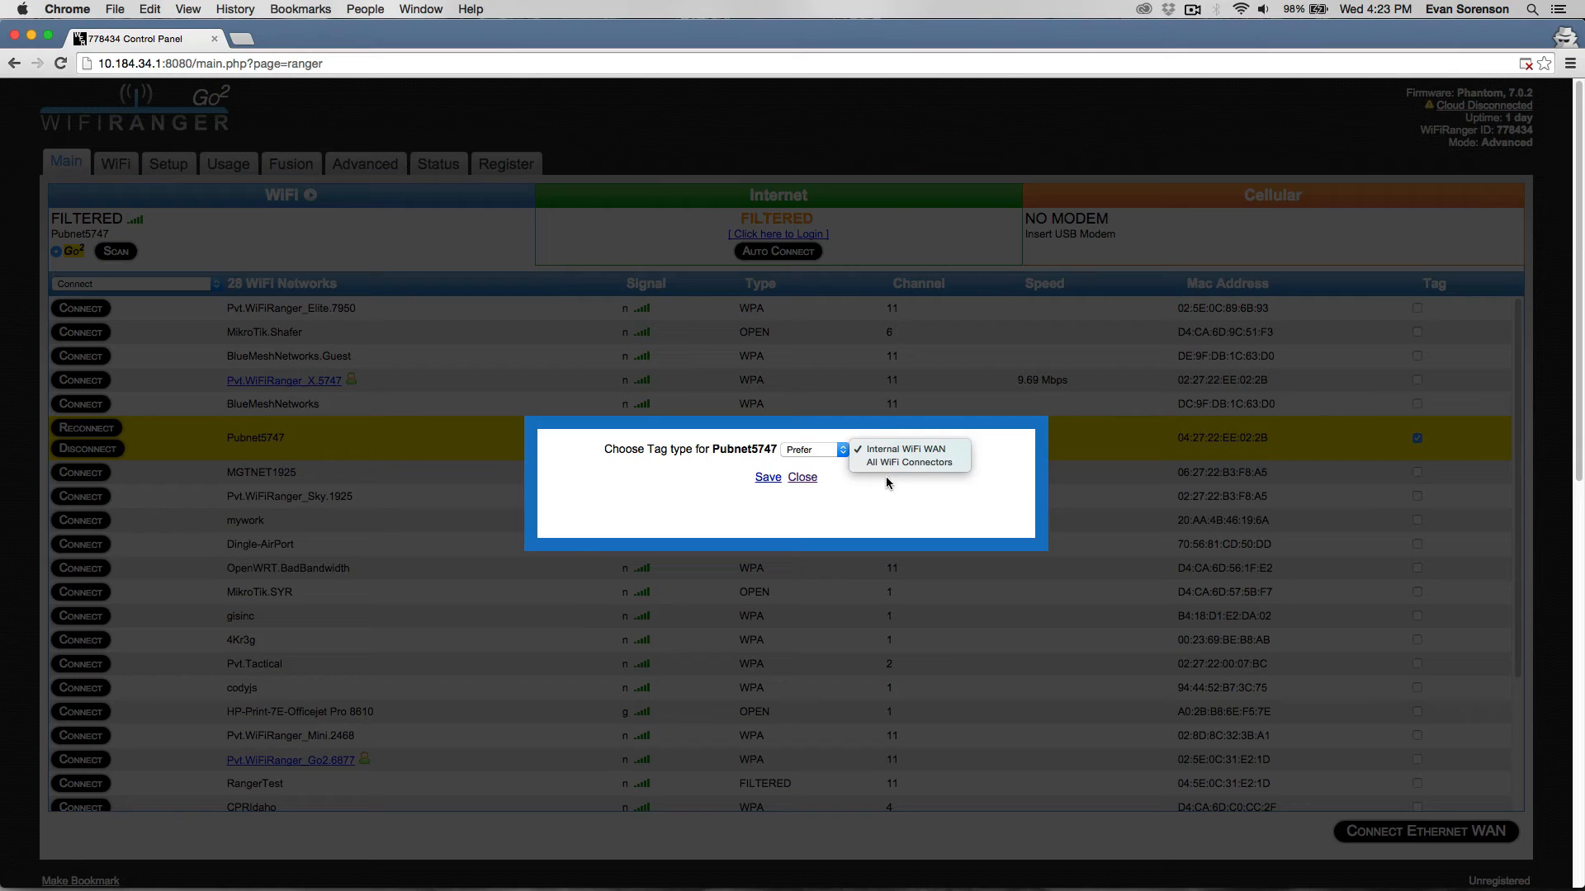
click(903, 449)
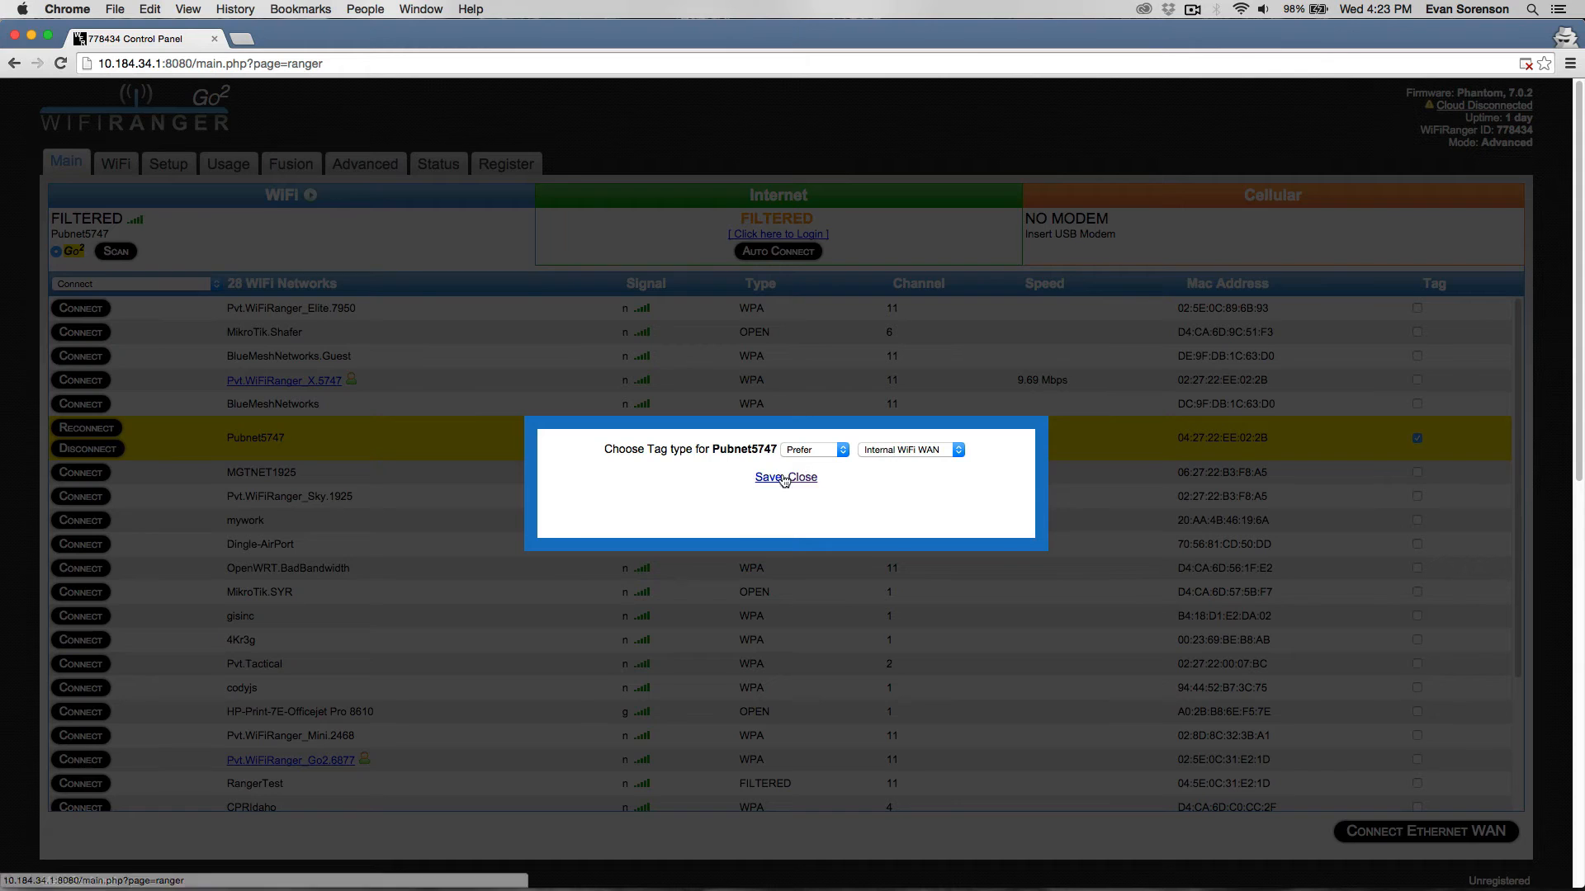
click(768, 476)
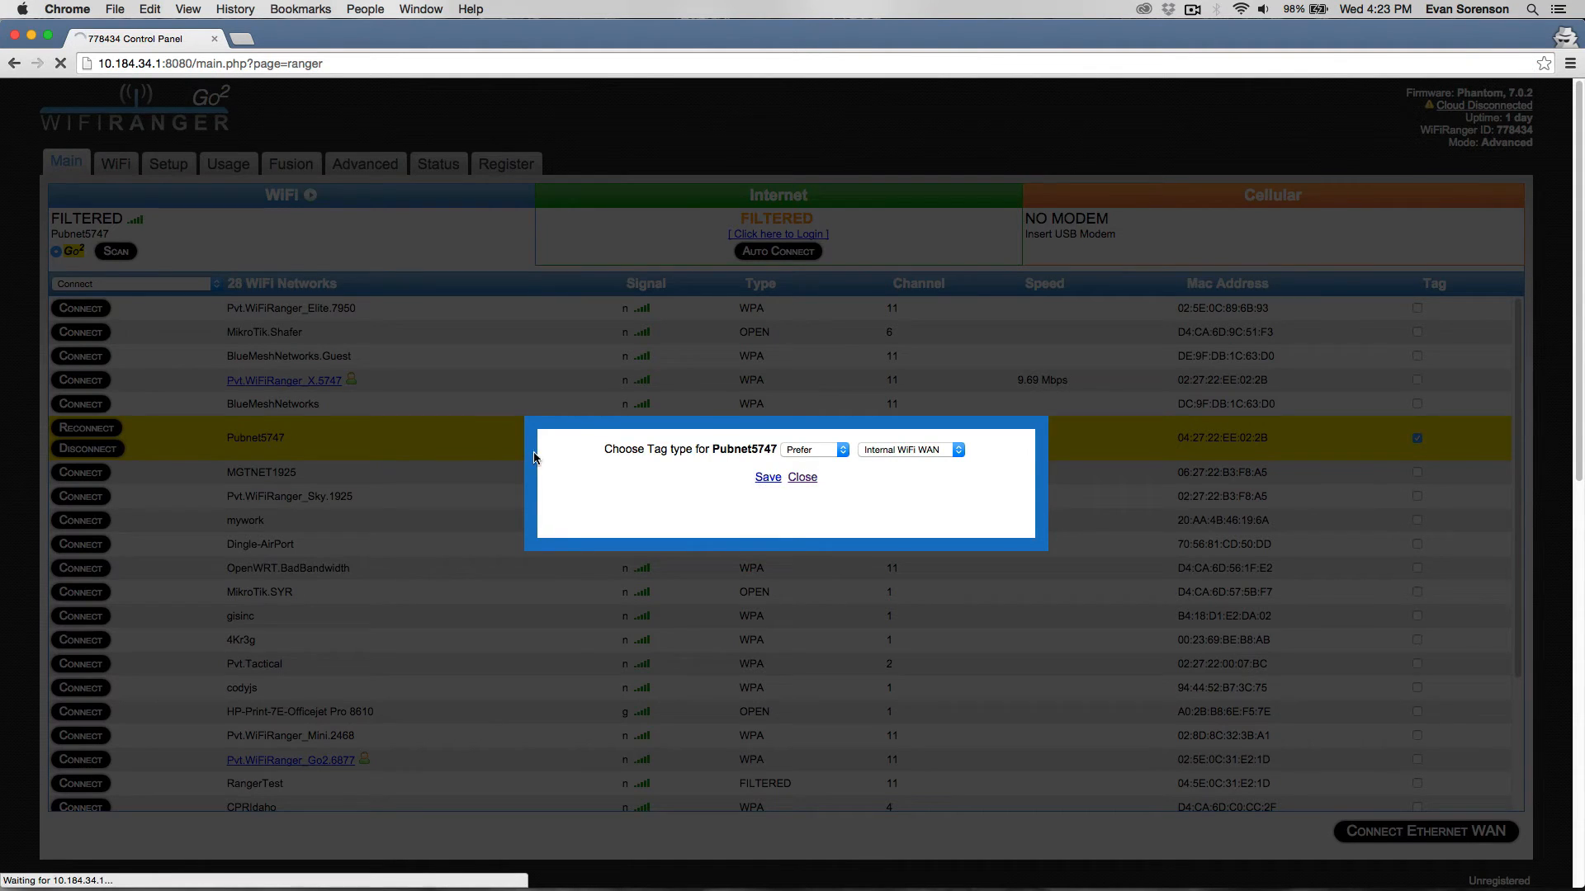
click(803, 477)
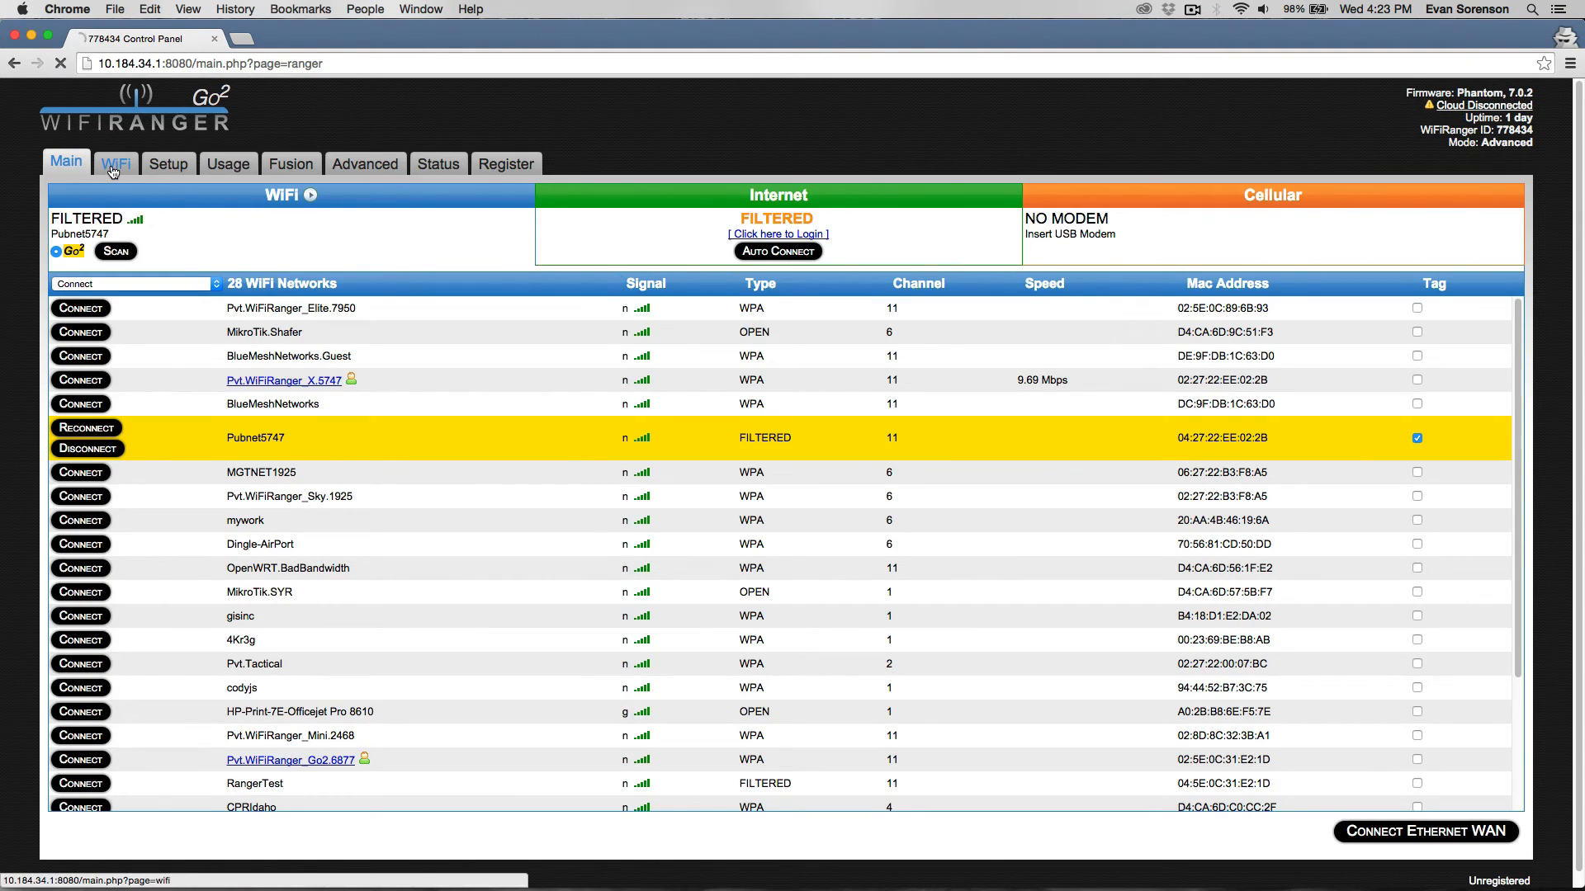
click(115, 164)
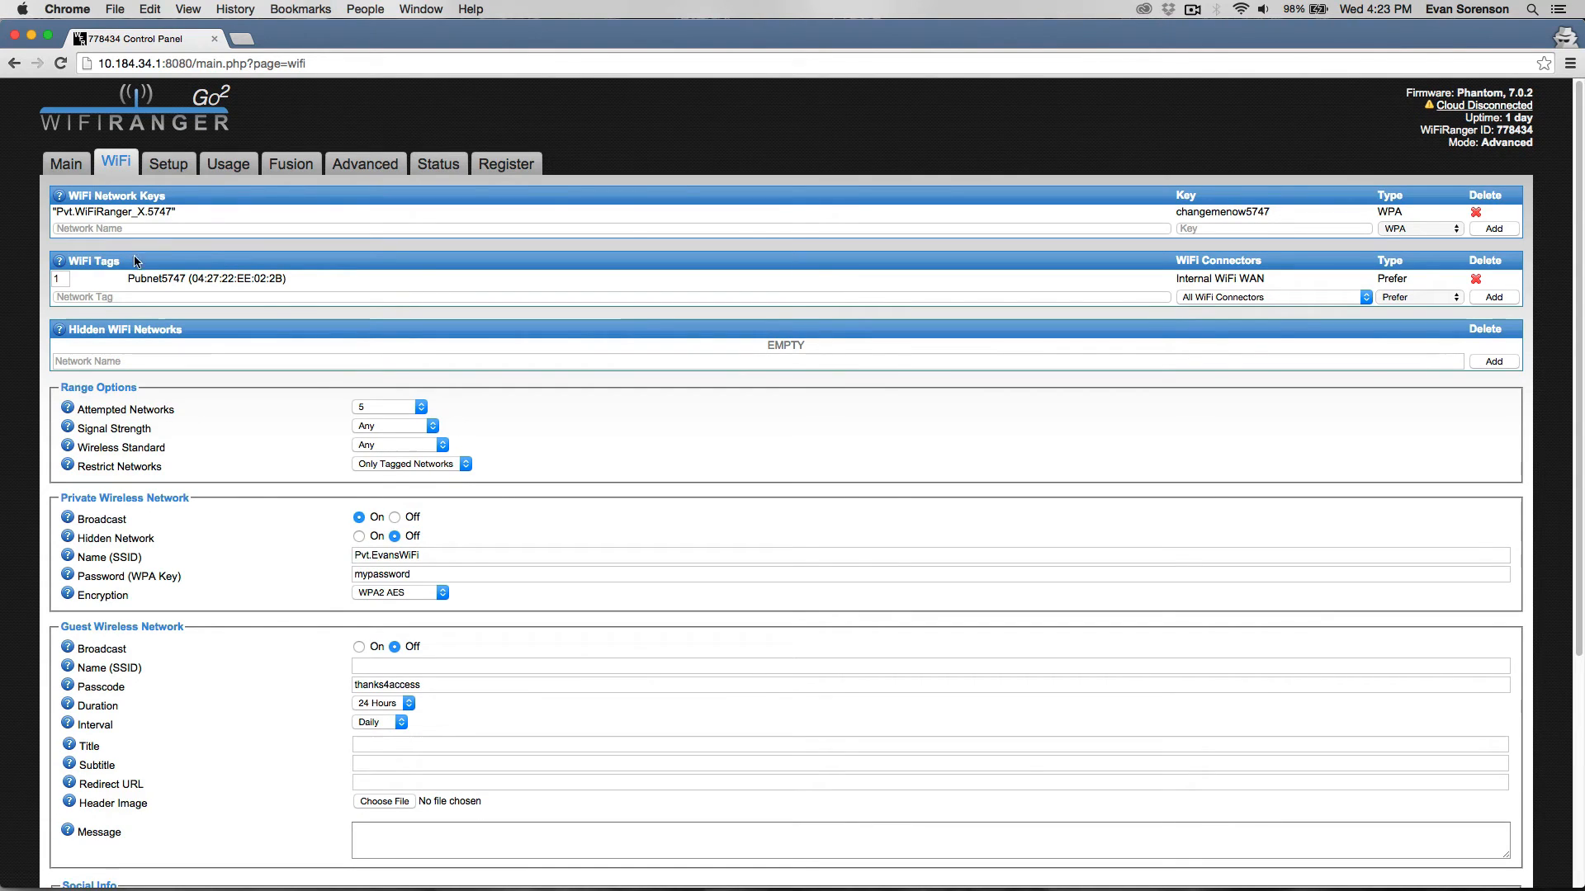
mouse_move(1362, 290)
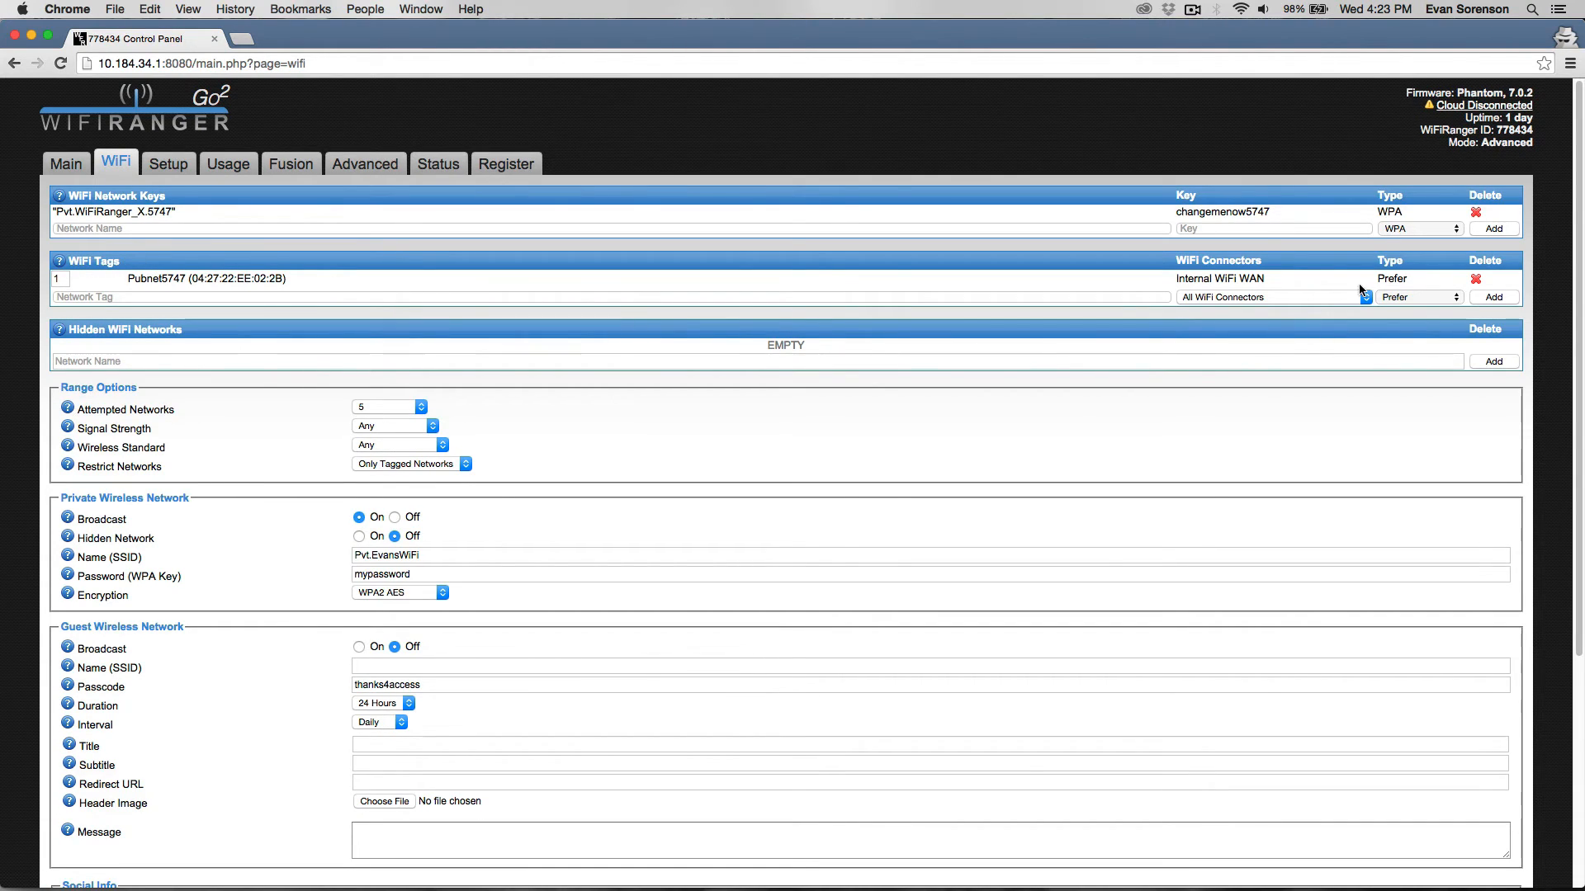
mouse_move(1307, 282)
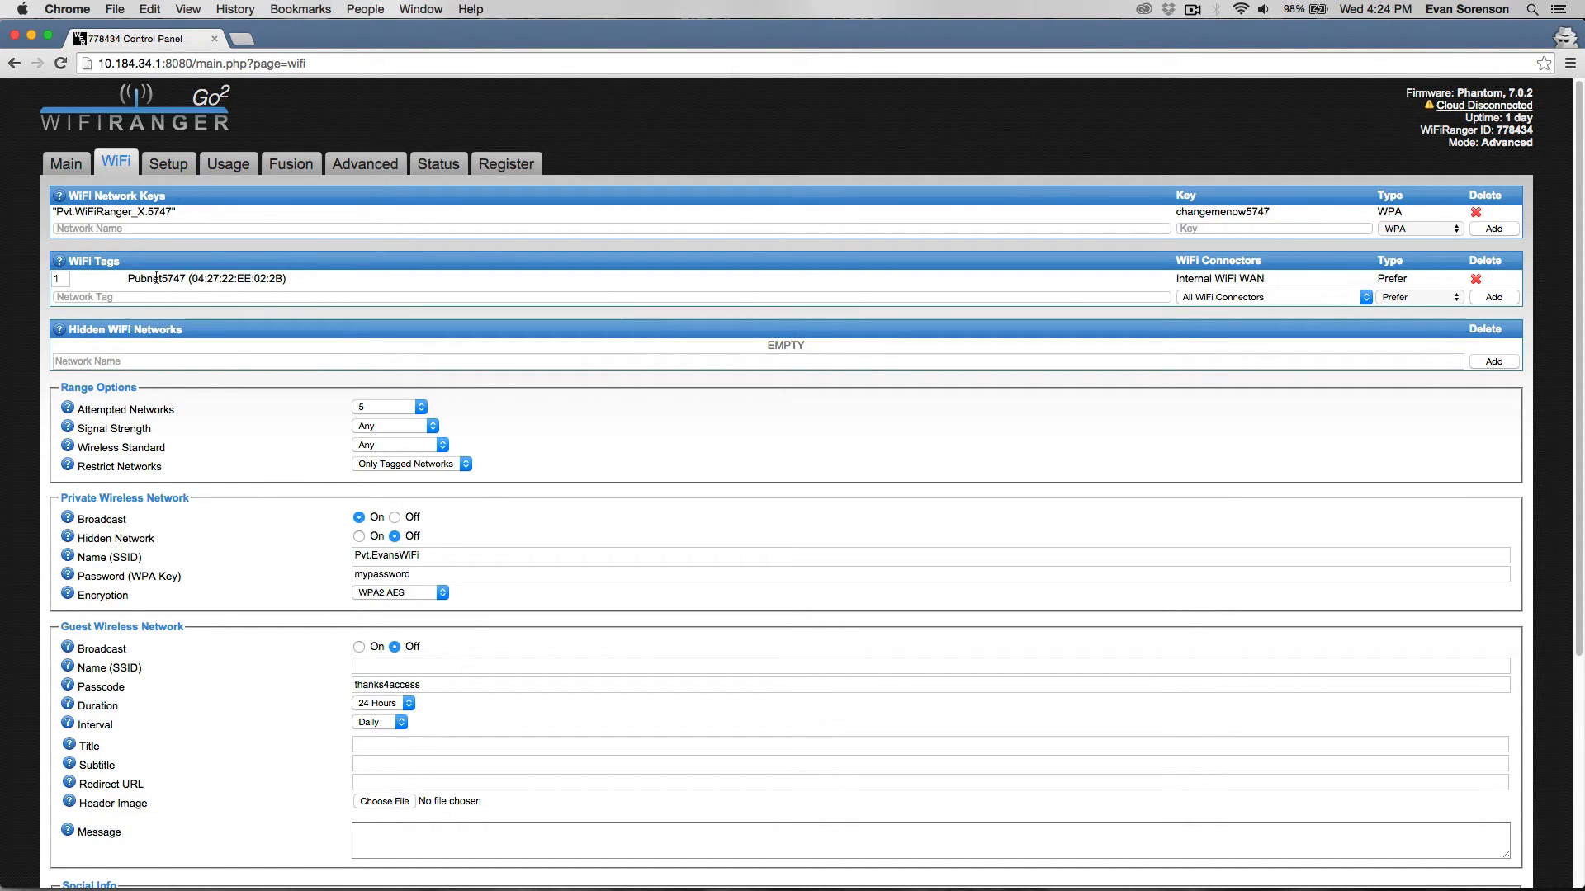
mouse_move(121, 286)
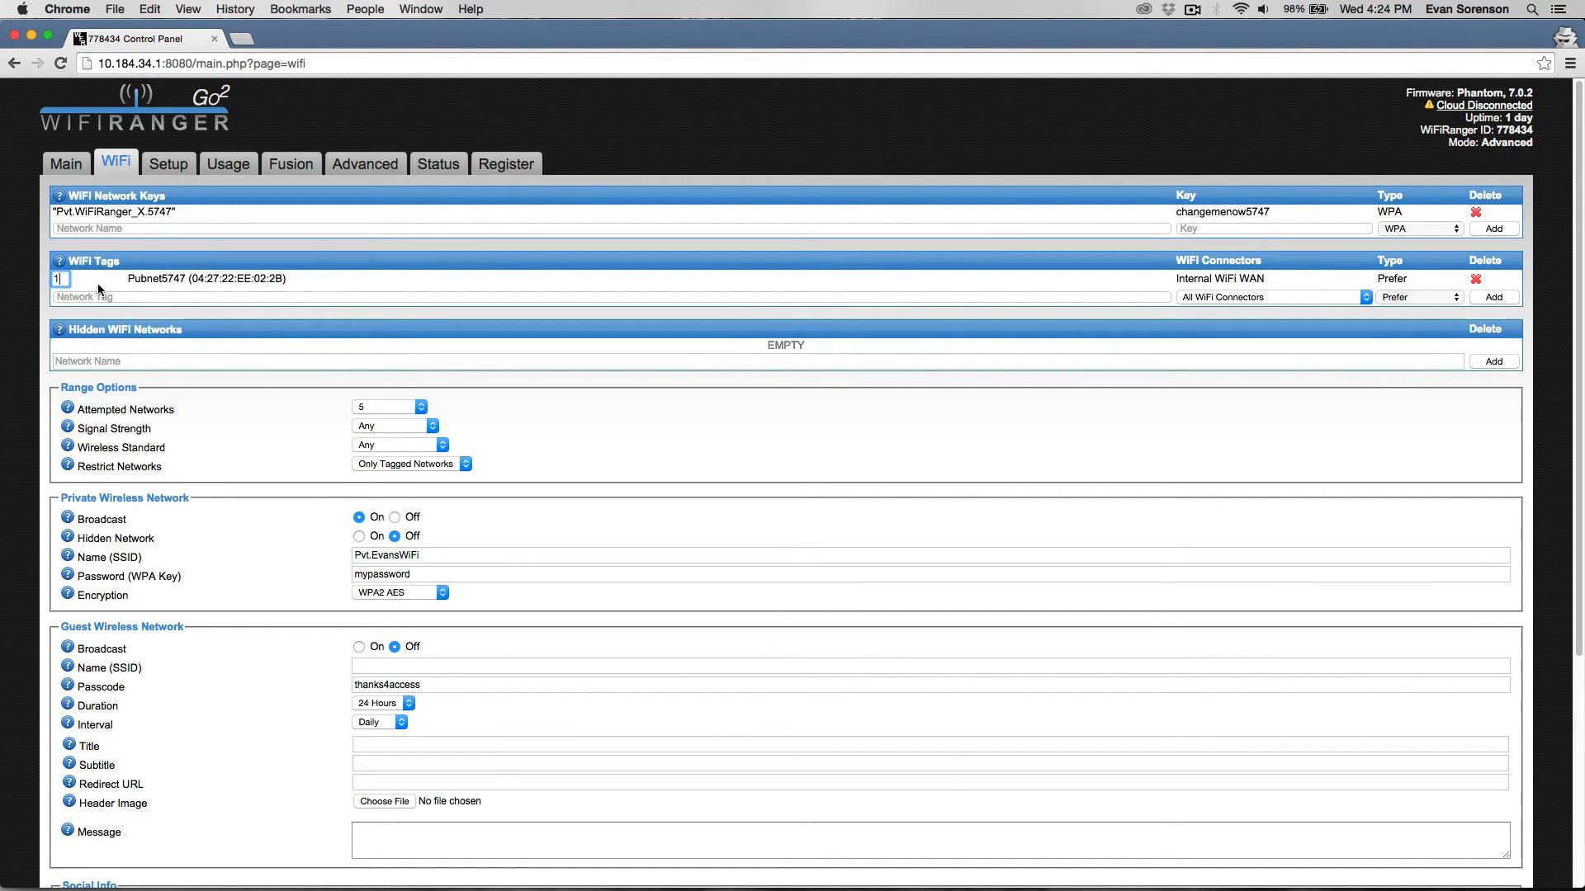
mouse_move(295, 293)
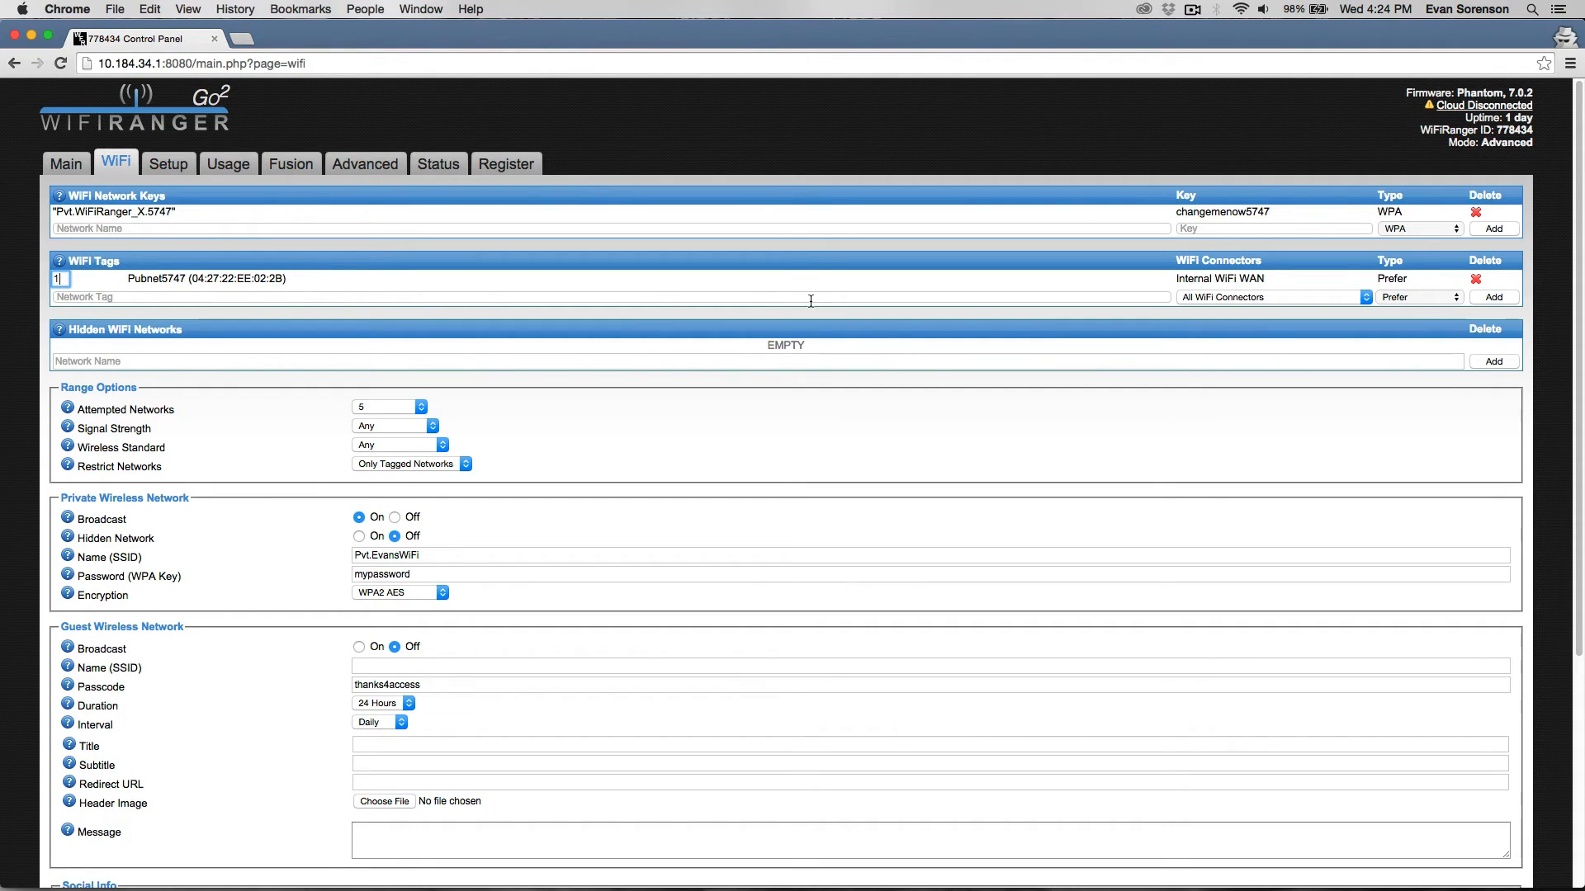
mouse_move(586, 396)
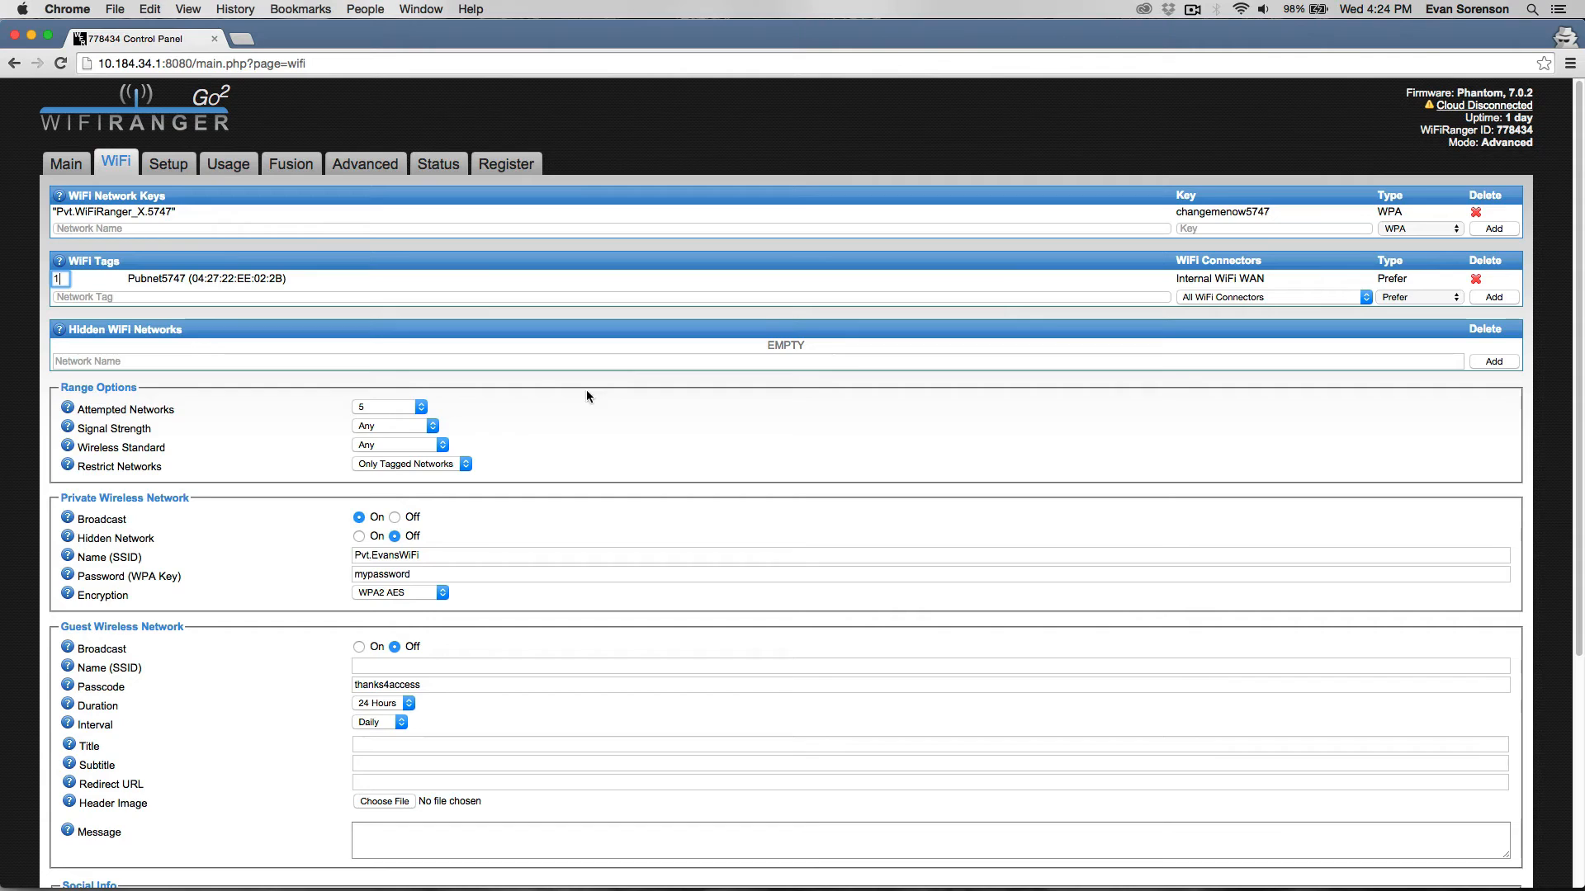
mouse_move(480, 461)
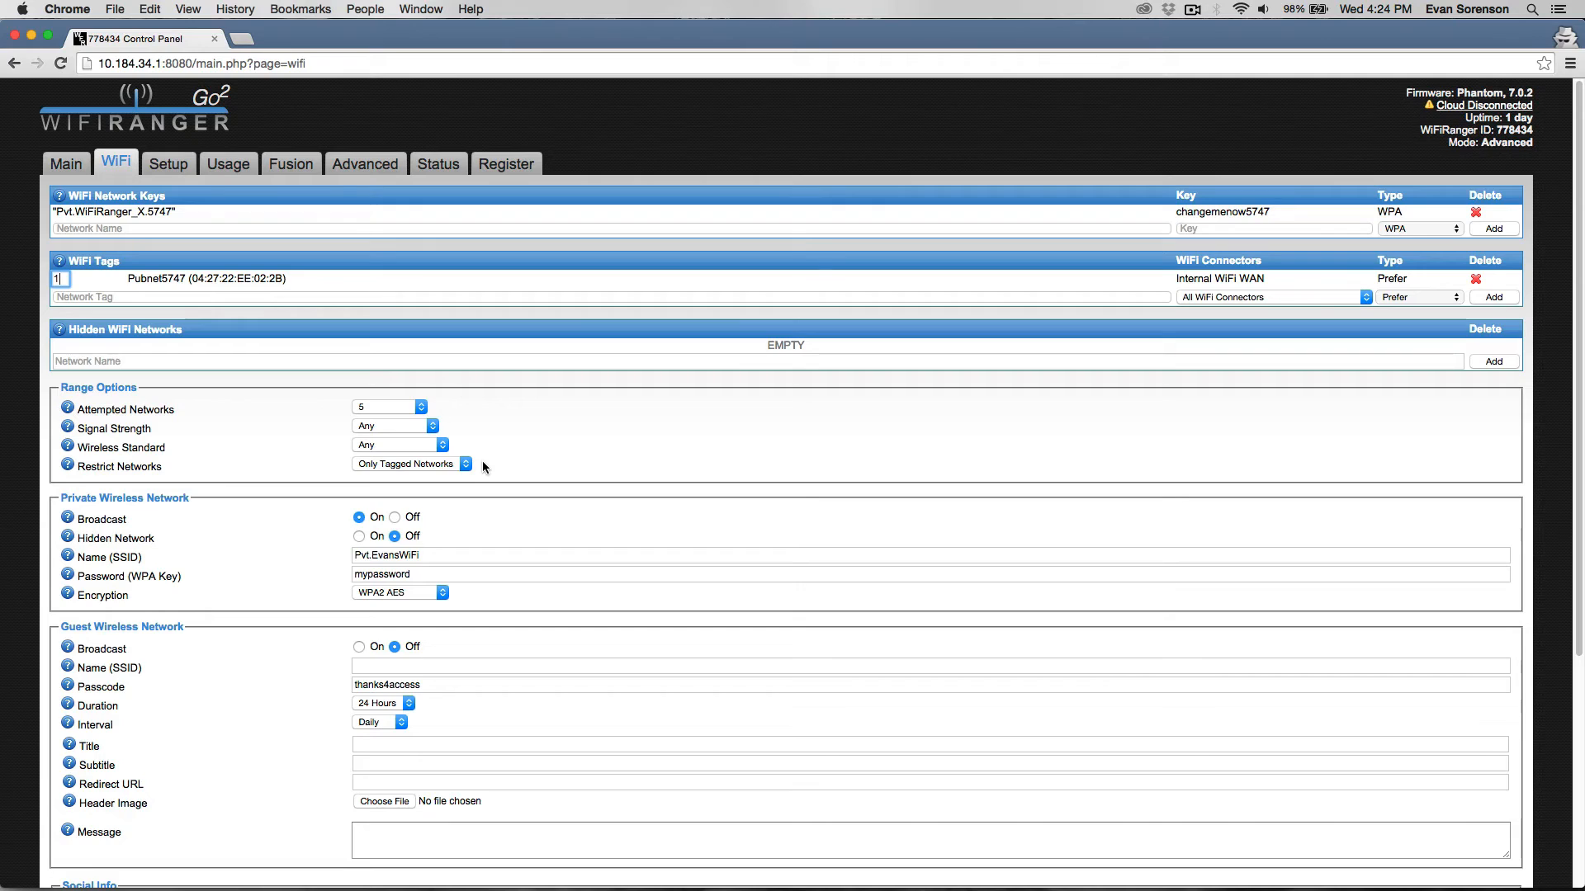
mouse_move(492, 454)
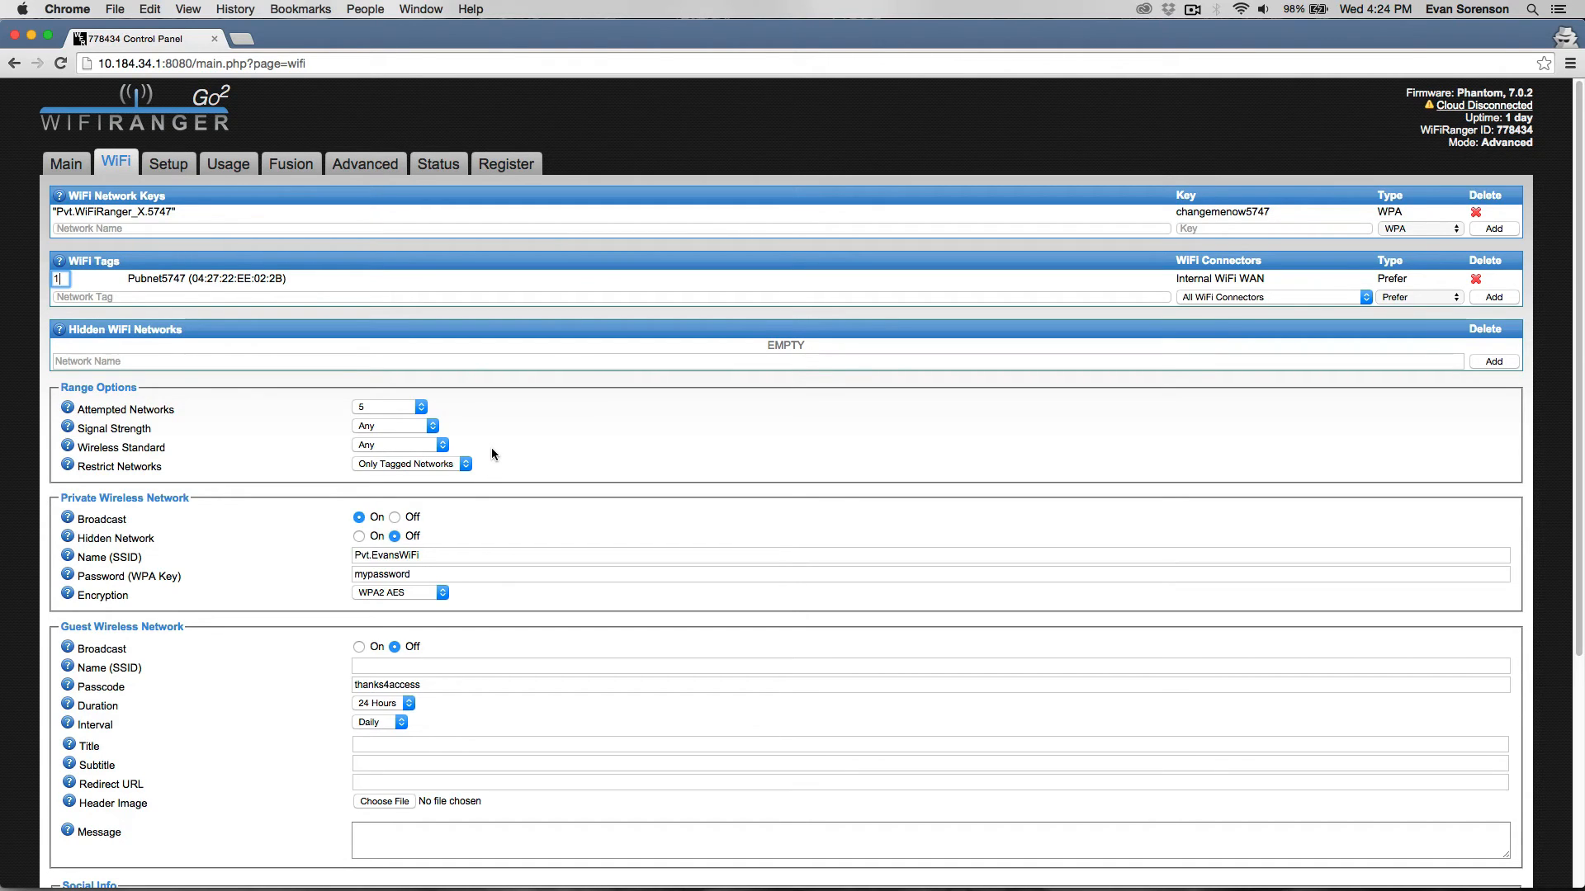
mouse_move(487, 462)
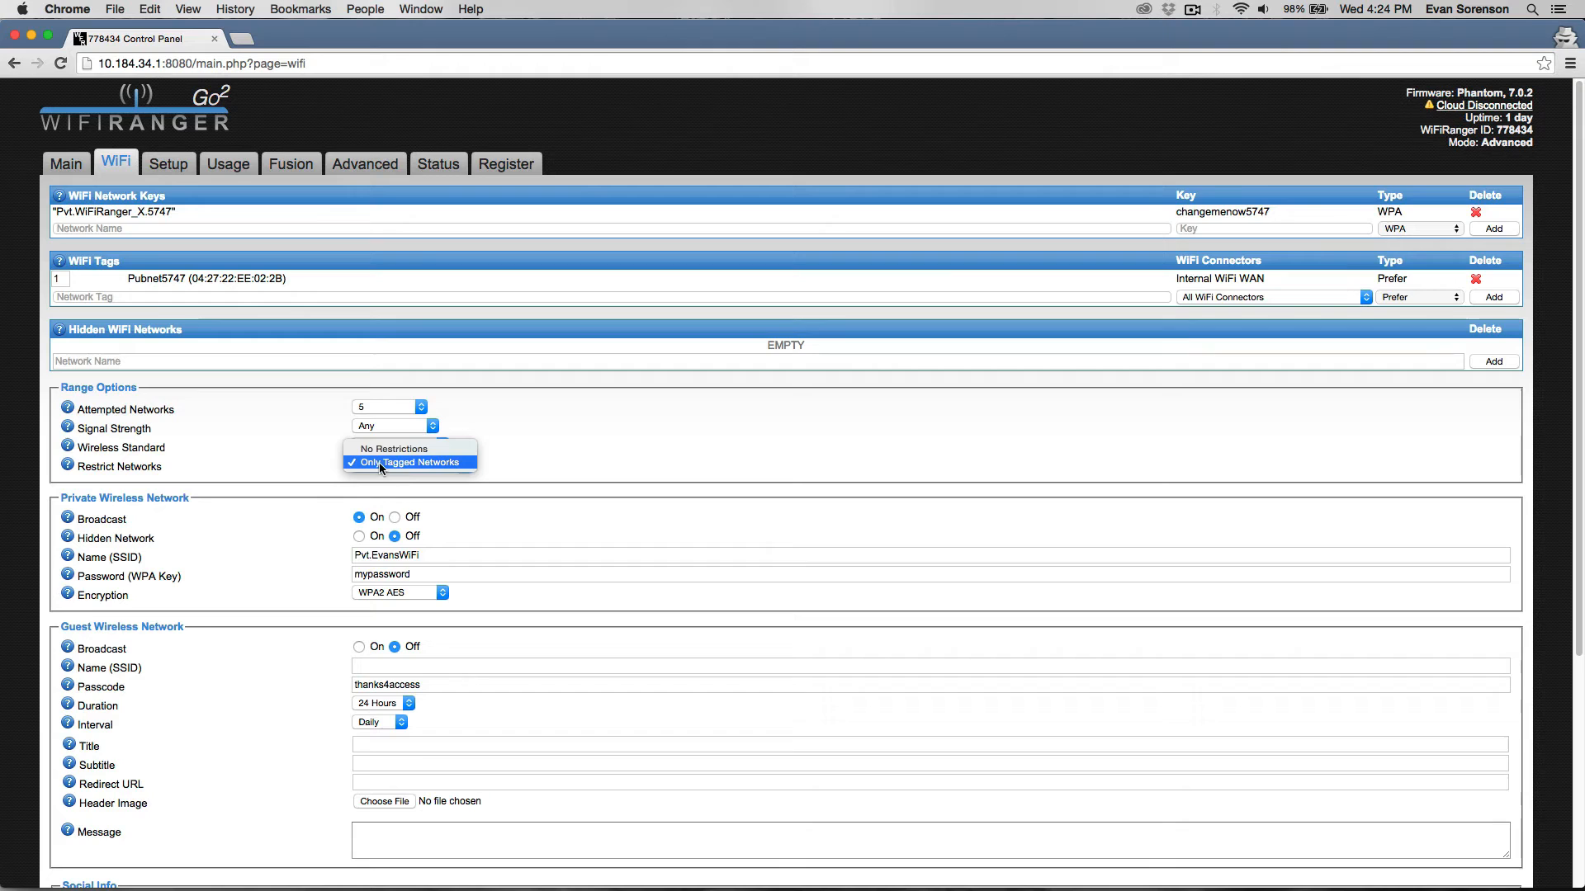
click(408, 462)
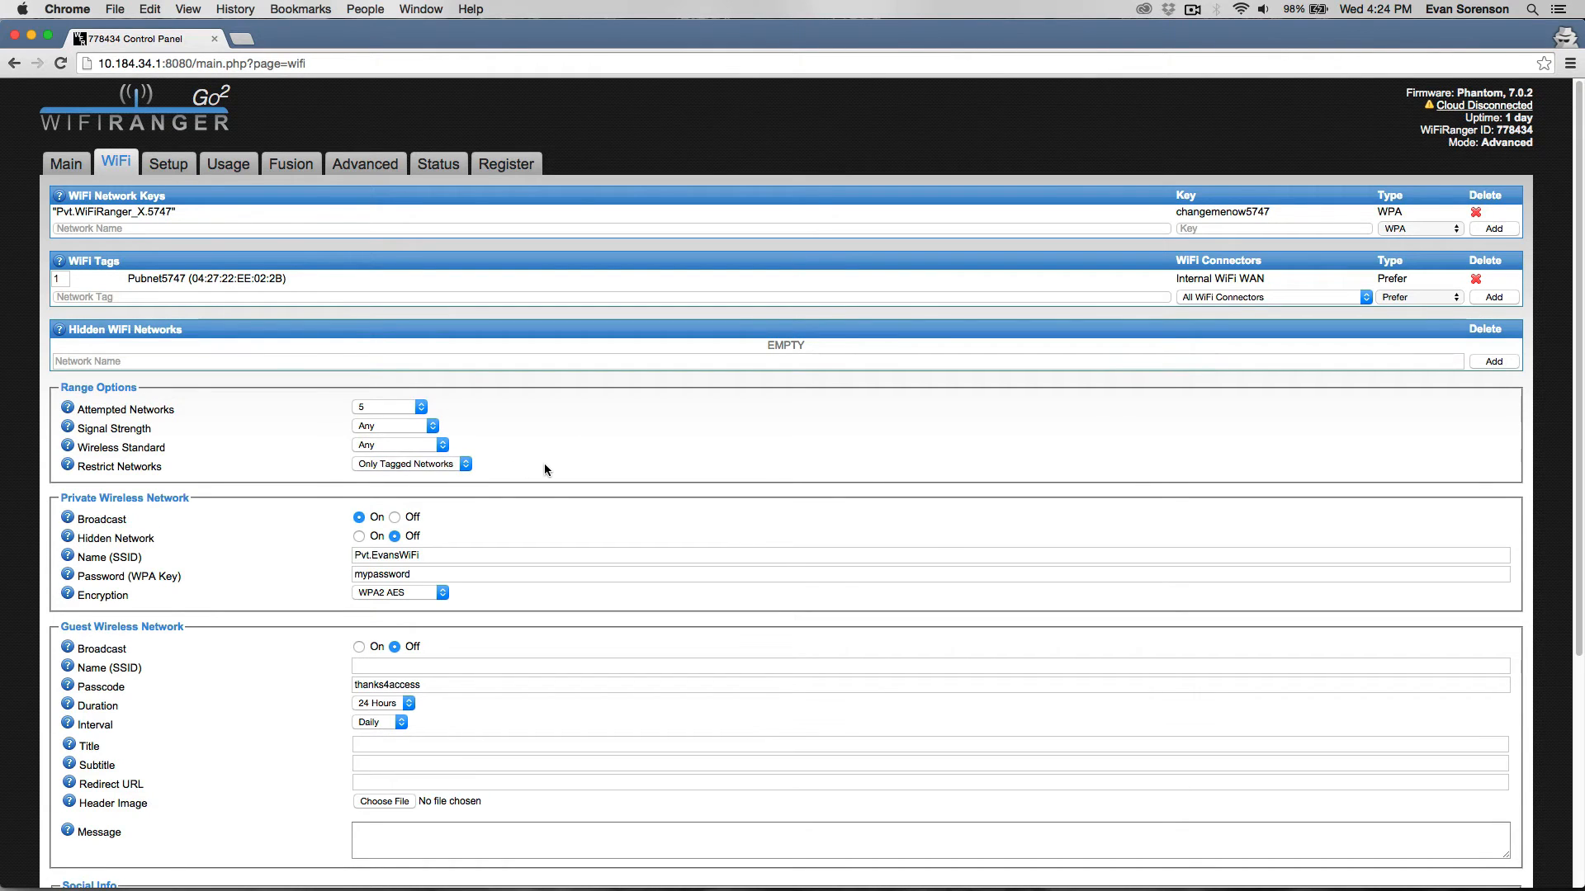
click(66, 164)
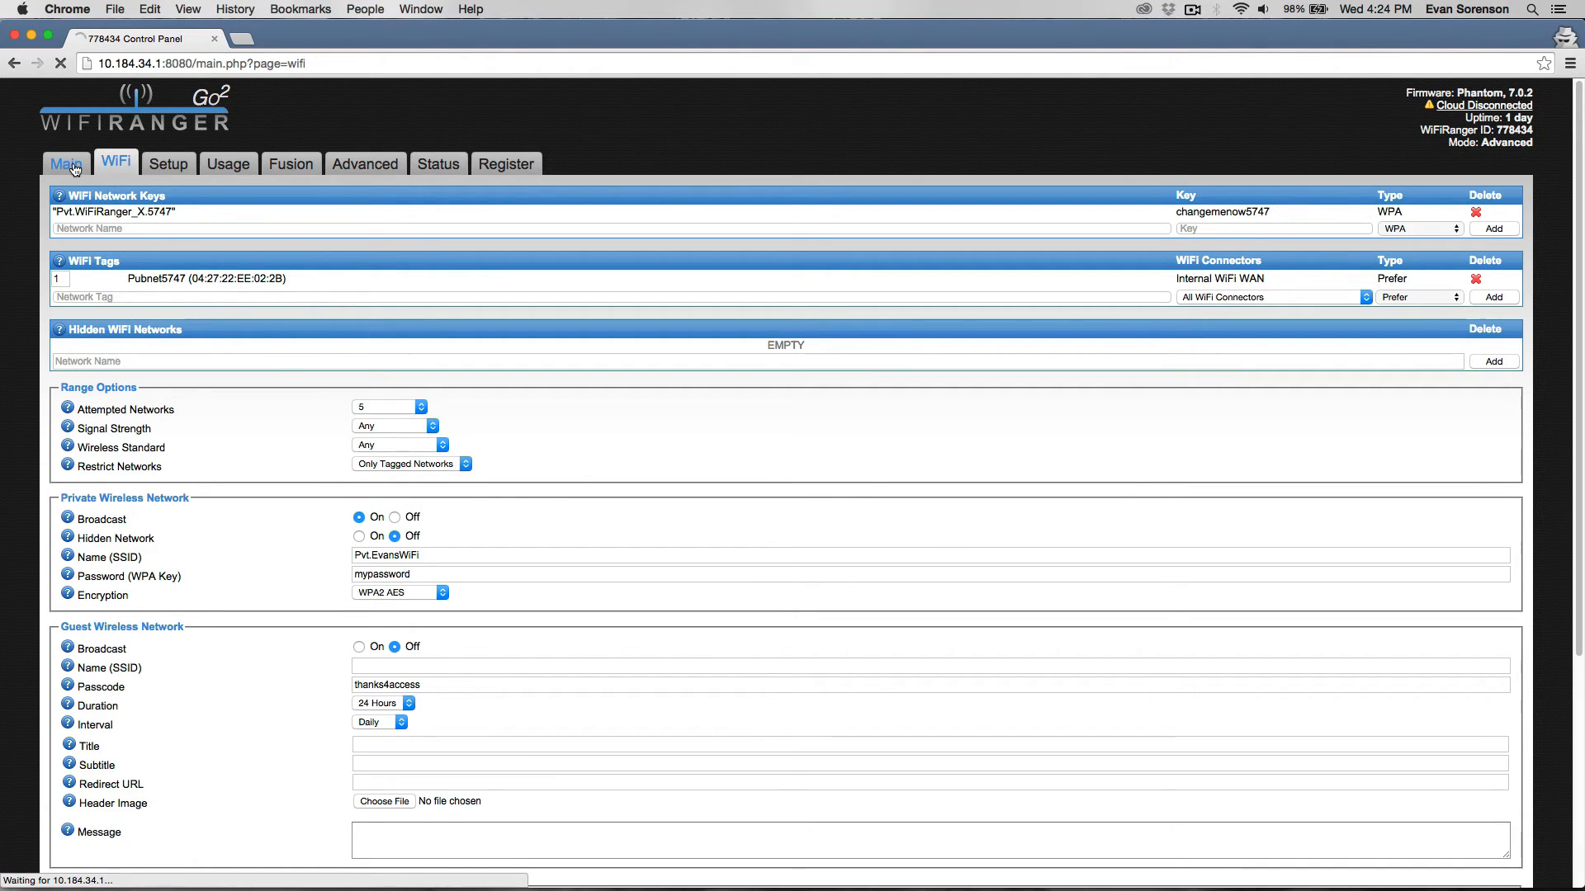
click(64, 164)
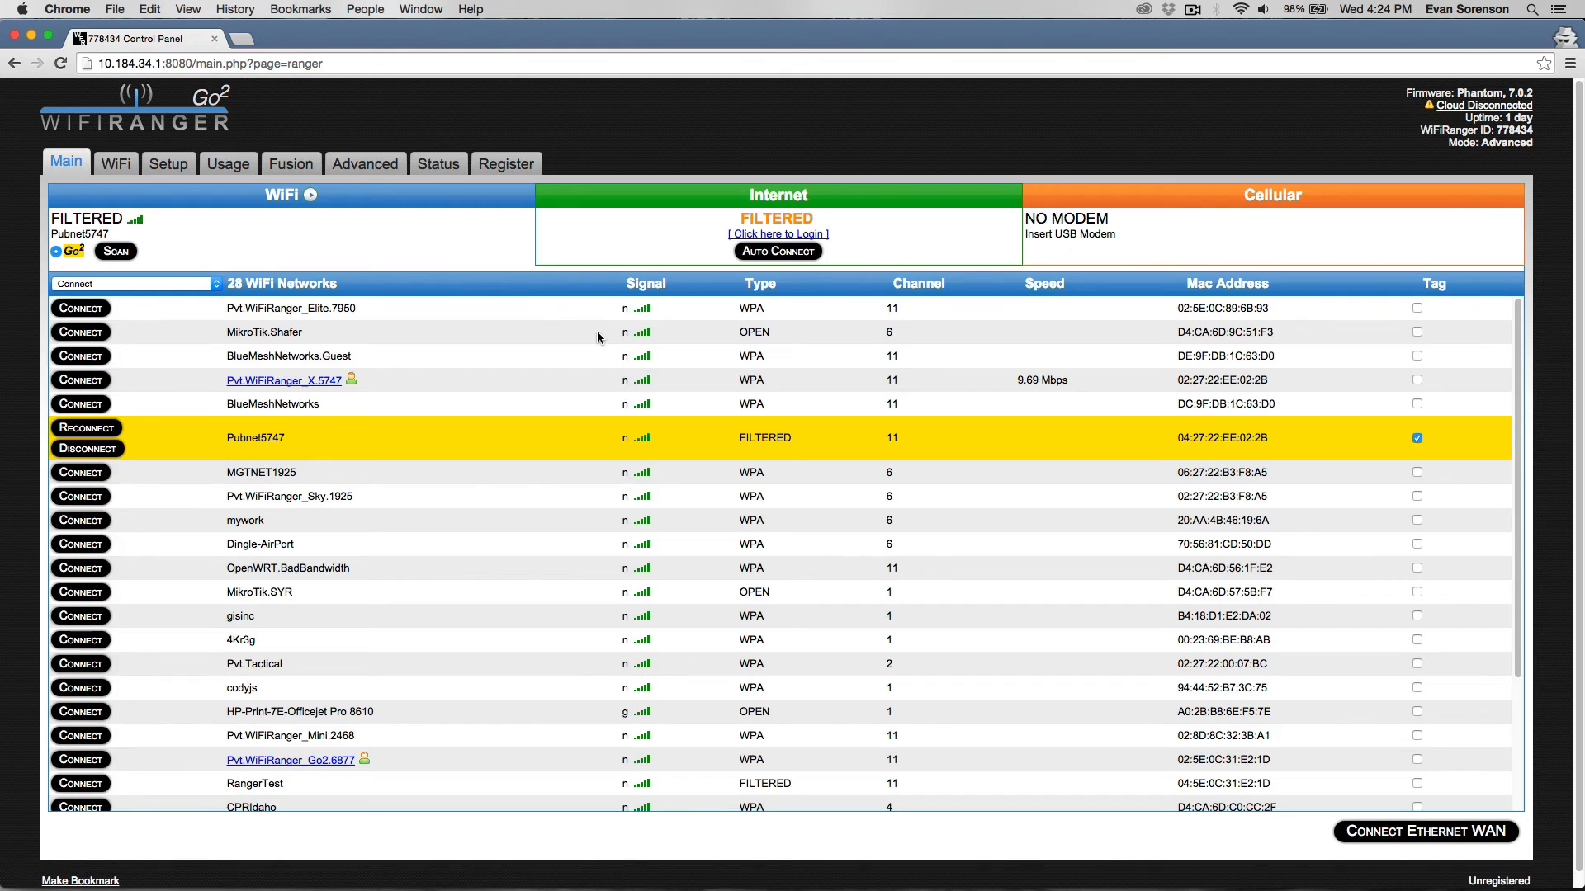
mouse_move(1421, 345)
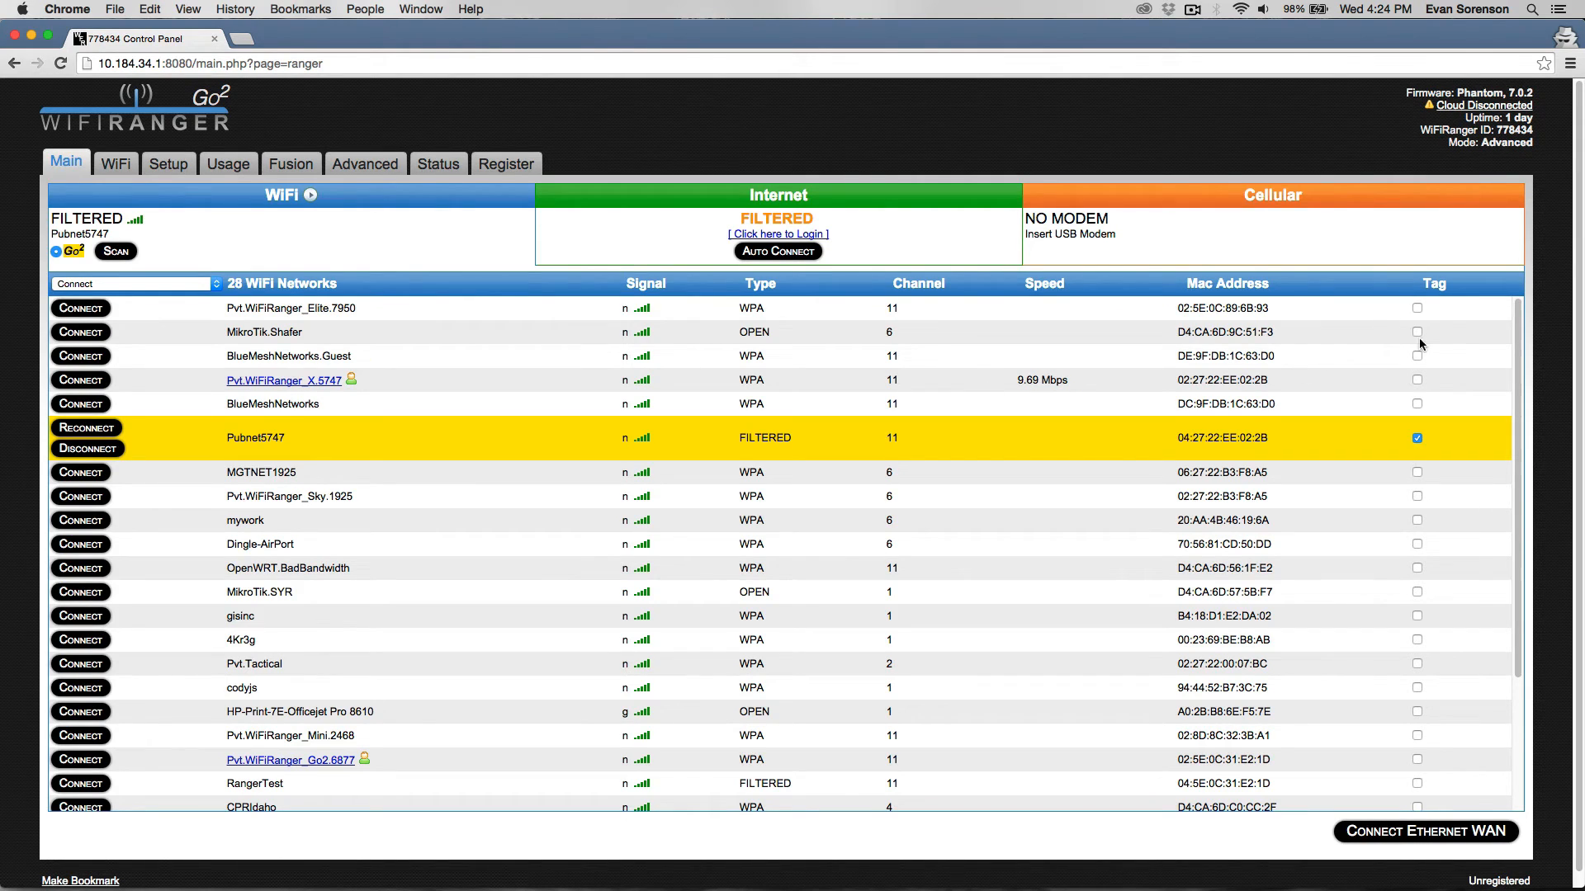
mouse_move(1408, 533)
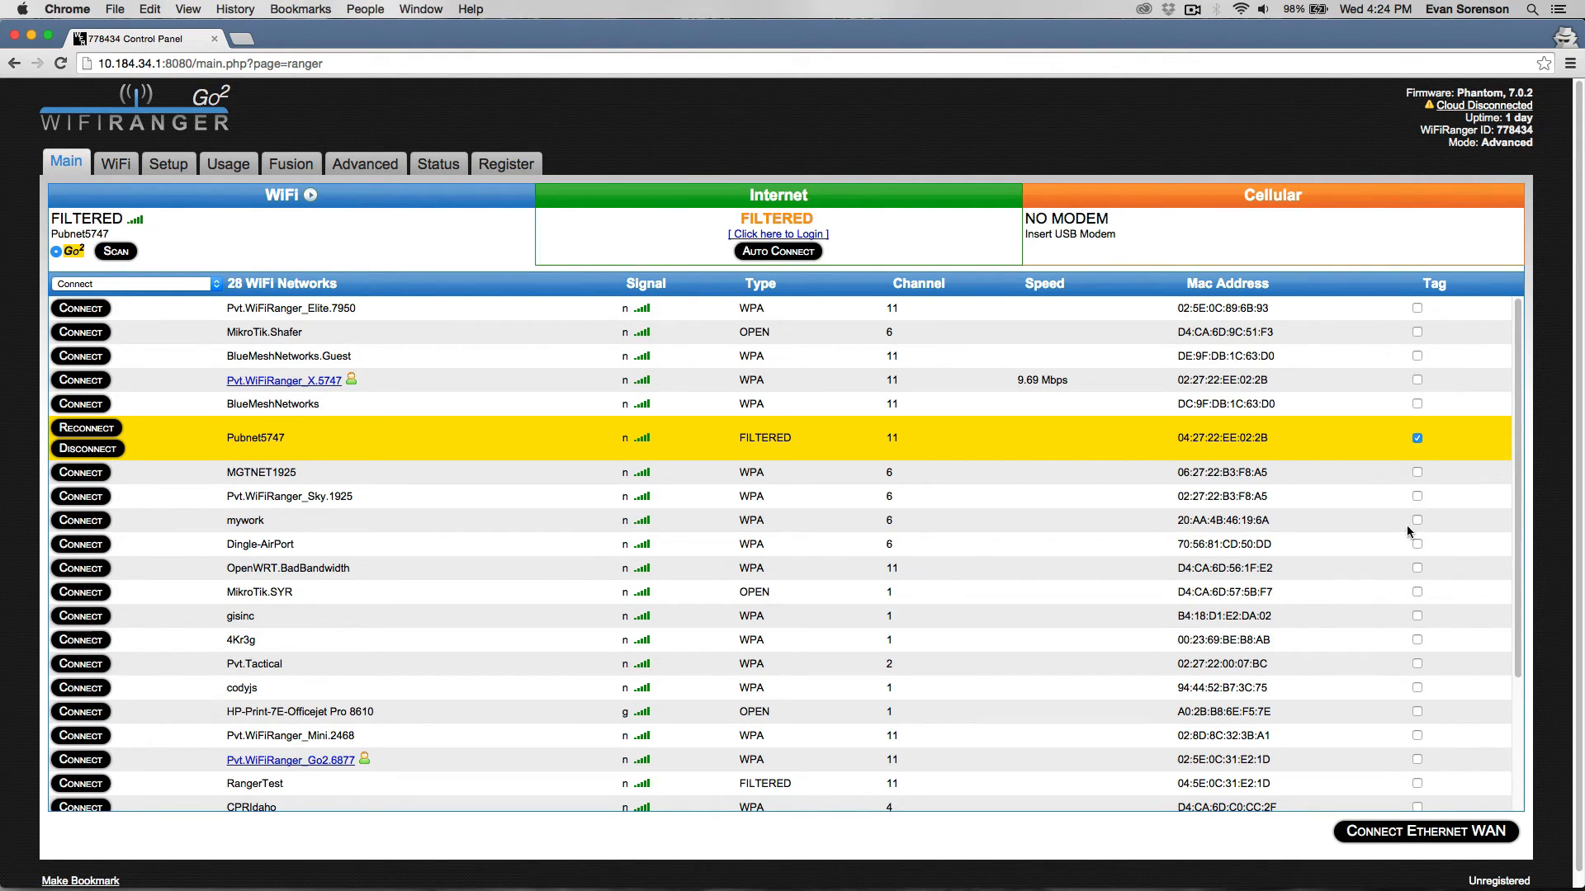
mouse_move(1076, 397)
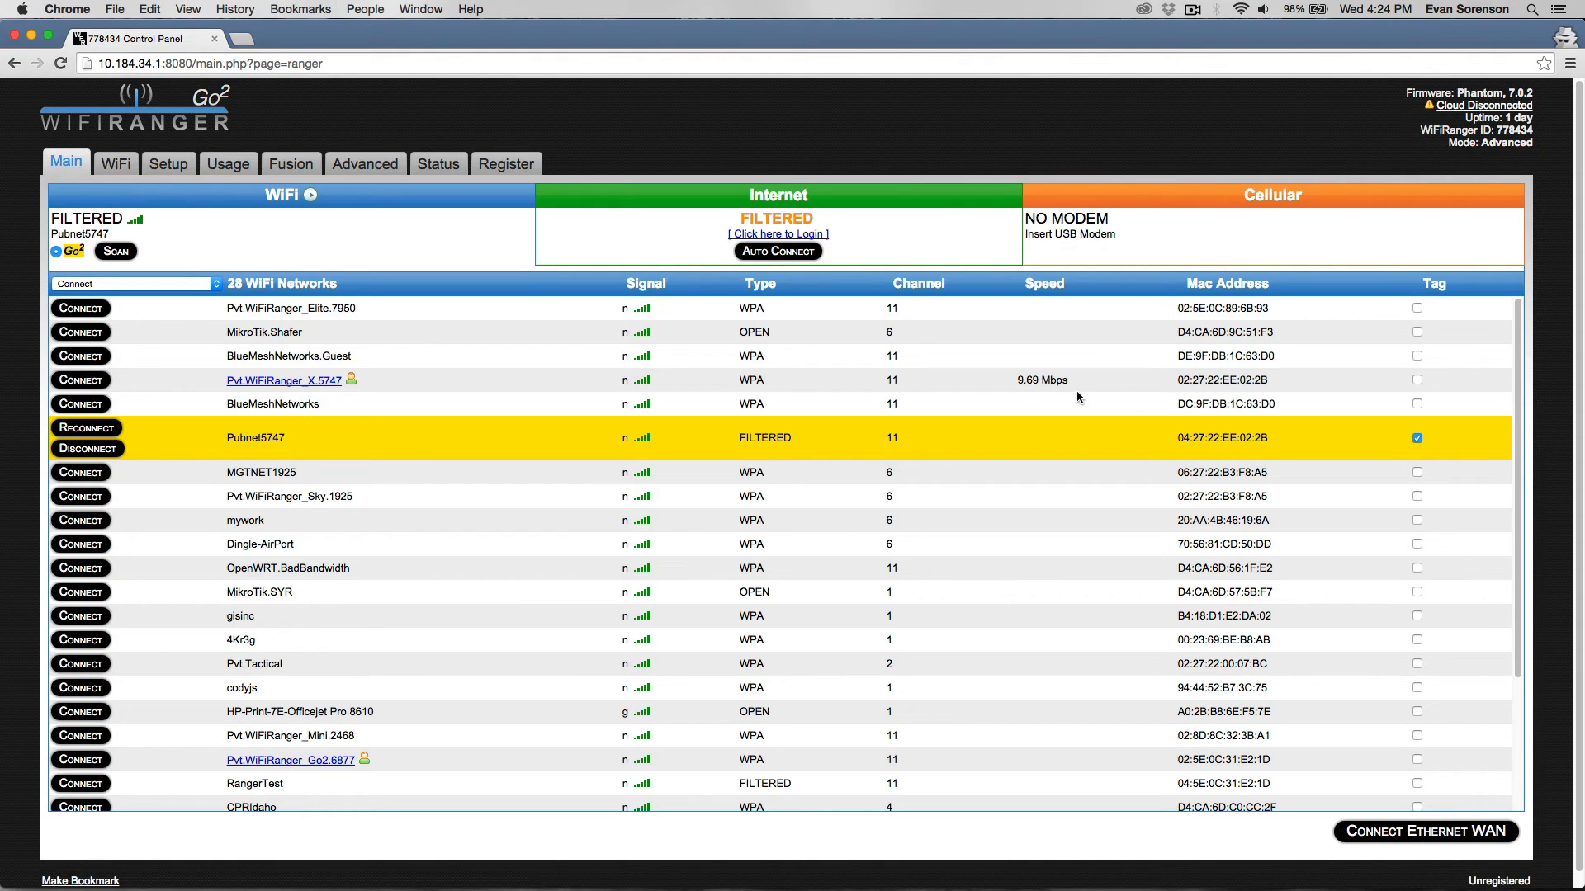
mouse_move(913, 382)
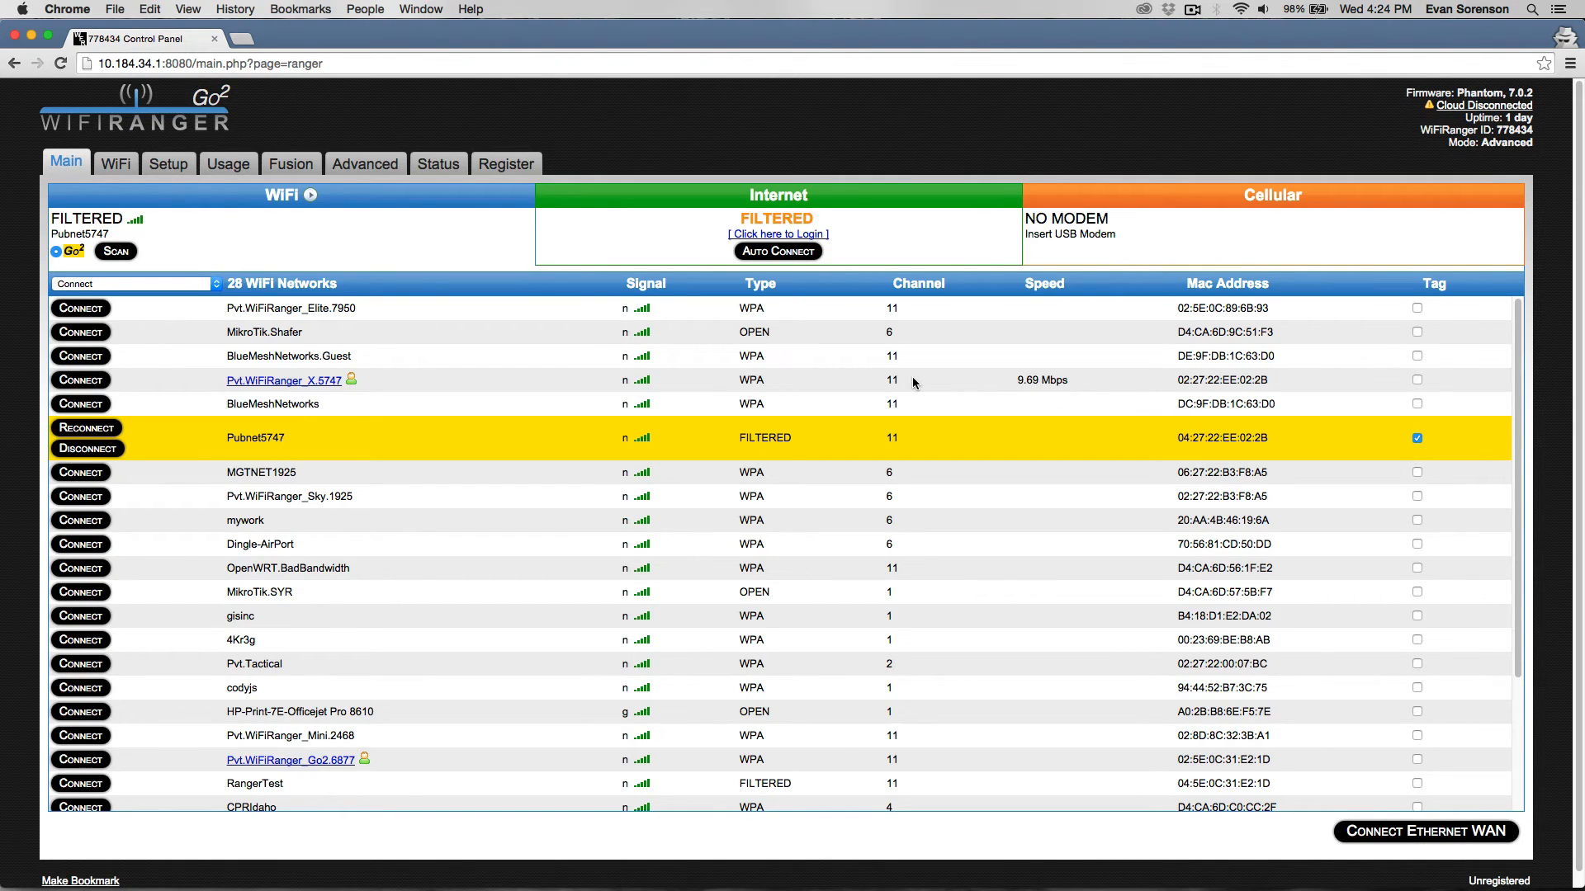
mouse_move(116, 163)
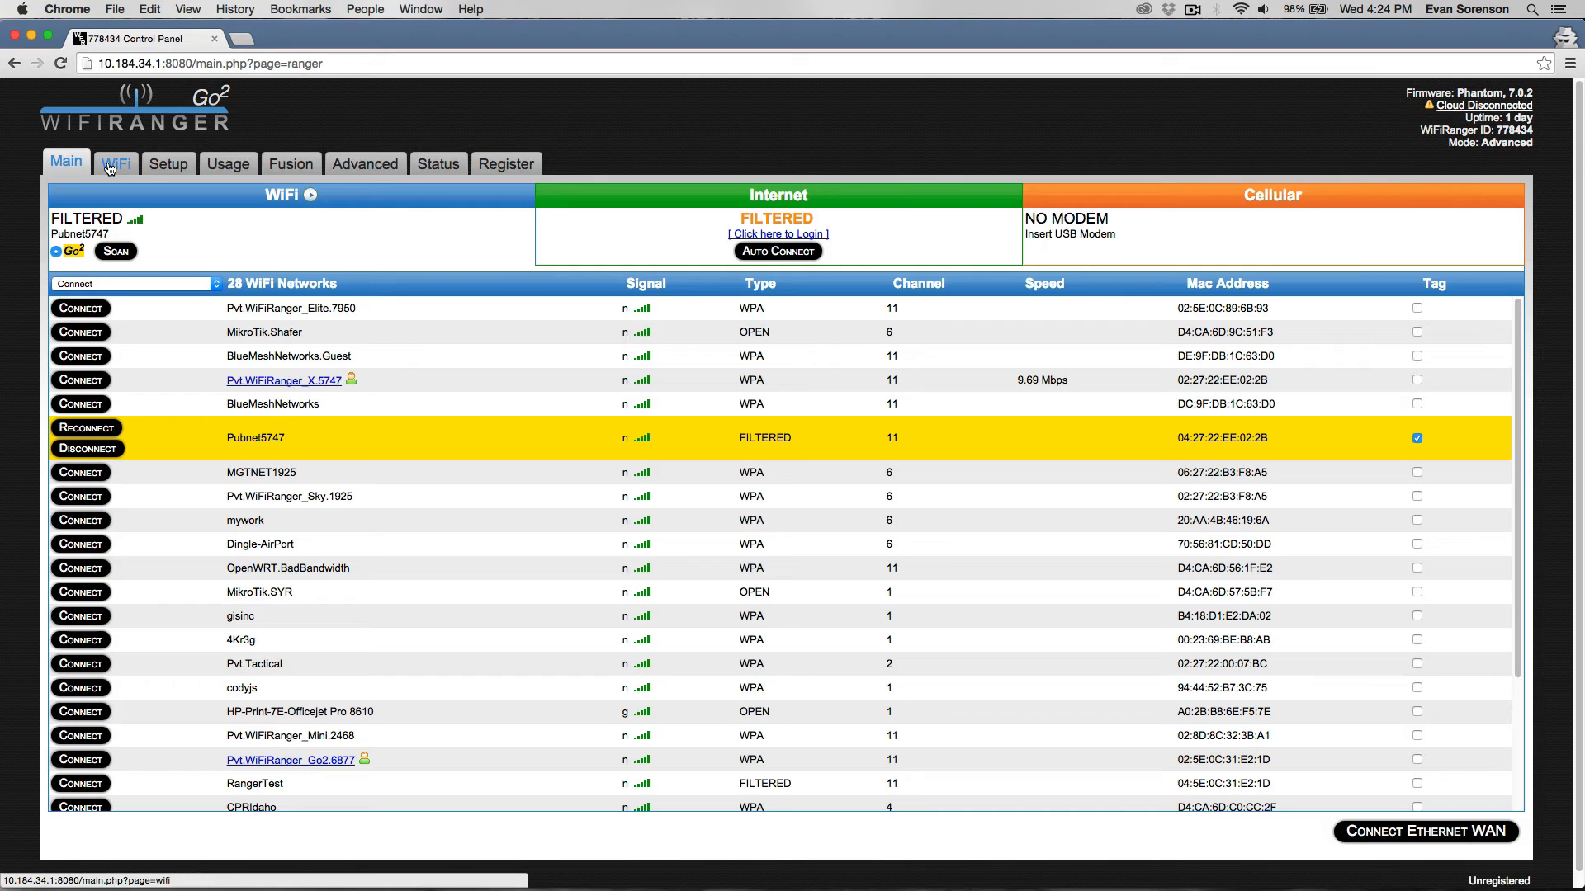
click(117, 163)
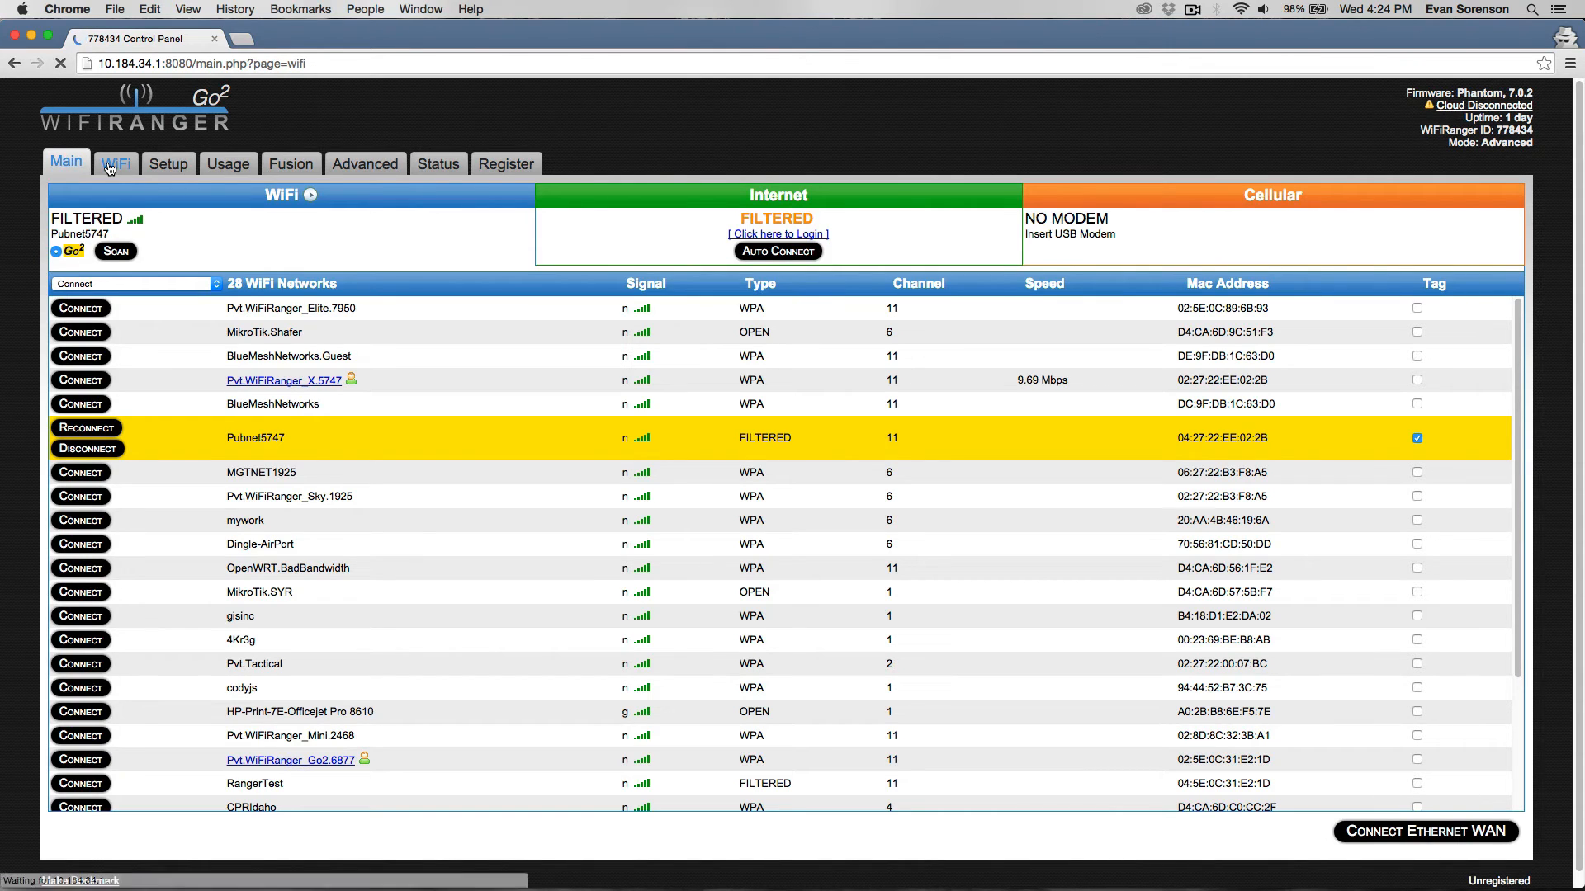
Remove the tagged-networks restriction while keeping Attempted Networks at 5
click(115, 164)
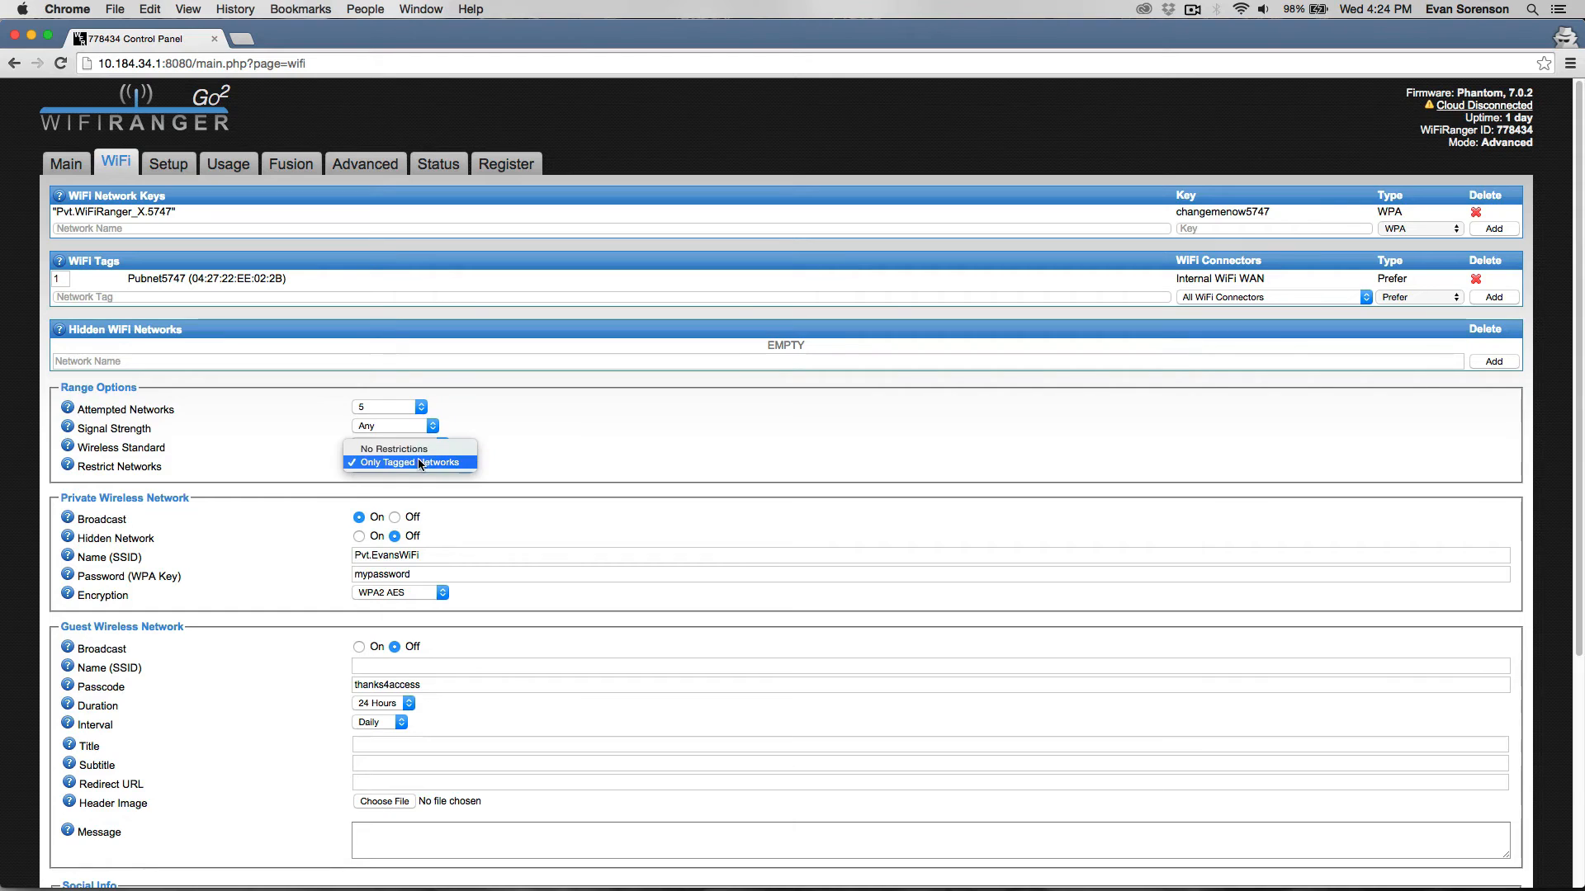
click(394, 449)
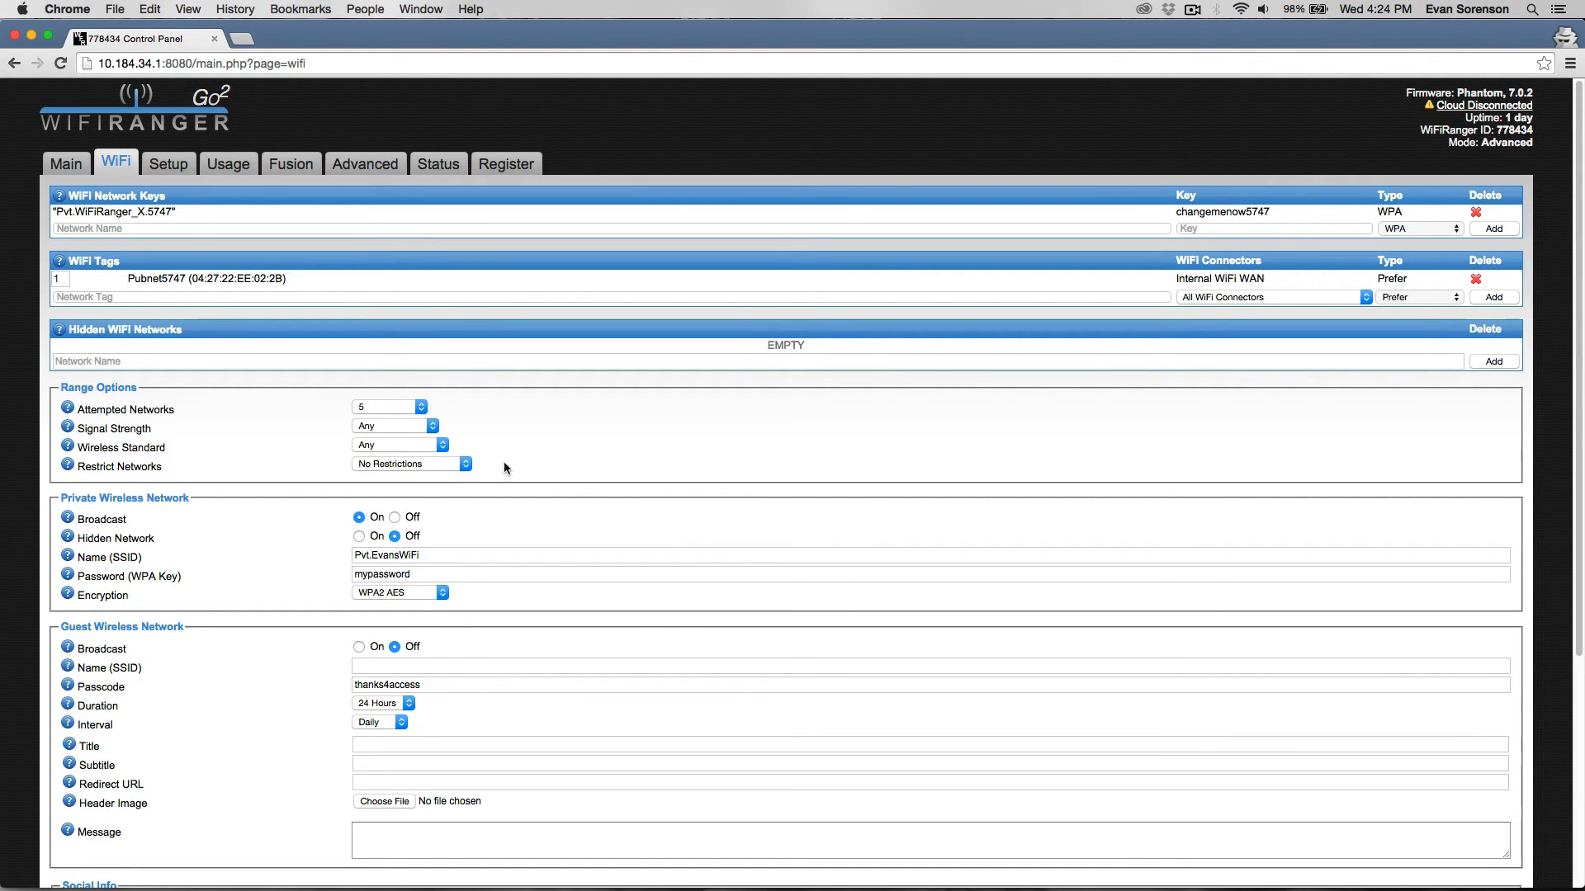
click(386, 406)
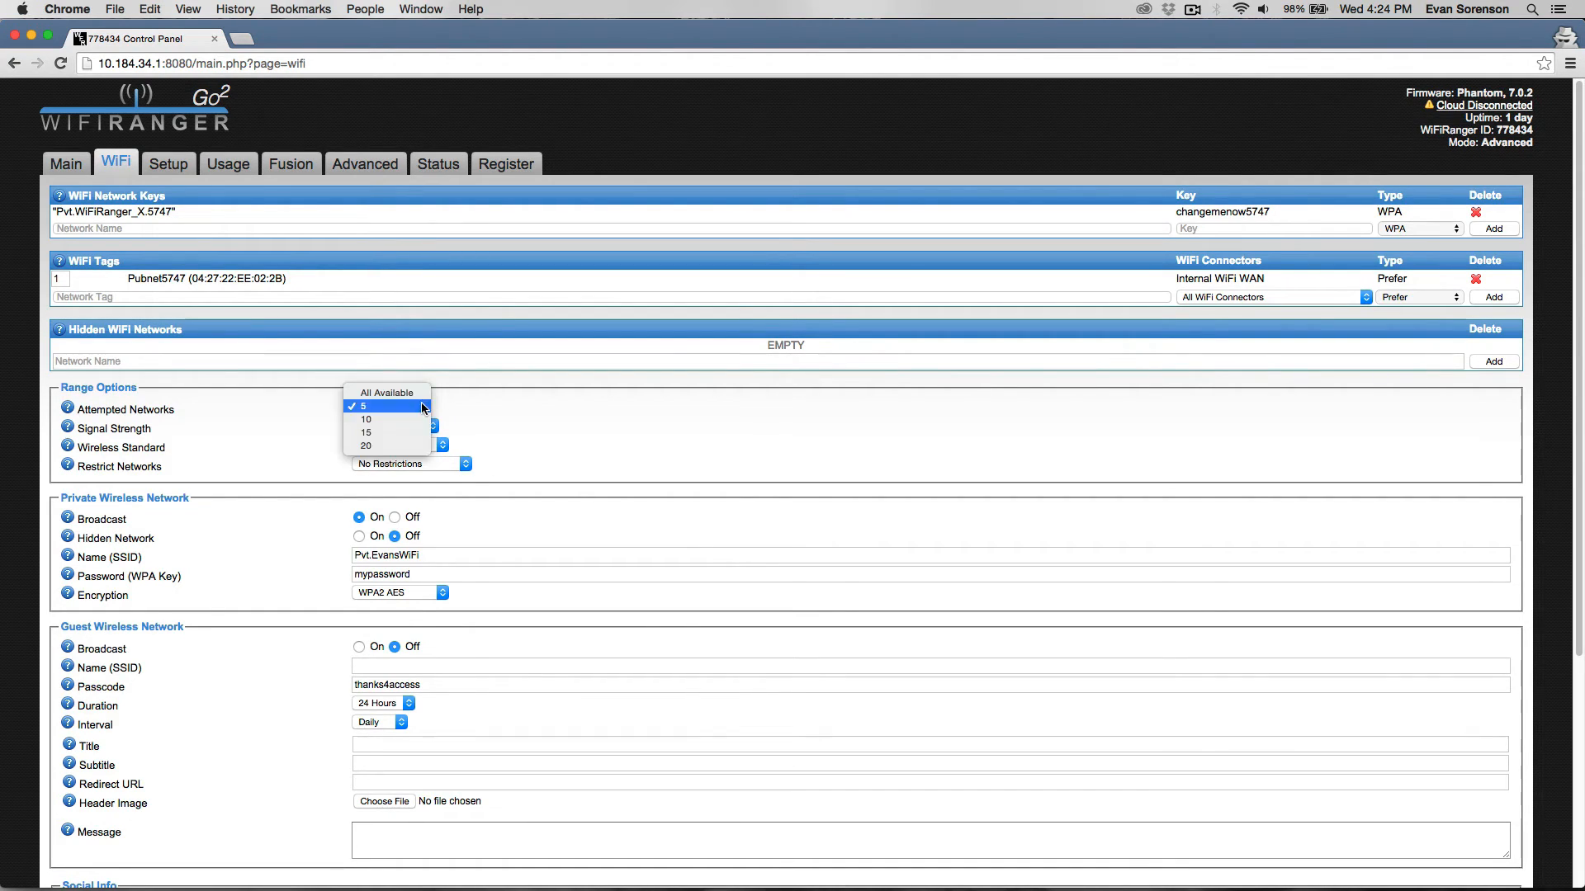
click(388, 406)
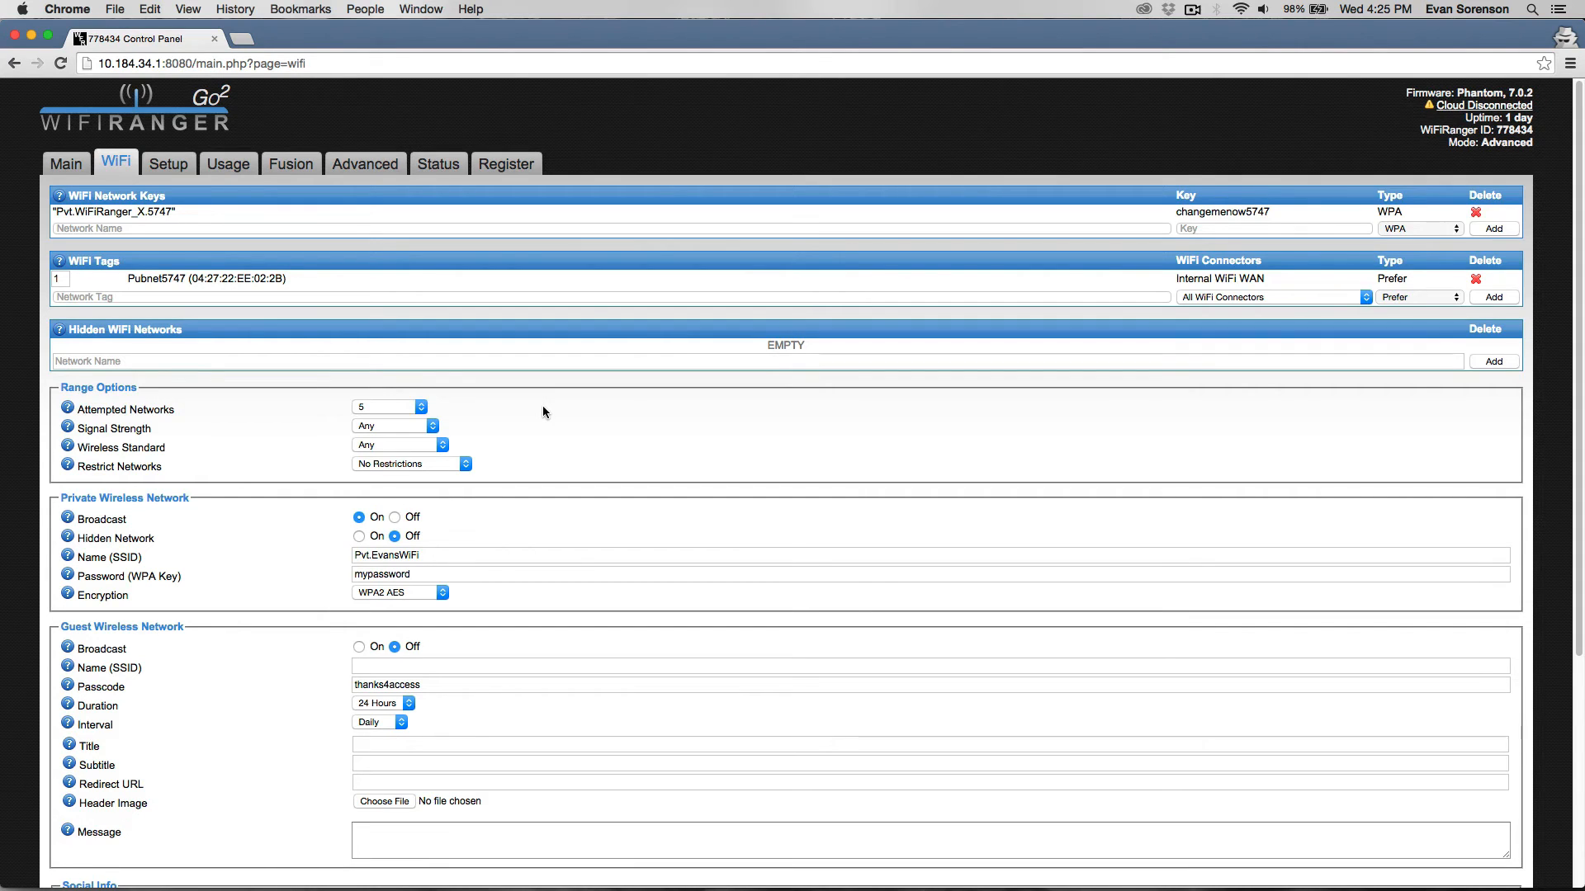
mouse_move(449, 419)
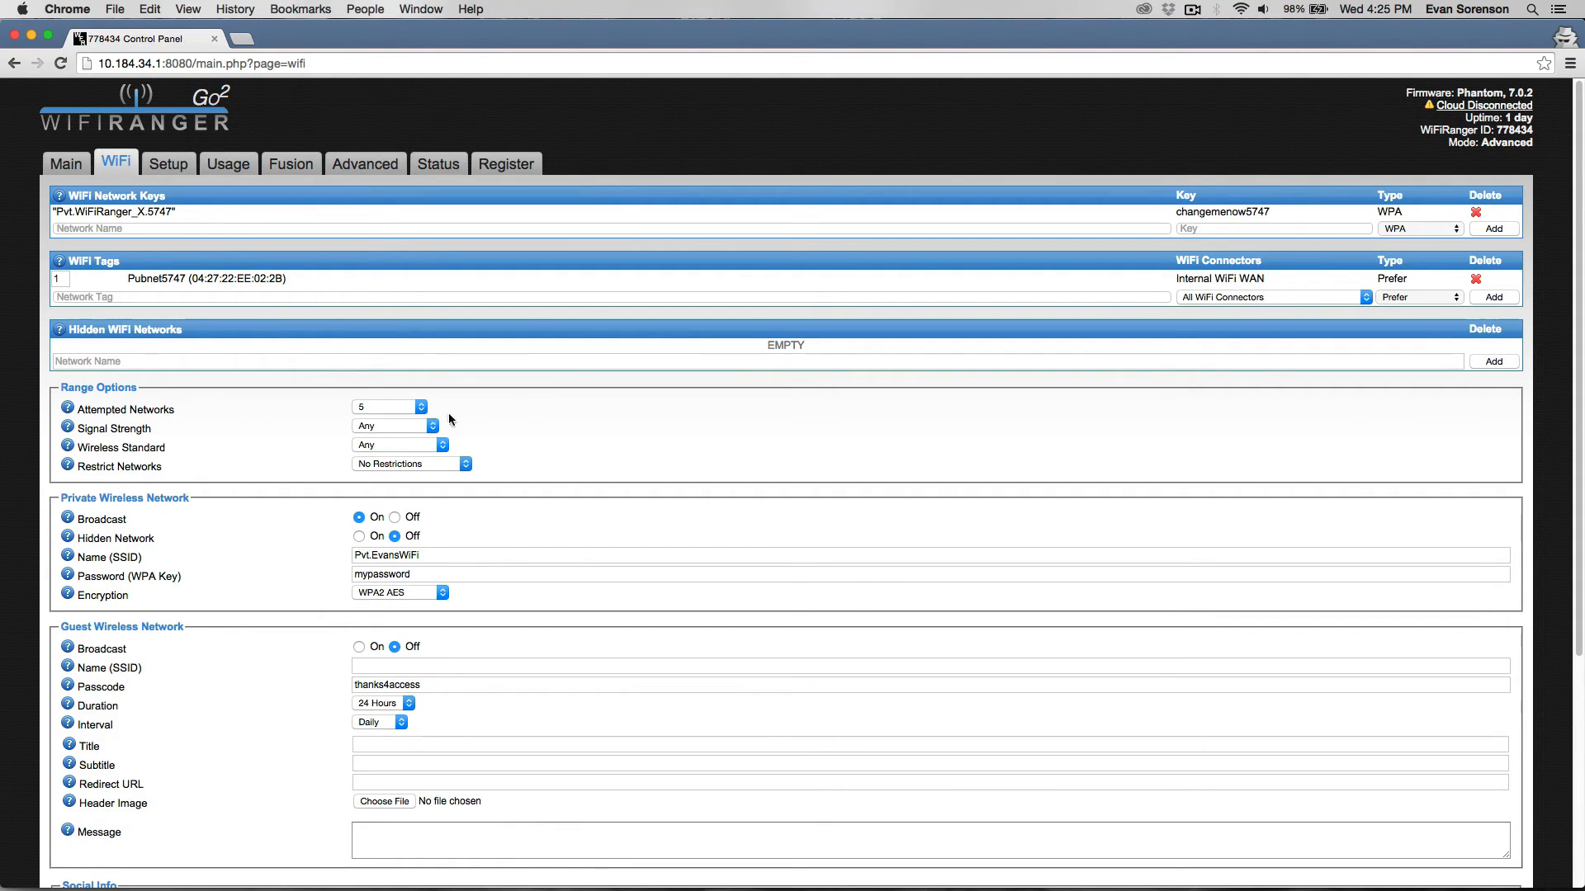
mouse_move(515, 408)
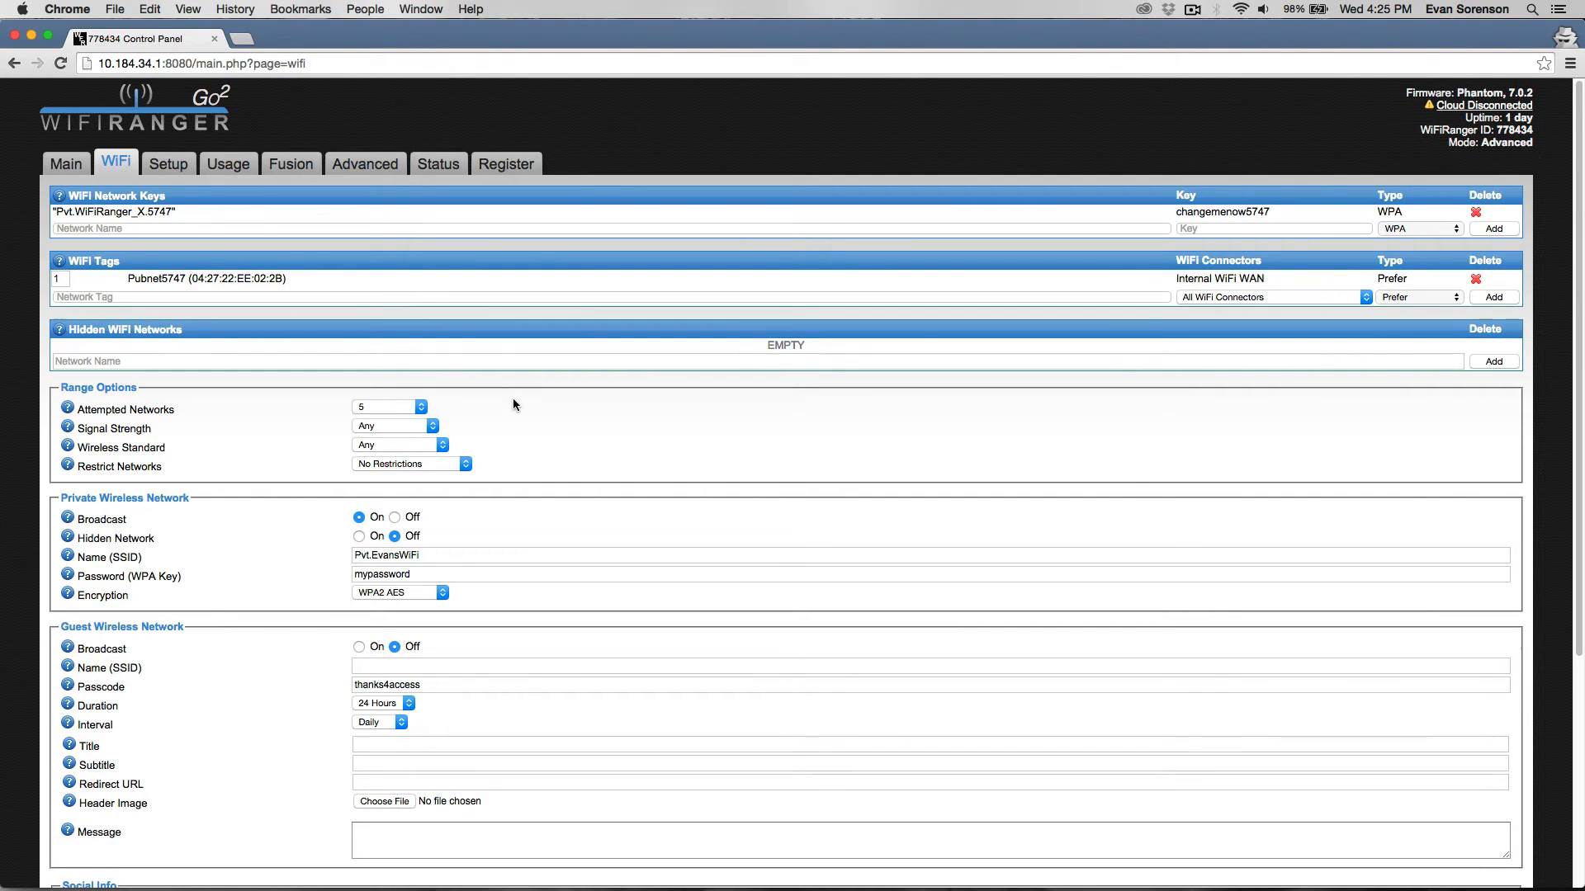
mouse_move(472, 401)
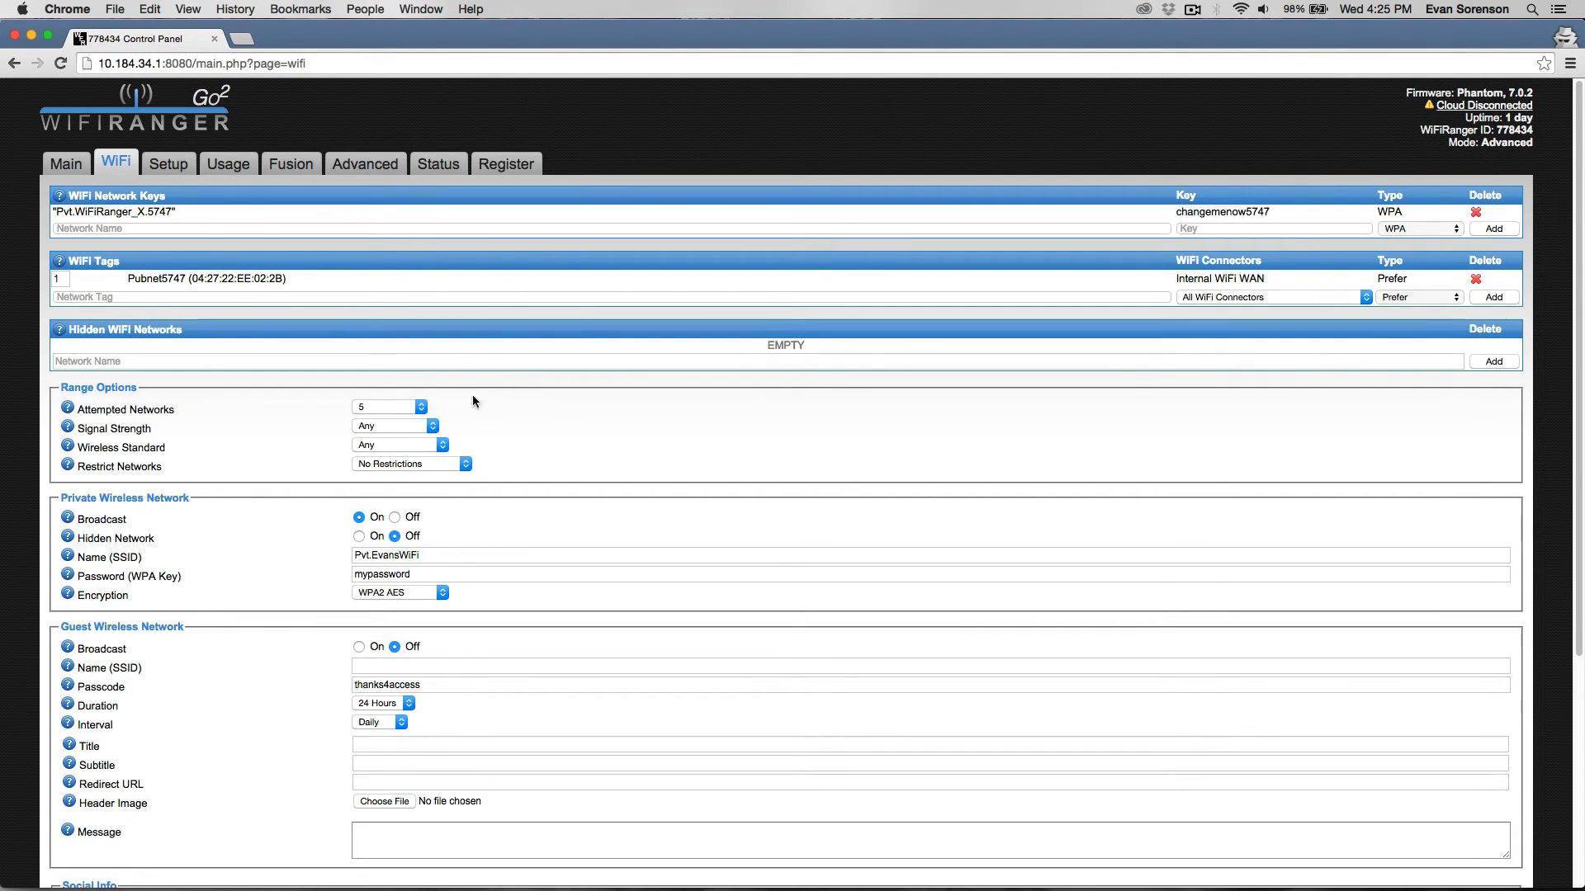
mouse_move(328, 382)
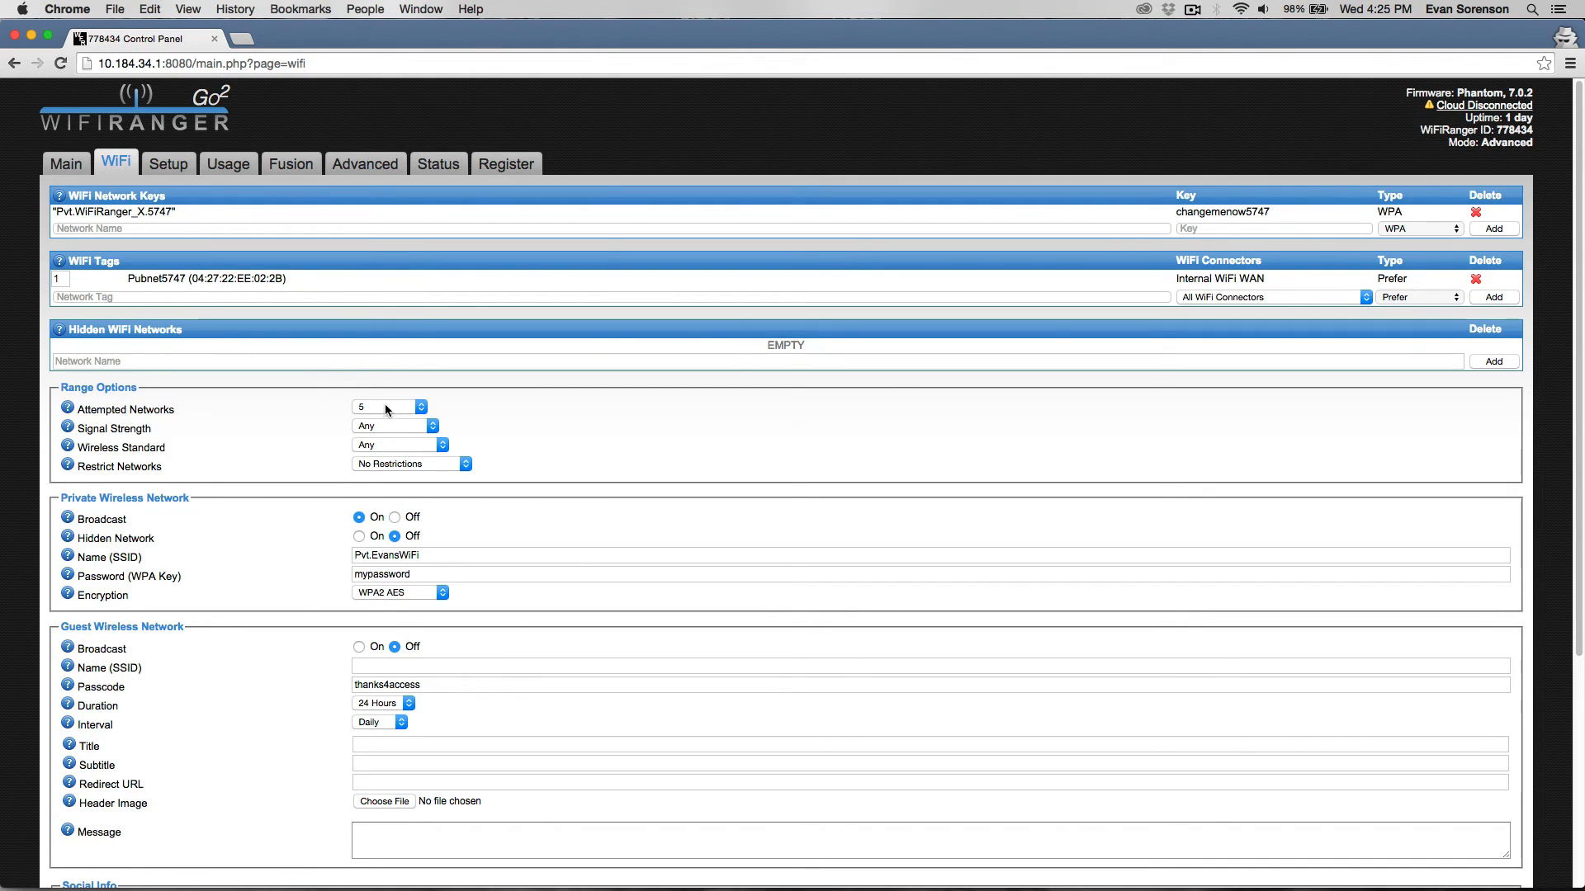
mouse_move(470, 416)
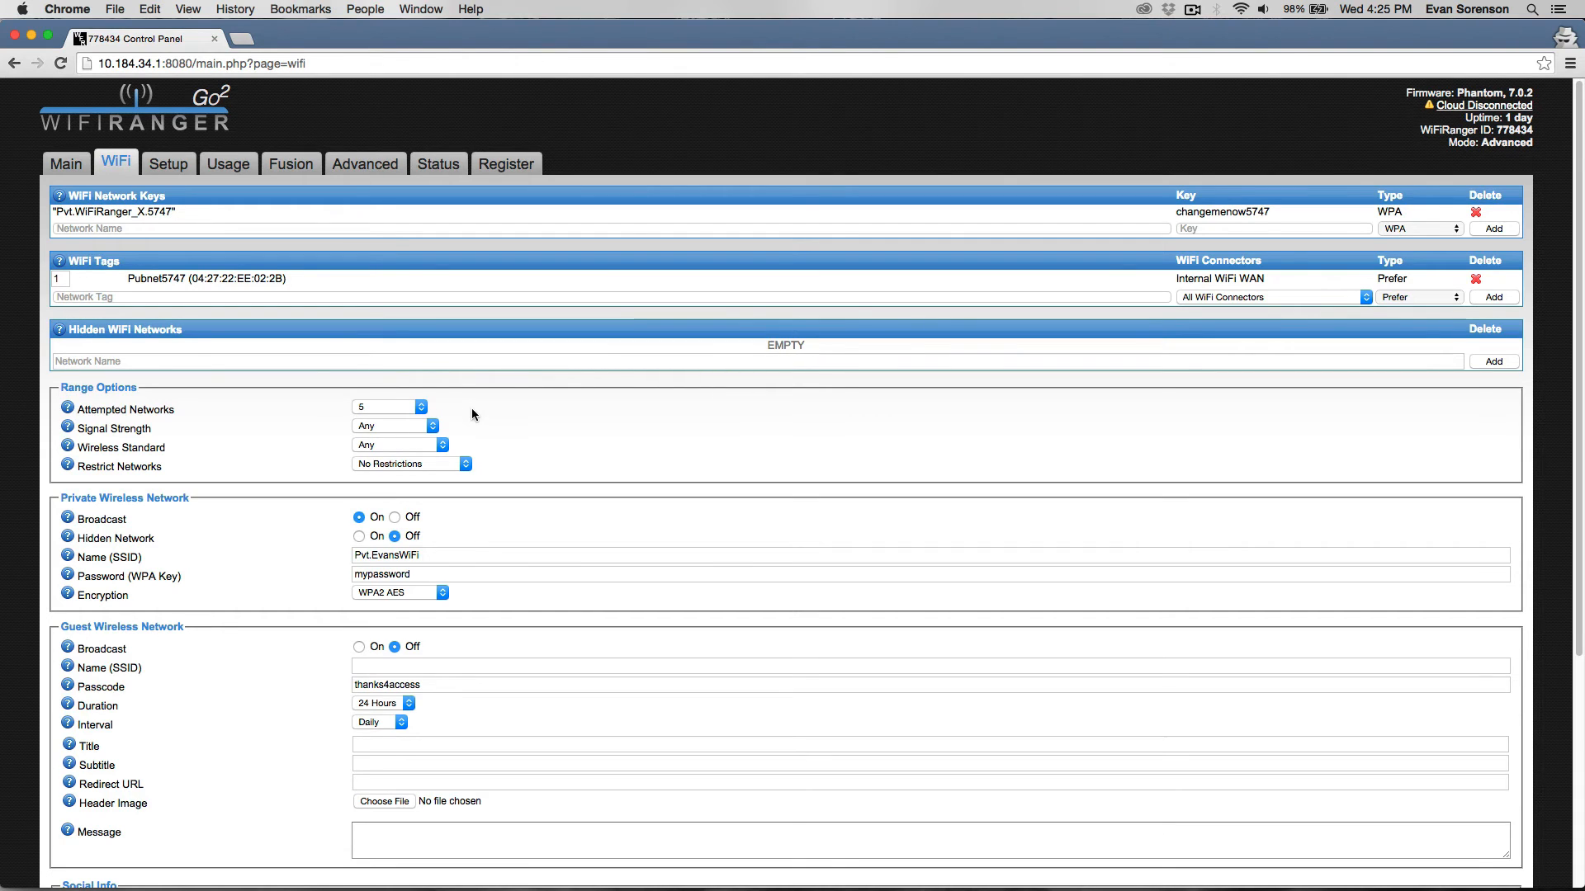
mouse_move(66, 163)
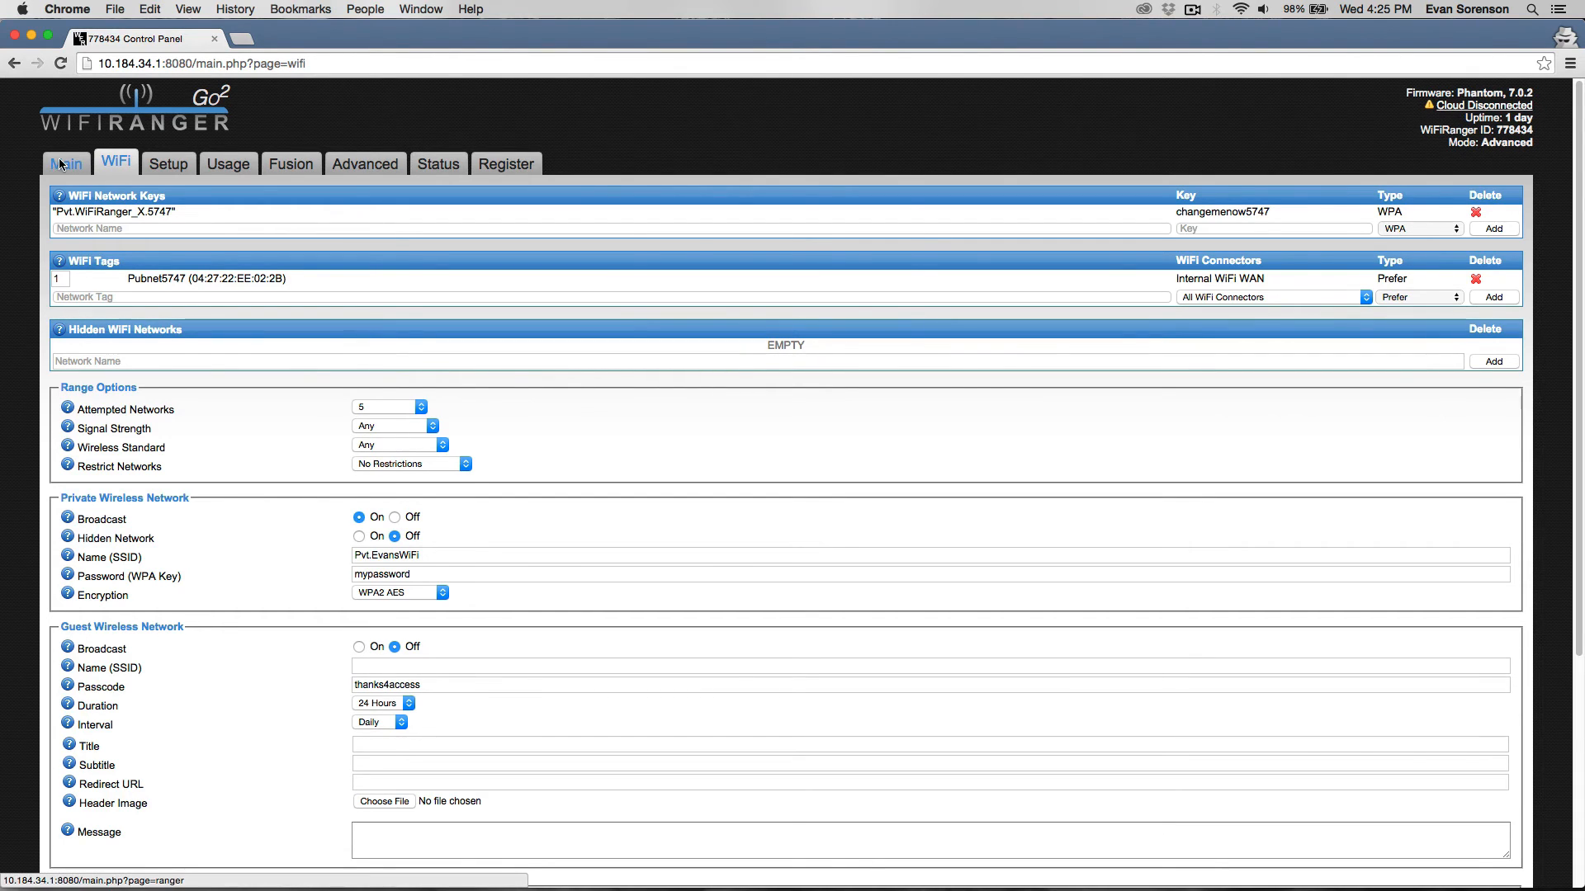
Head to the Main tab, raising the unsaved-changes warning
click(66, 164)
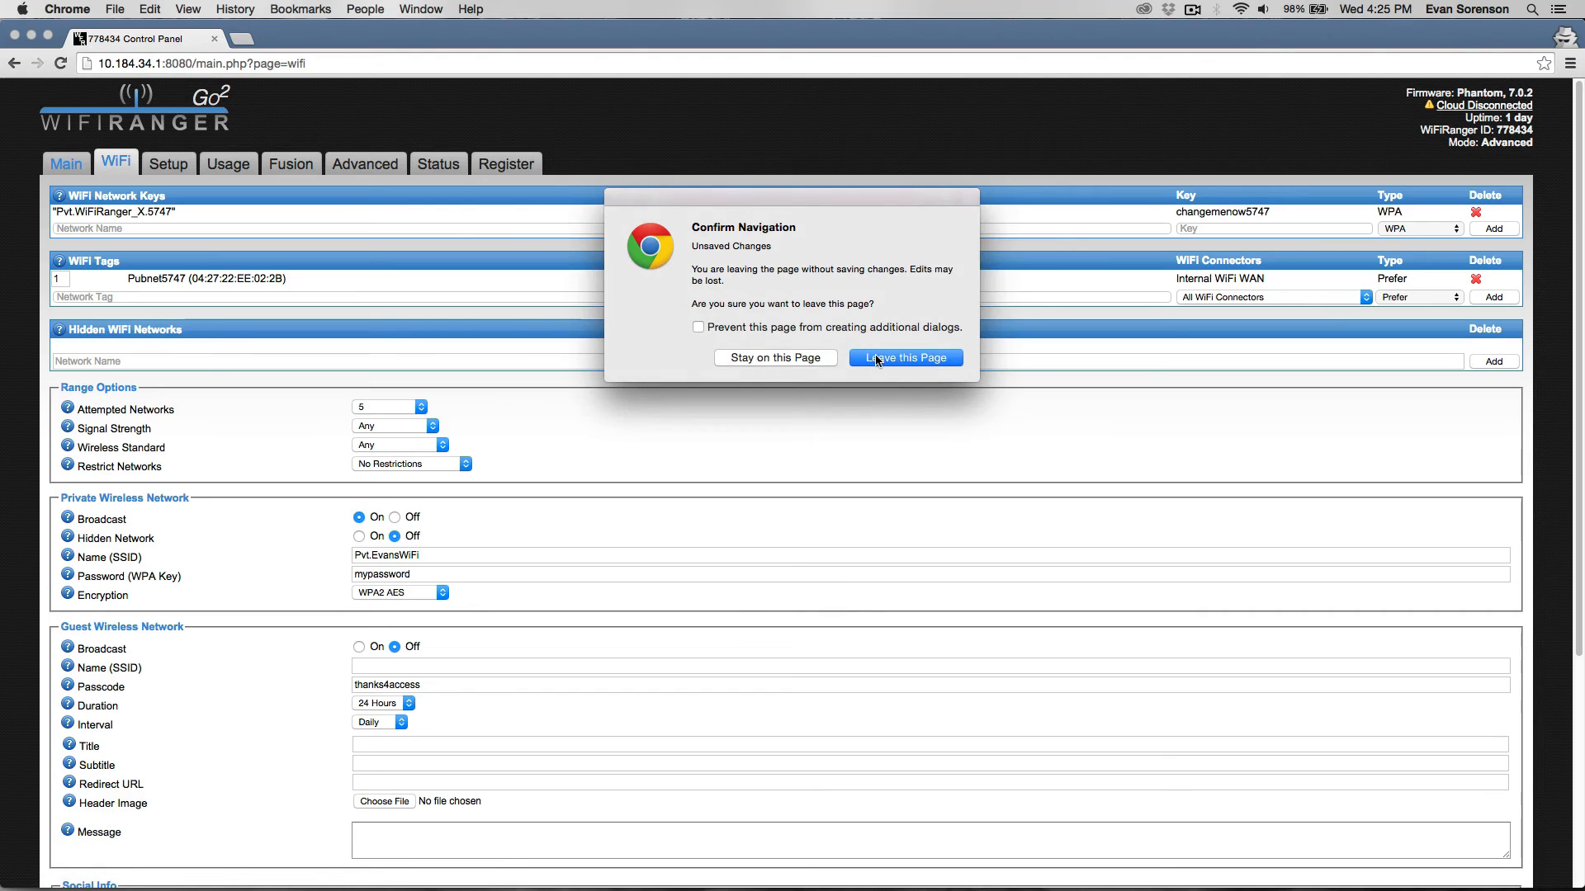
Leave the page without saving and browse the main network list
click(903, 357)
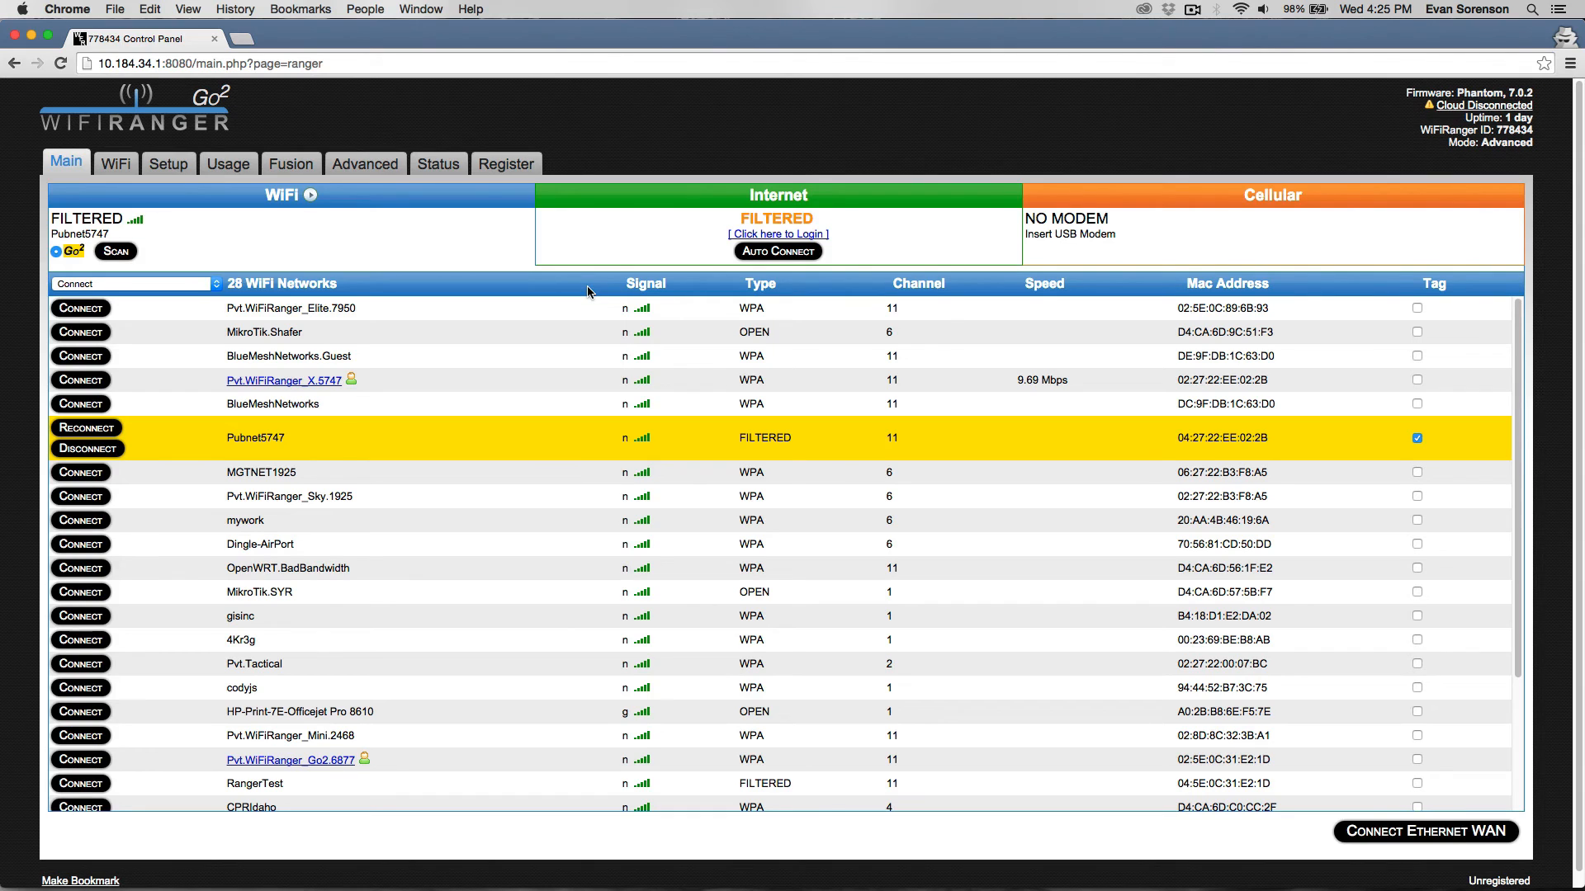
mouse_move(530, 312)
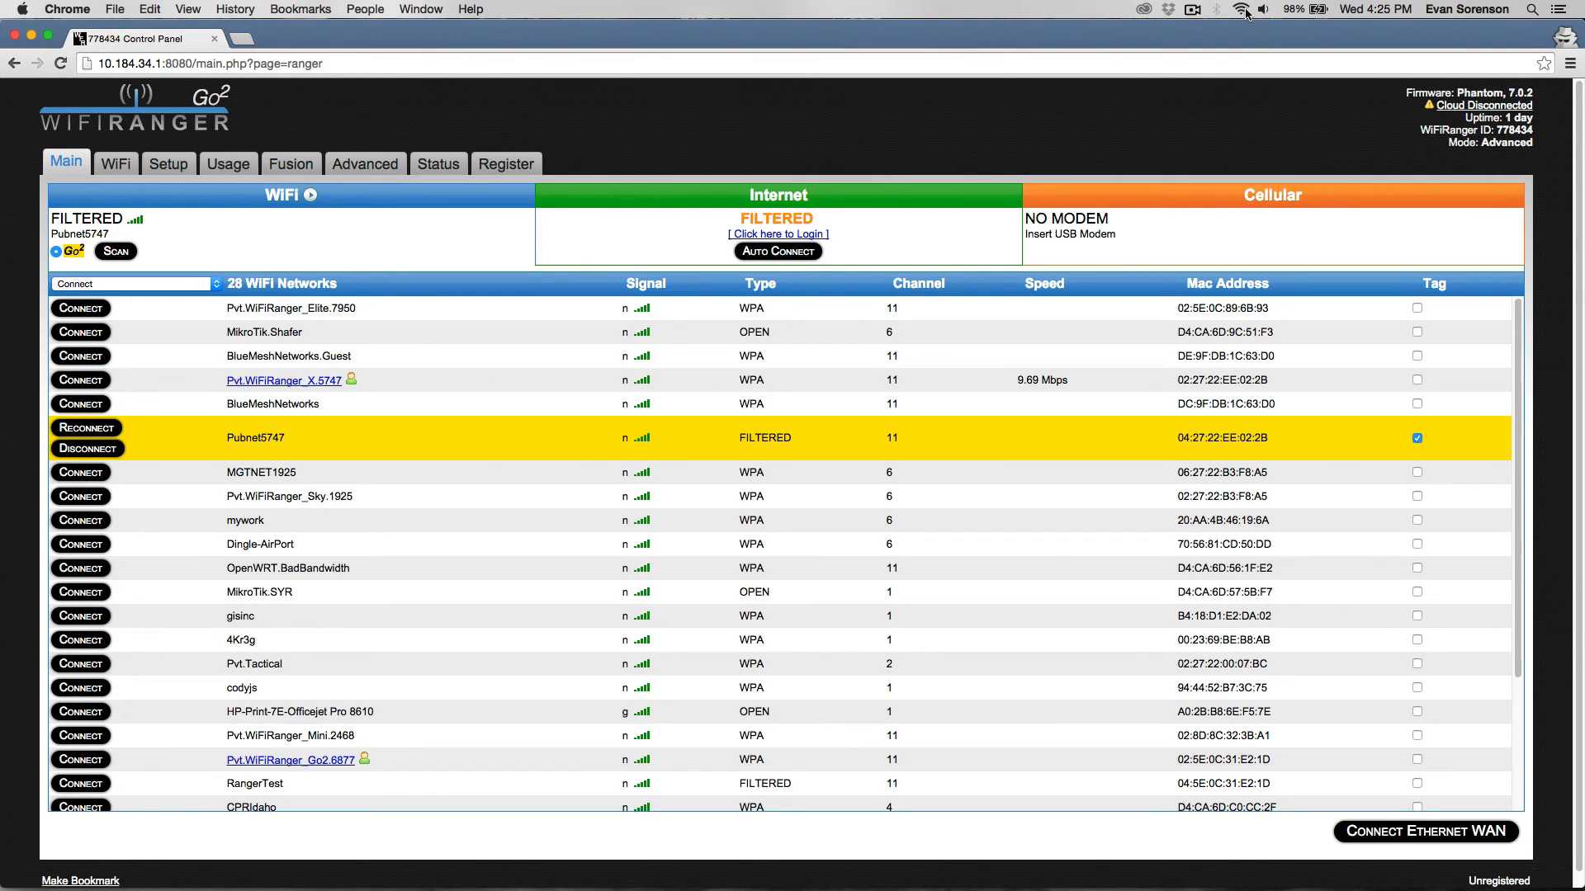
click(1241, 10)
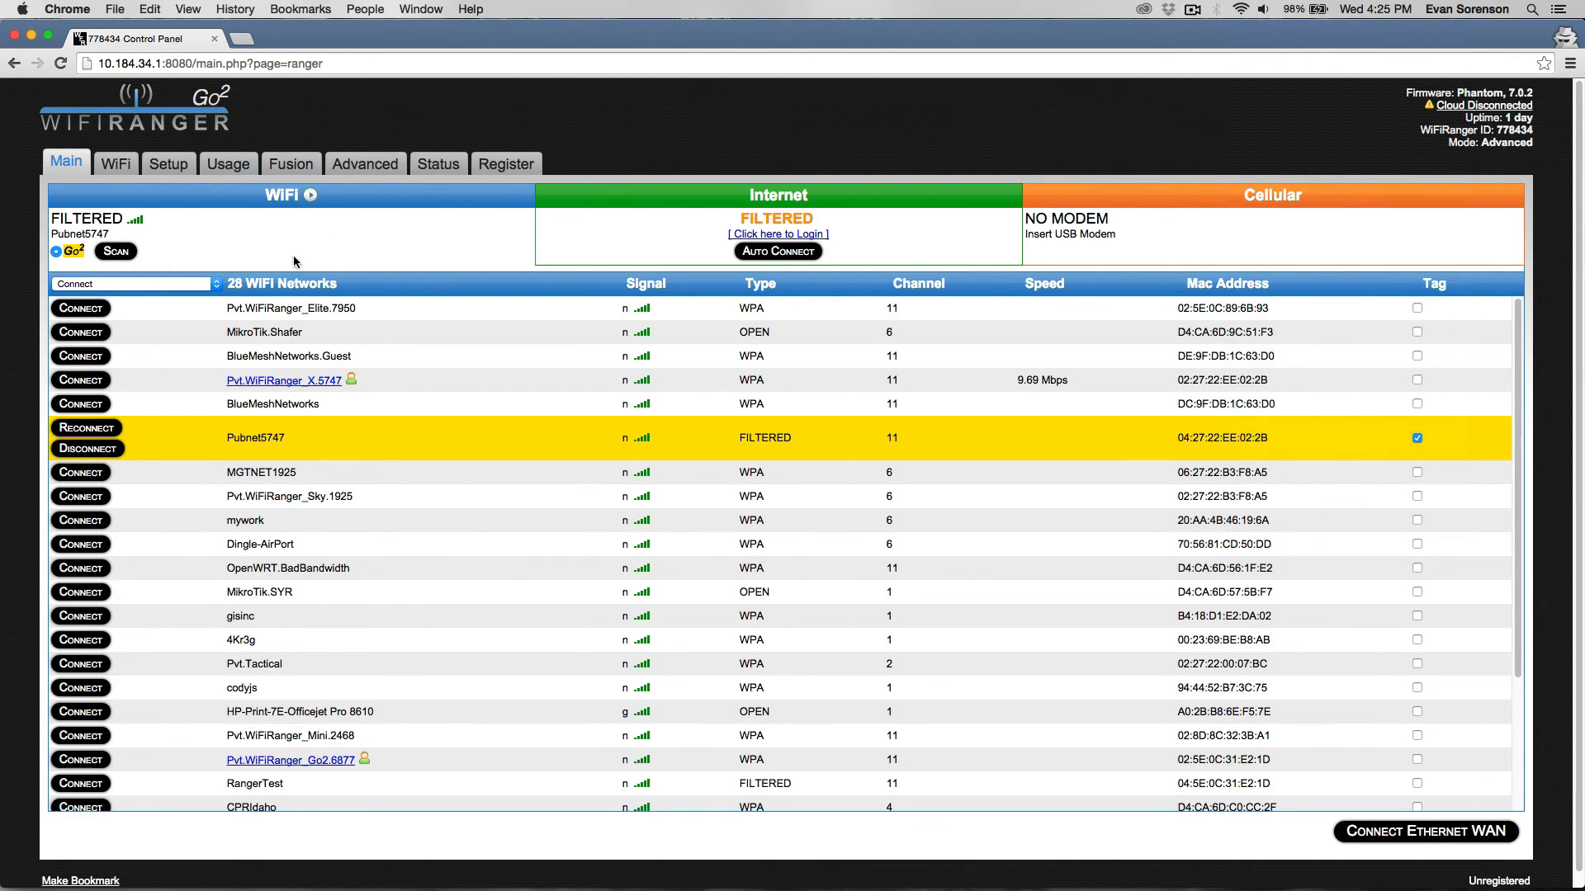
mouse_move(291, 760)
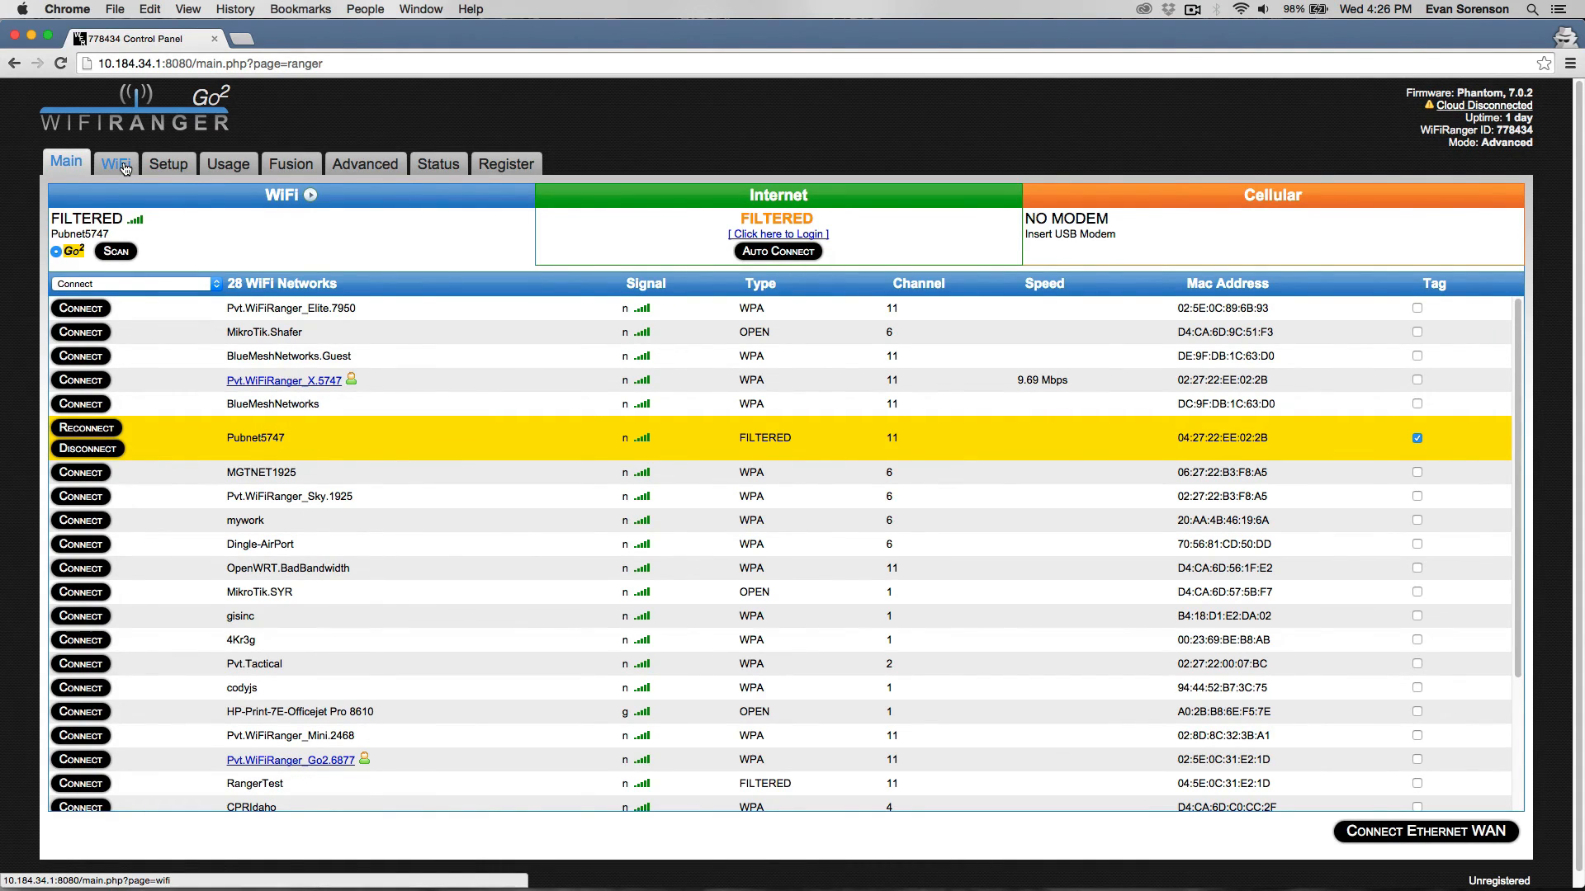
mouse_move(334, 708)
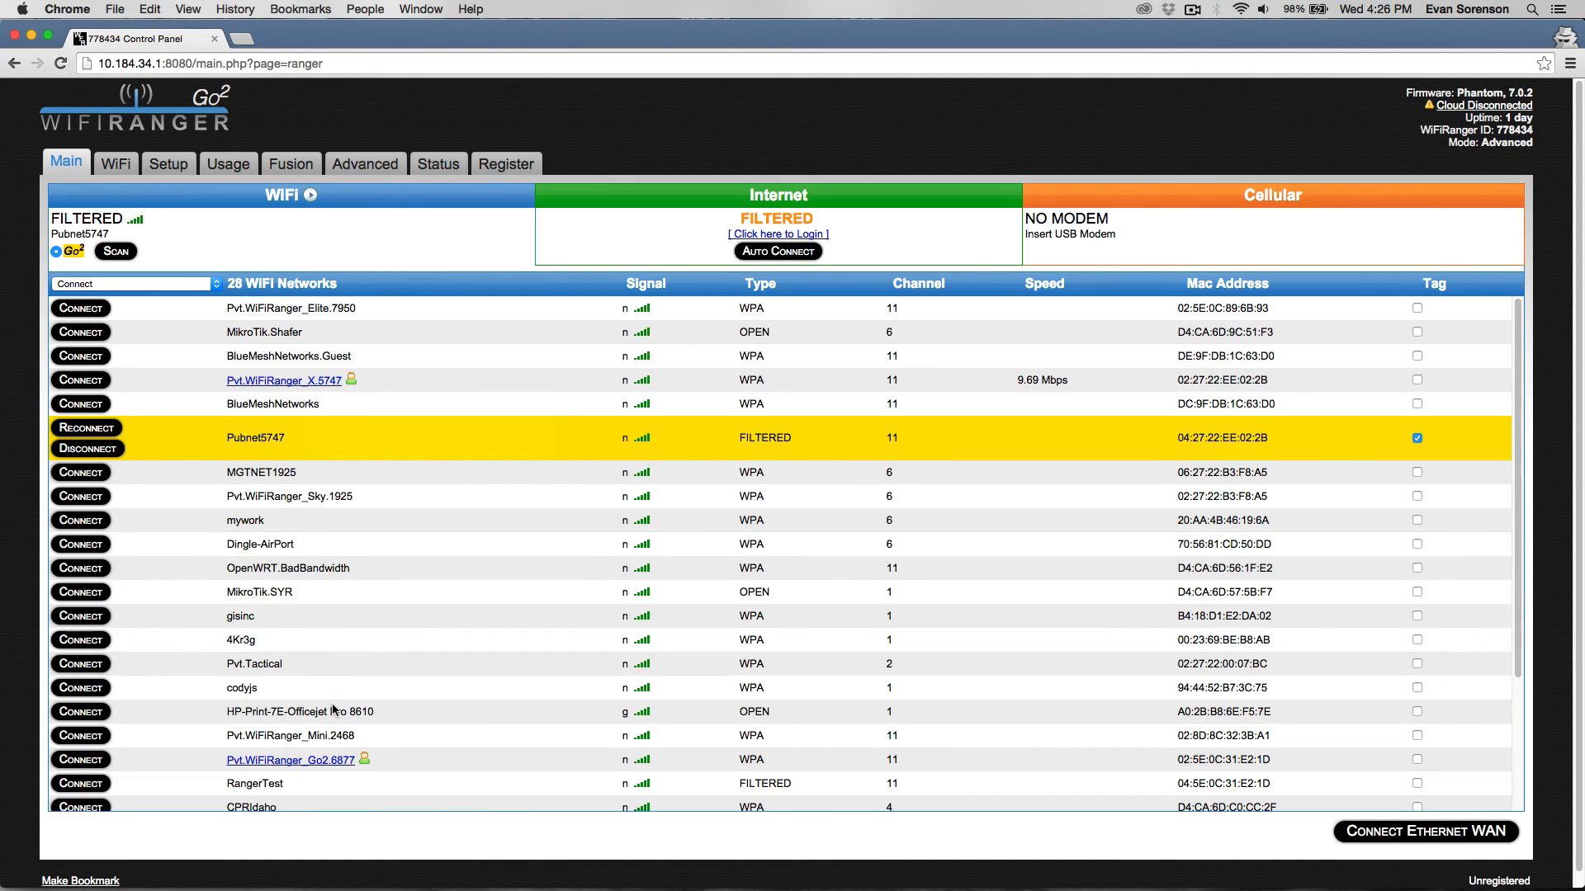
mouse_move(451, 710)
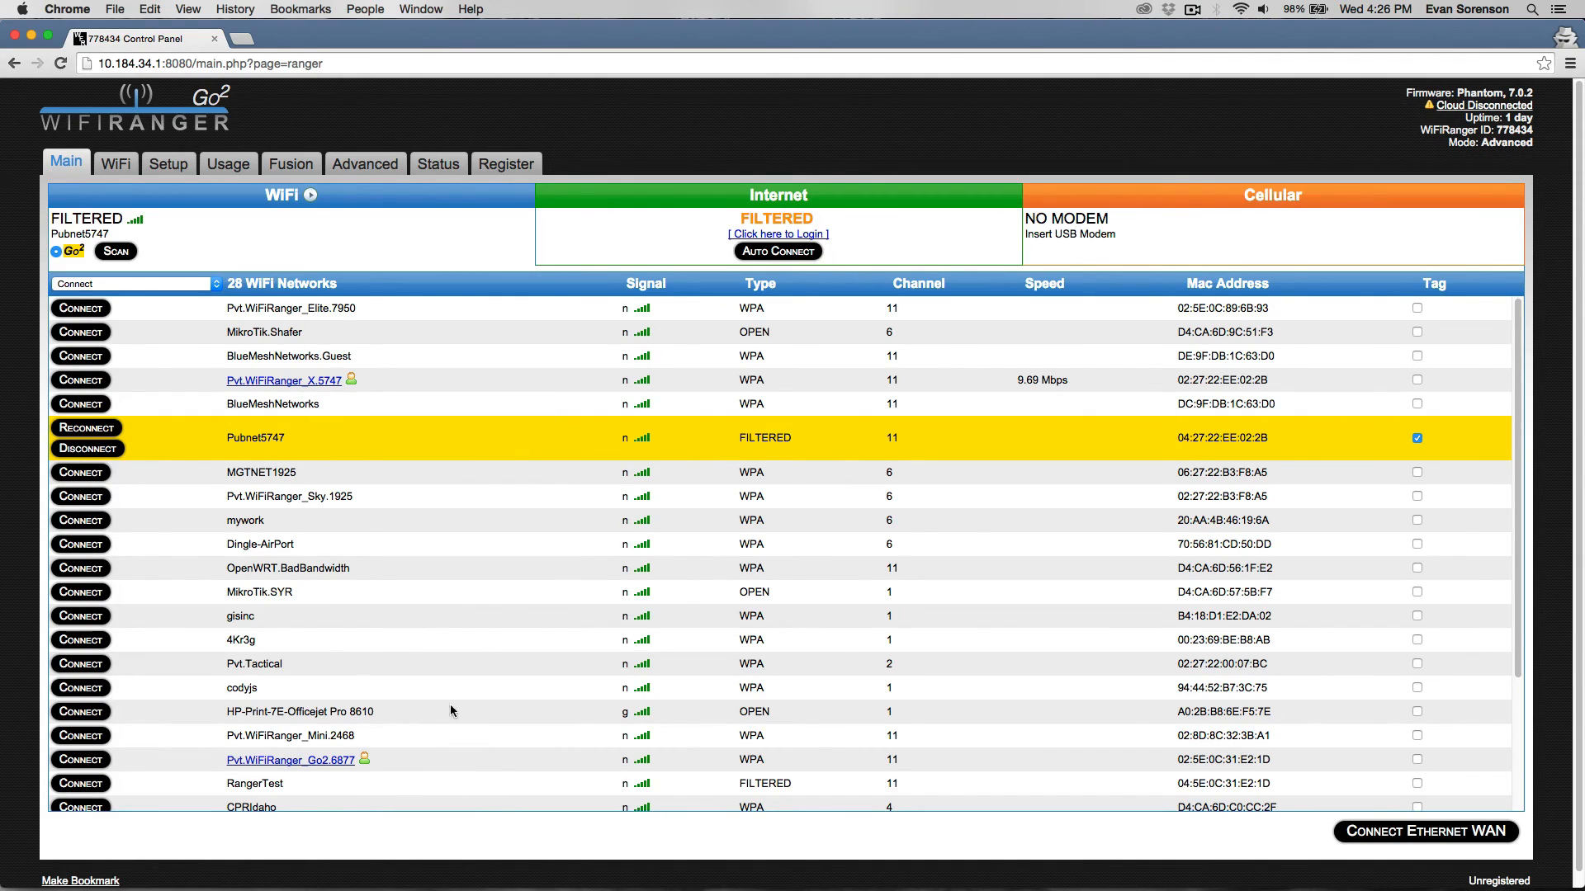
scroll(down, 3)
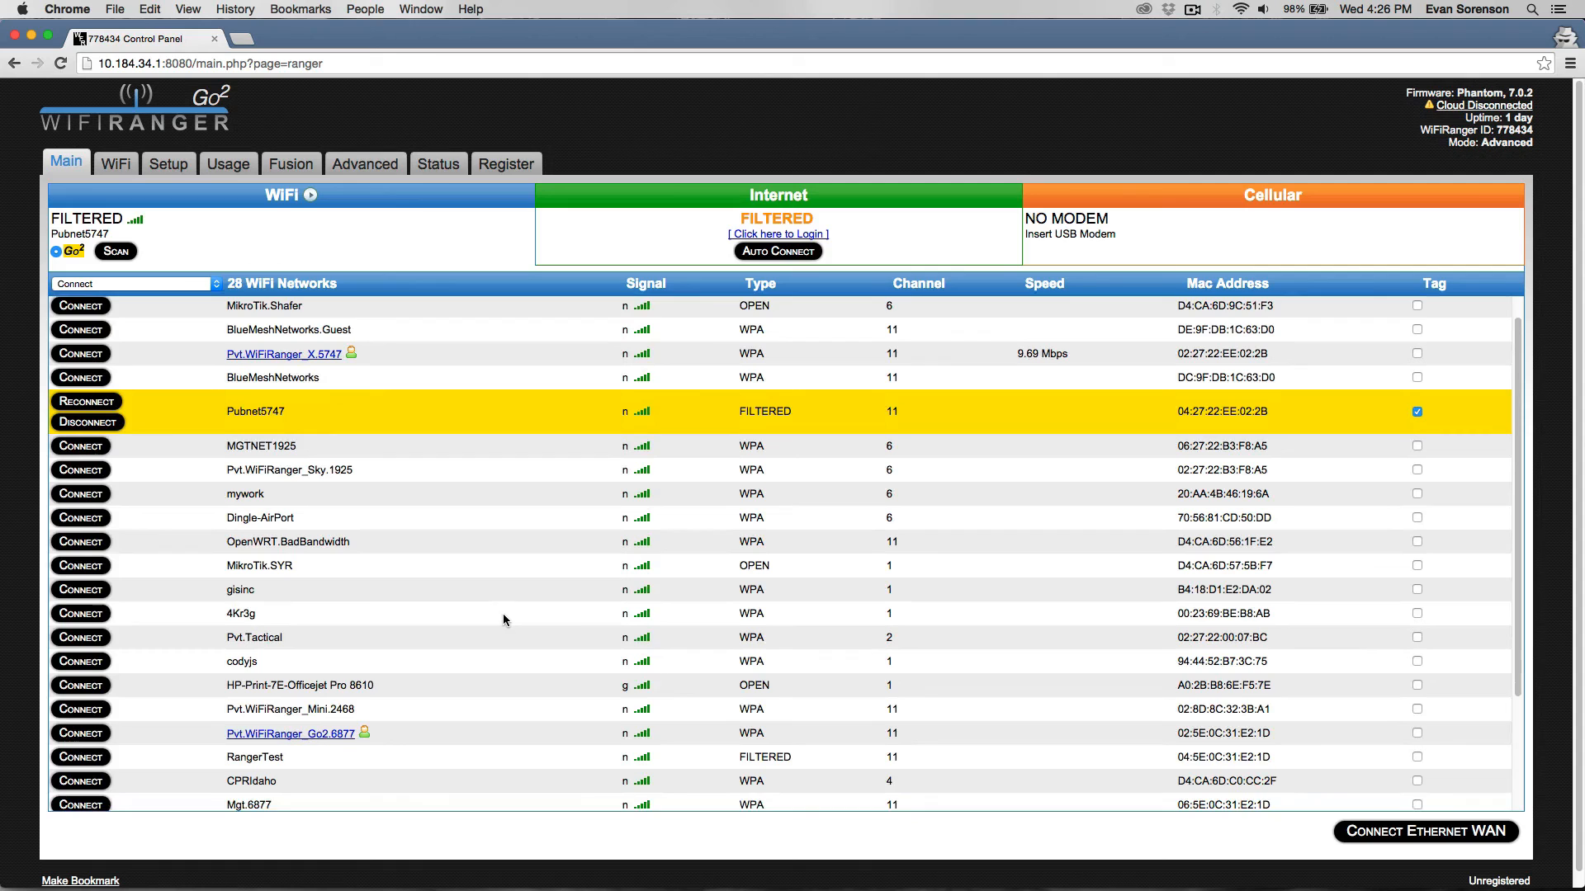
Show the Mac's menu-bar list of nearby Wi-Fi networks
scroll(down, 3)
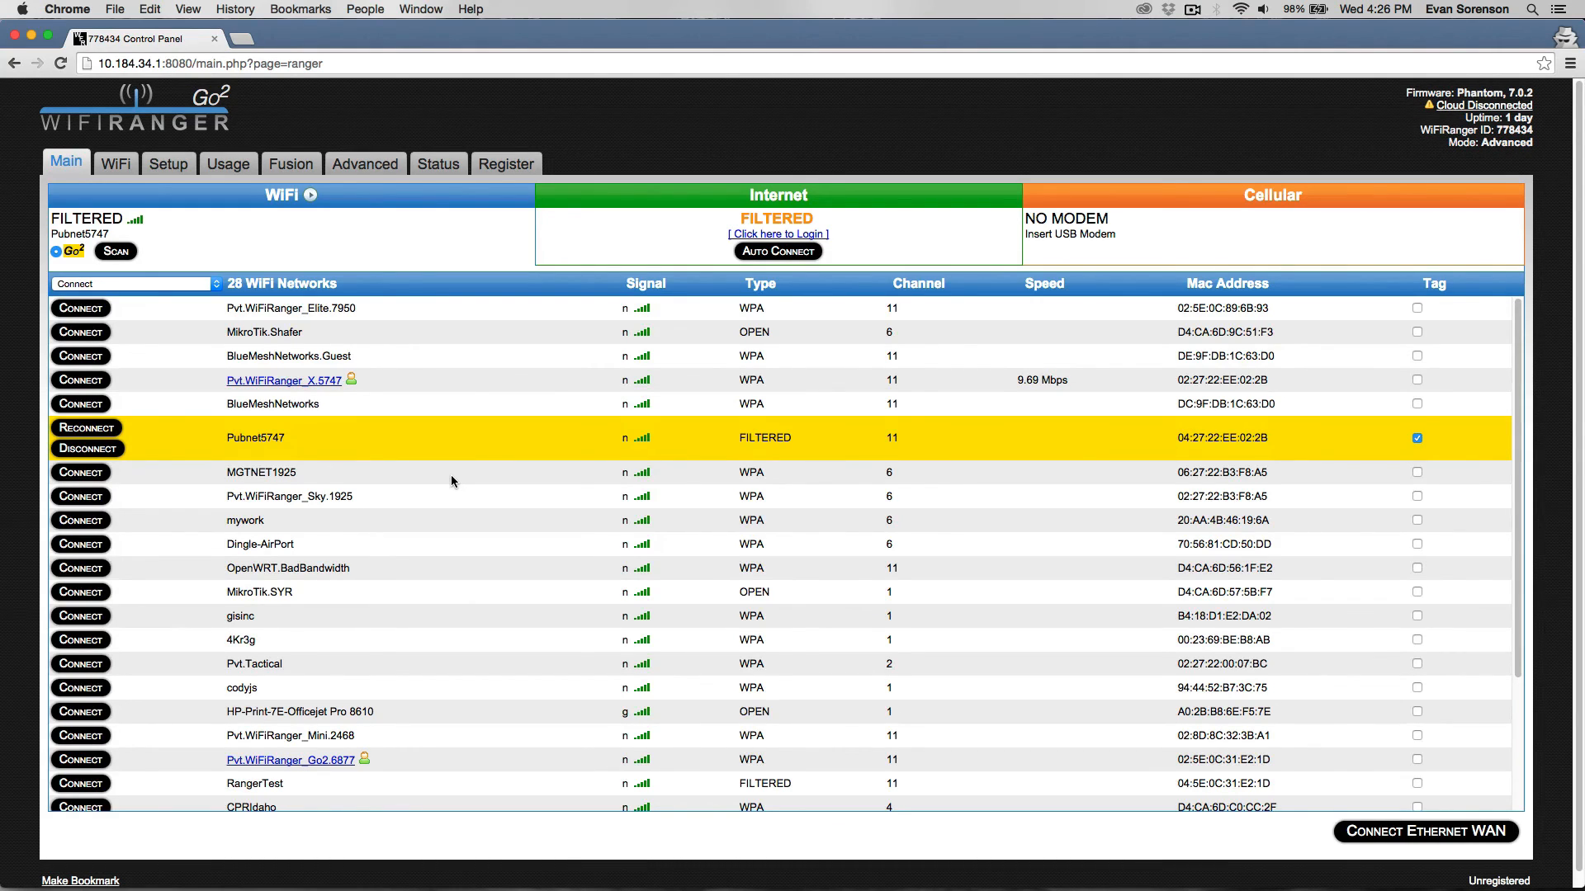
mouse_move(456, 467)
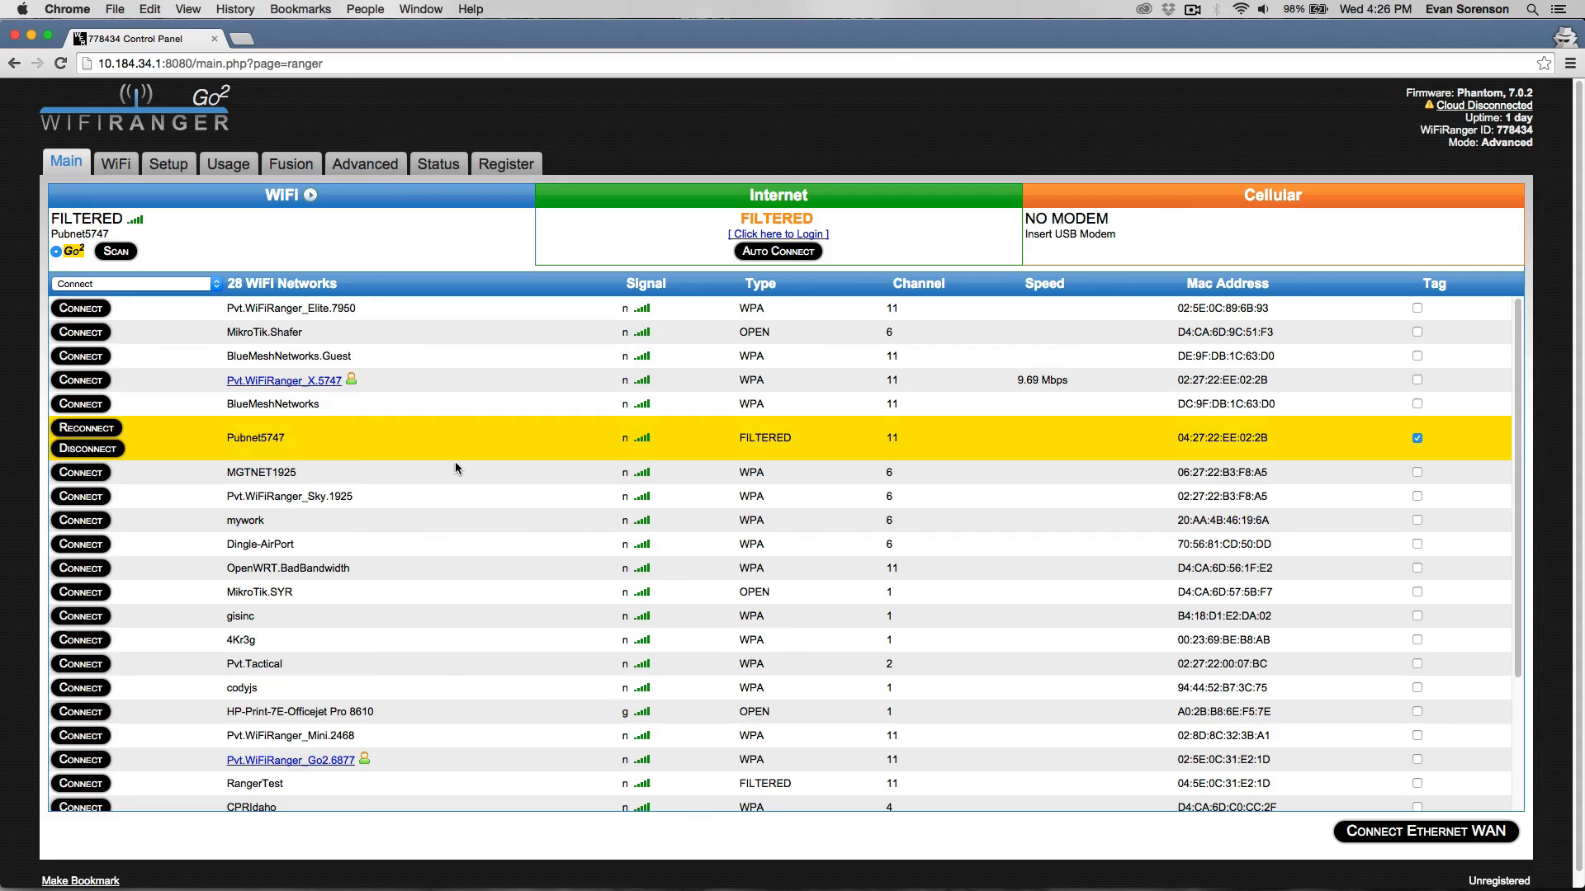
mouse_move(453, 430)
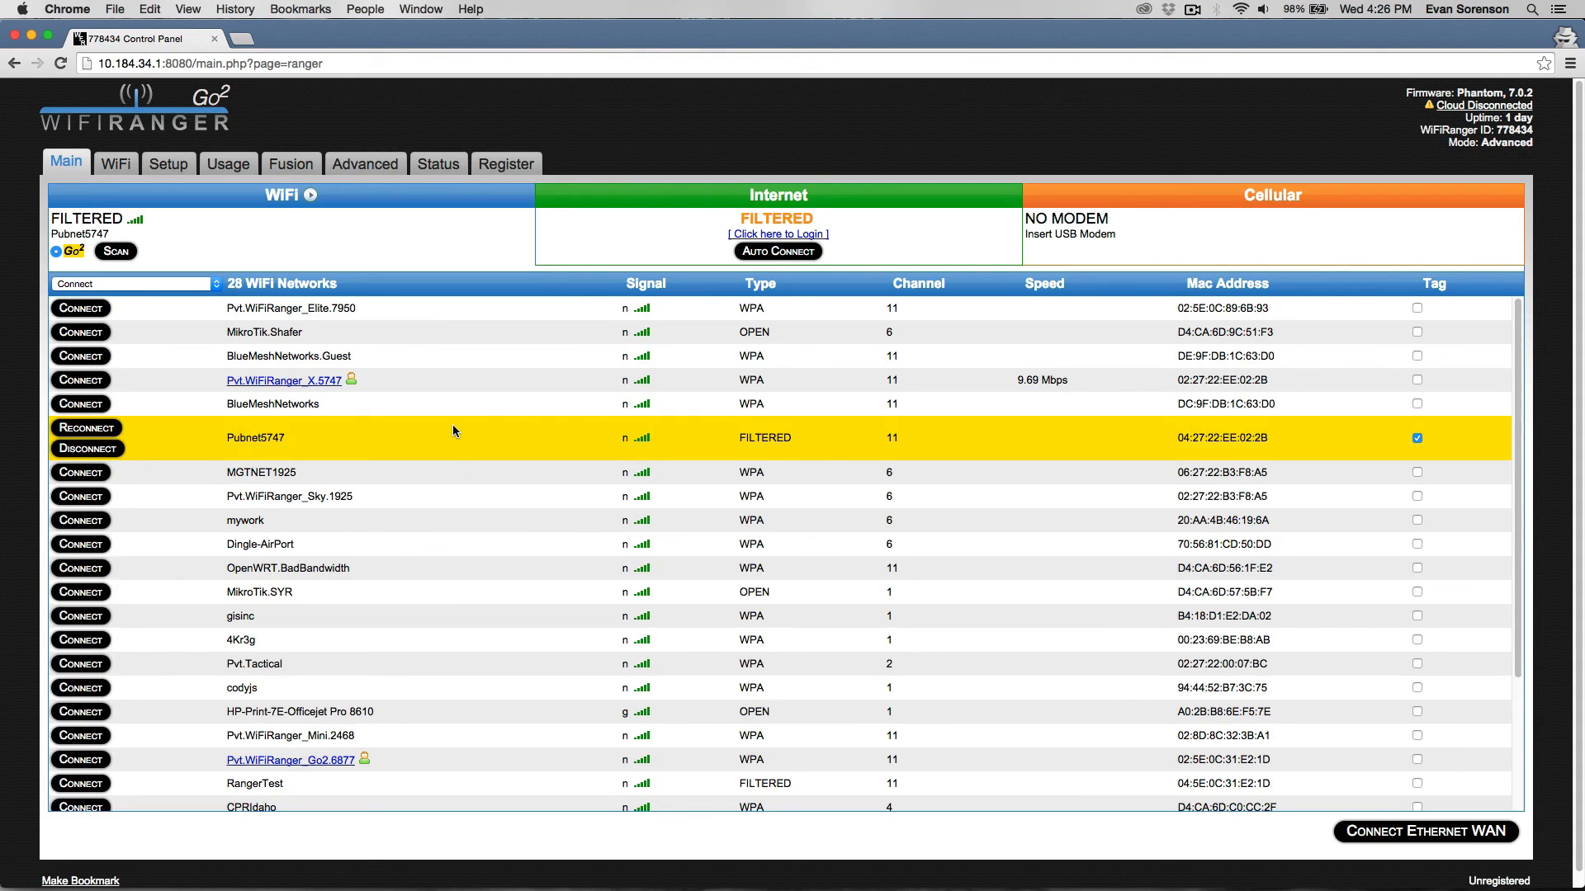
mouse_move(1129, 138)
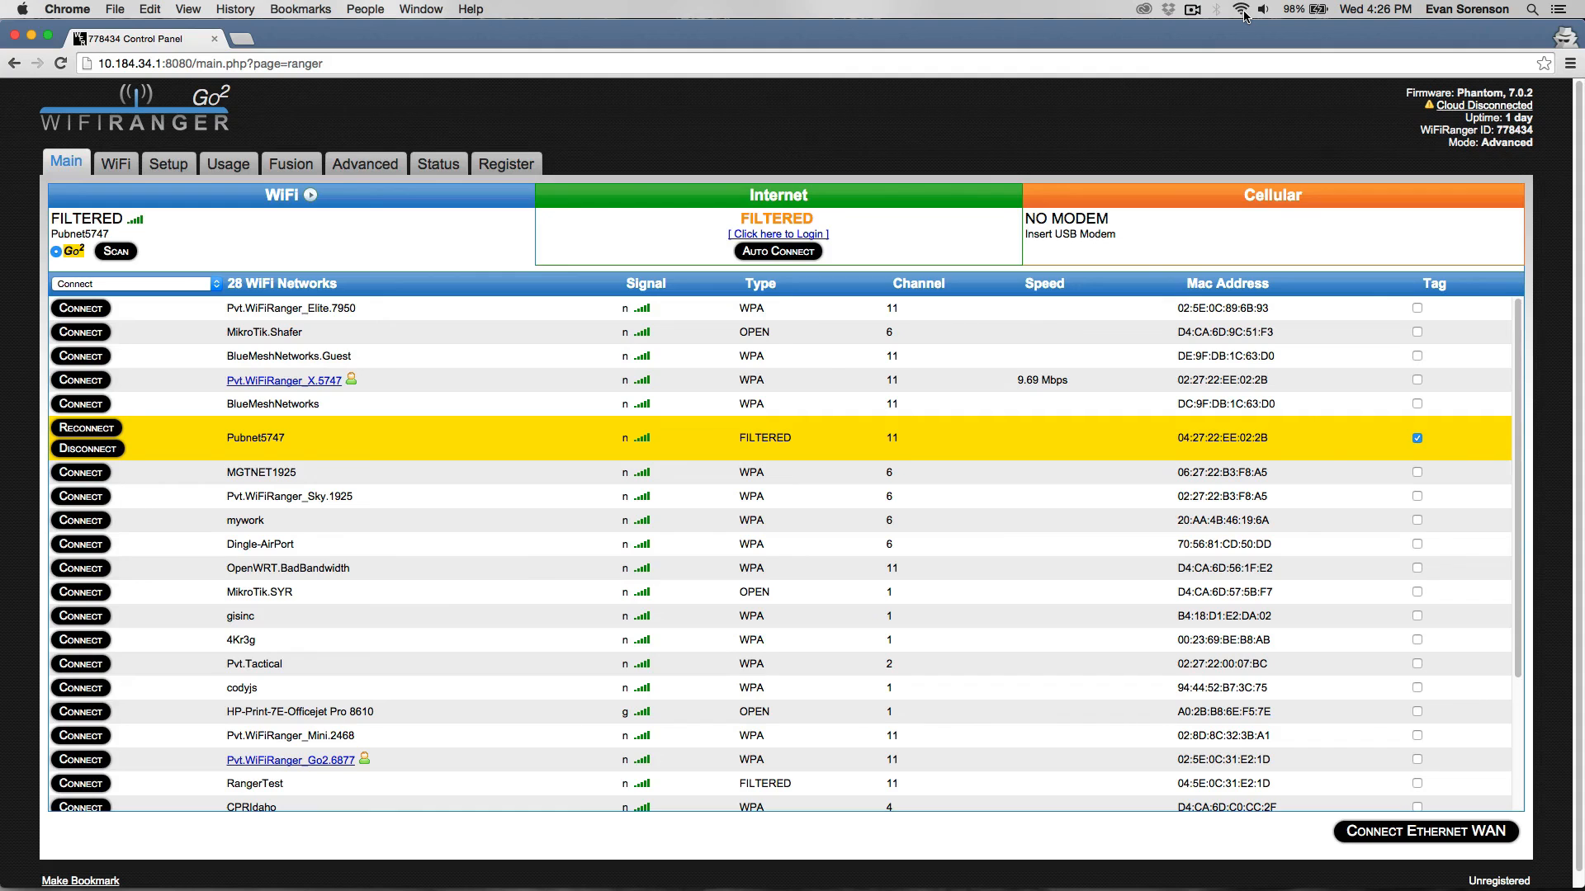
click(1242, 10)
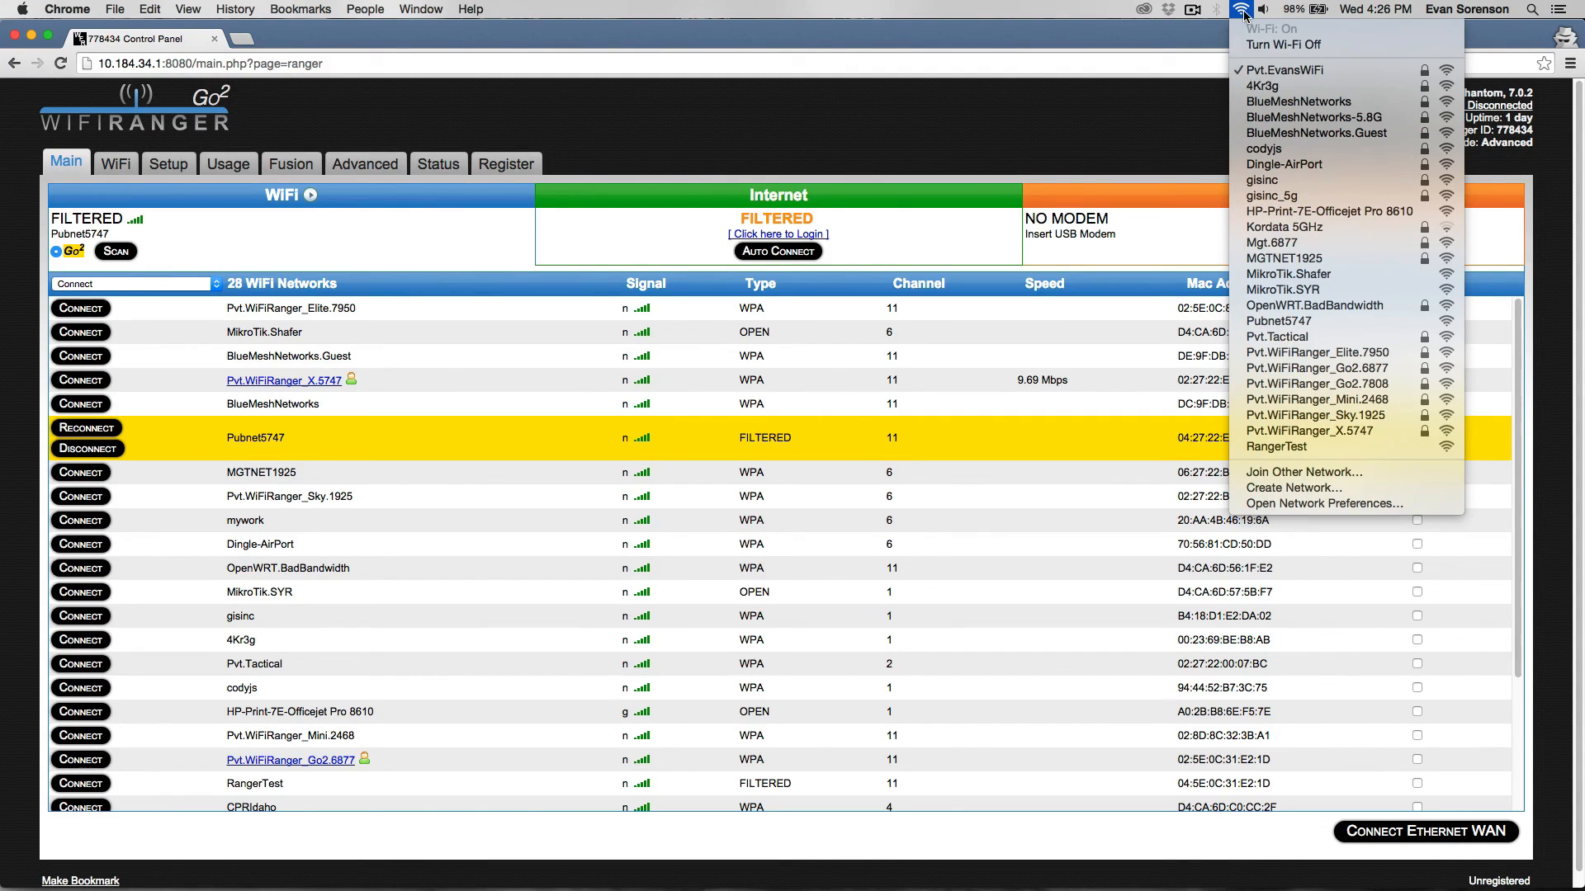
Dismiss the Mac's Wi-Fi network list and return to the WiFiRanger WiFi settings page
click(786, 147)
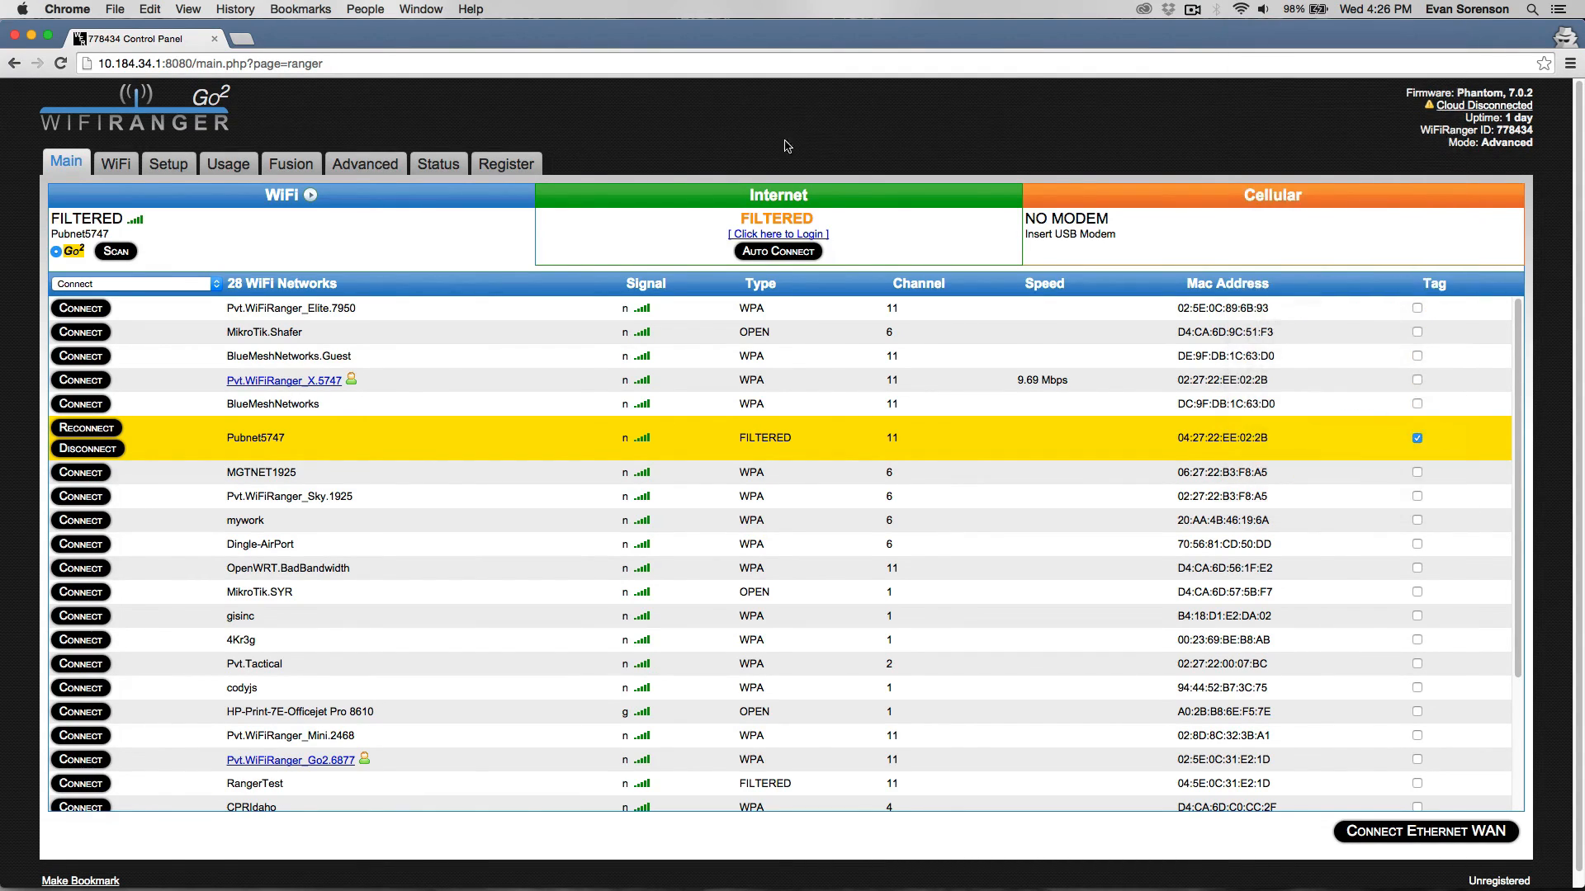
mouse_move(633, 334)
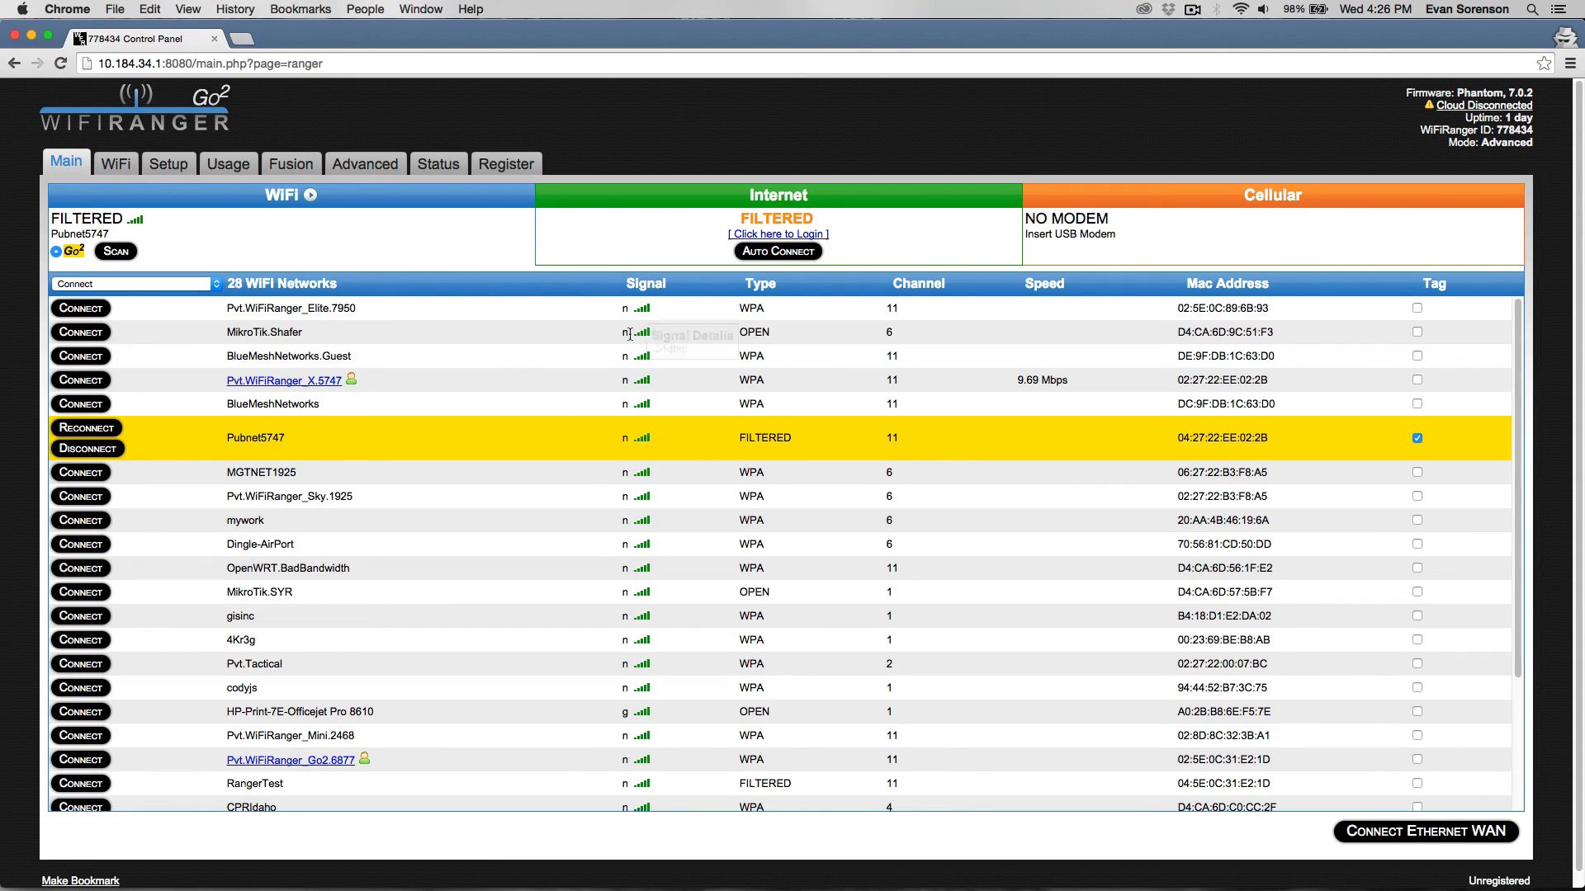
mouse_move(538, 419)
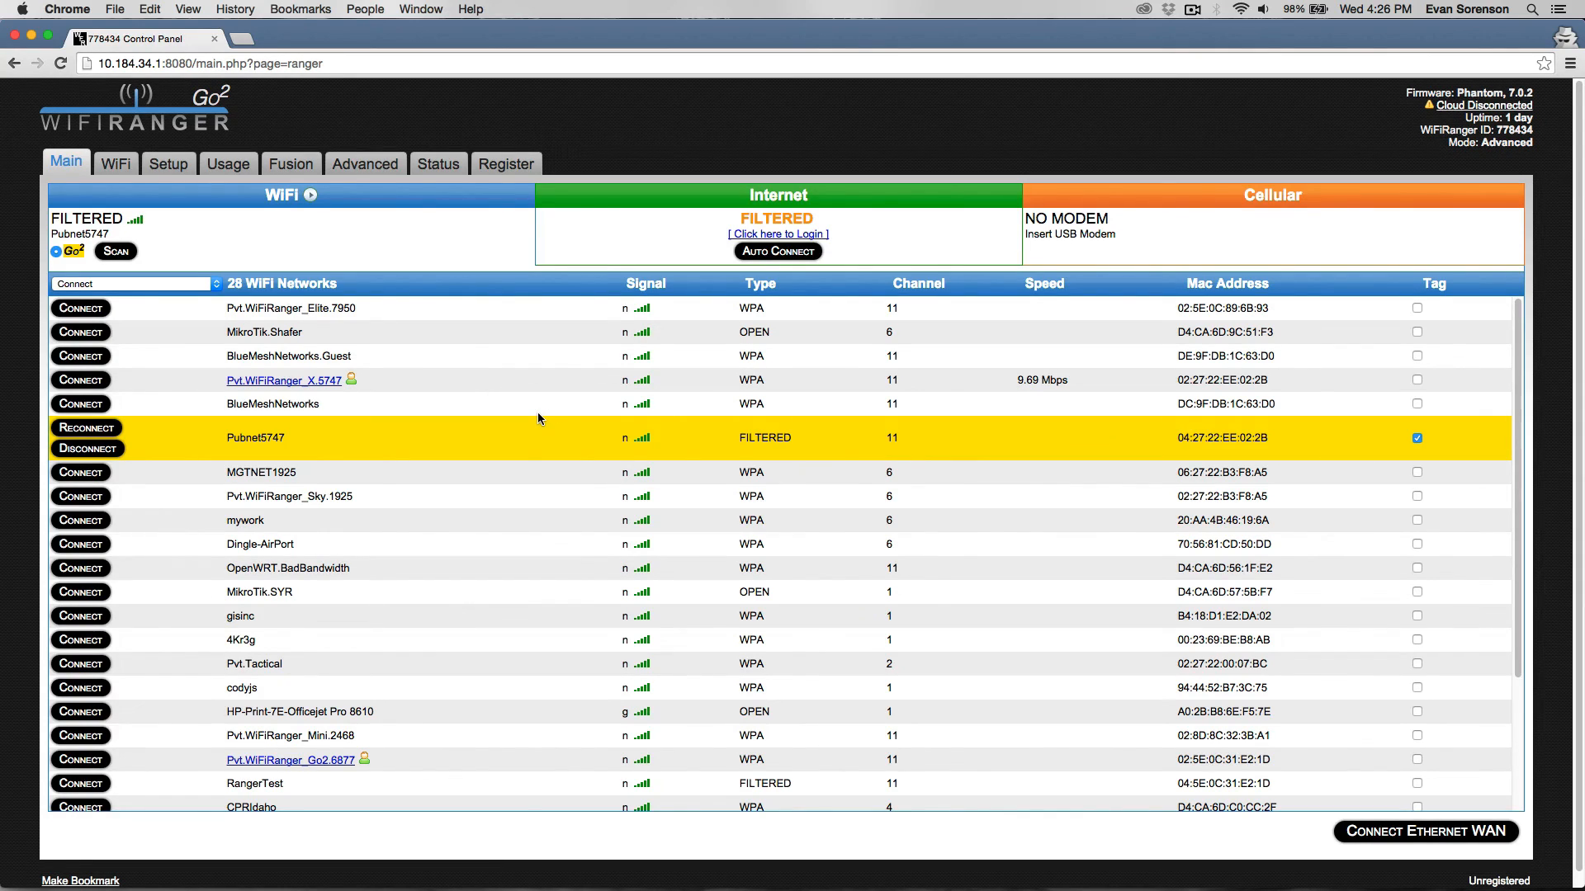
mouse_move(684, 335)
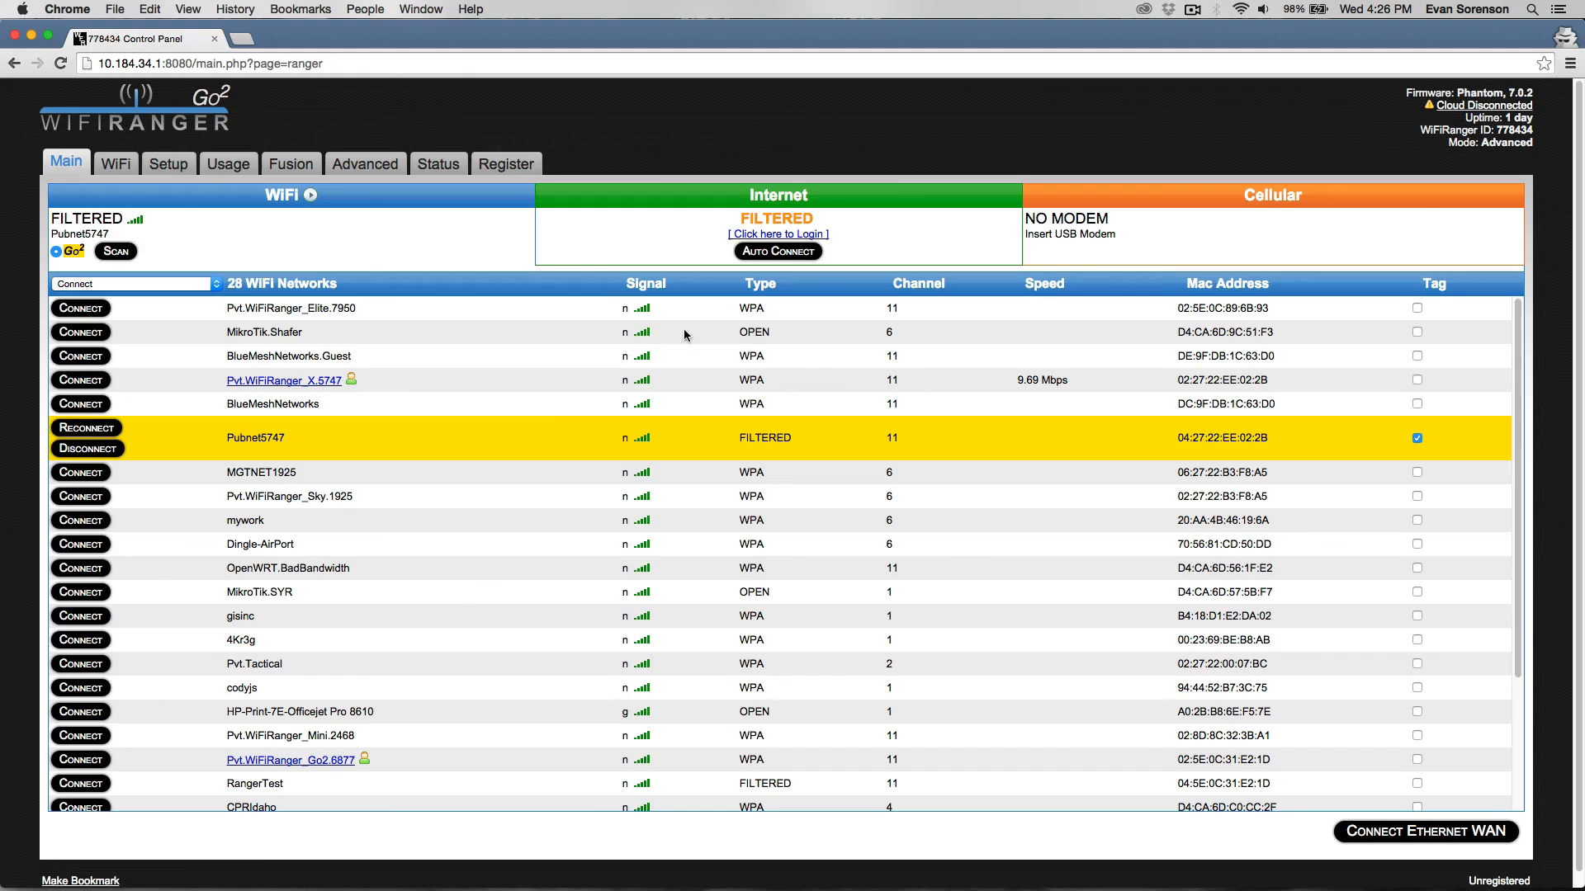
mouse_move(185, 252)
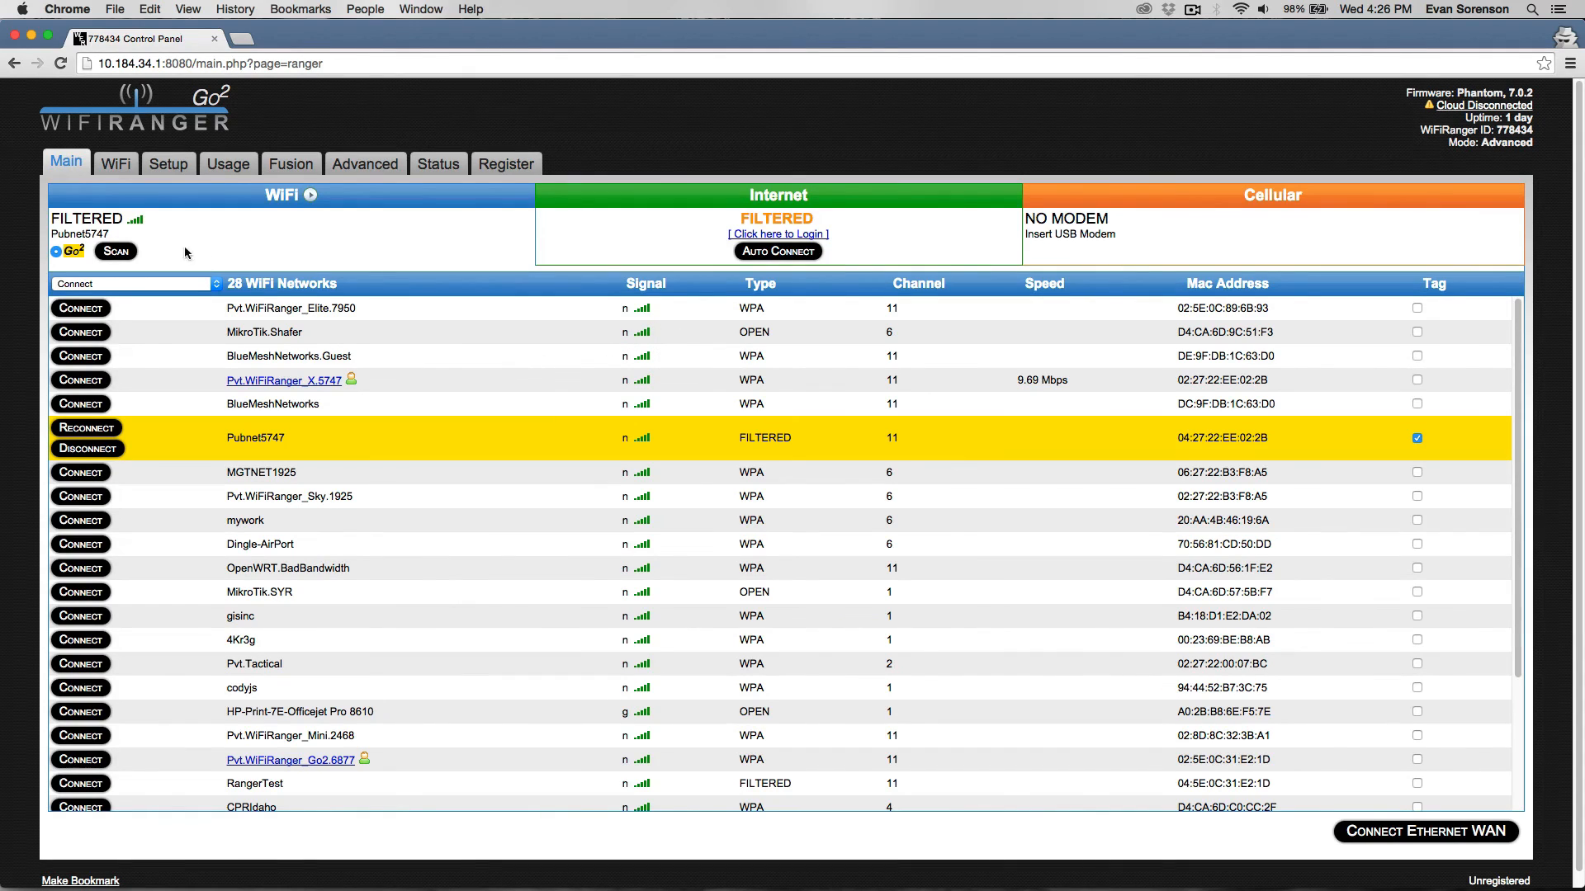
click(115, 163)
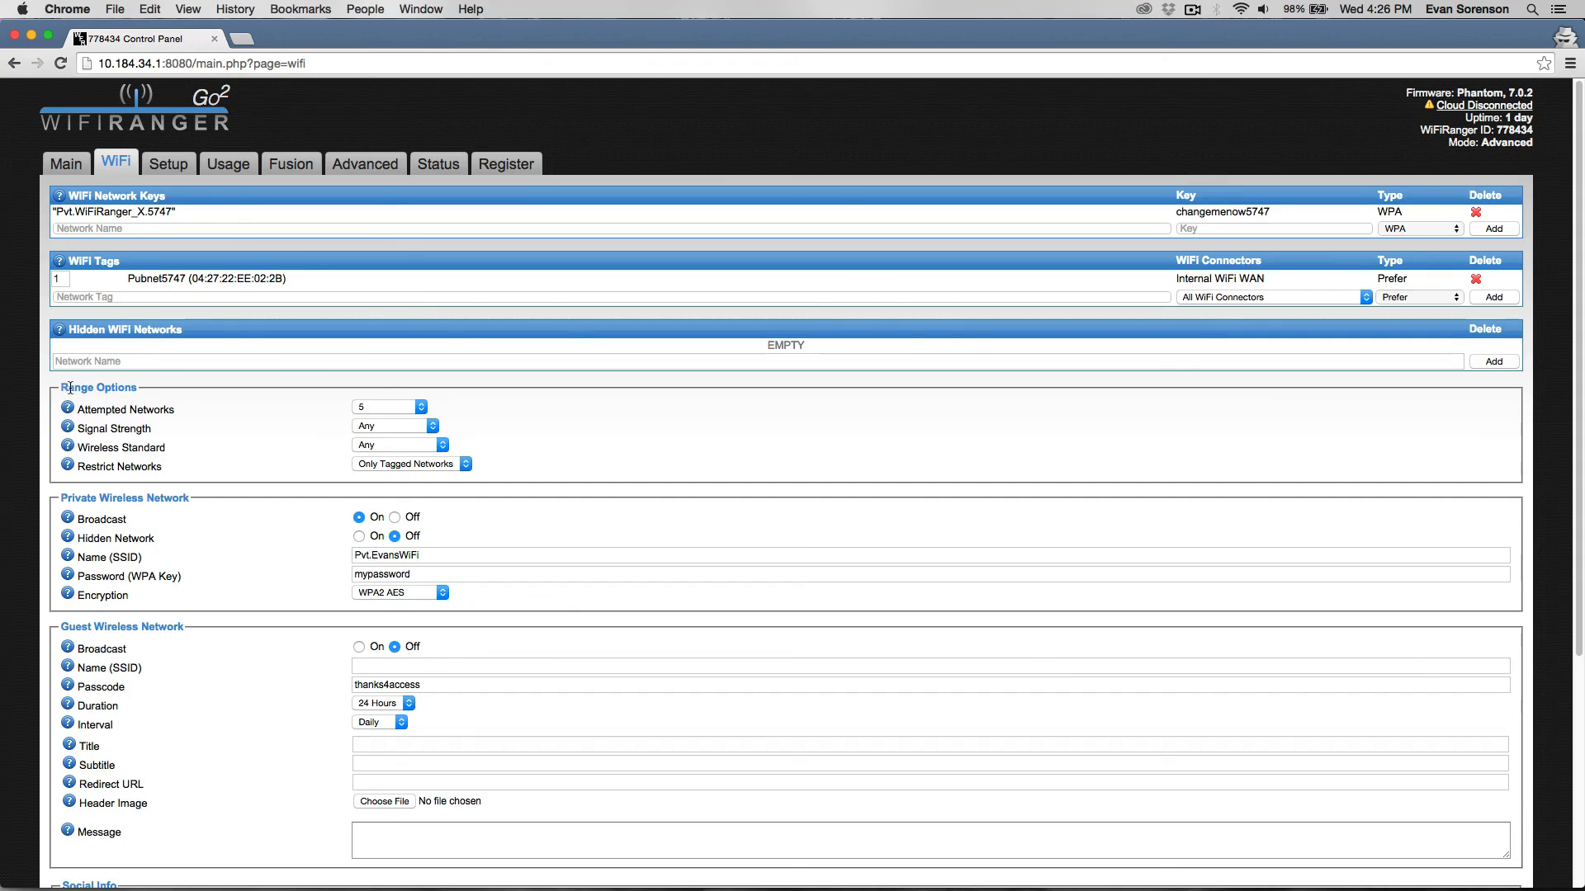
mouse_move(172, 395)
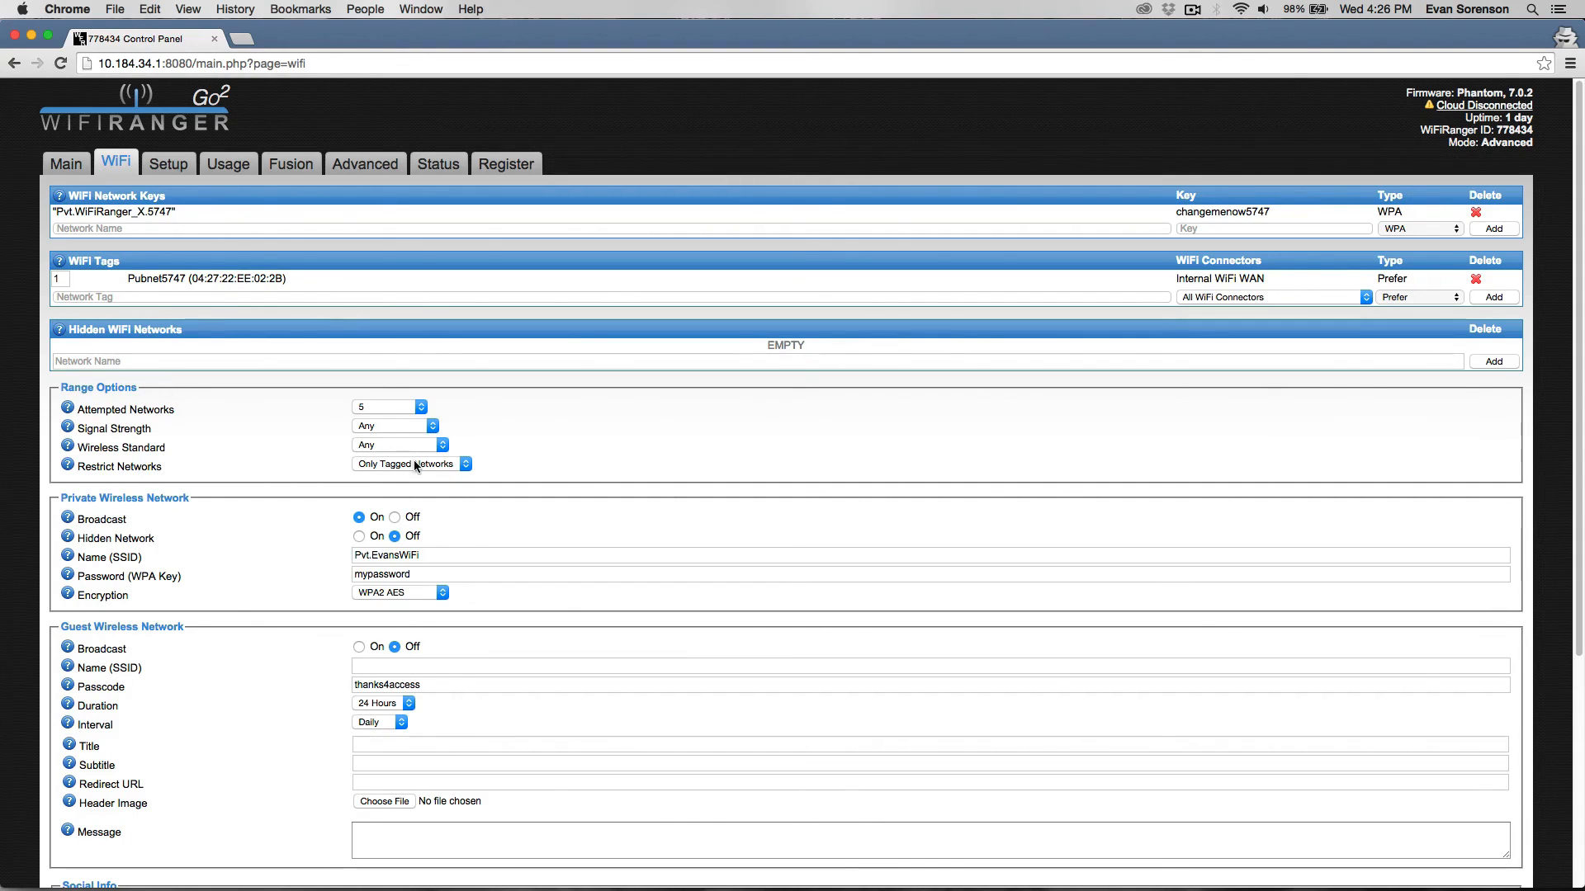
mouse_move(229, 442)
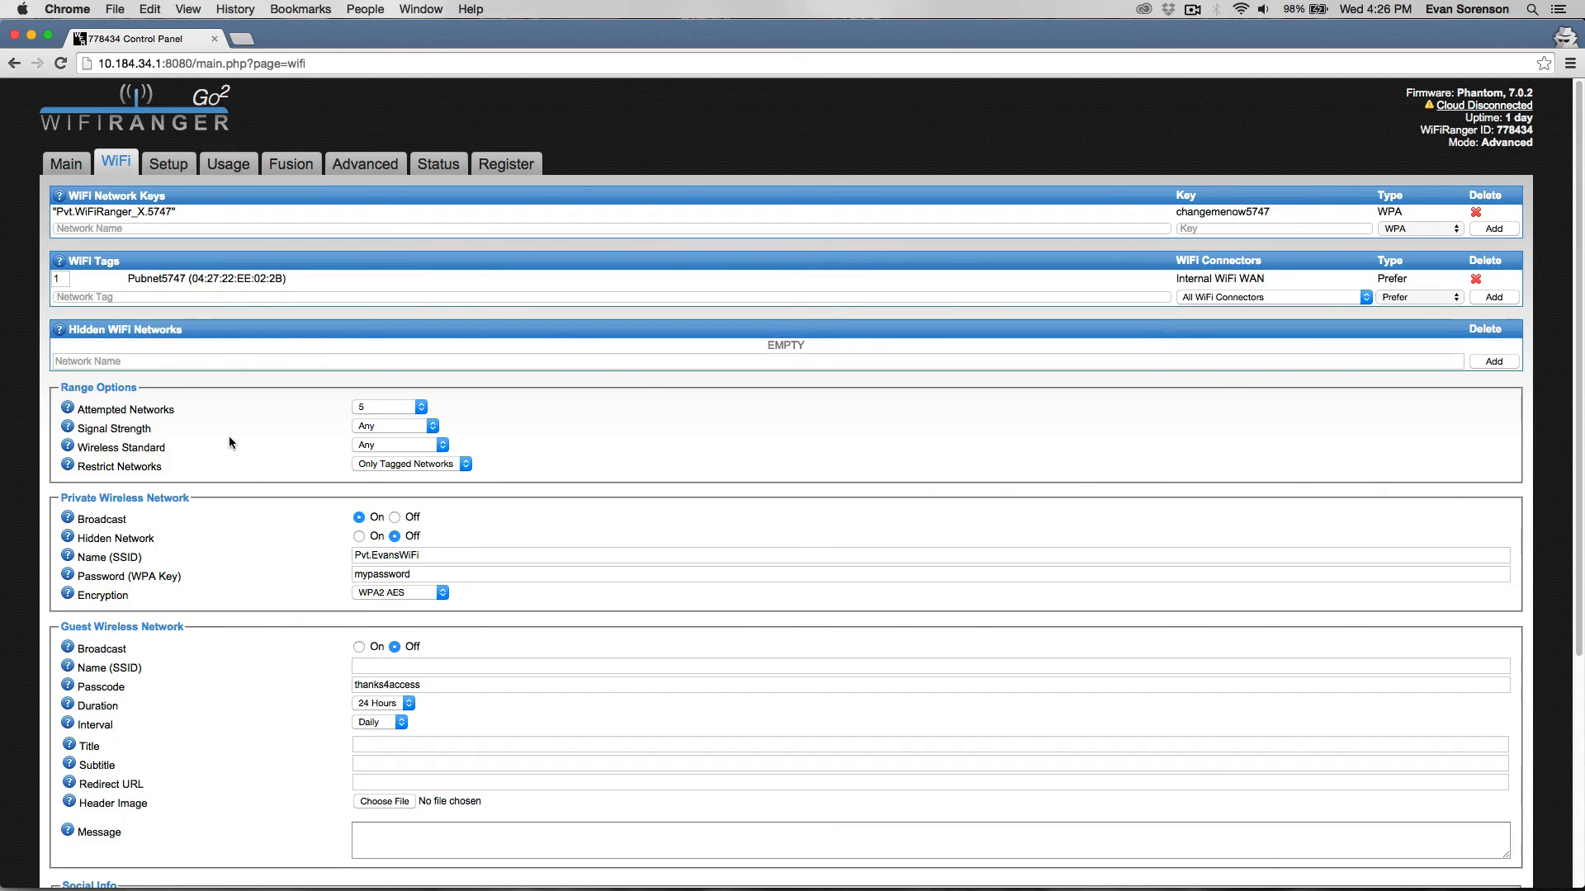